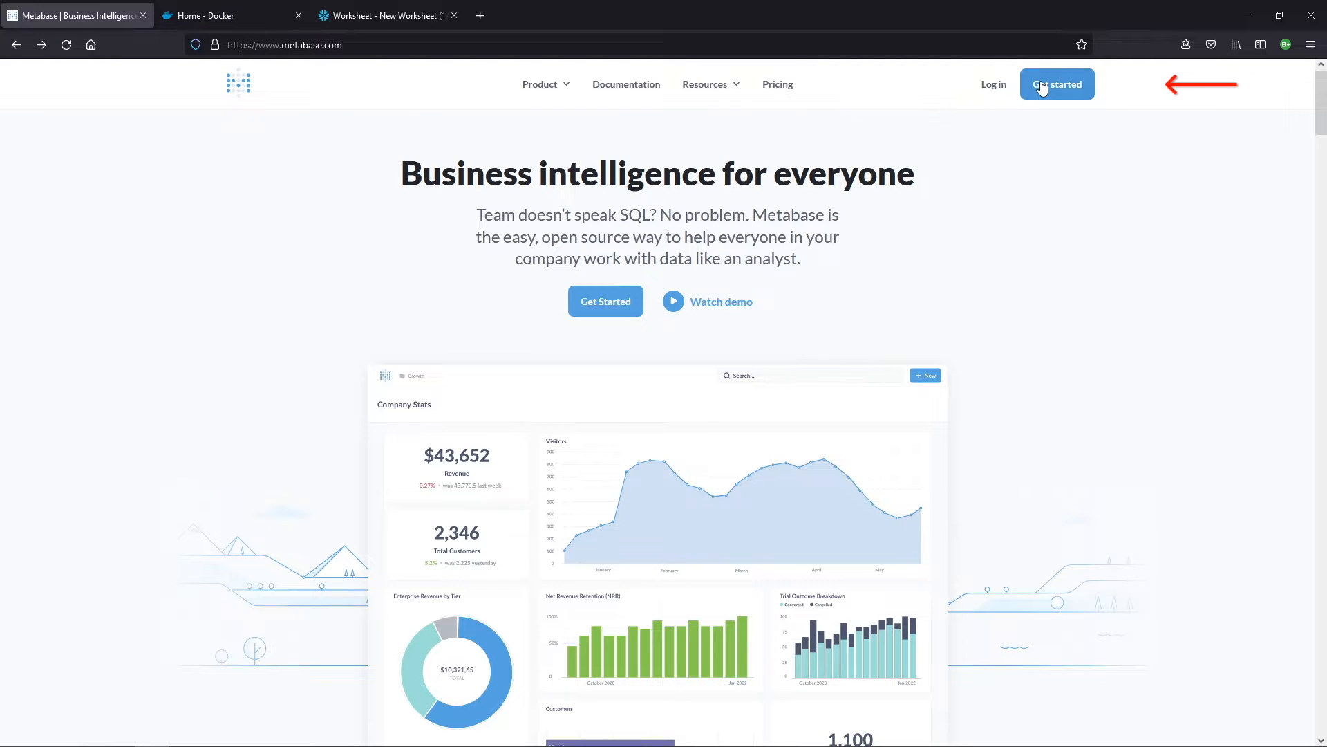
# Reach the Open Source Edition page and look over the Docker and JAR self-hosting options.
pyautogui.click(1056, 84)
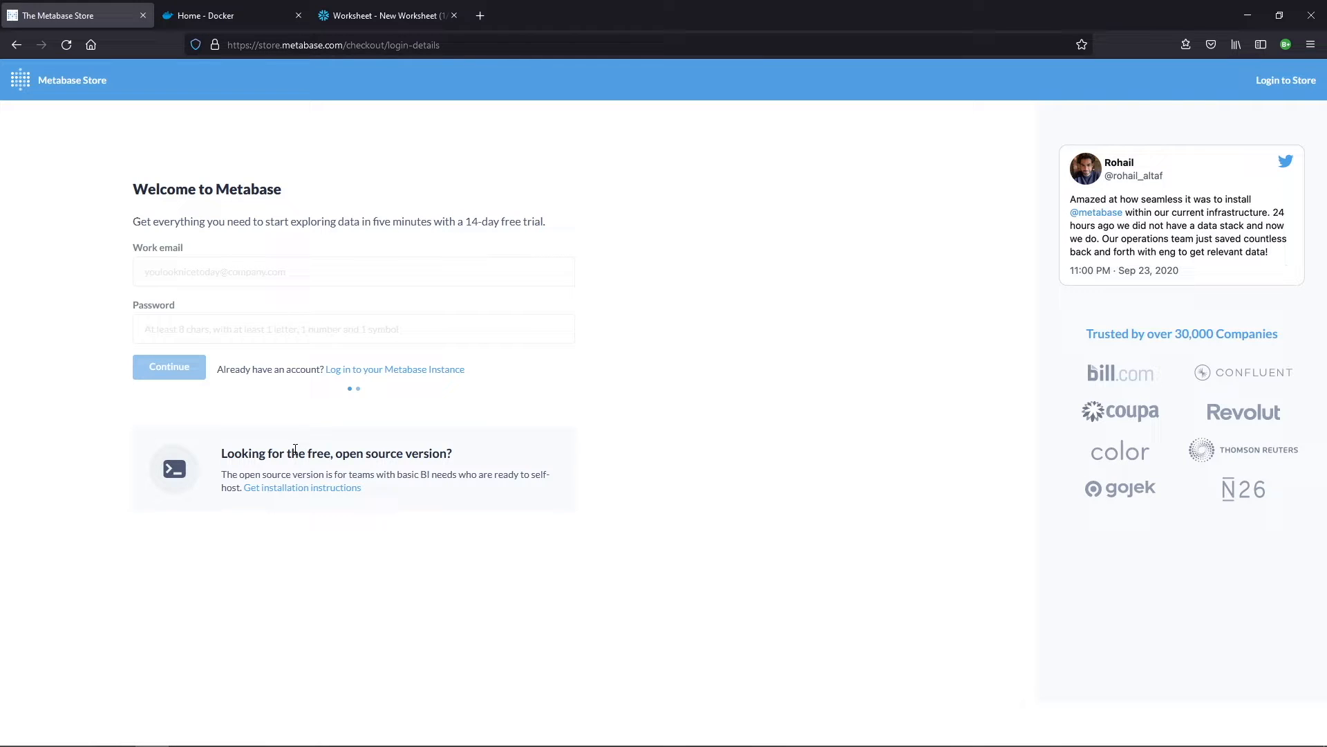
pyautogui.moveTo(301, 487)
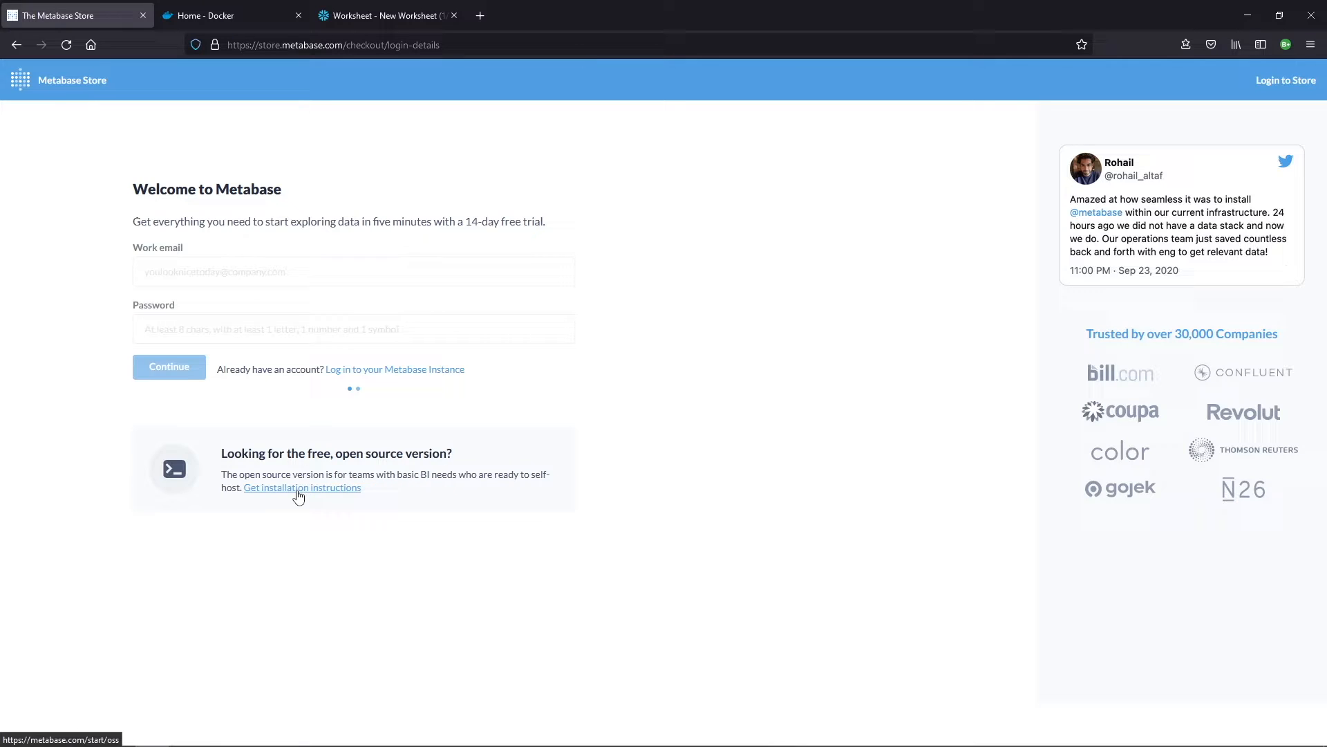
pyautogui.click(302, 488)
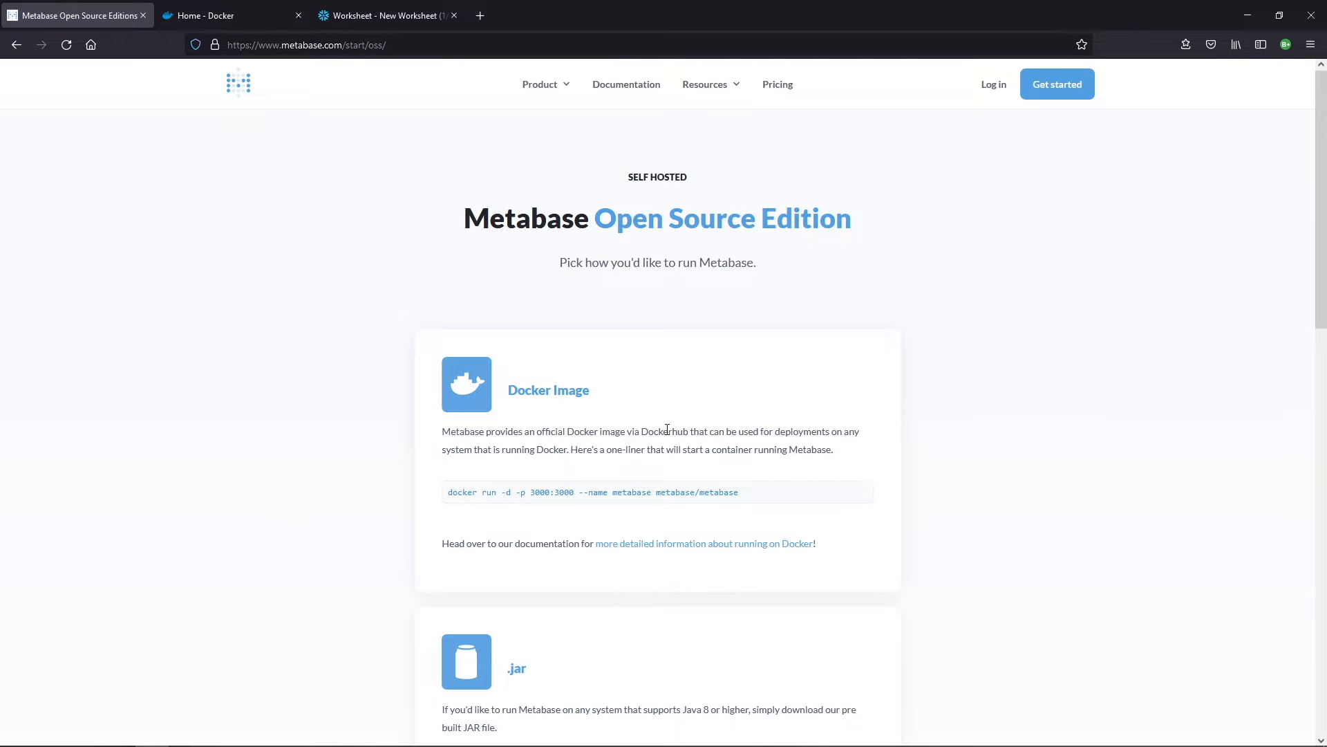
pyautogui.scroll(-3)
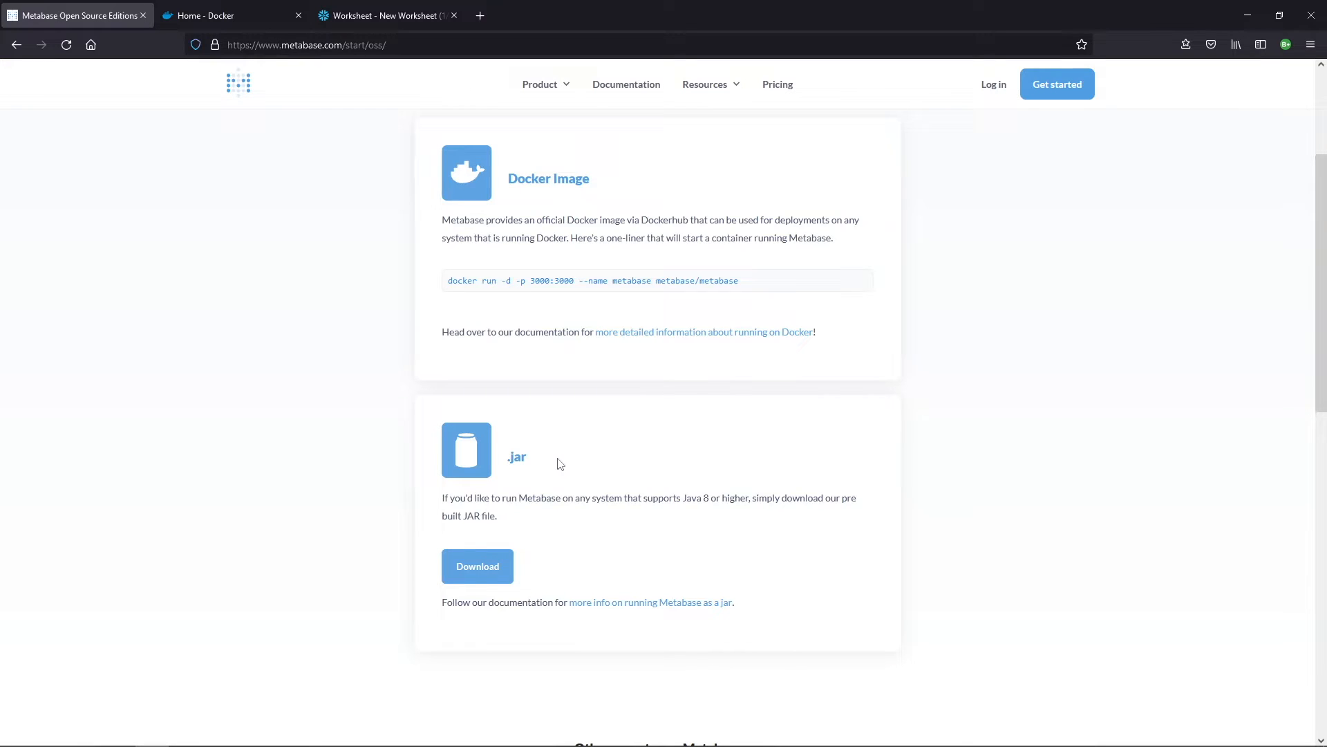
pyautogui.moveTo(698, 500)
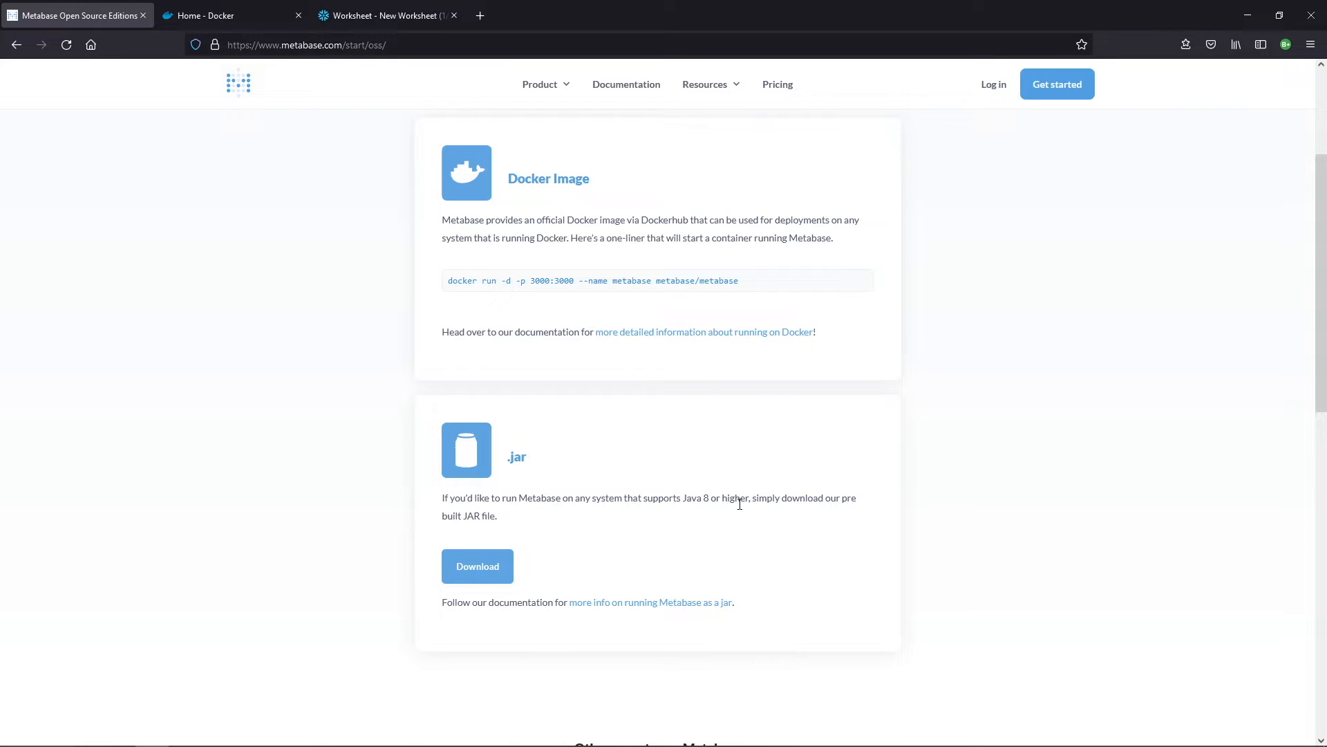
pyautogui.scroll(3)
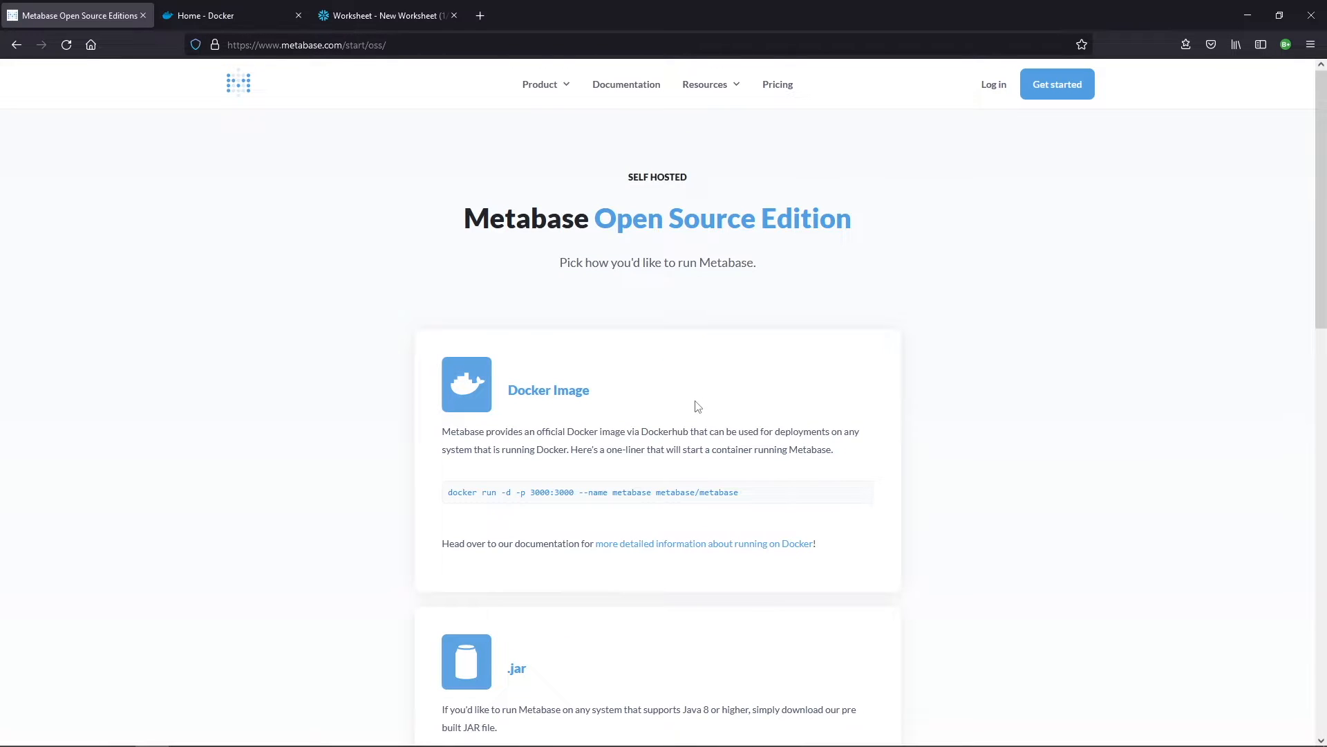
pyautogui.moveTo(681, 448)
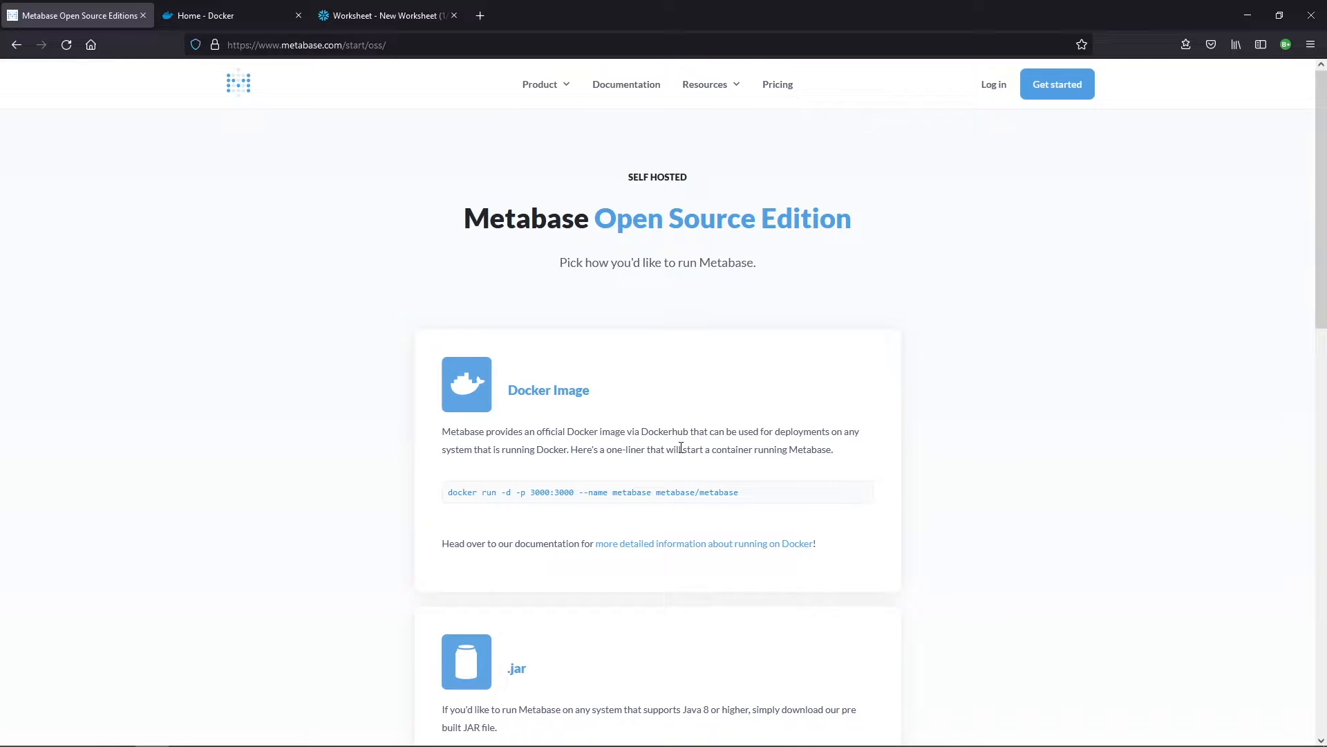
pyautogui.click(220, 15)
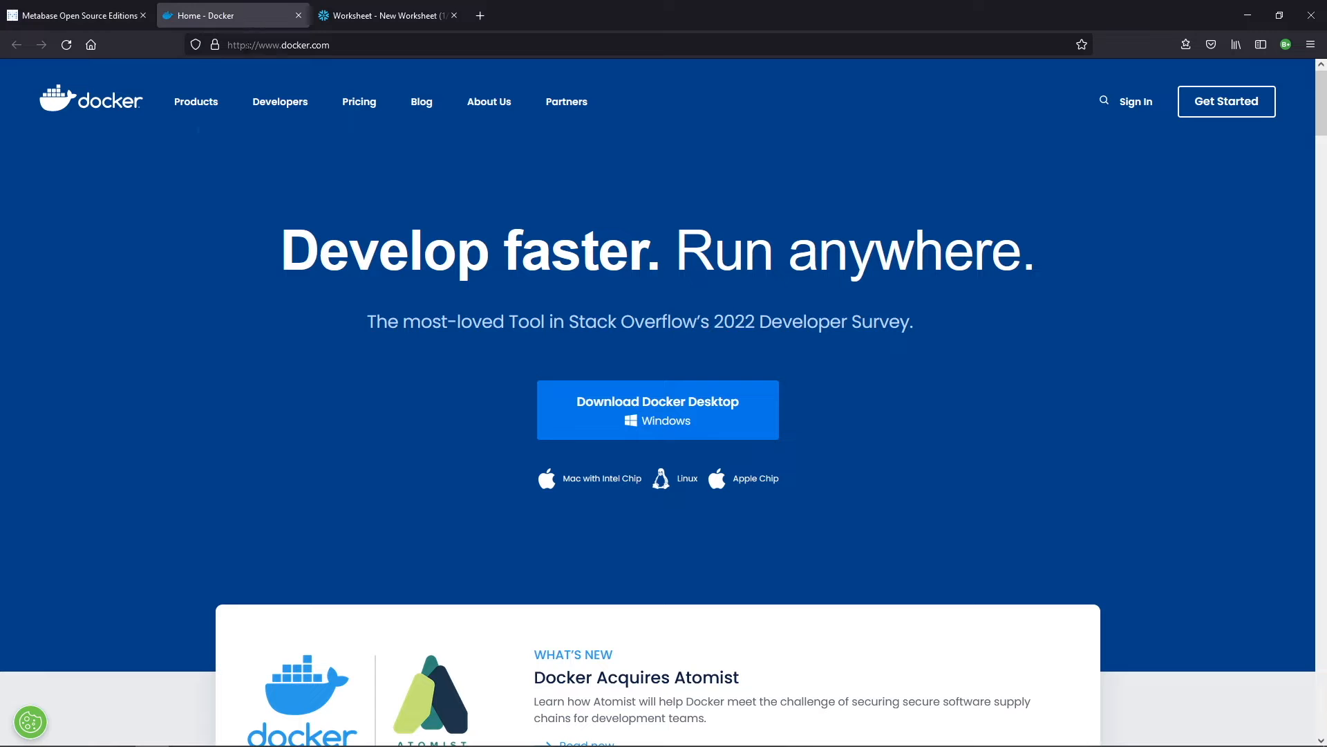
pyautogui.moveTo(517, 431)
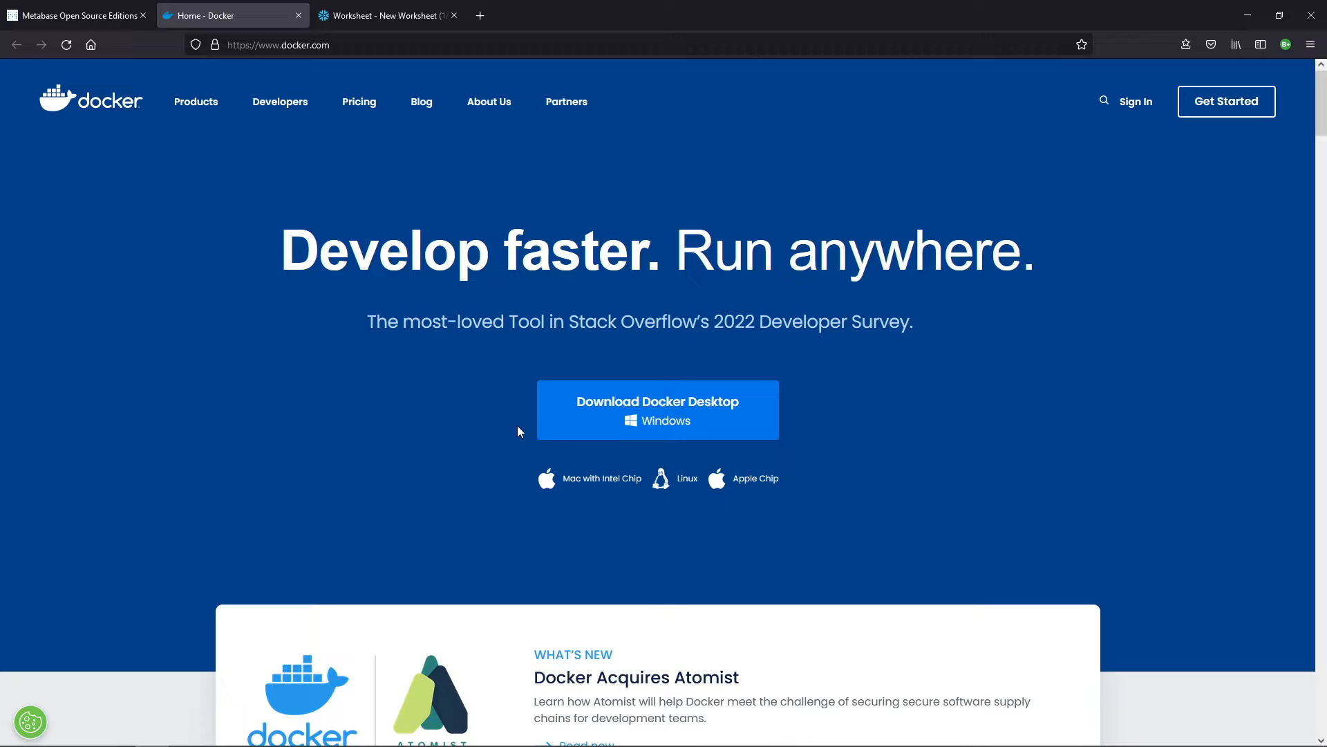
pyautogui.moveTo(714, 430)
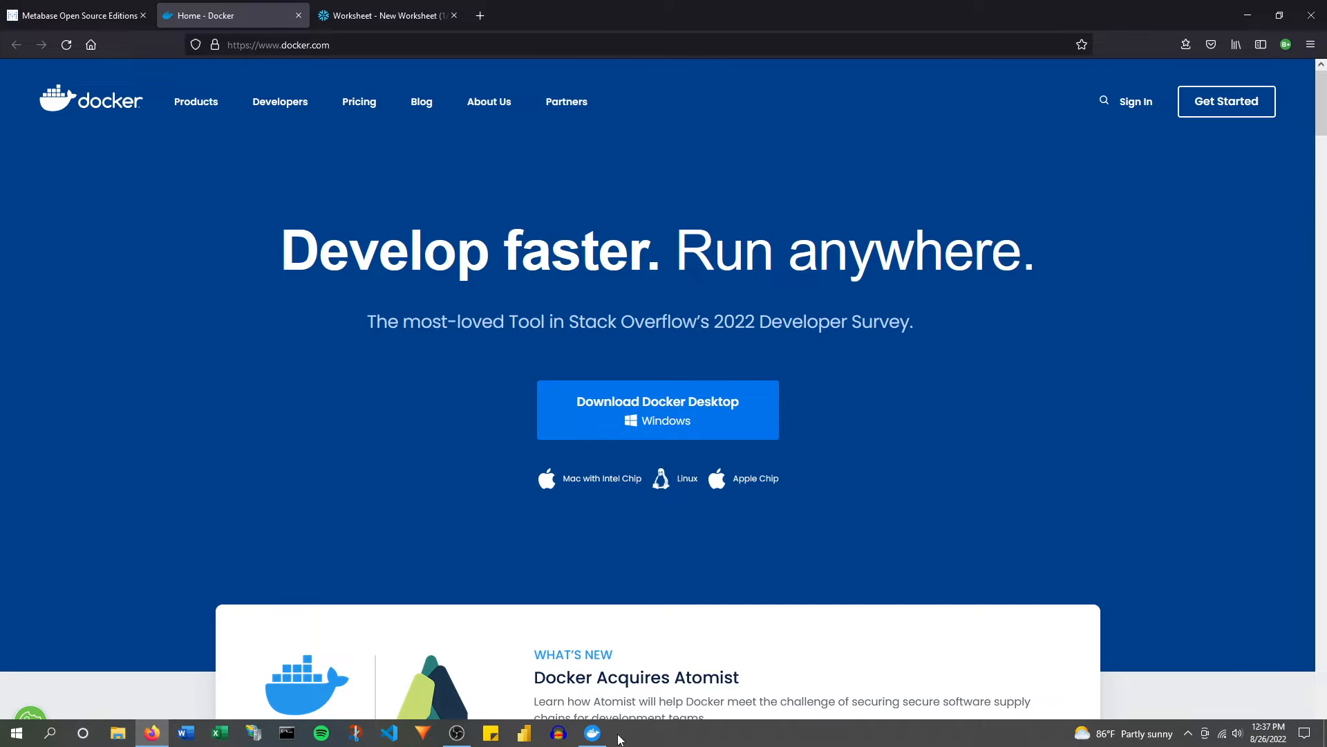
pyautogui.click(593, 733)
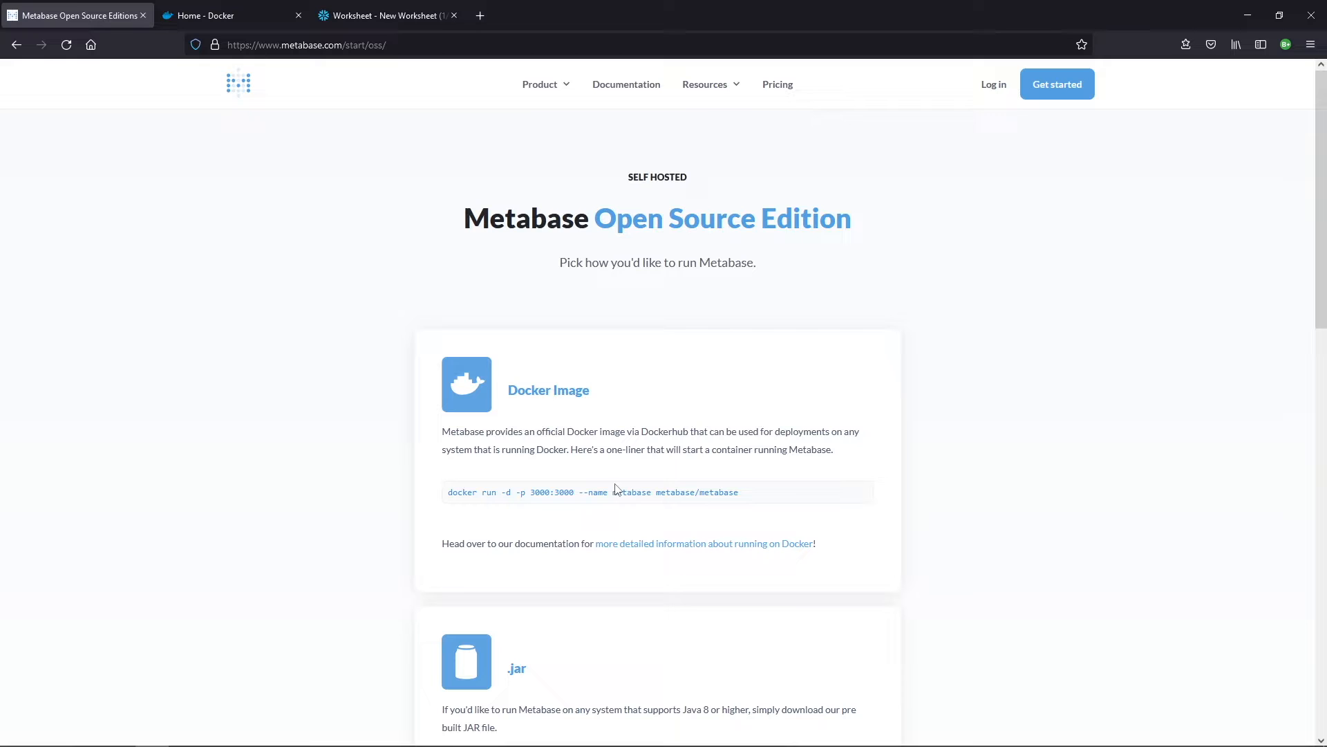
pyautogui.moveTo(690, 544)
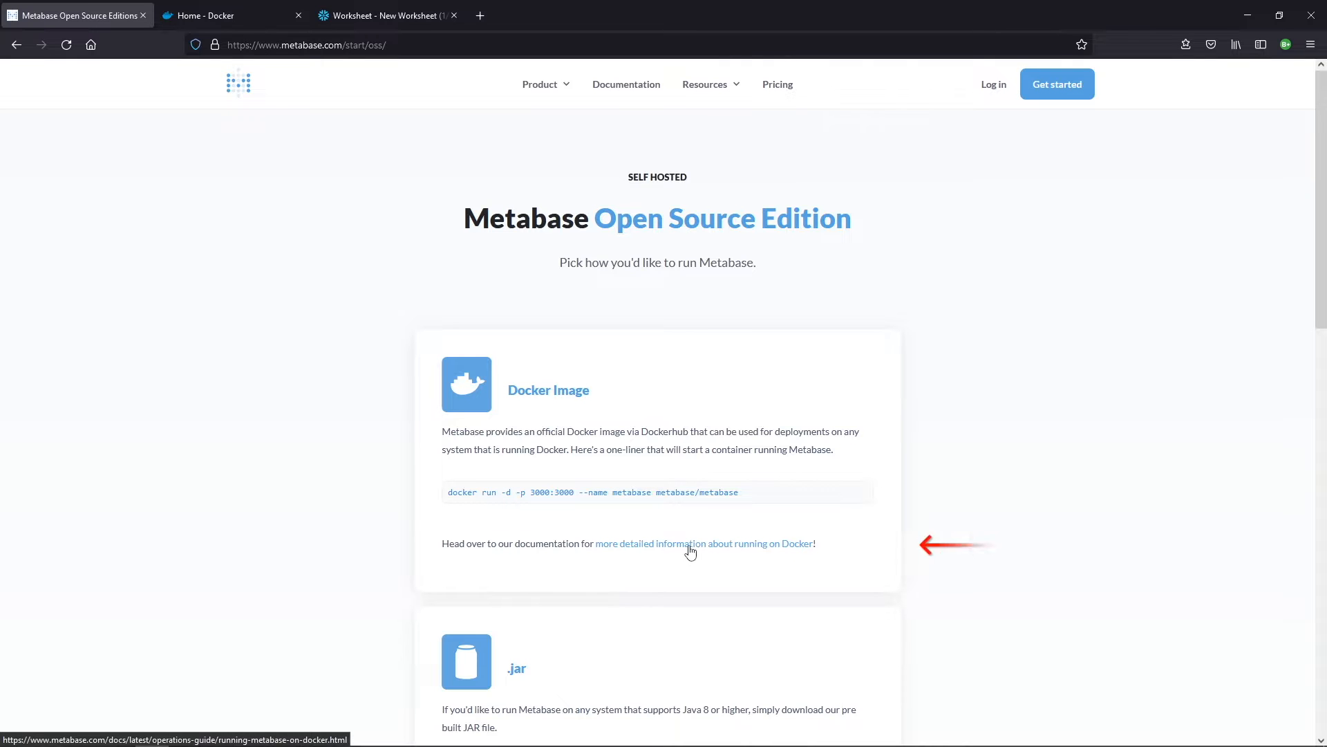
# Pull the latest image with 'docker pull metabase/metabase:latest' from the Docker guide.
pyautogui.click(704, 543)
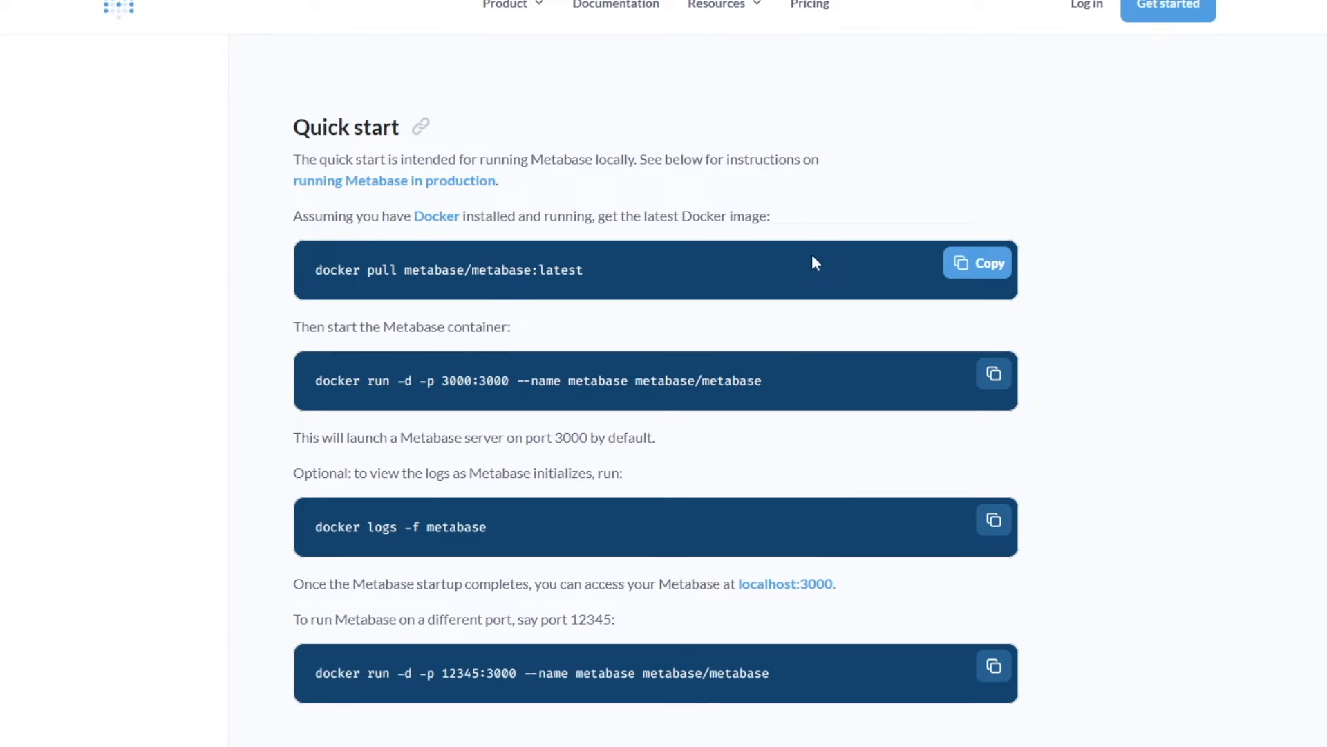
pyautogui.click(977, 263)
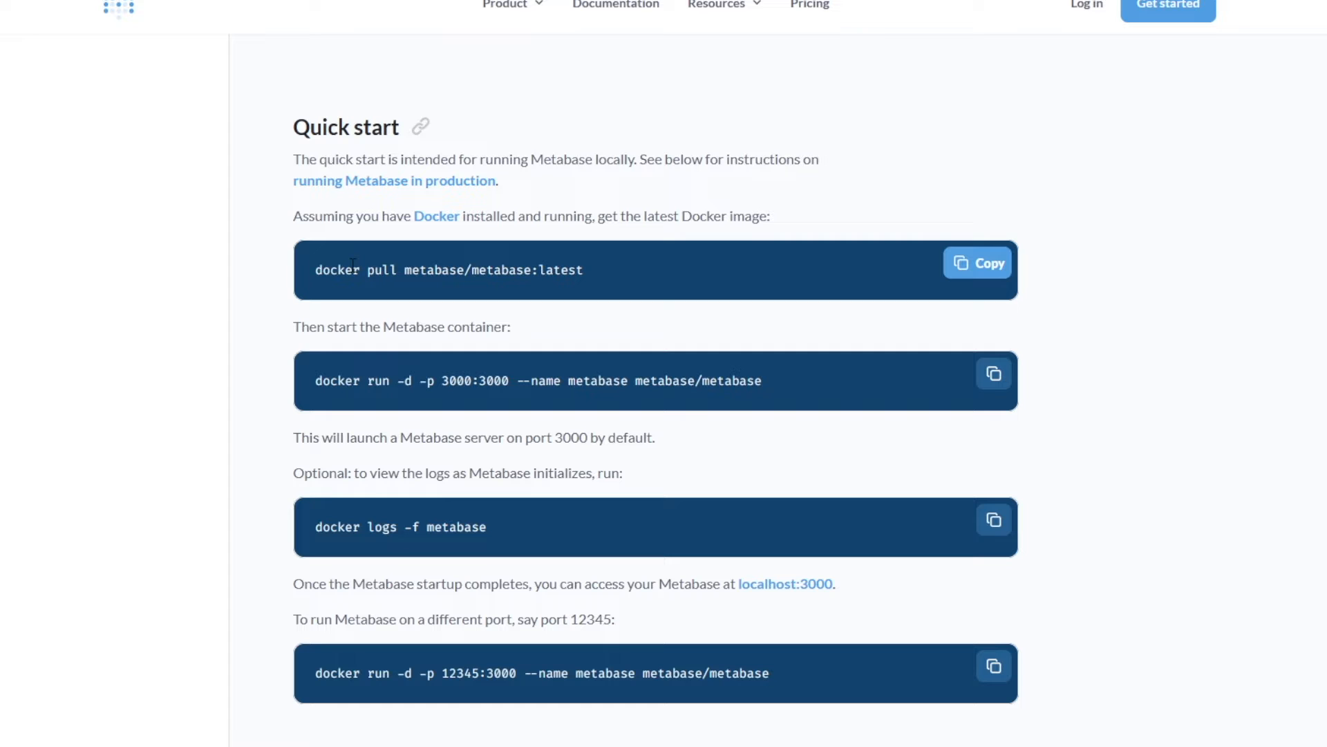
pyautogui.moveTo(365, 302)
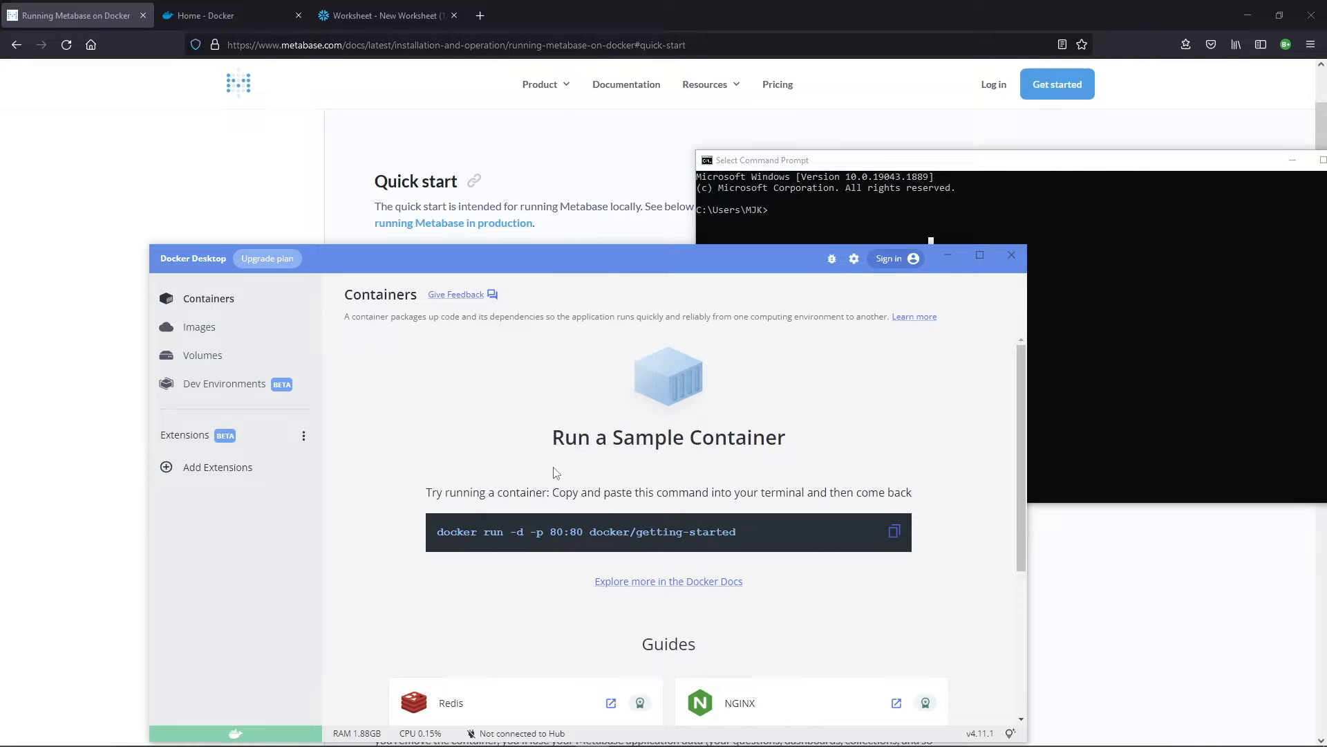
pyautogui.write('docker pull metabase/metabase:latest')
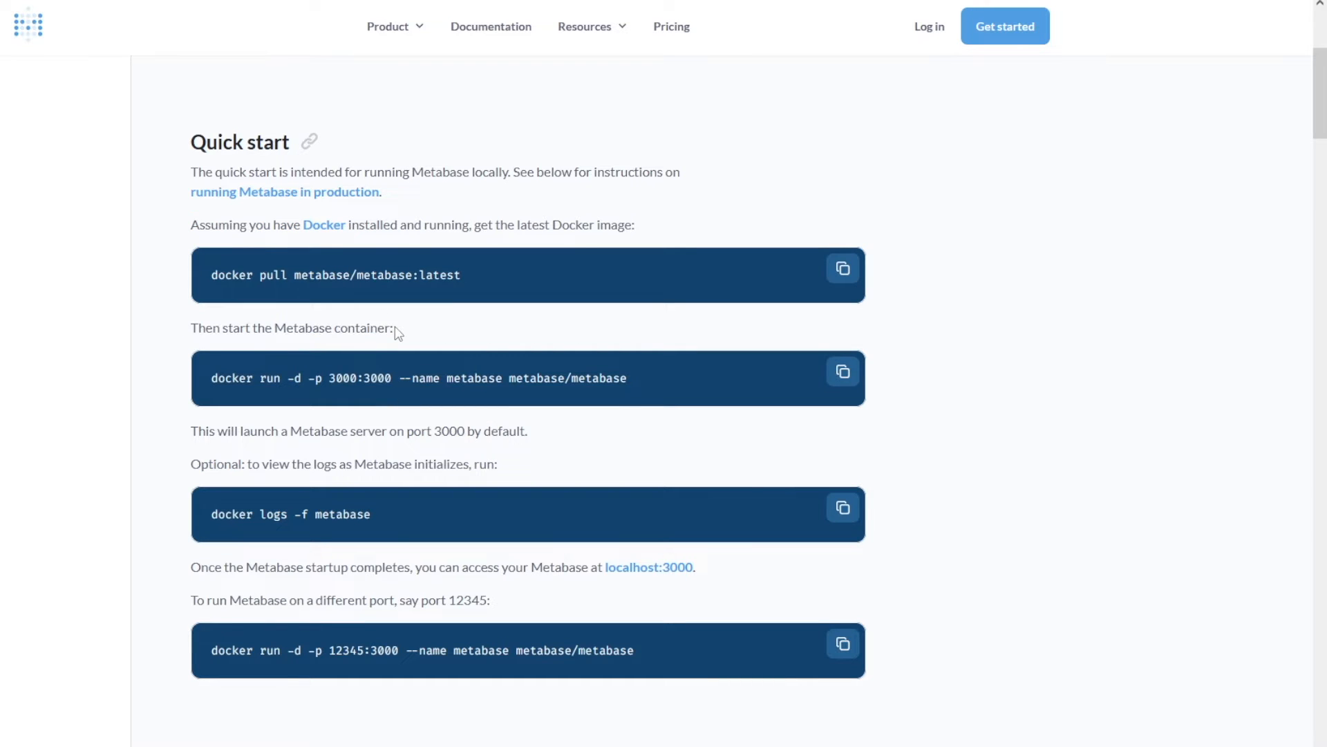
# Start the container with 'docker run -d -p 3000:3000 --name metabase metabase/metabase'.
pyautogui.click(842, 370)
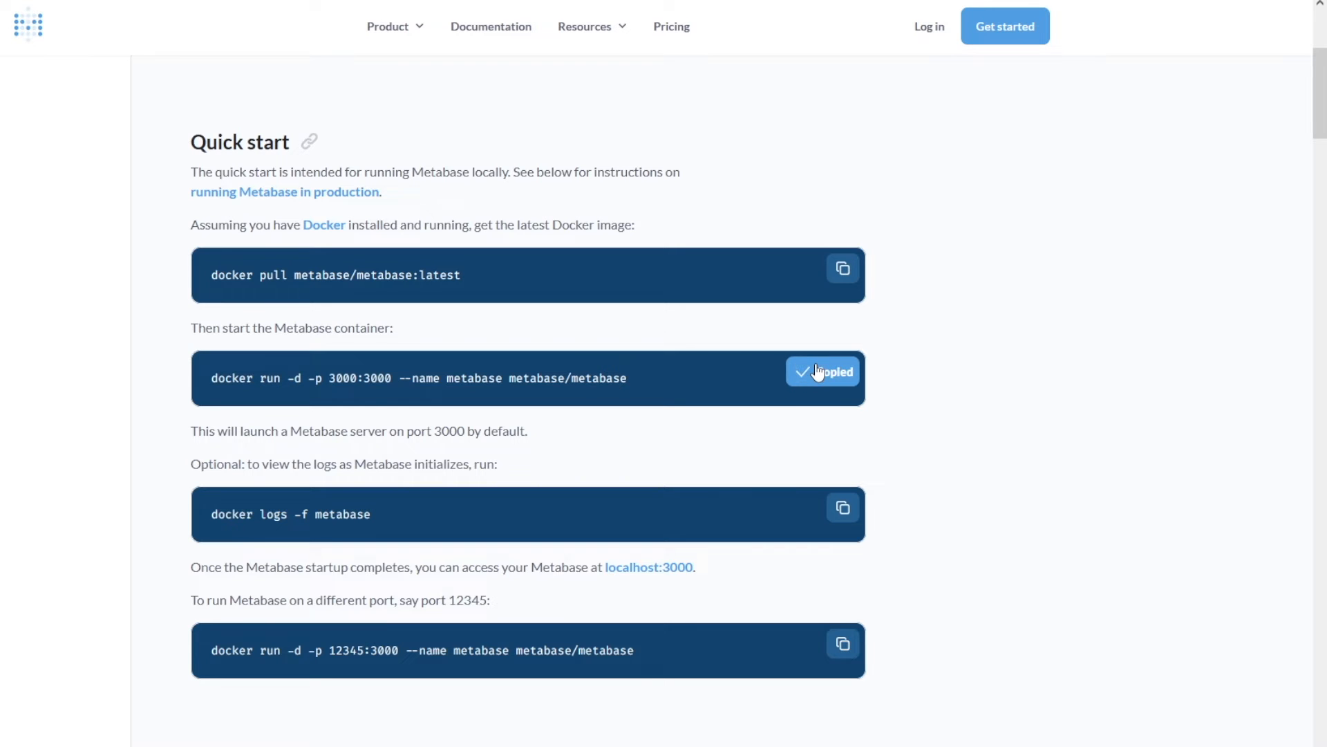
pyautogui.click(842, 371)
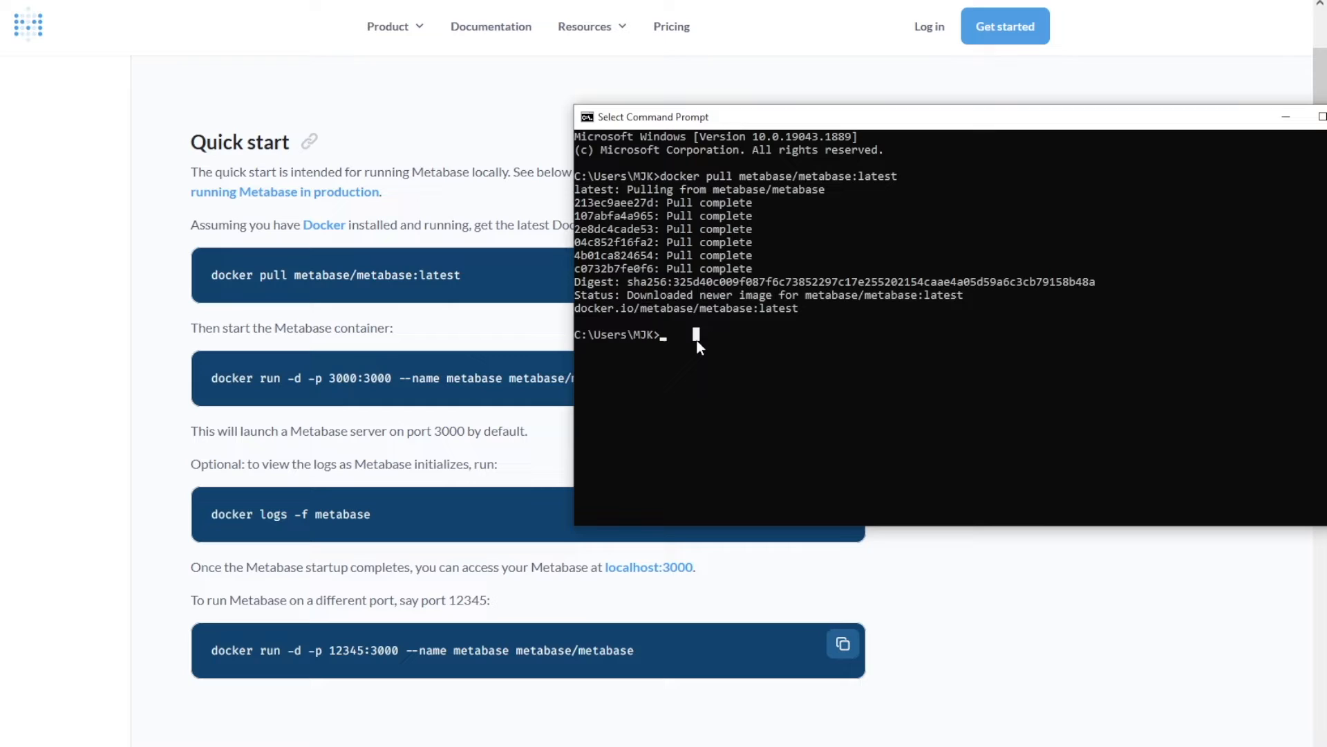
pyautogui.write('docker run -d -p 3000:3000 --name metabase metabase/metabase')
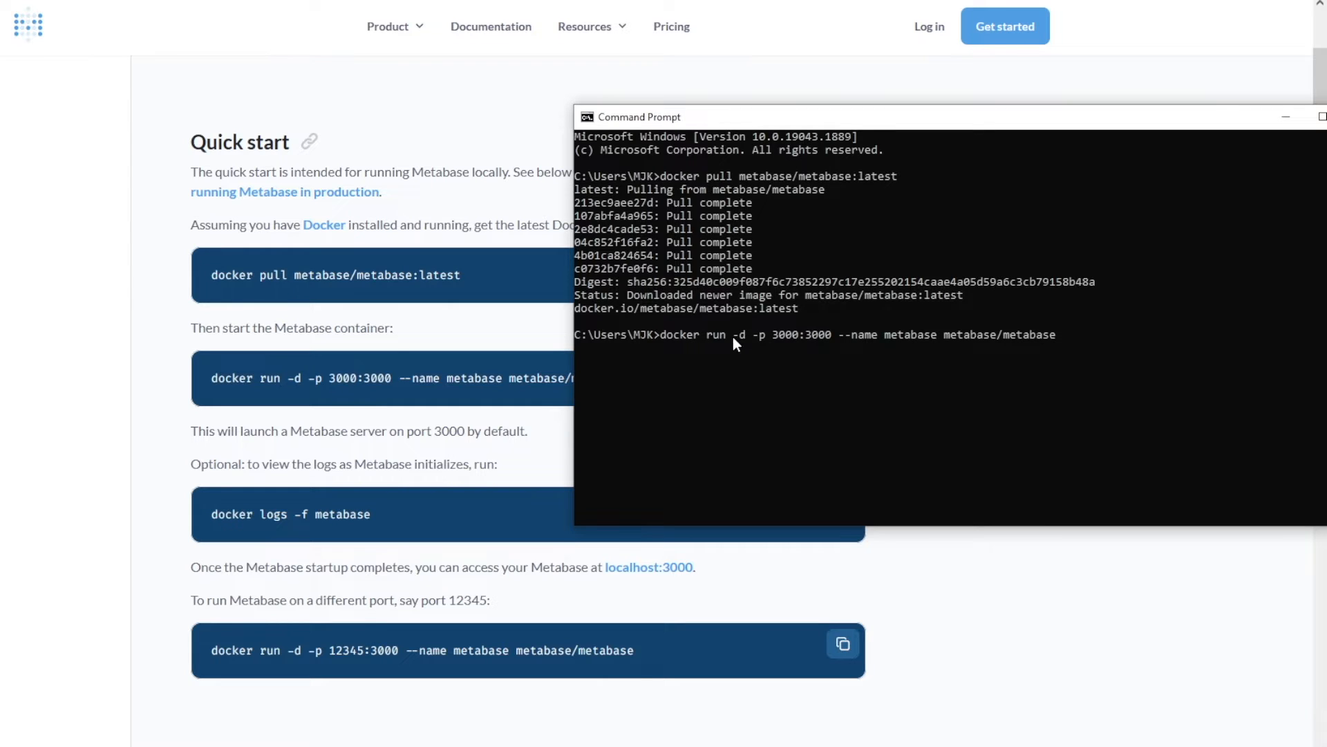
pyautogui.moveTo(850, 353)
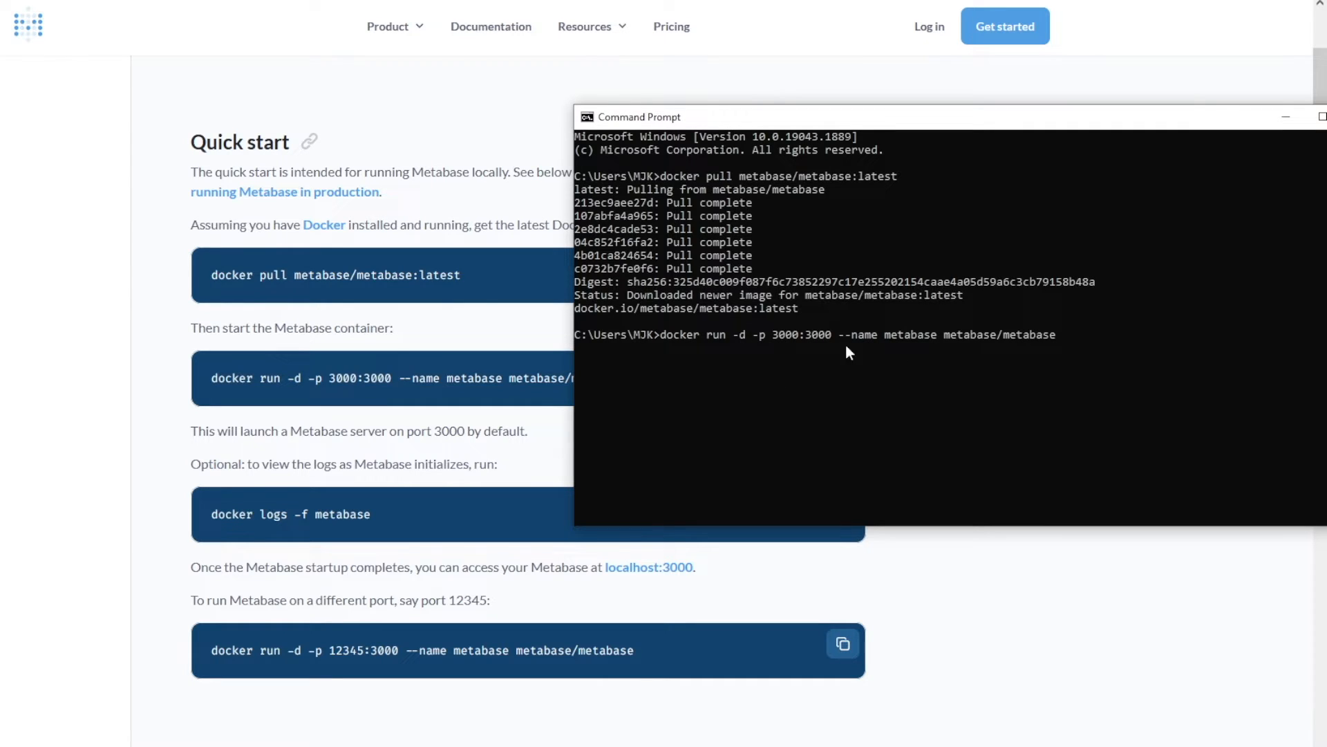
pyautogui.moveTo(913, 358)
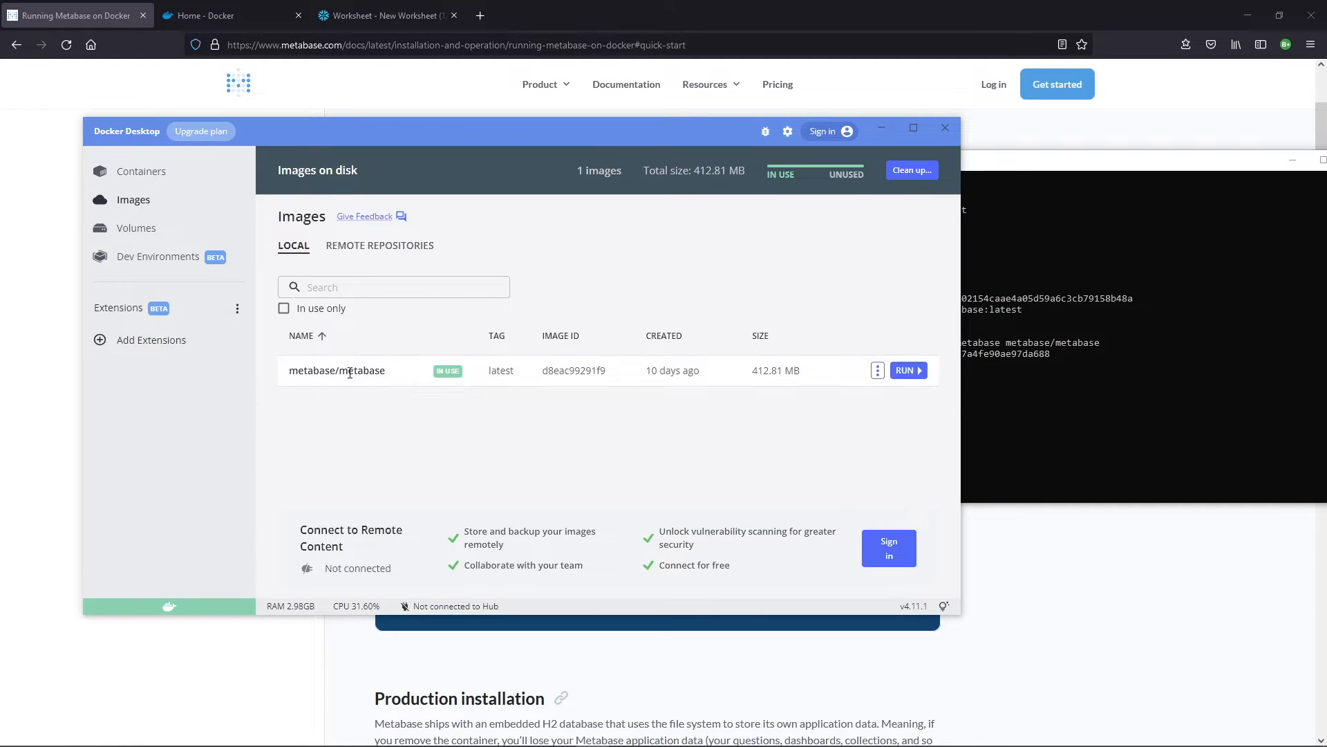
pyautogui.moveTo(114, 182)
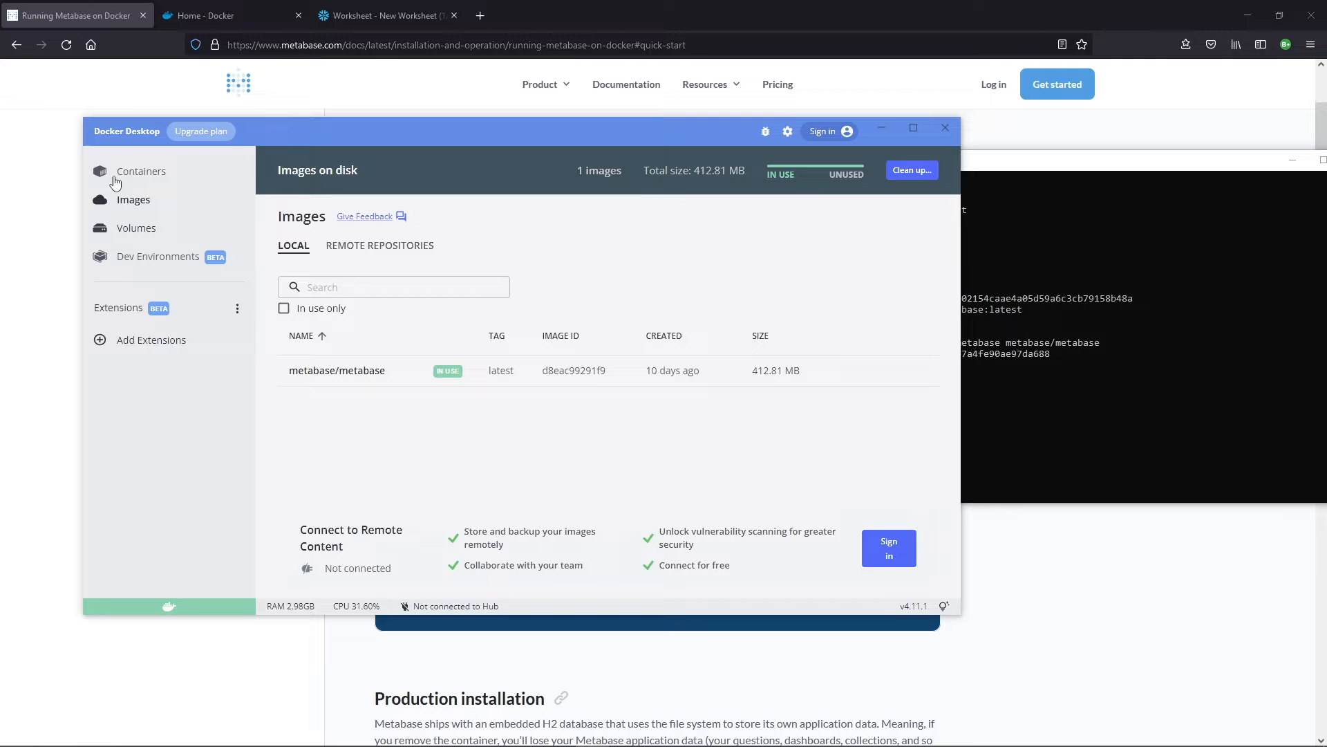
# Launch the running metabase container from the Containers list in the browser.
pyautogui.click(141, 170)
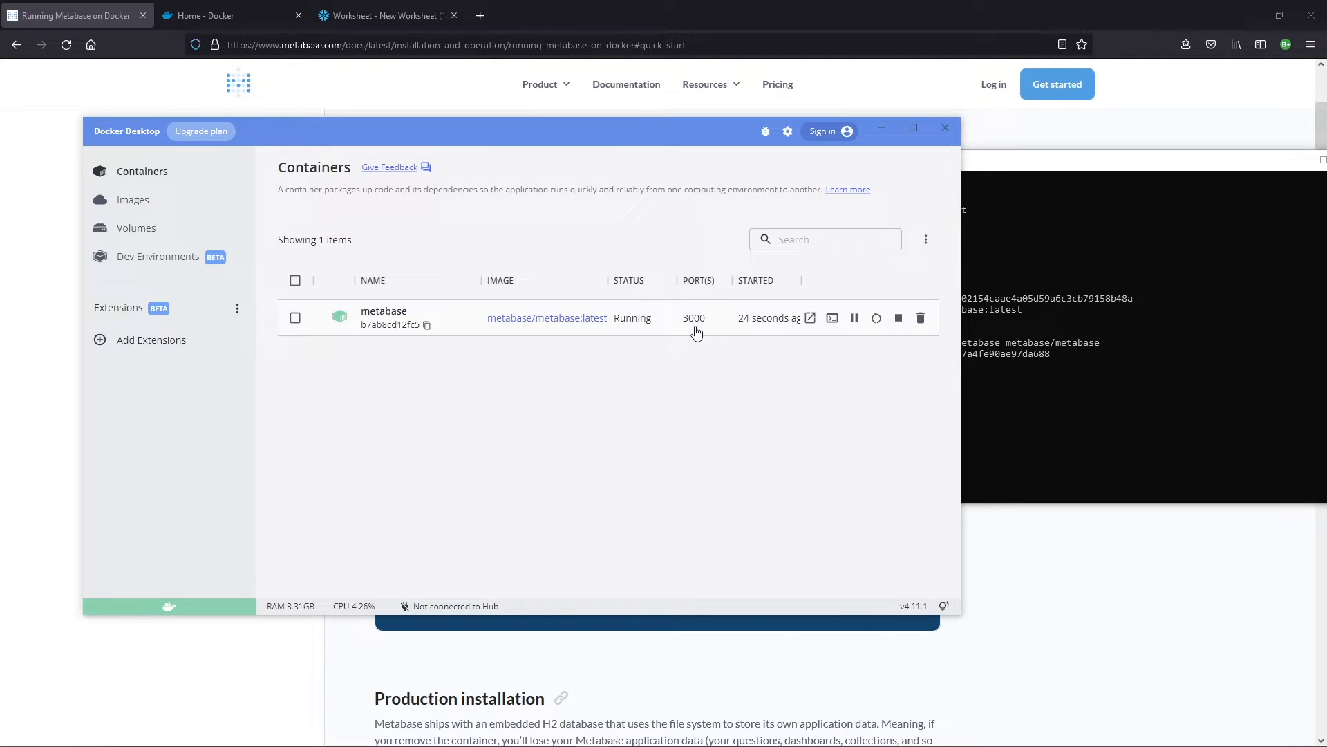
pyautogui.moveTo(811, 317)
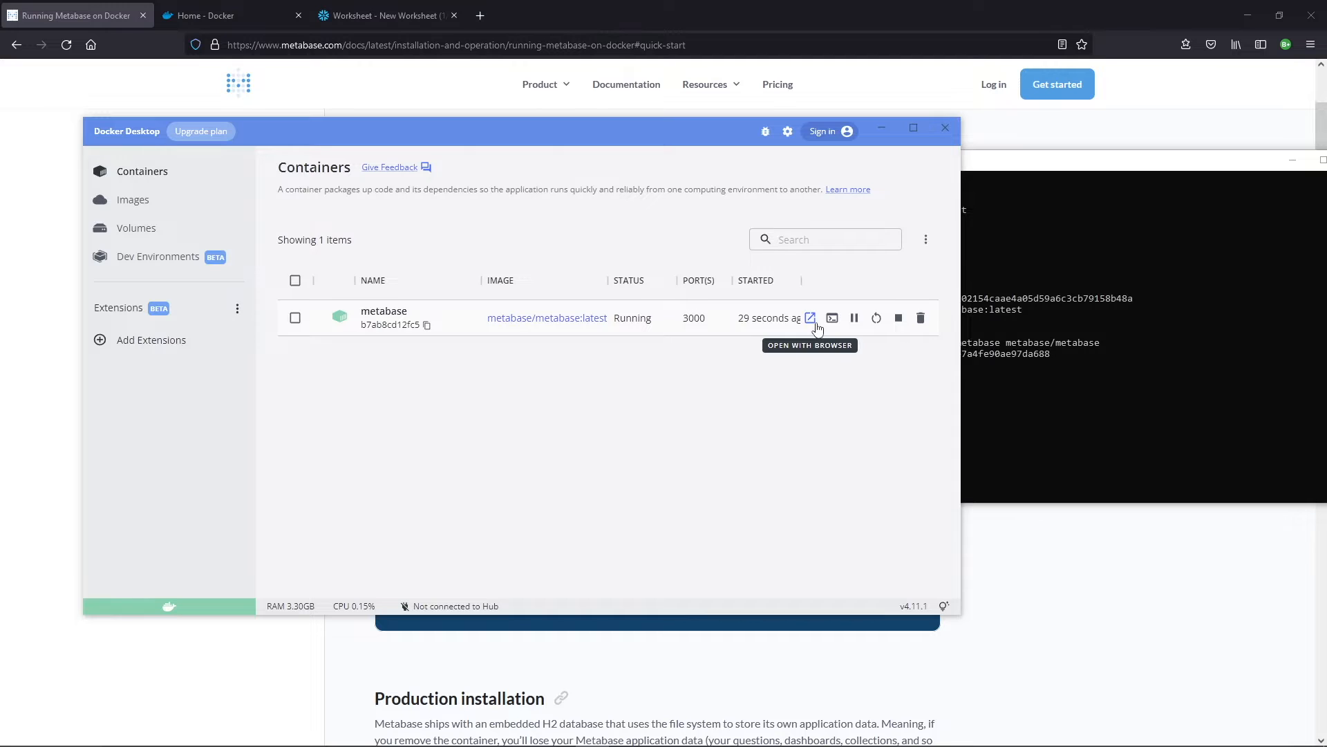
pyautogui.click(831, 317)
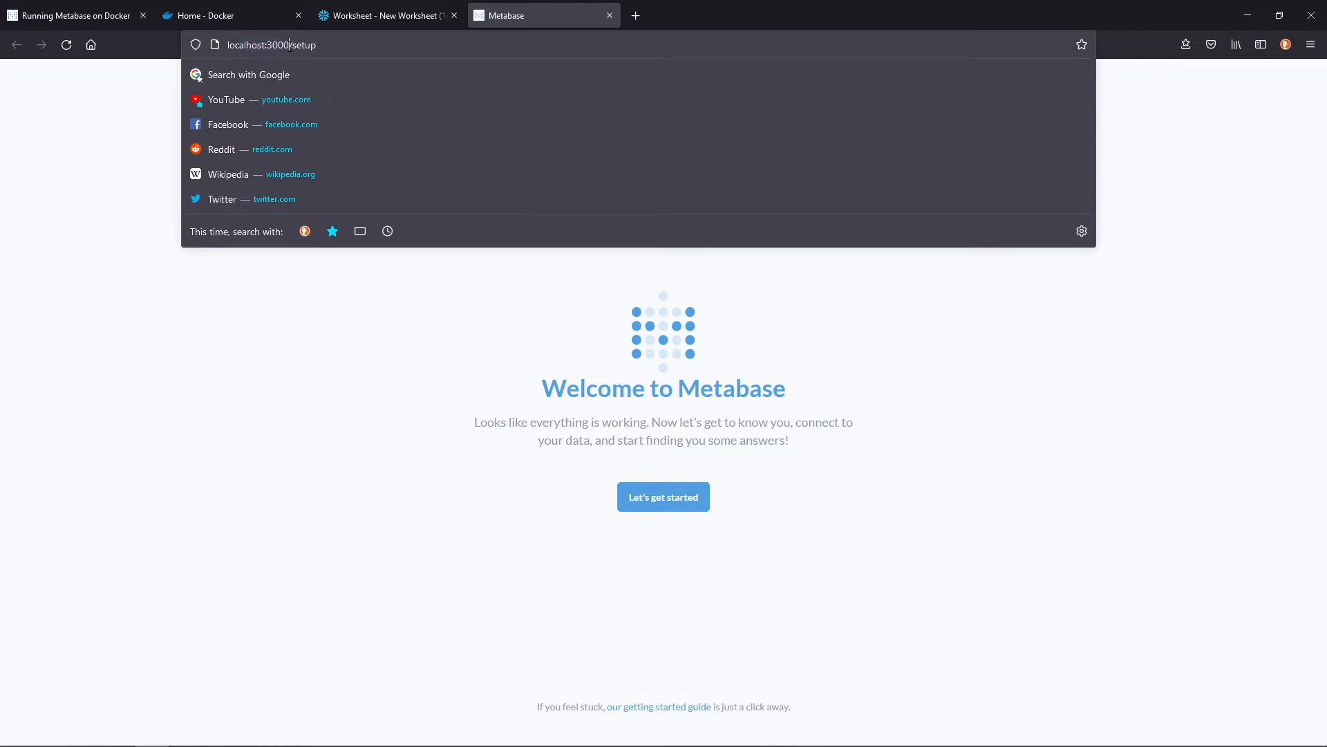
# Begin setup with English as the language and submit the name, email, company and password.
pyautogui.click(542, 286)
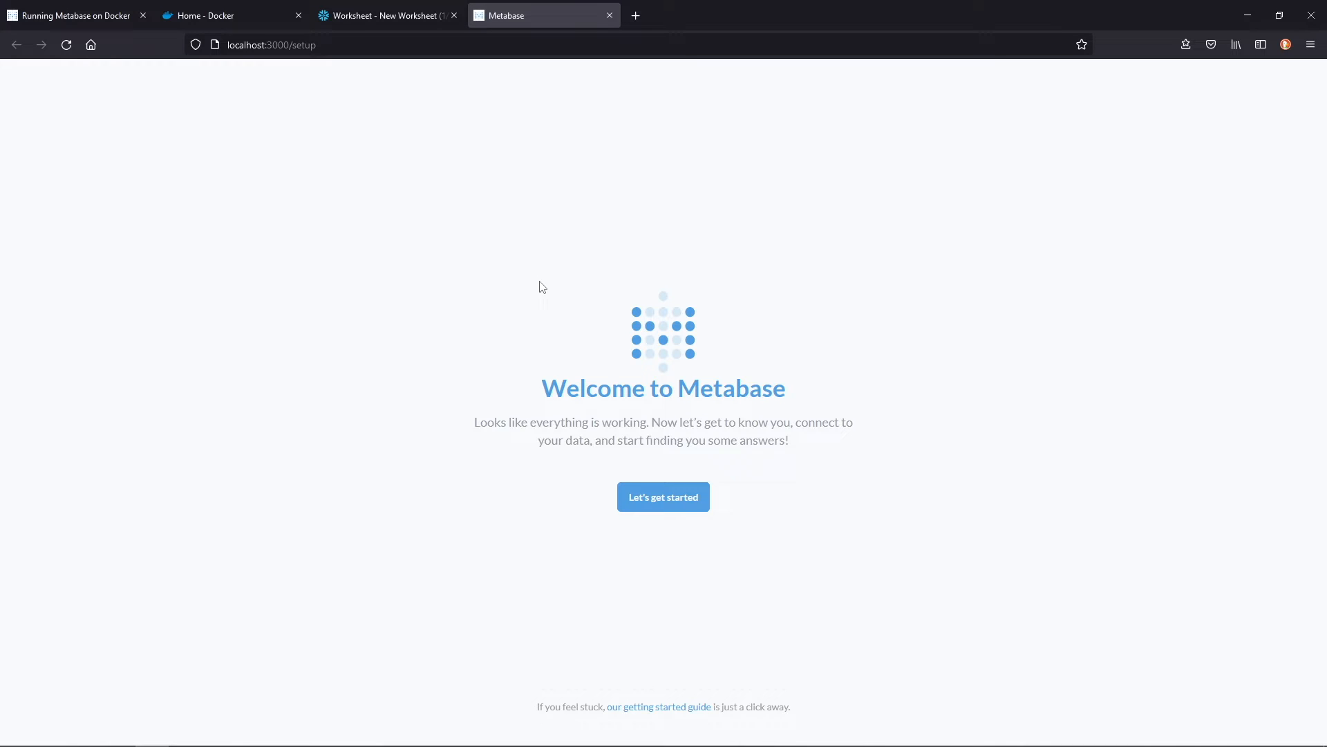
pyautogui.moveTo(470, 309)
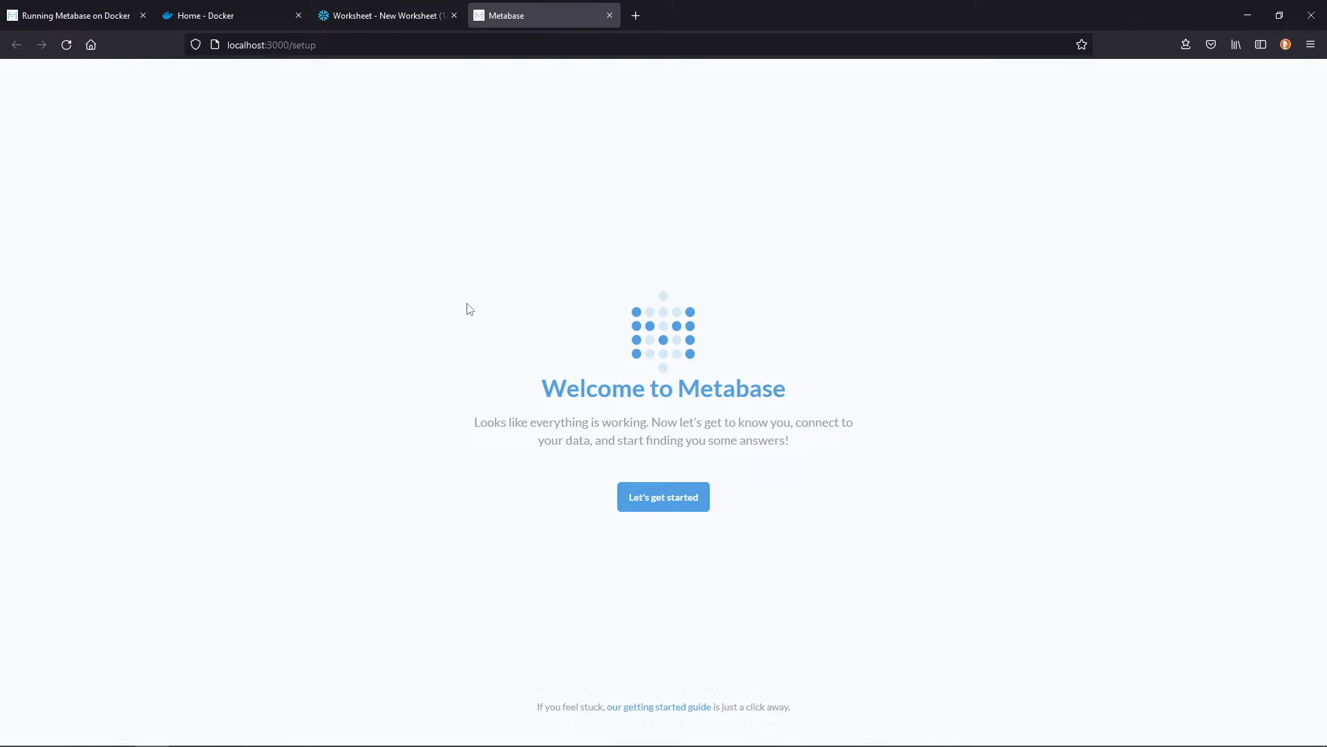
pyautogui.click(663, 497)
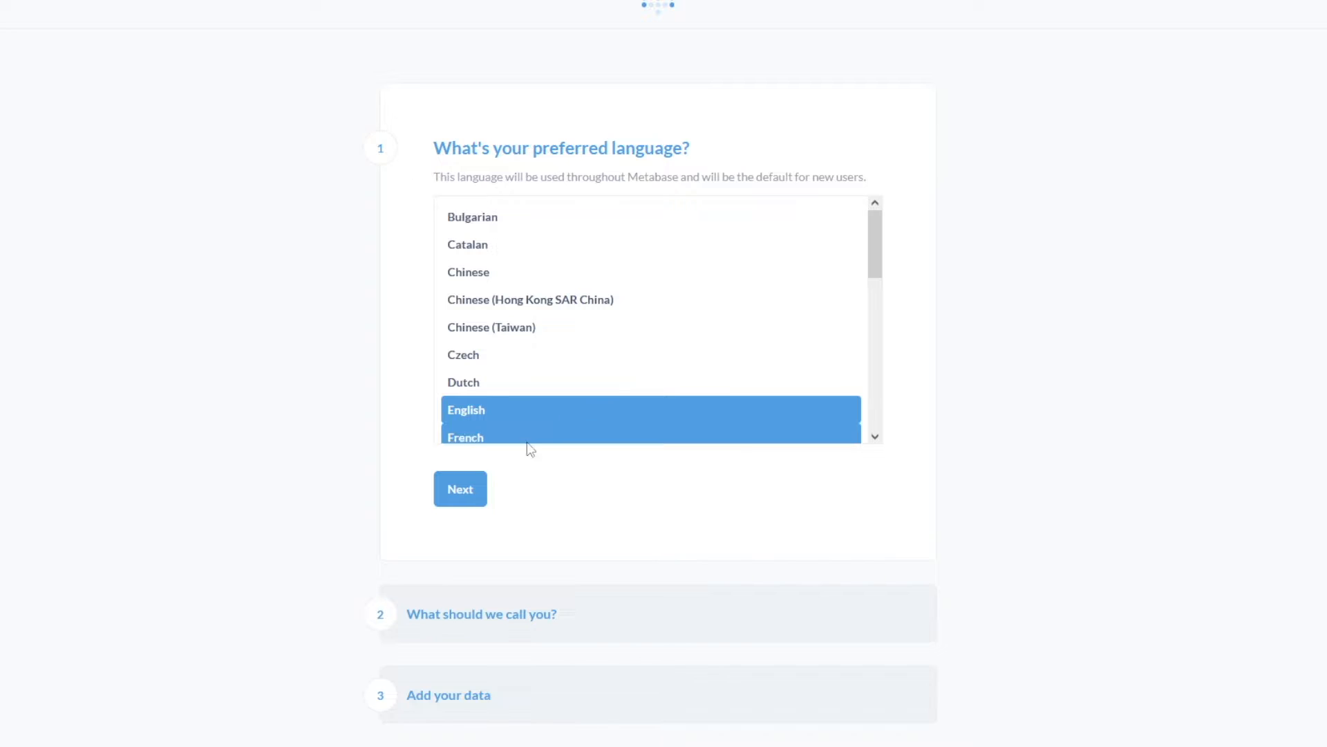
pyautogui.click(460, 489)
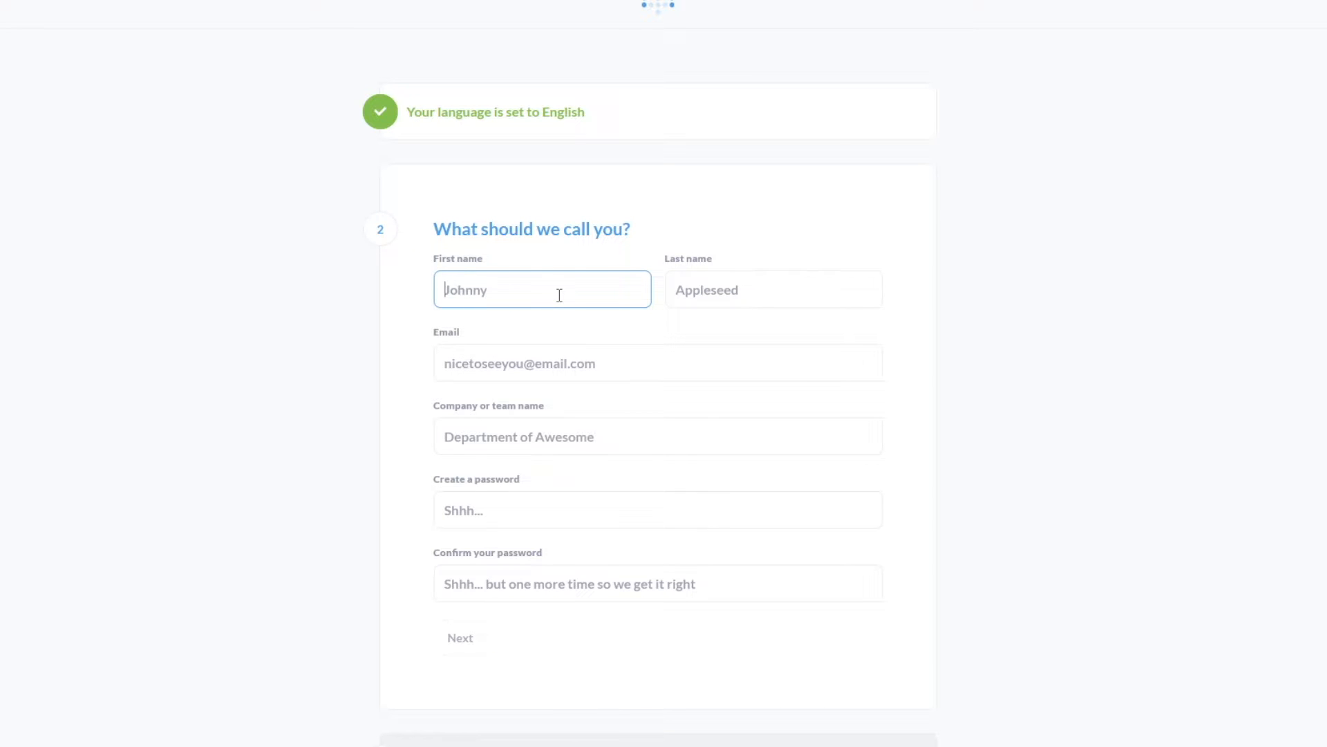
pyautogui.write('h')
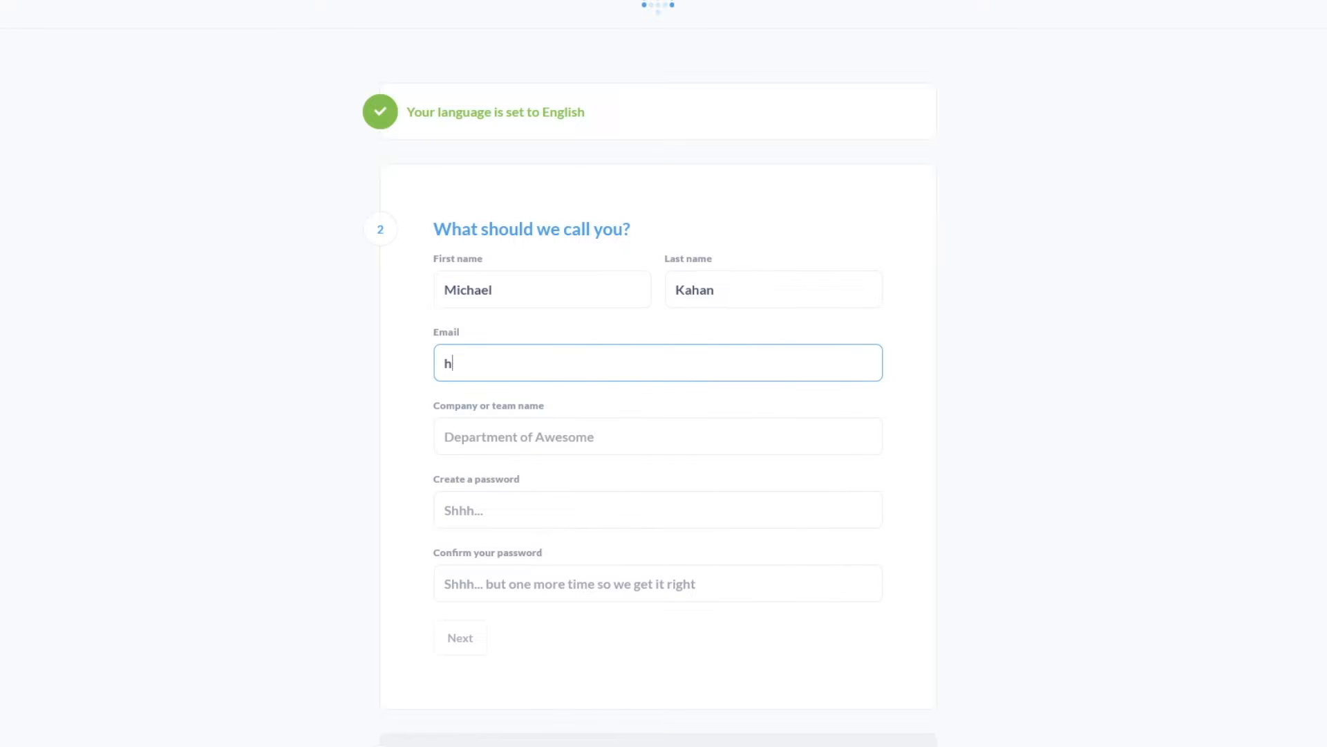
pyautogui.click(460, 638)
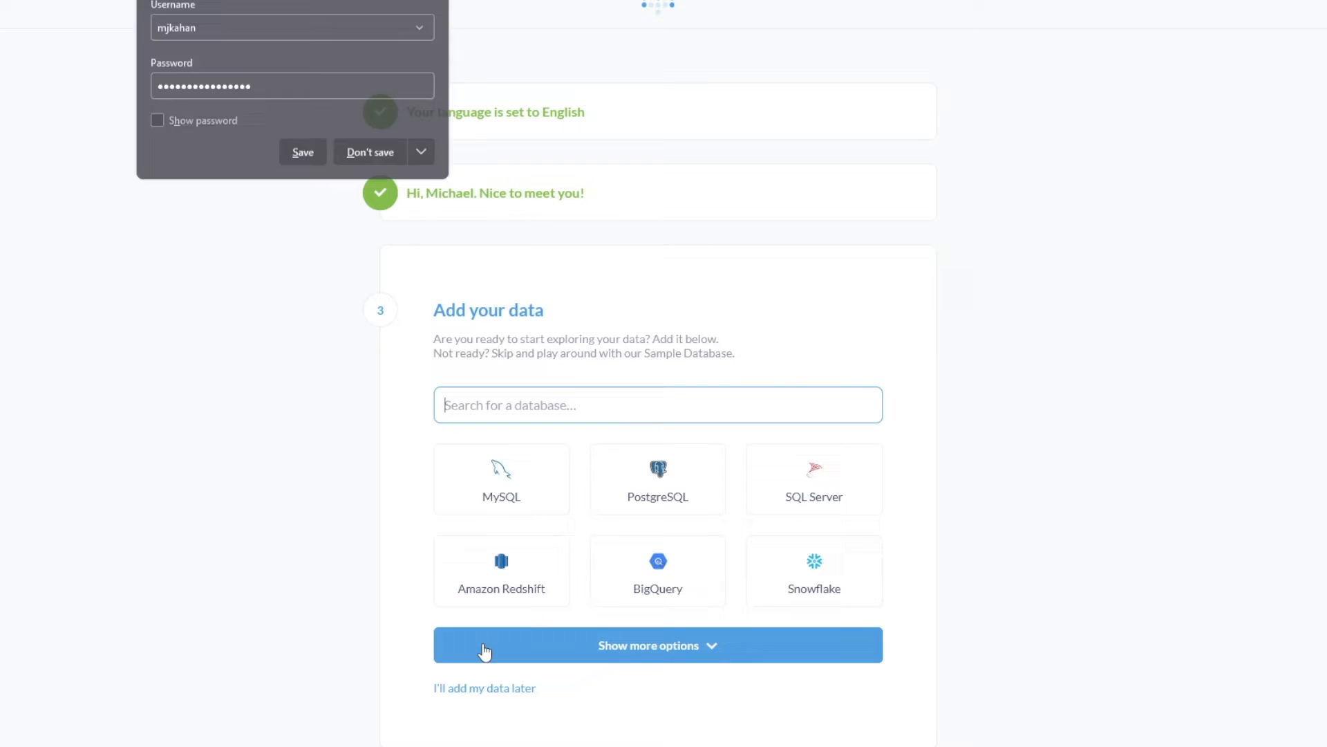
# Choose Snowflake as the data source and enter the display name and account name.
pyautogui.click(369, 151)
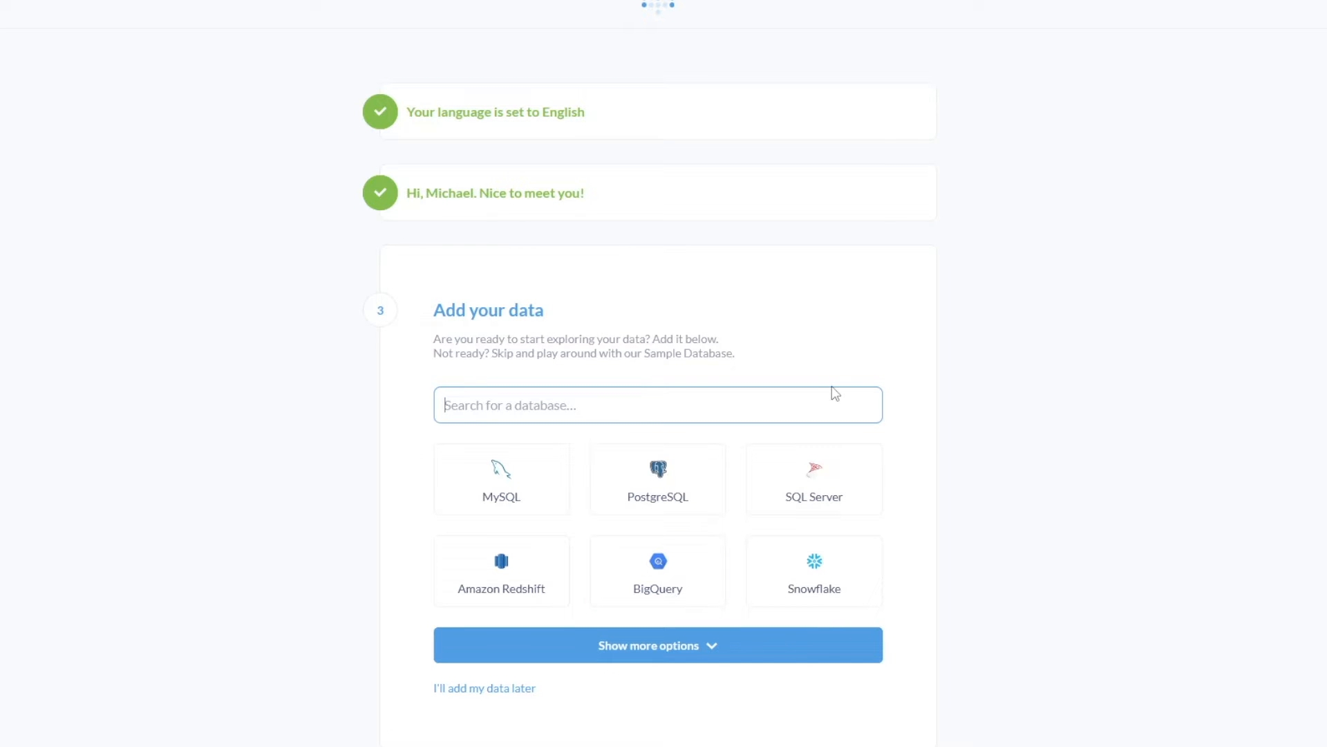
pyautogui.moveTo(484, 687)
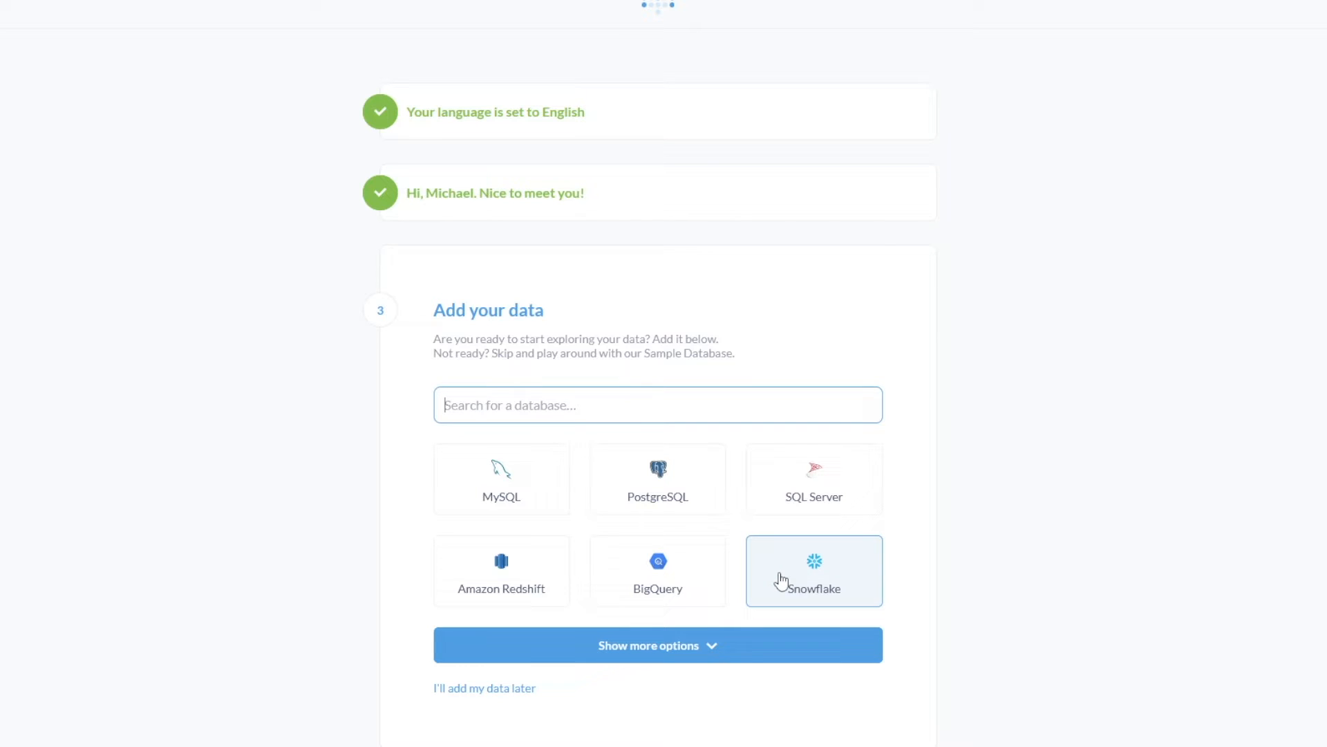
pyautogui.moveTo(759, 494)
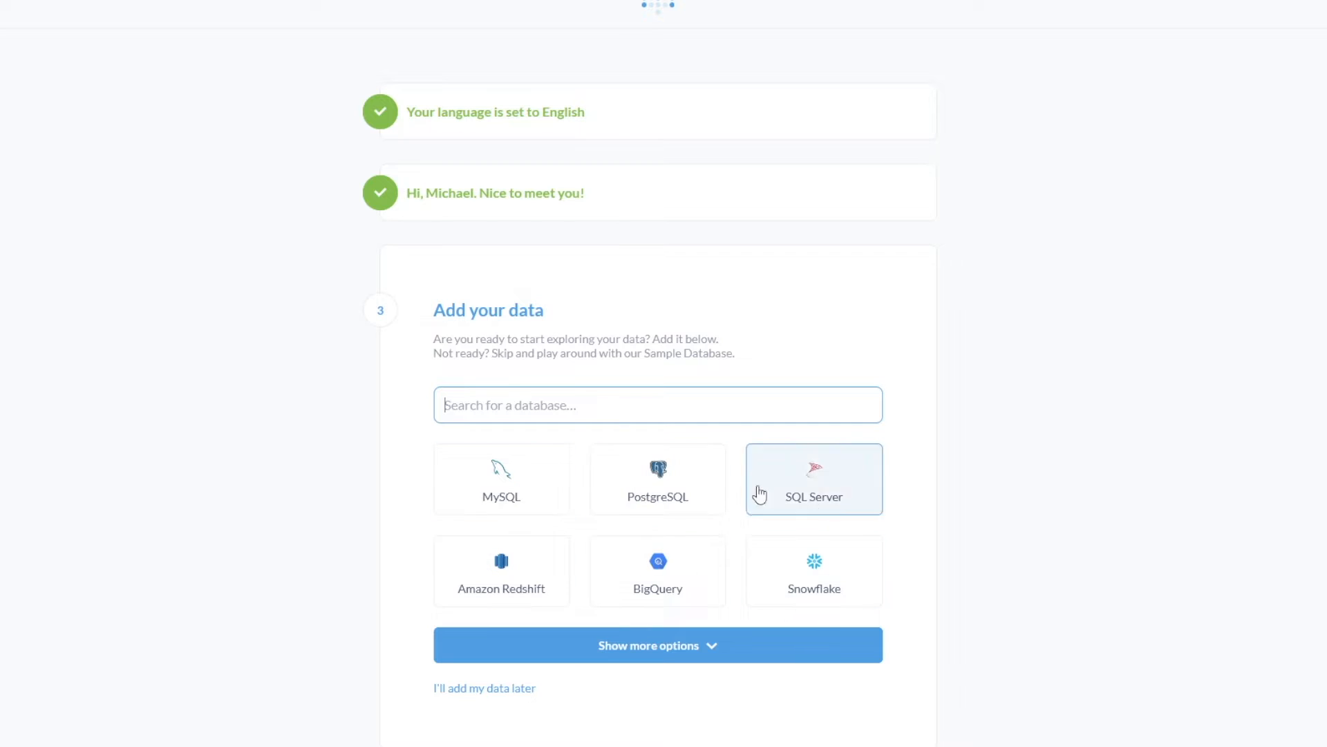
pyautogui.click(813, 571)
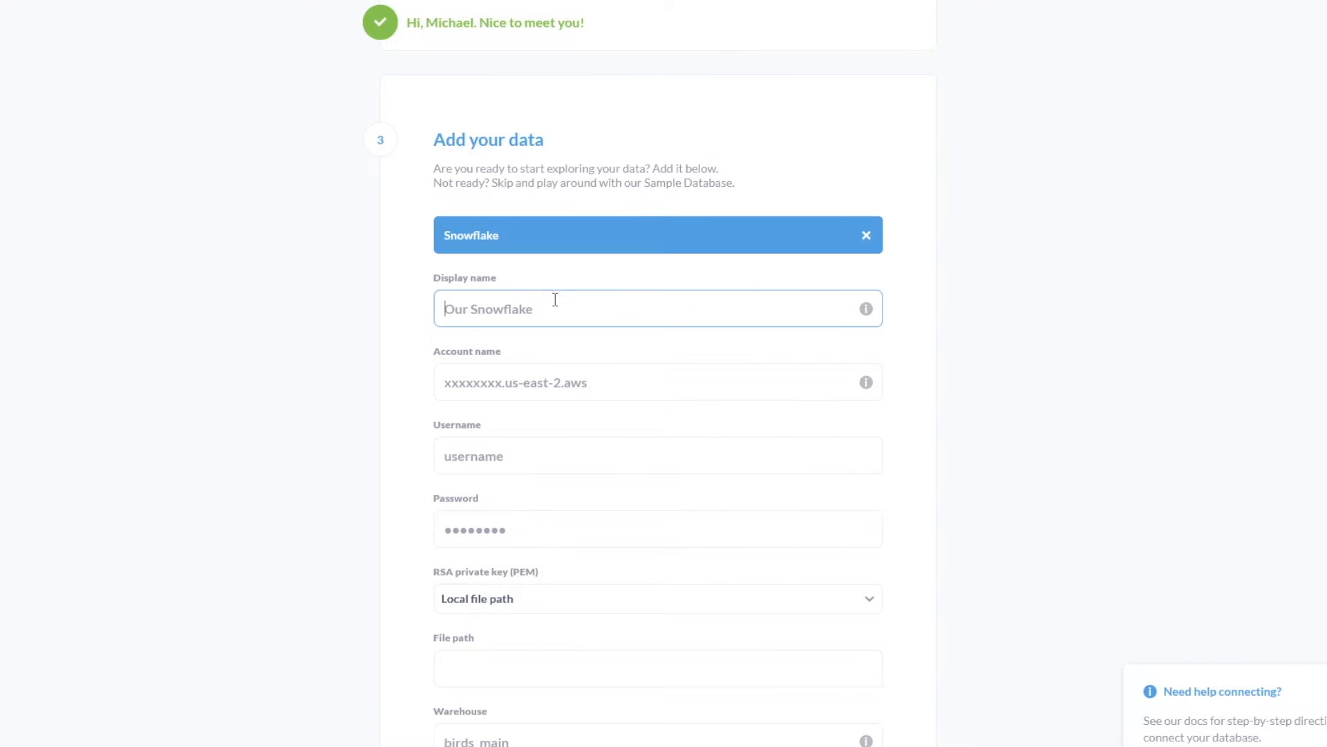
pyautogui.write('Snowflake')
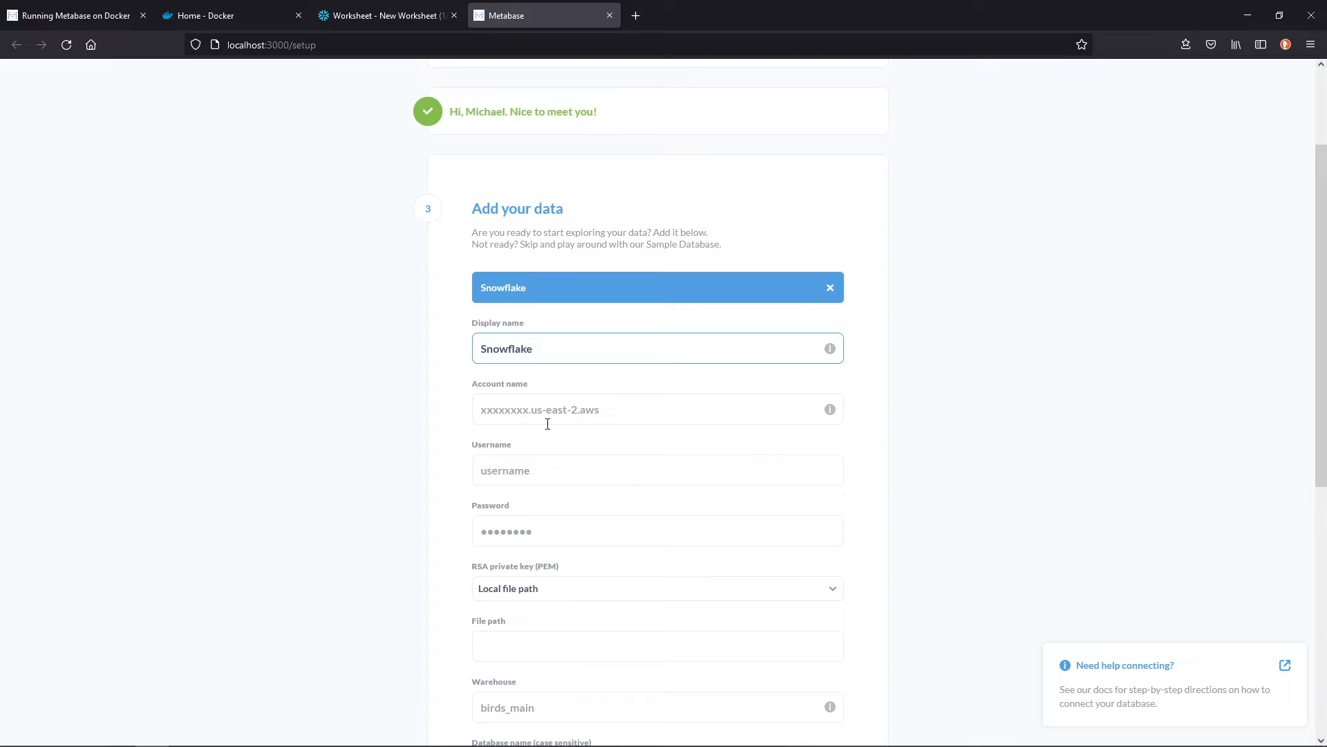
pyautogui.click(386, 16)
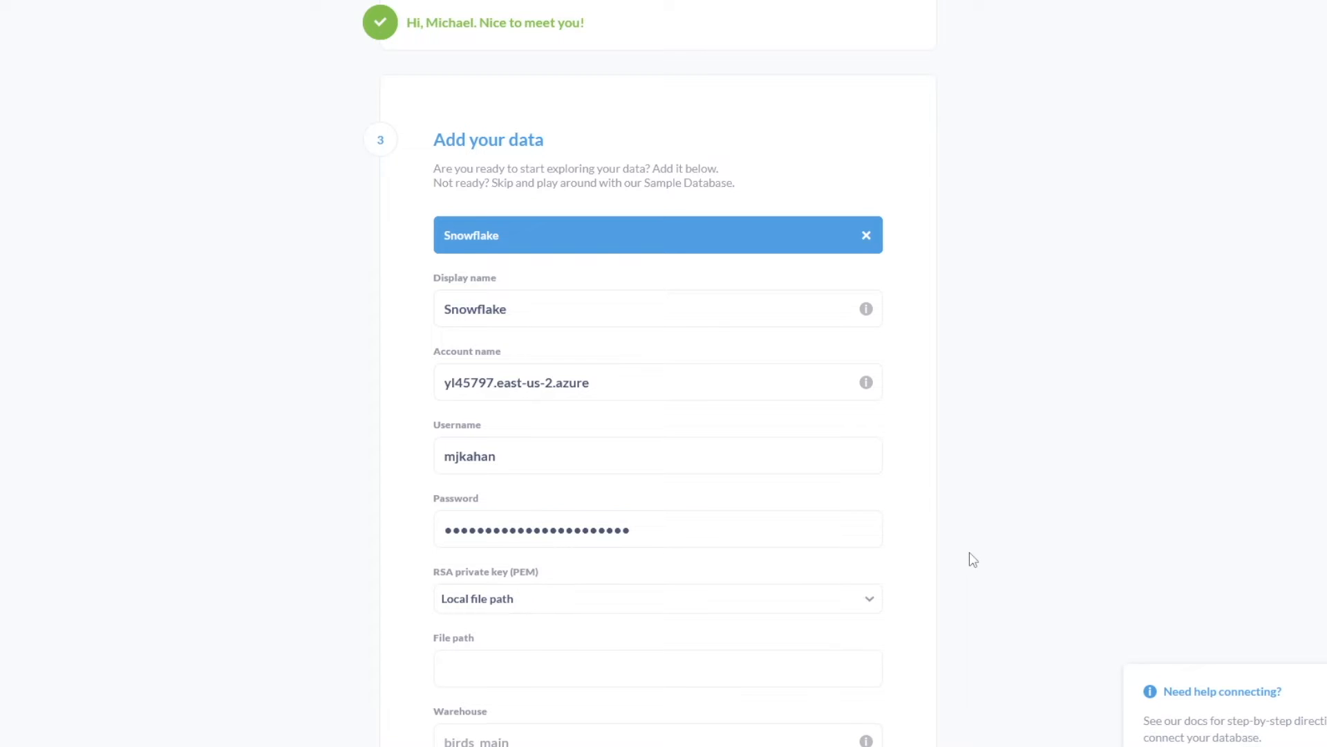
# Fill in credentials, warehouse DEVELOPER_WH, database ANALYTICS and role DEVELOPER.
pyautogui.scroll(-3)
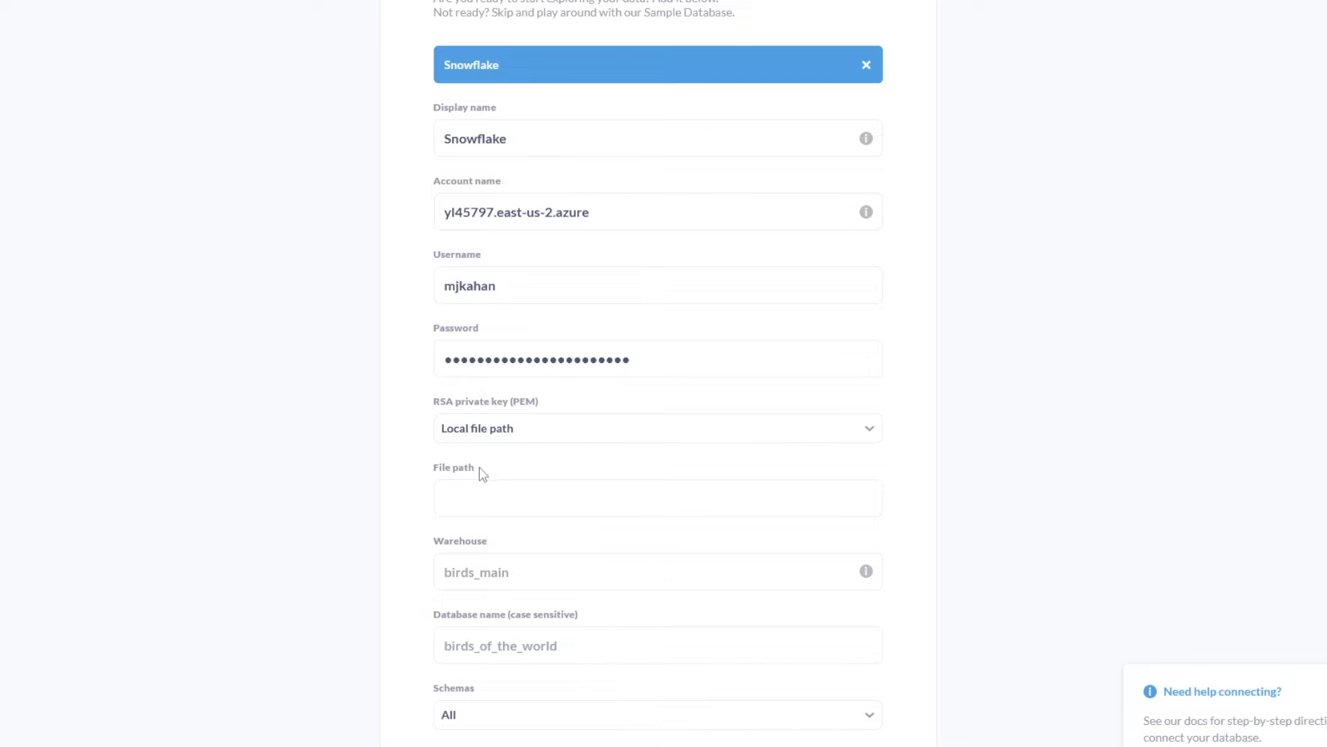
pyautogui.scroll(-3)
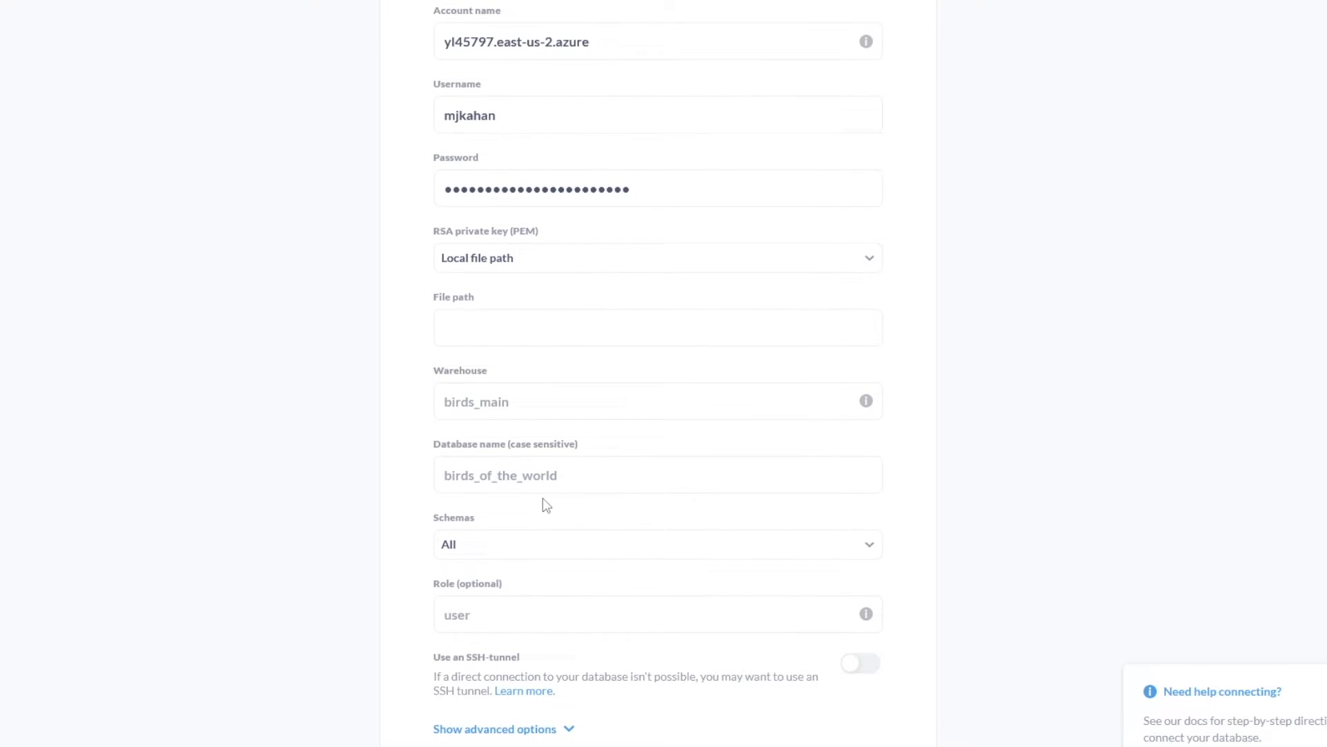
pyautogui.moveTo(494, 386)
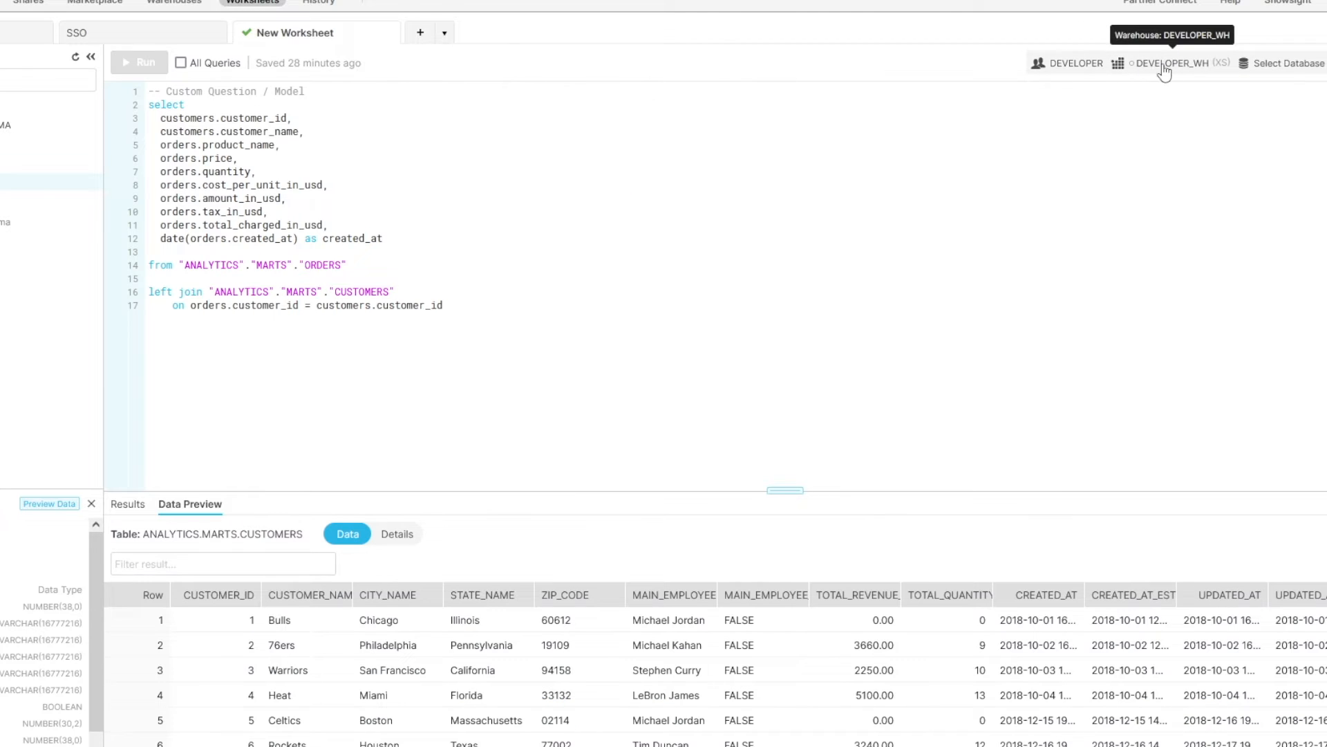
pyautogui.click(1173, 63)
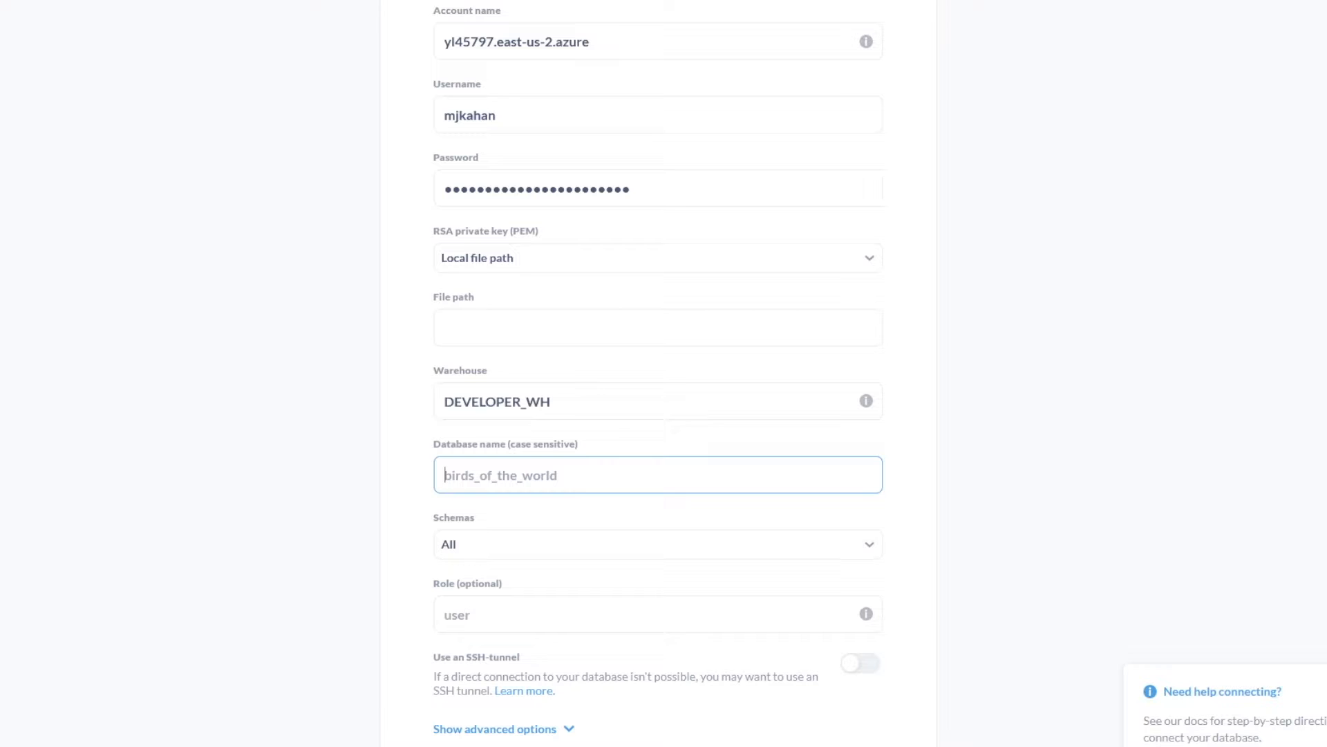
pyautogui.write('ANALYTICS')
pyautogui.click(658, 614)
pyautogui.write('DEVELOPER')
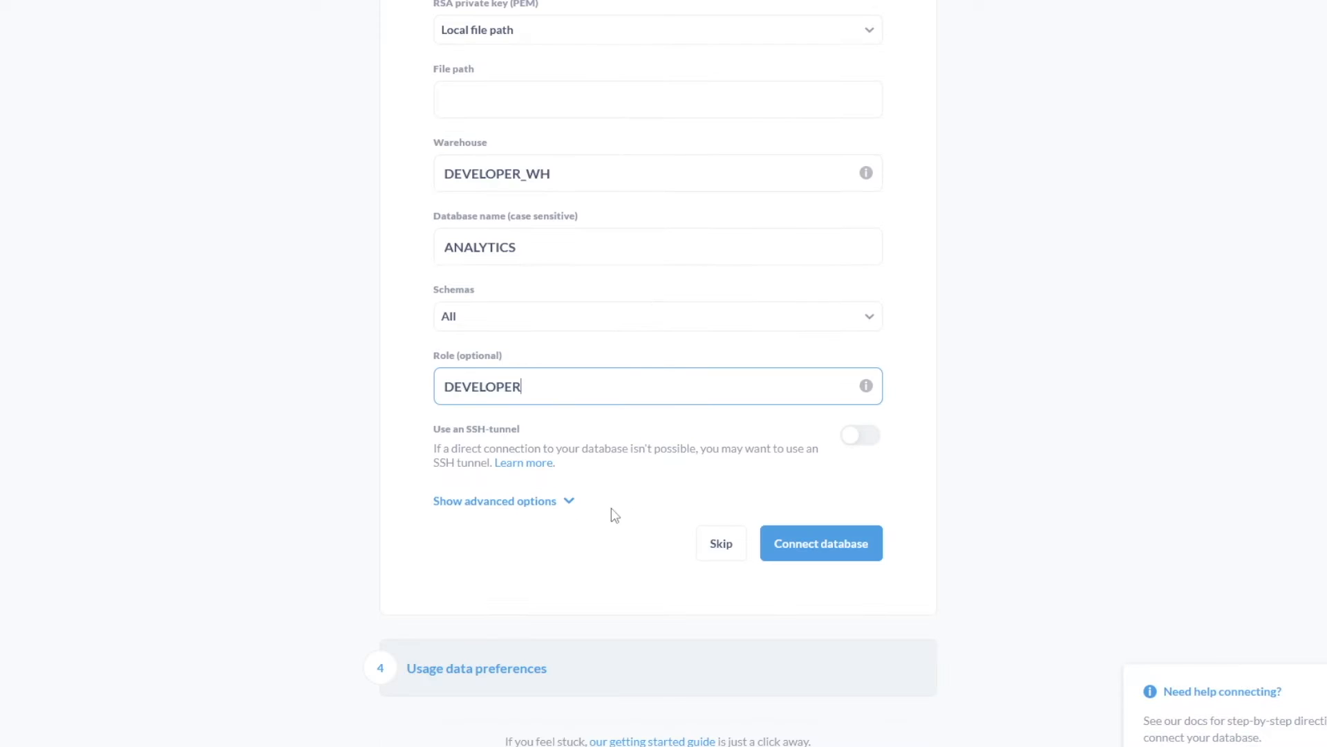
# Connect Snowflake, switch off anonymous usage events and finish setup into the home page.
pyautogui.click(819, 542)
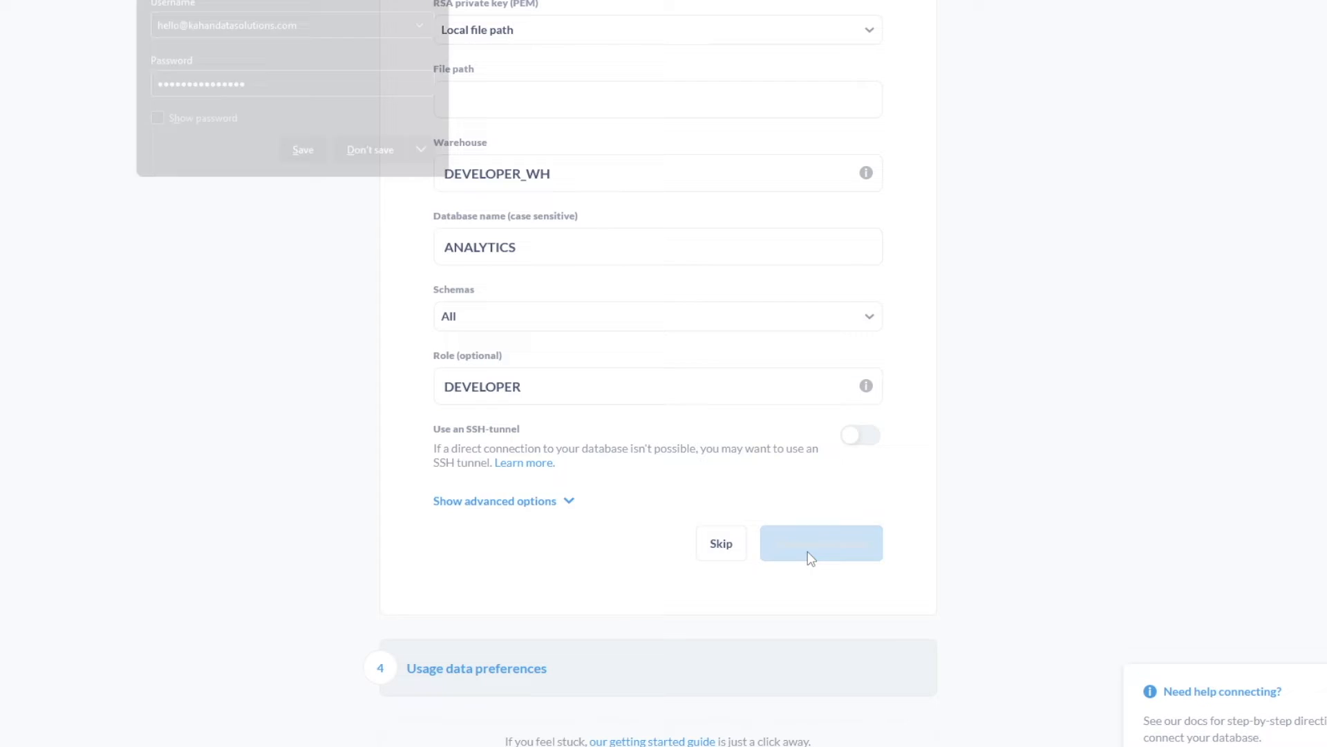
pyautogui.click(819, 543)
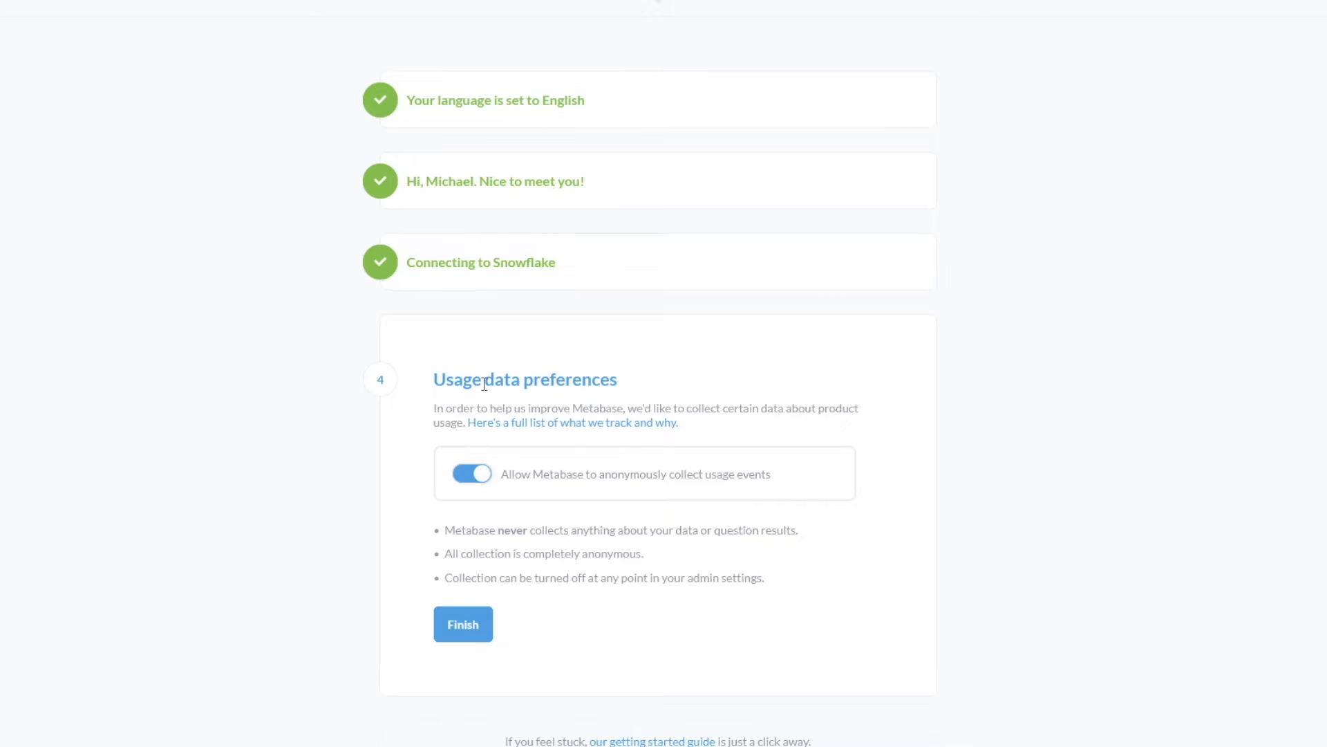
pyautogui.moveTo(520, 473)
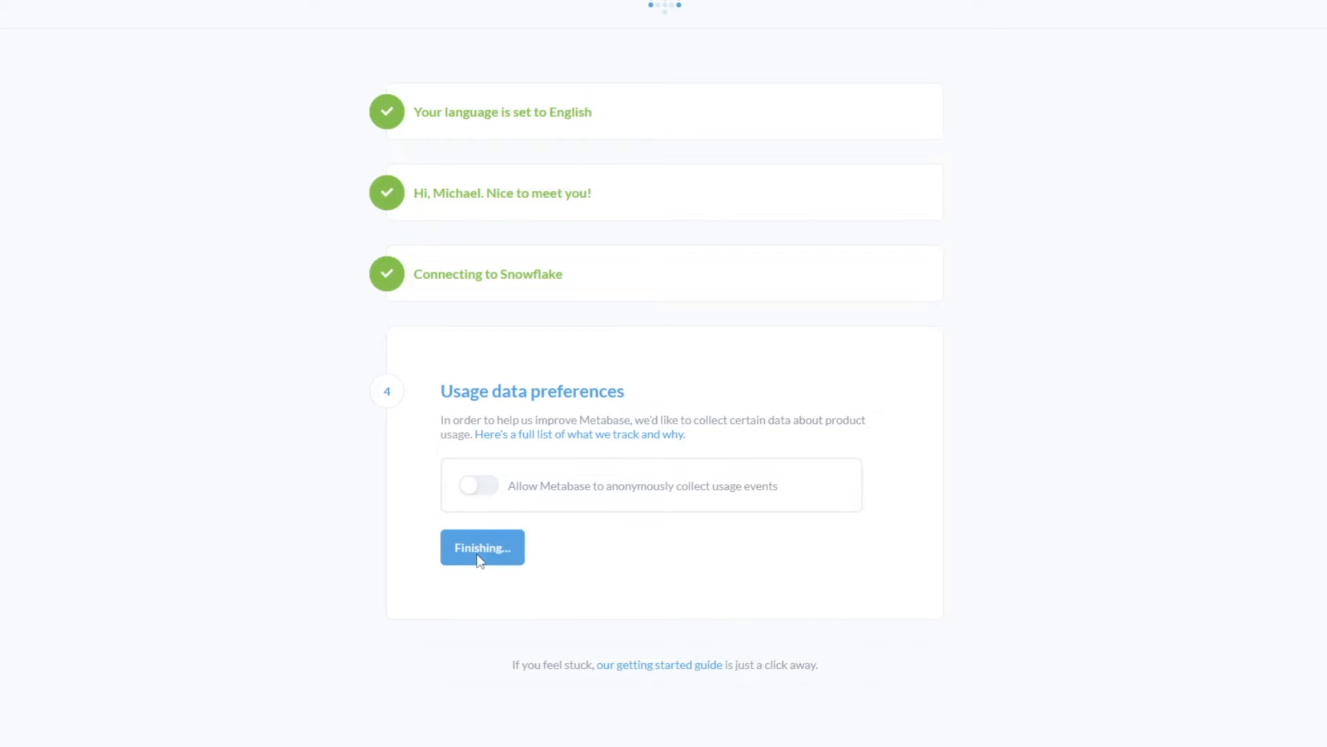
pyautogui.click(482, 547)
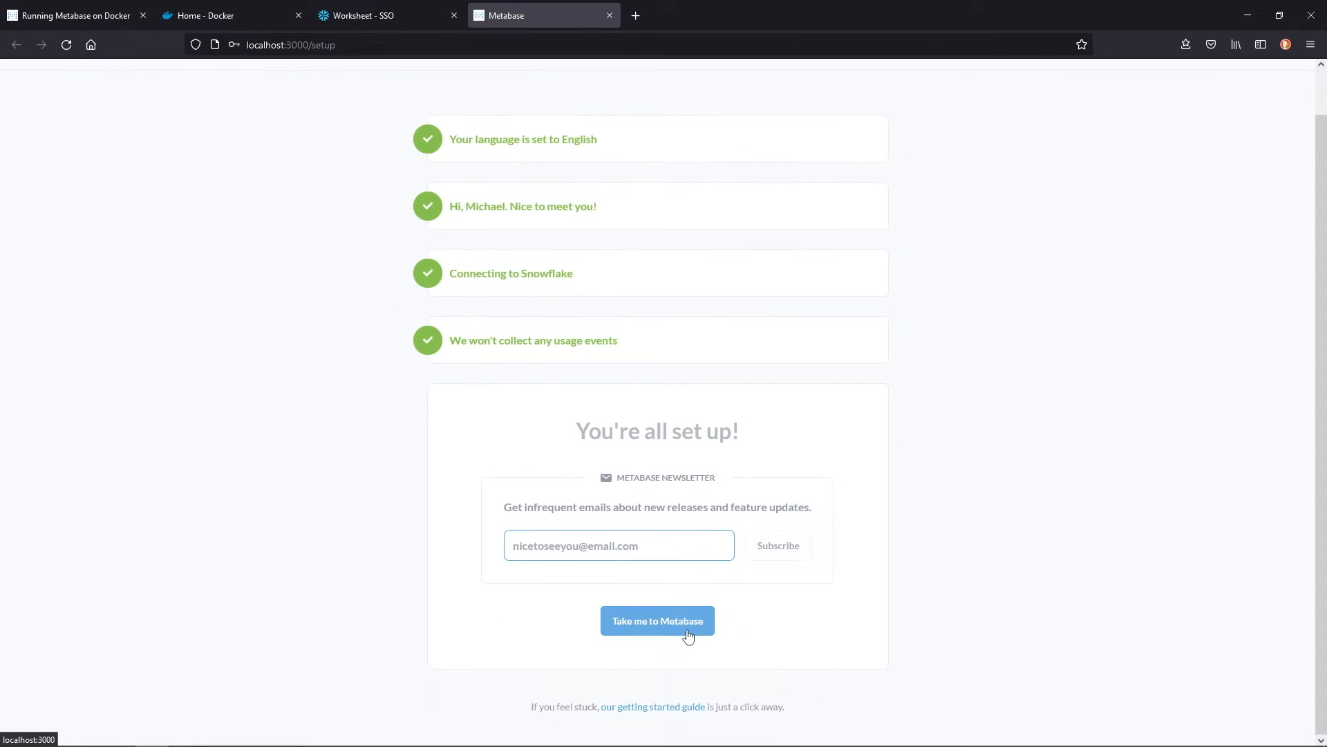
pyautogui.click(656, 621)
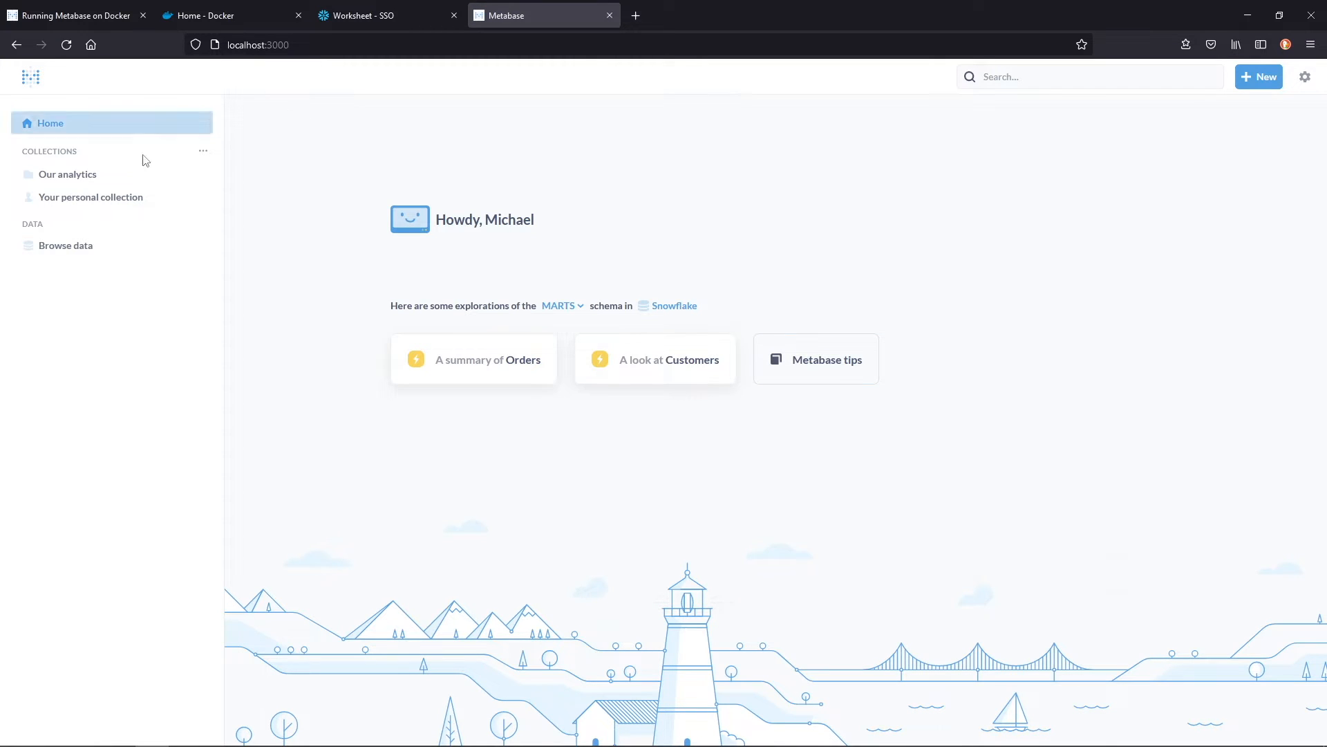
pyautogui.moveTo(604, 464)
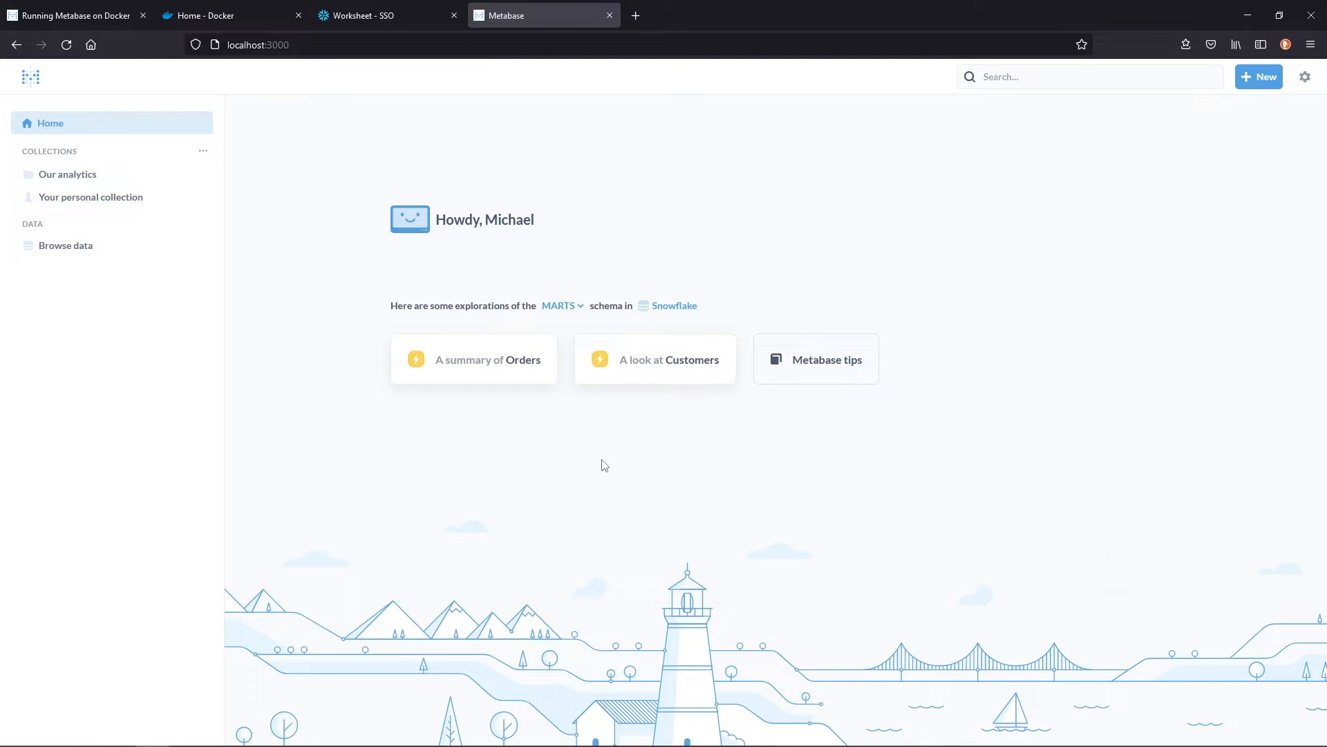
pyautogui.moveTo(596, 464)
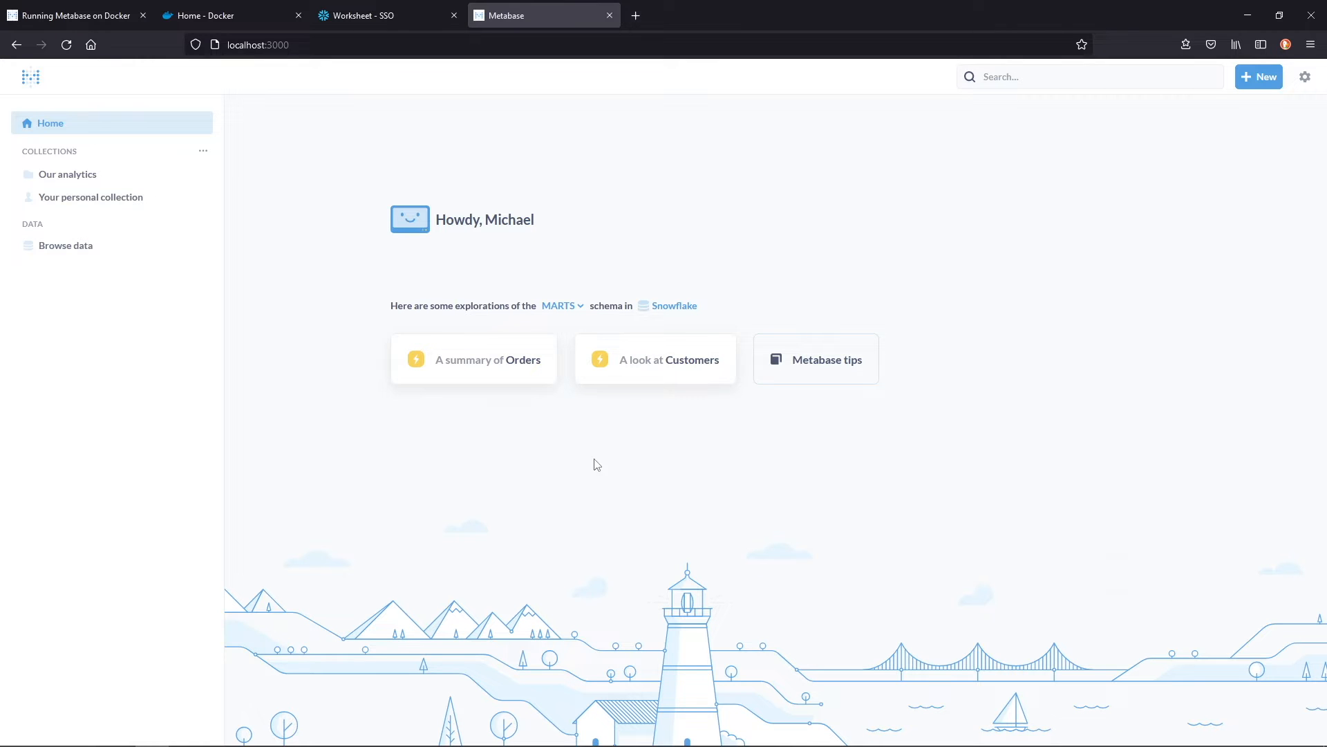
pyautogui.moveTo(596, 381)
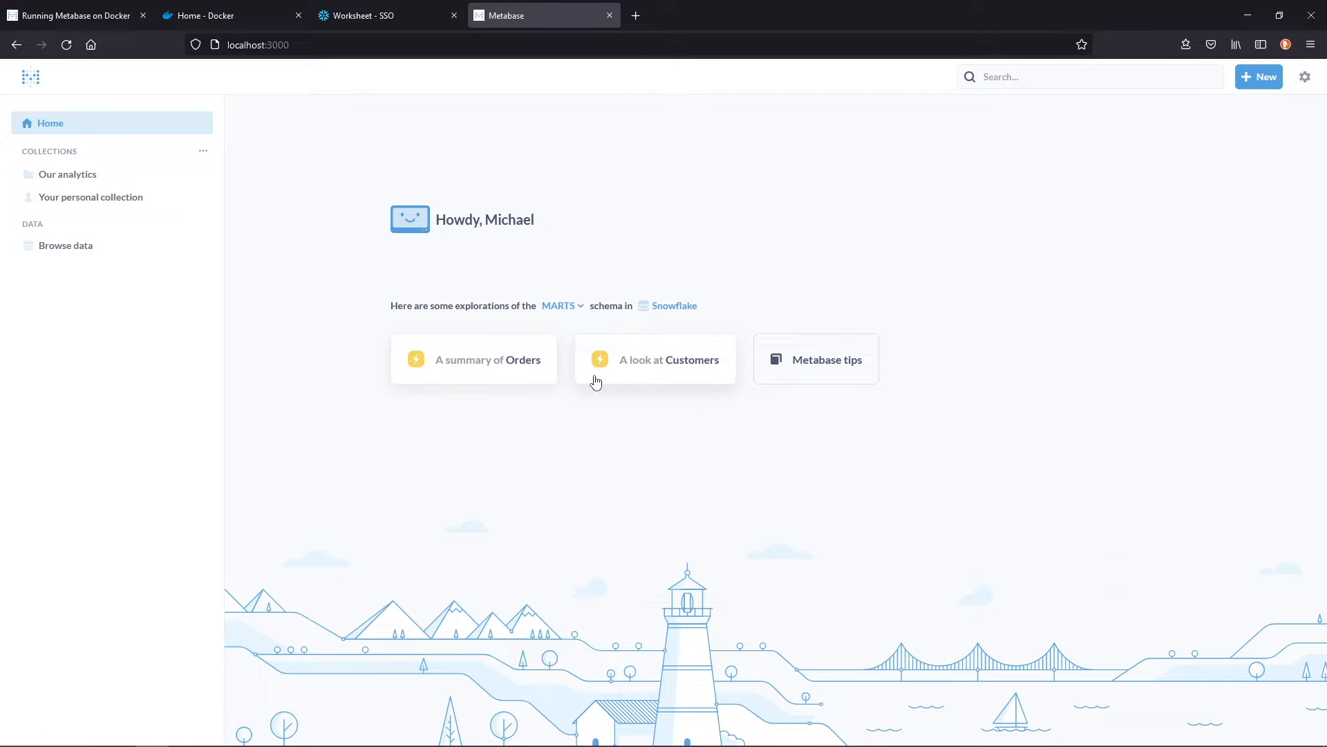
pyautogui.moveTo(580, 313)
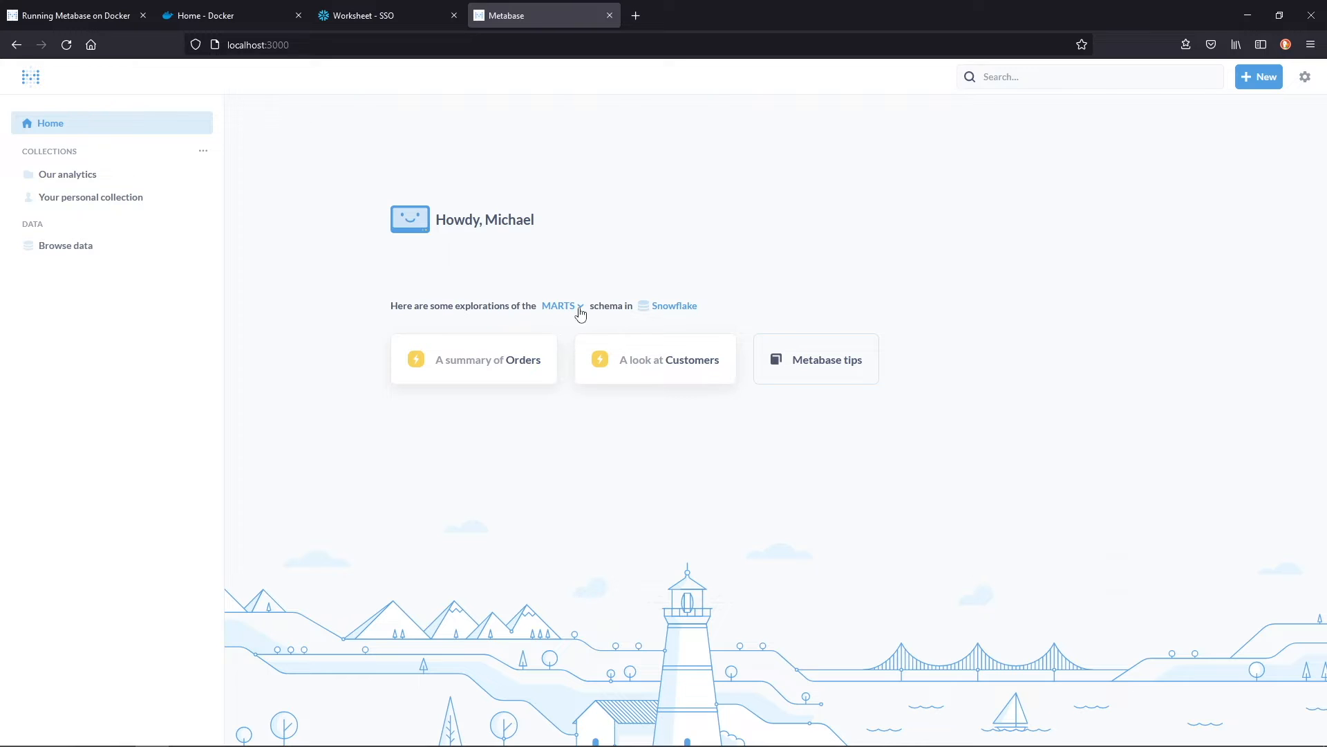
pyautogui.click(561, 306)
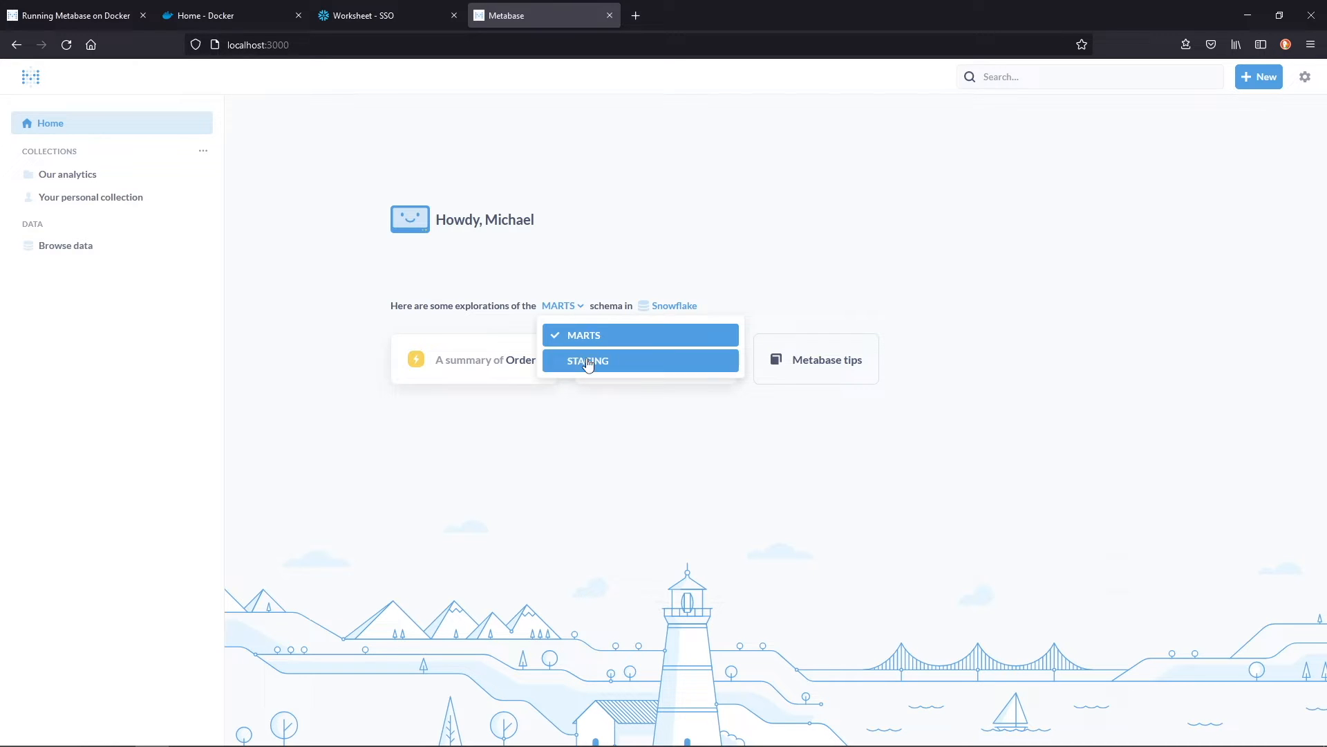
pyautogui.click(673, 306)
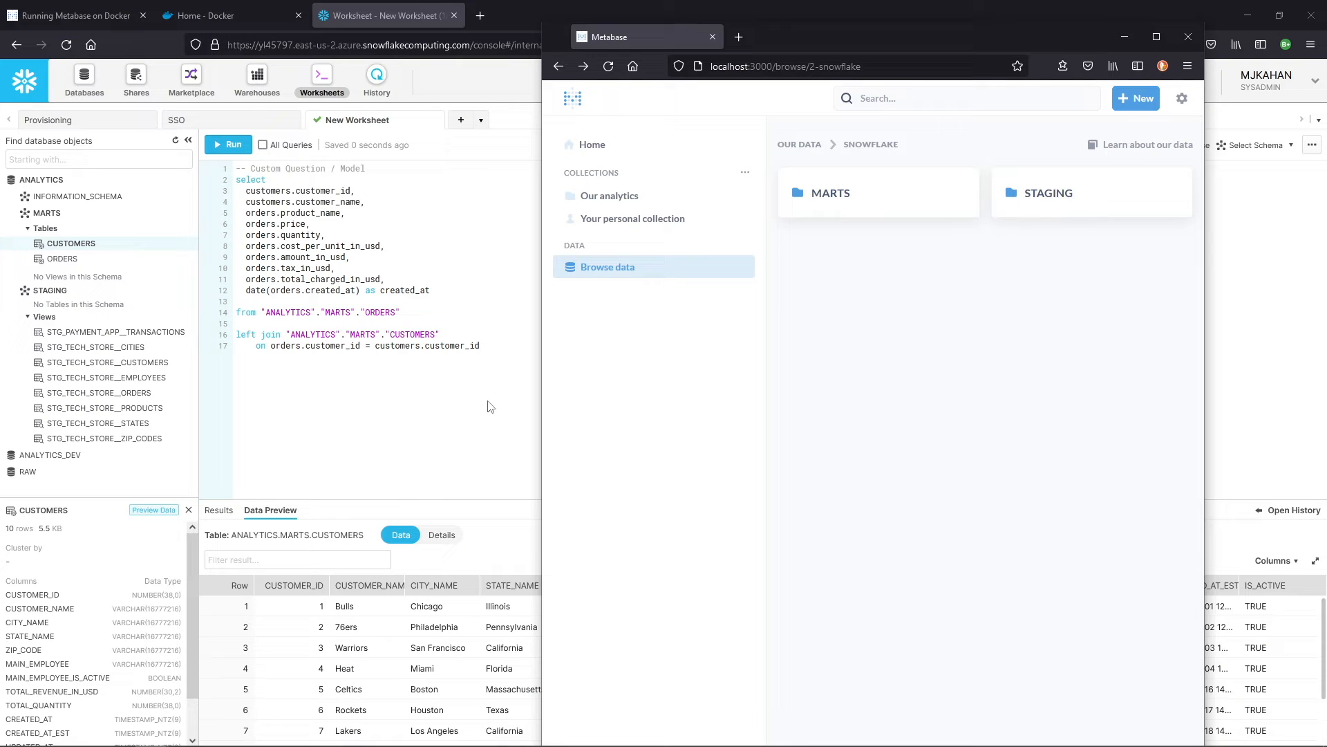
pyautogui.moveTo(709, 248)
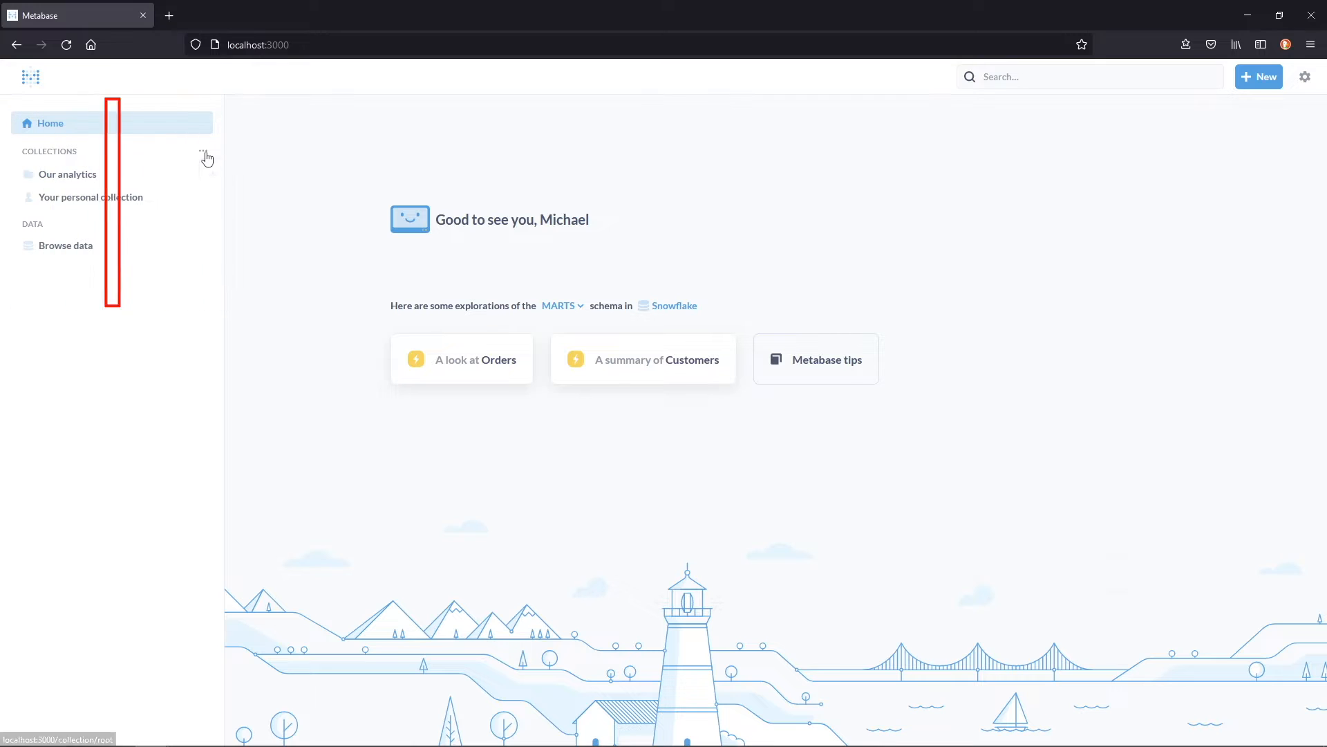
# Create 'Demo Collection' described 'This is for all demo data and visuals.' and view the personal collection.
pyautogui.click(204, 152)
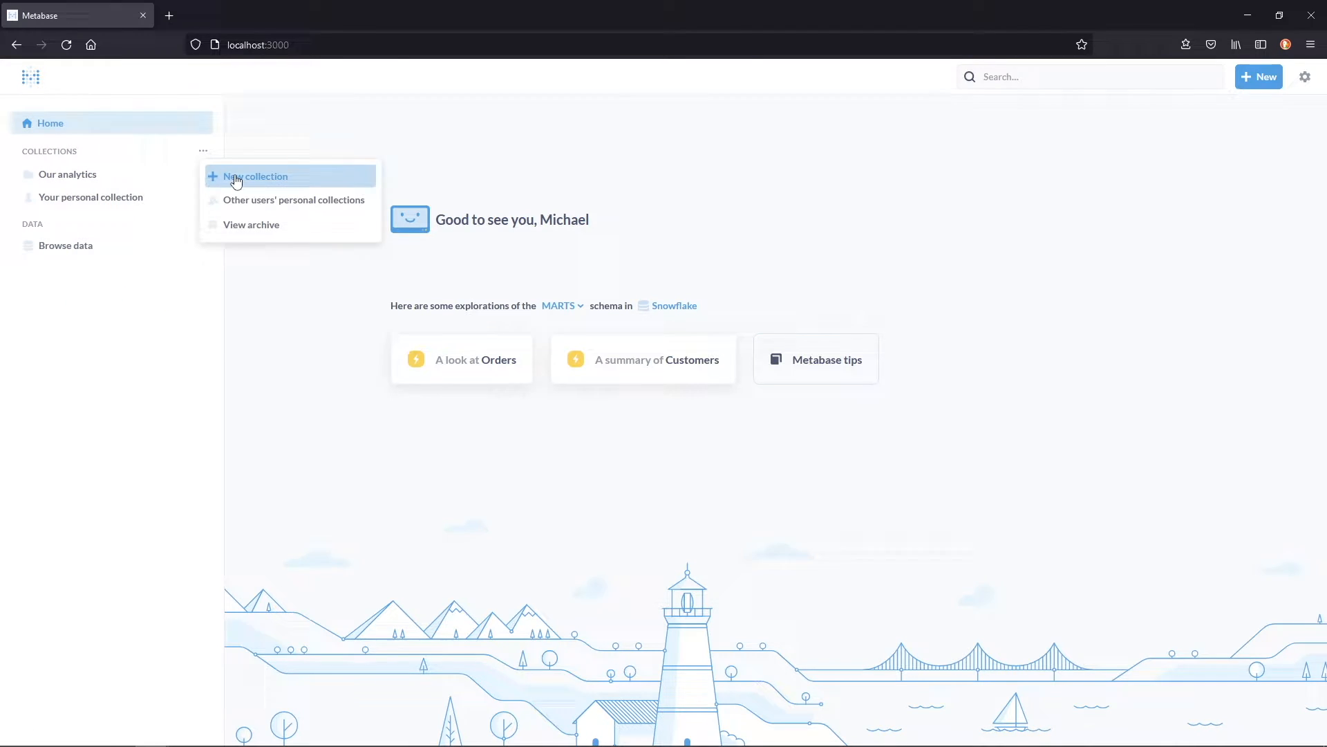
pyautogui.write('Dem')
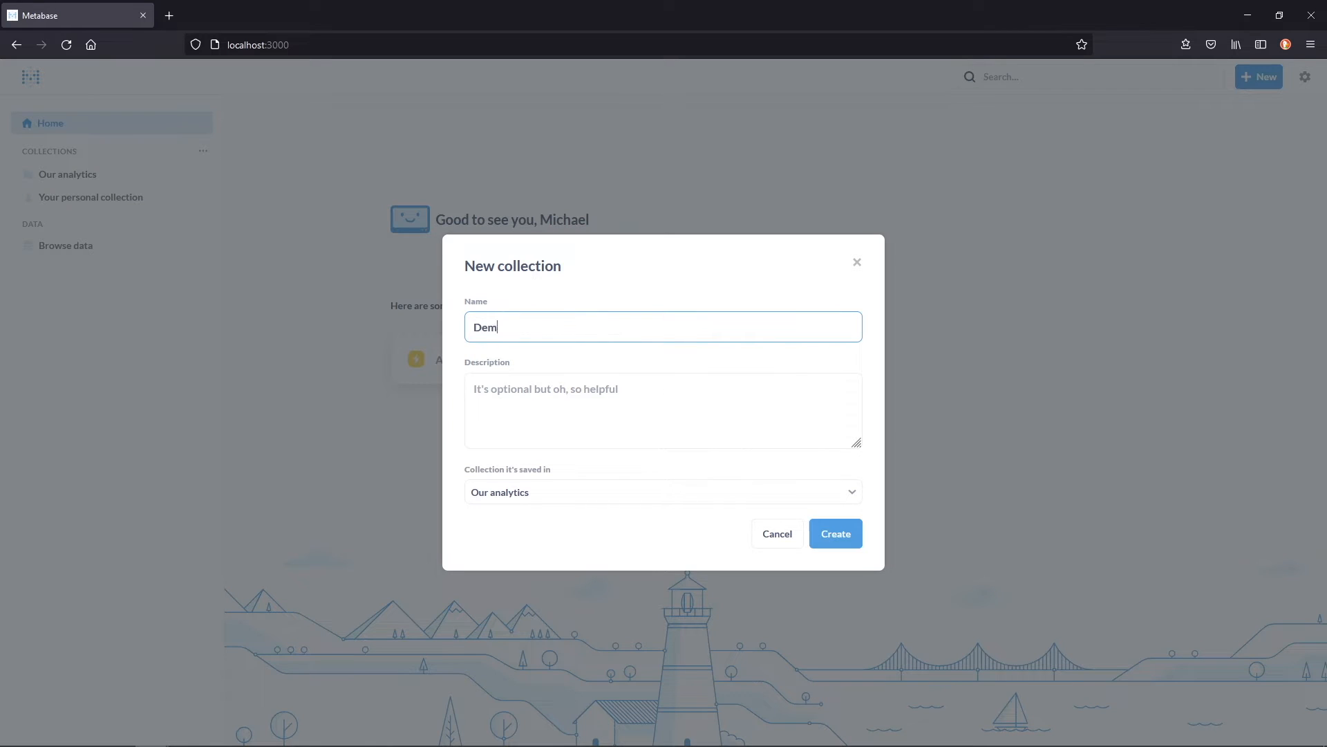
pyautogui.write('This is for all demo data and visuals.')
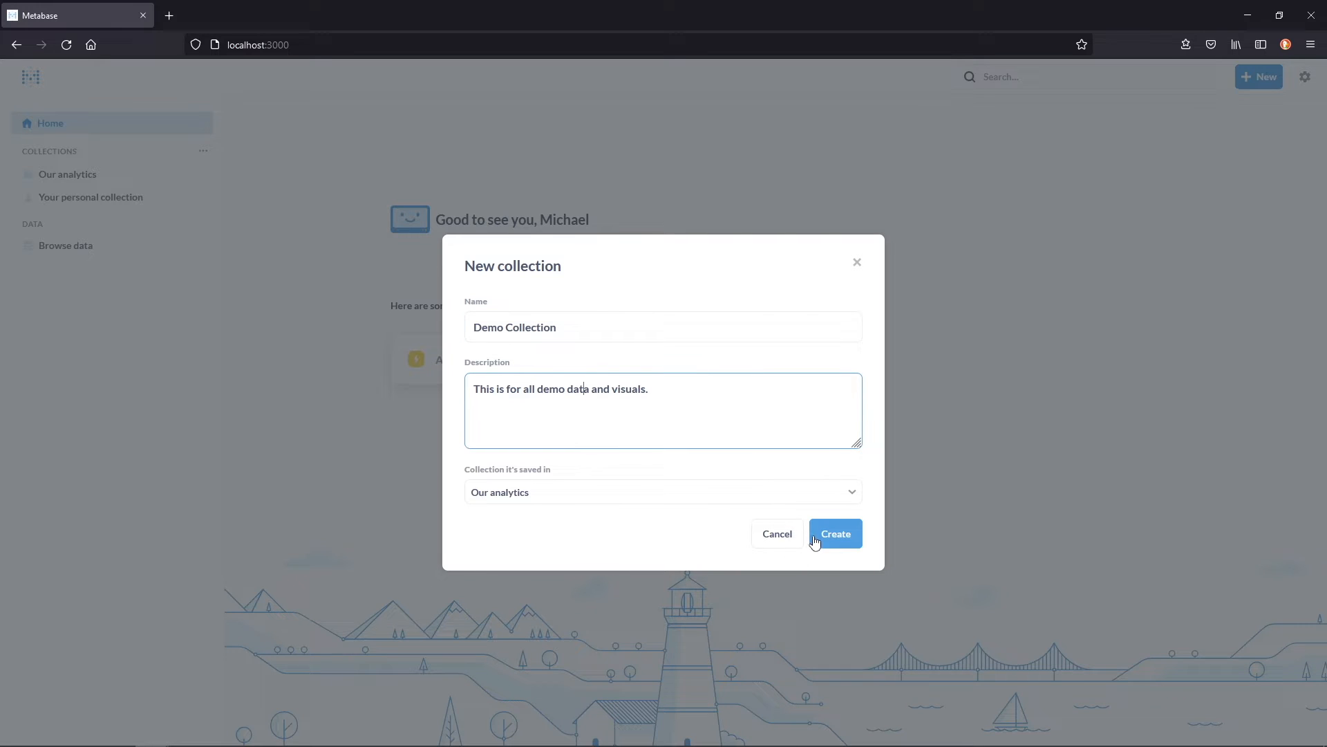
pyautogui.click(835, 533)
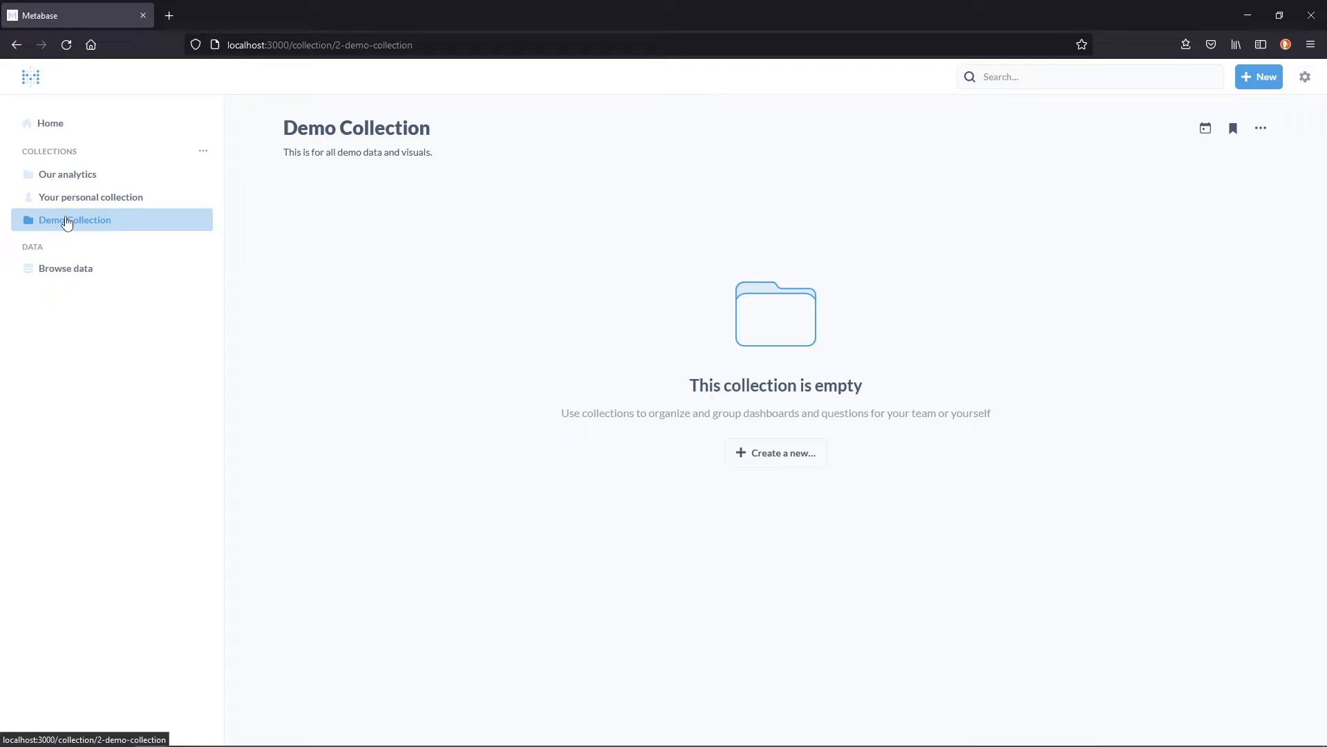
pyautogui.click(91, 196)
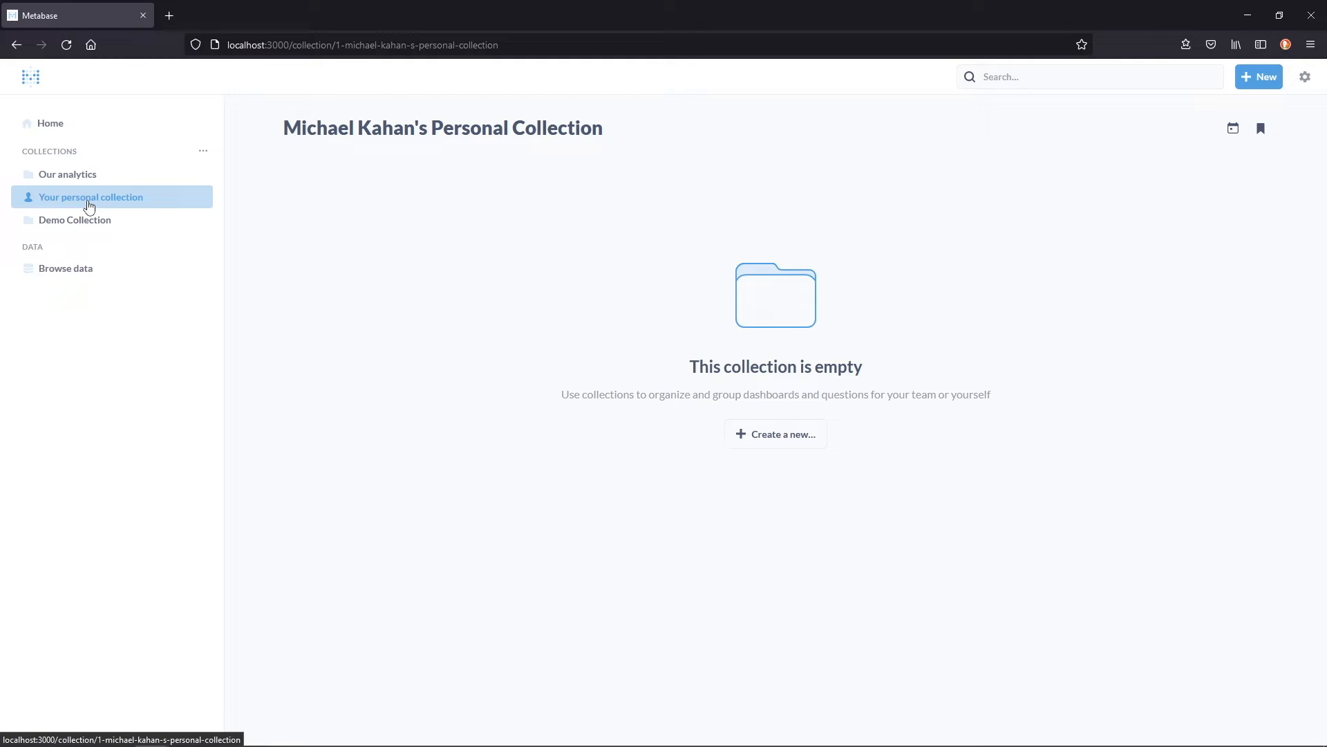
# Browse the Snowflake database and load the Customers table's ten rows.
pyautogui.click(65, 268)
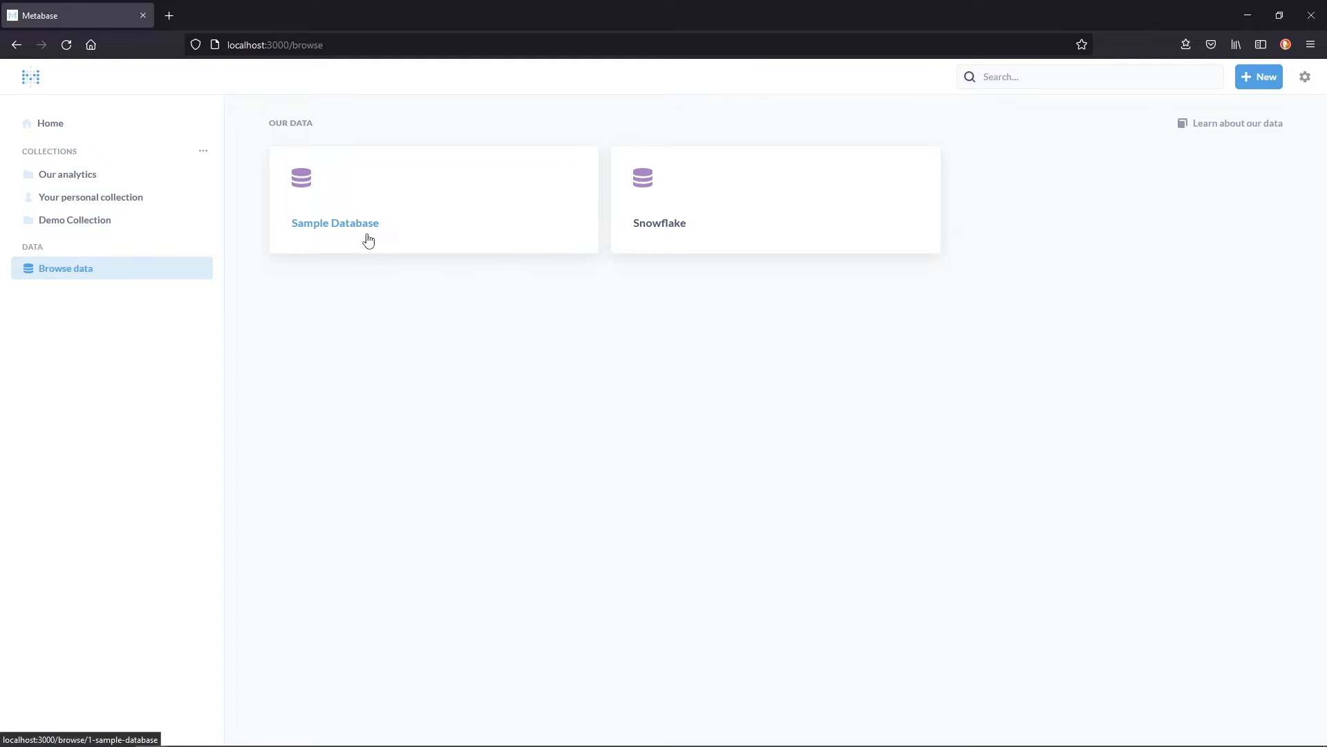
pyautogui.moveTo(664, 234)
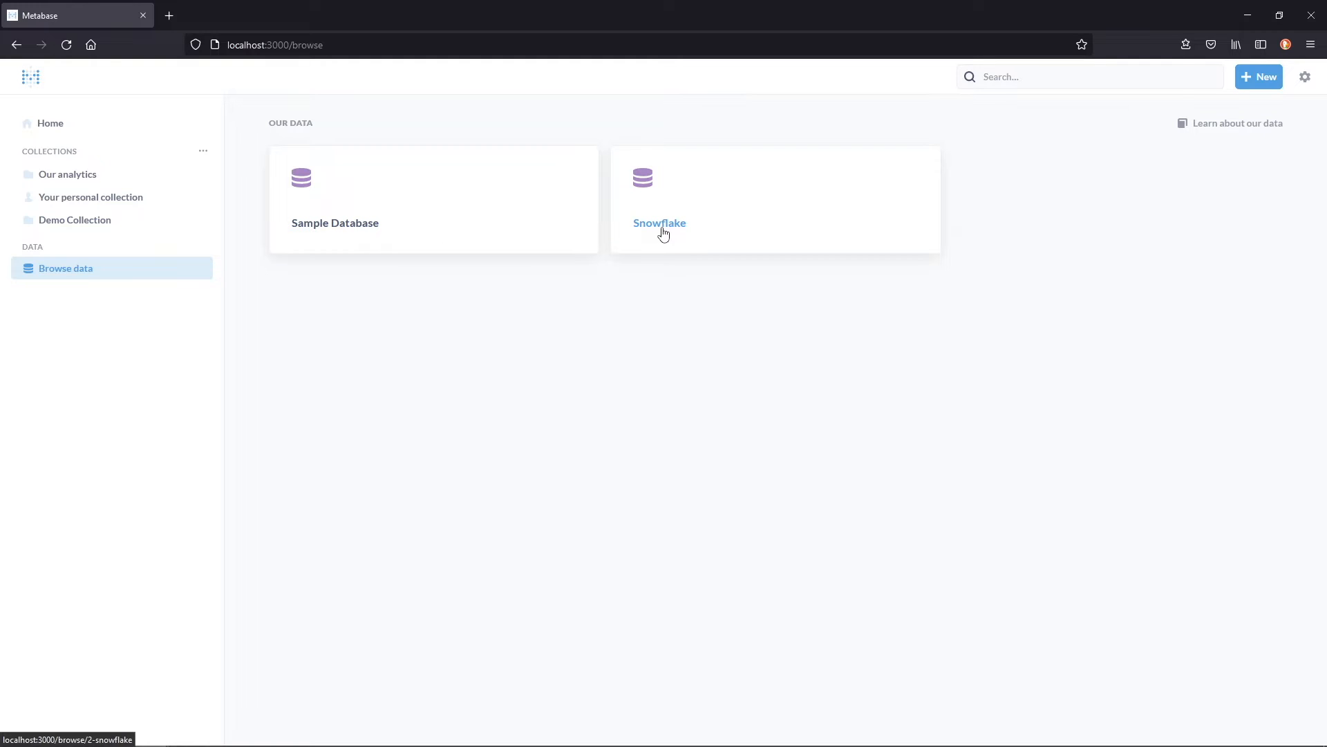
pyautogui.click(660, 222)
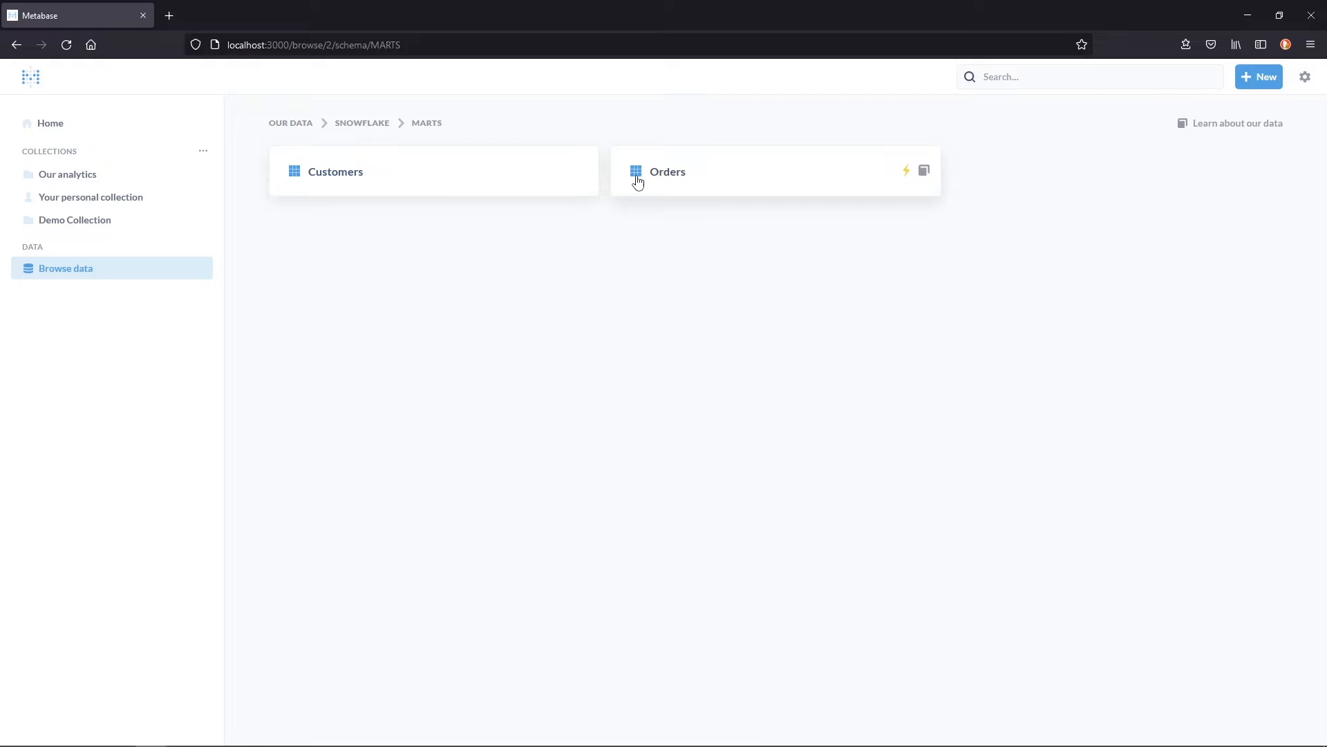
pyautogui.click(336, 170)
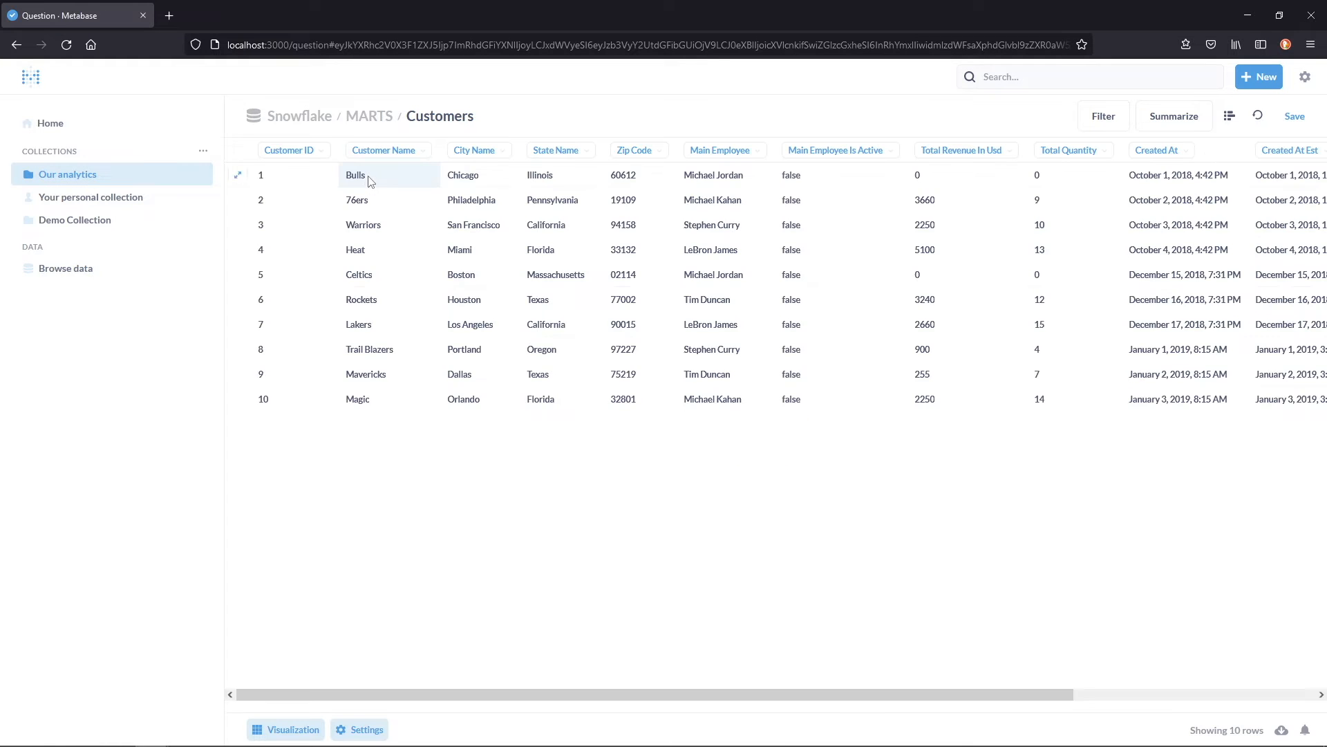
pyautogui.moveTo(30, 76)
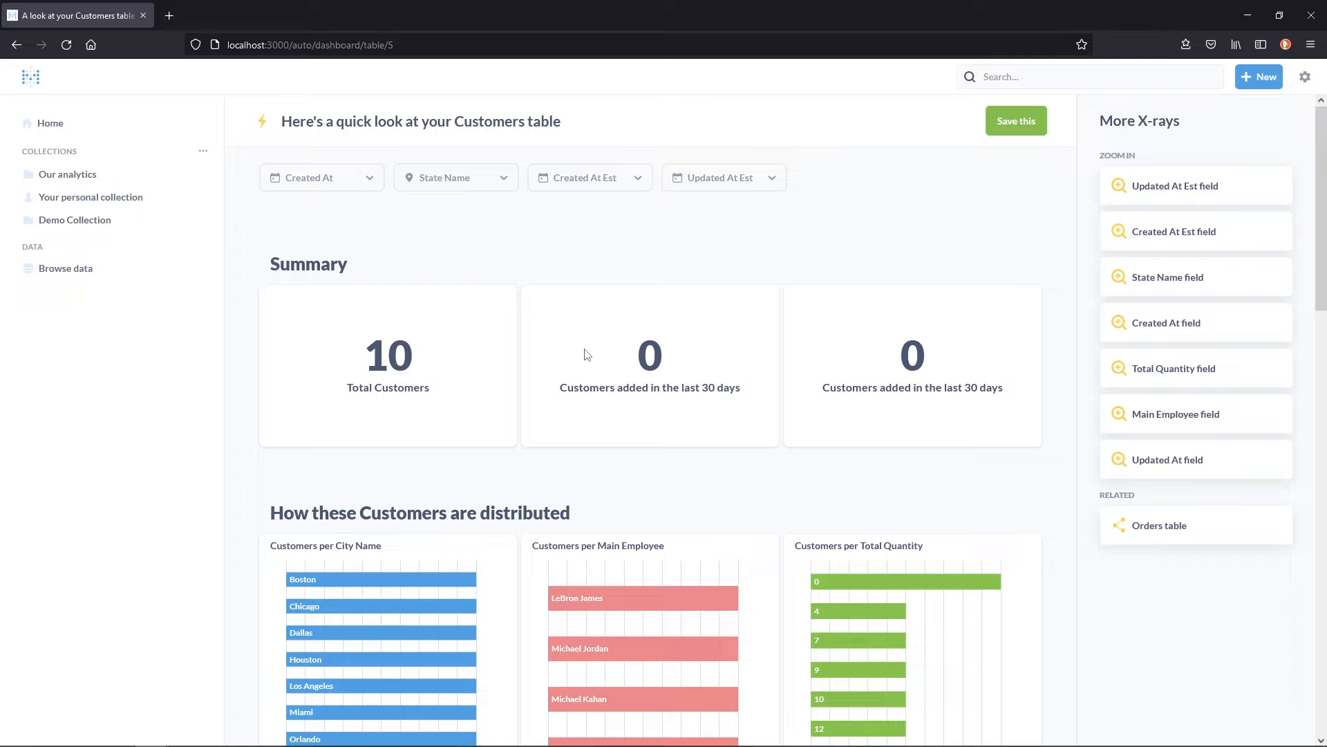
pyautogui.moveTo(505, 400)
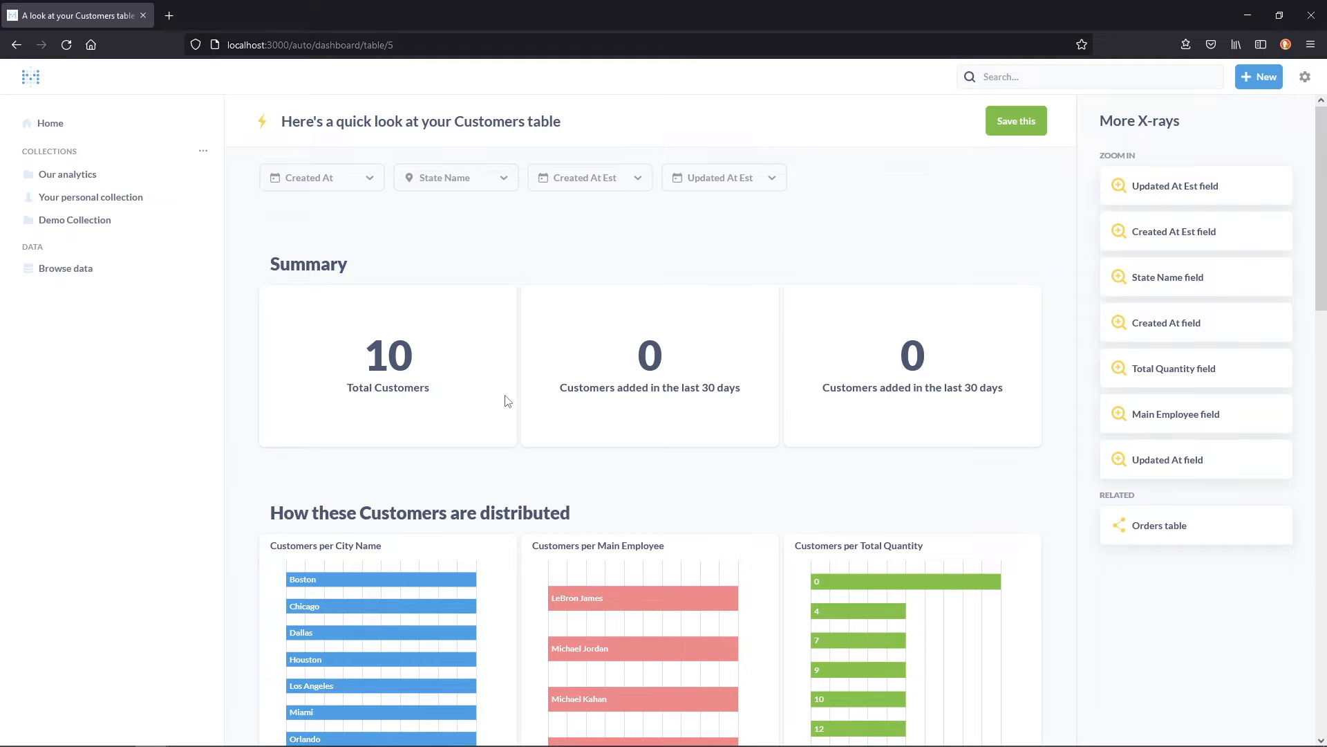
# Review the Customers X-ray and save it as a dashboard.
pyautogui.scroll(-3)
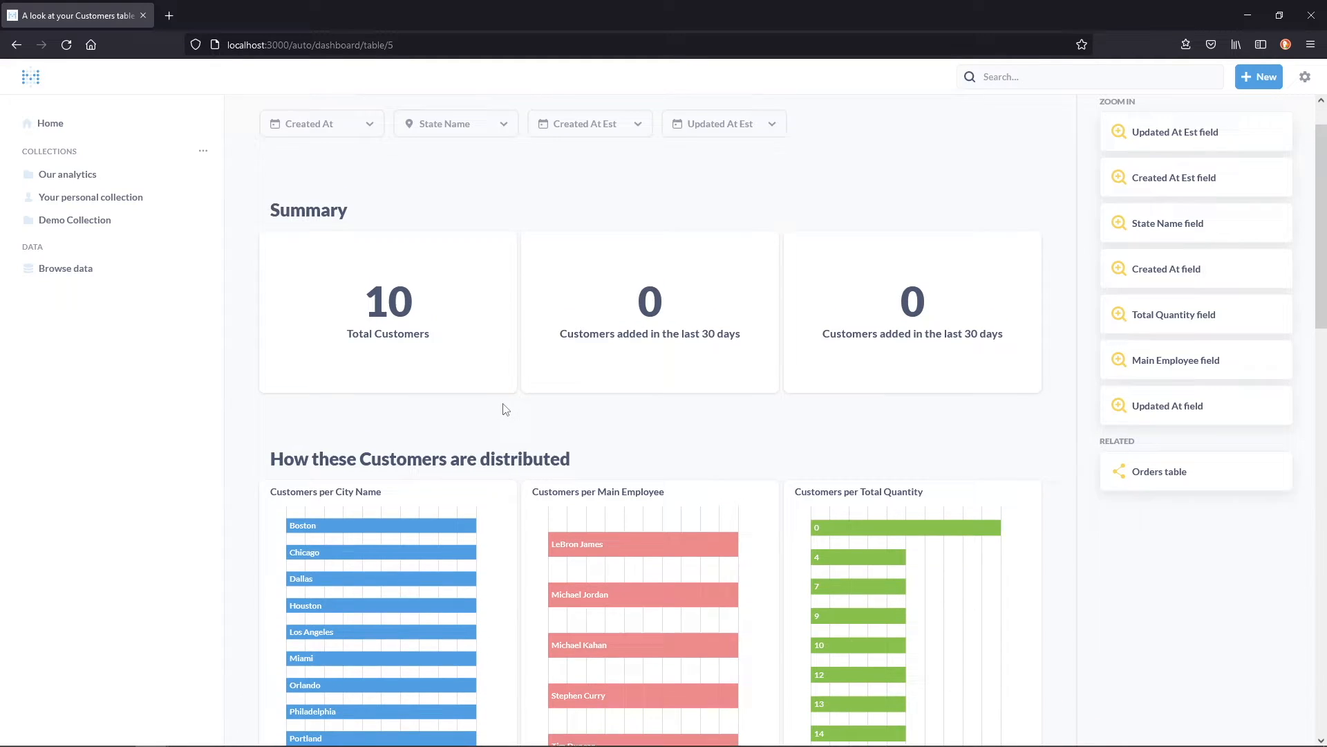
pyautogui.scroll(-3)
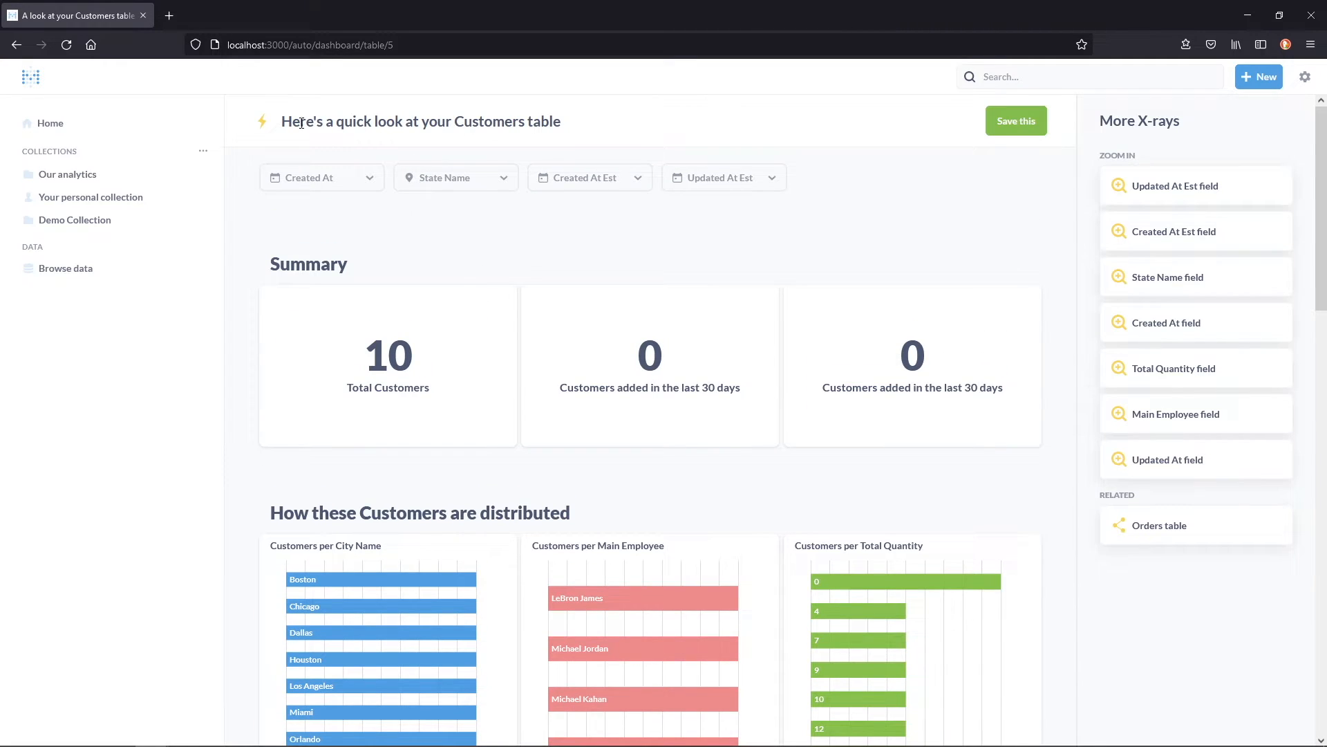
pyautogui.moveTo(1016, 121)
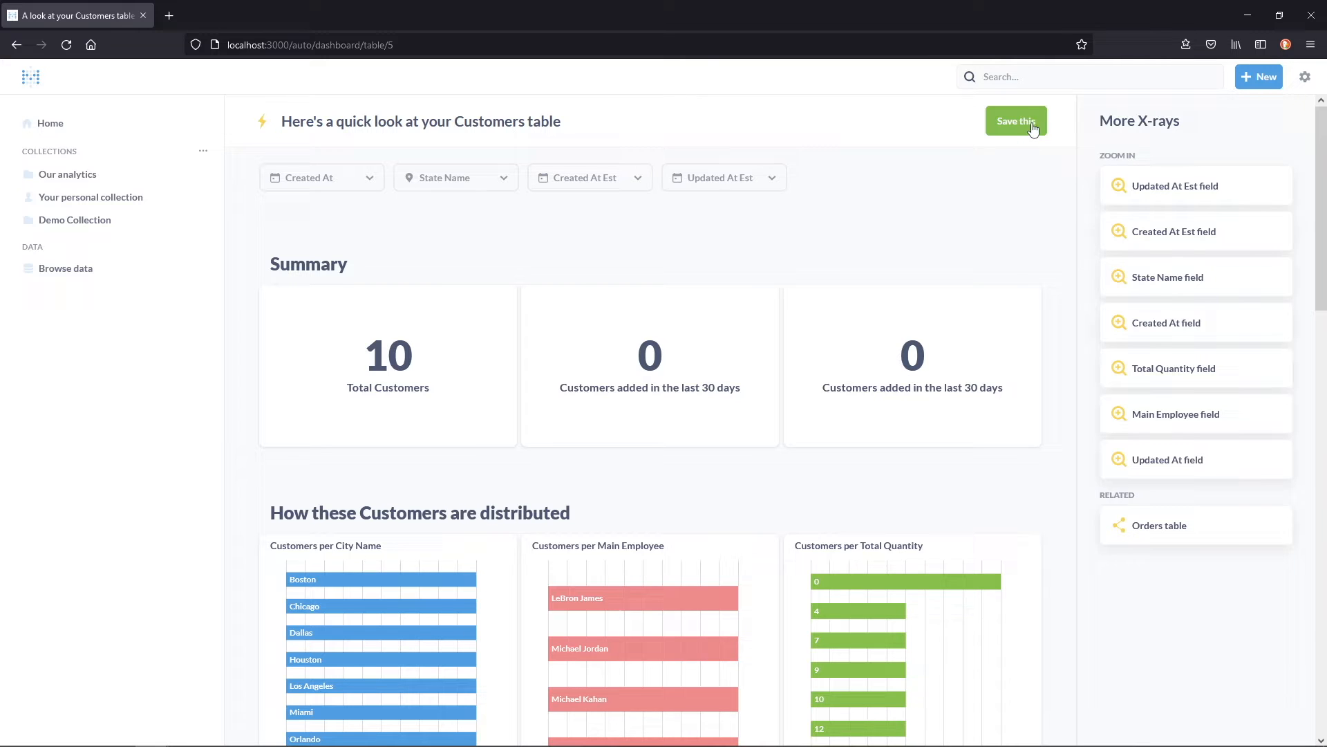
pyautogui.moveTo(1108, 154)
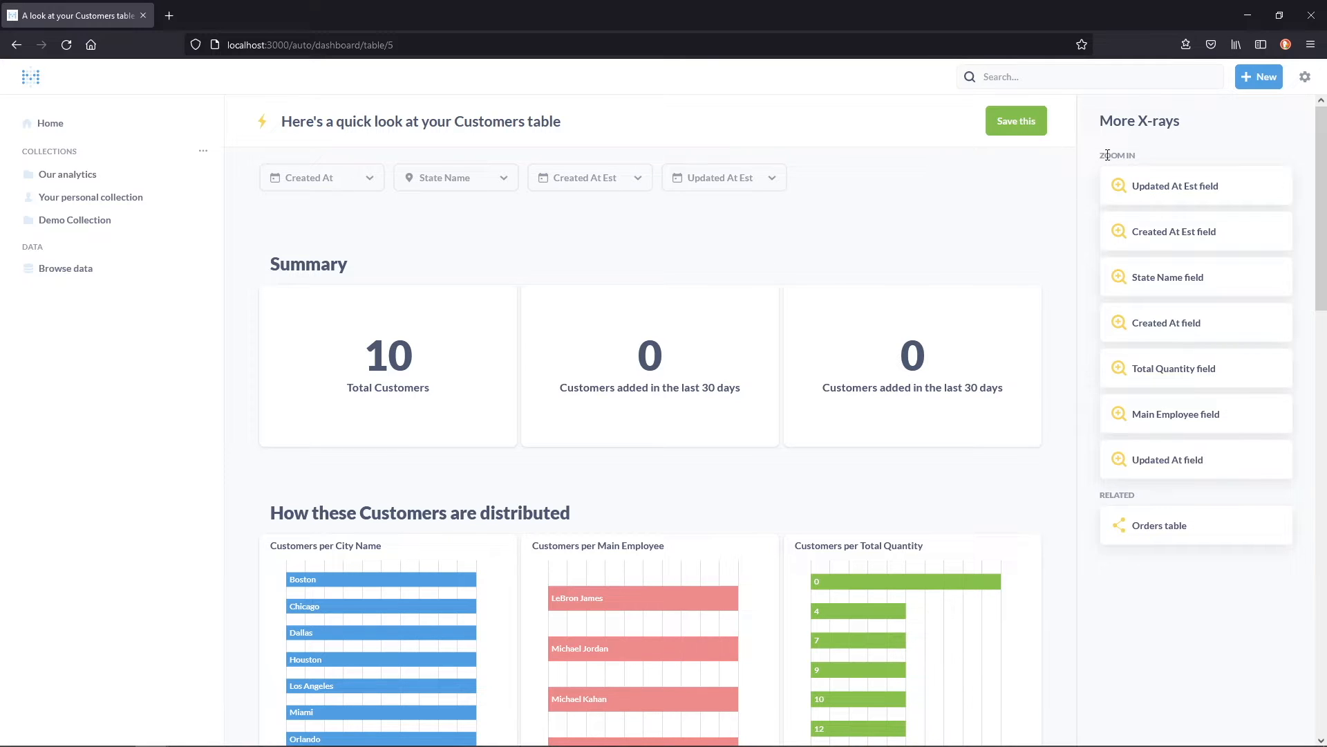
pyautogui.moveTo(1025, 181)
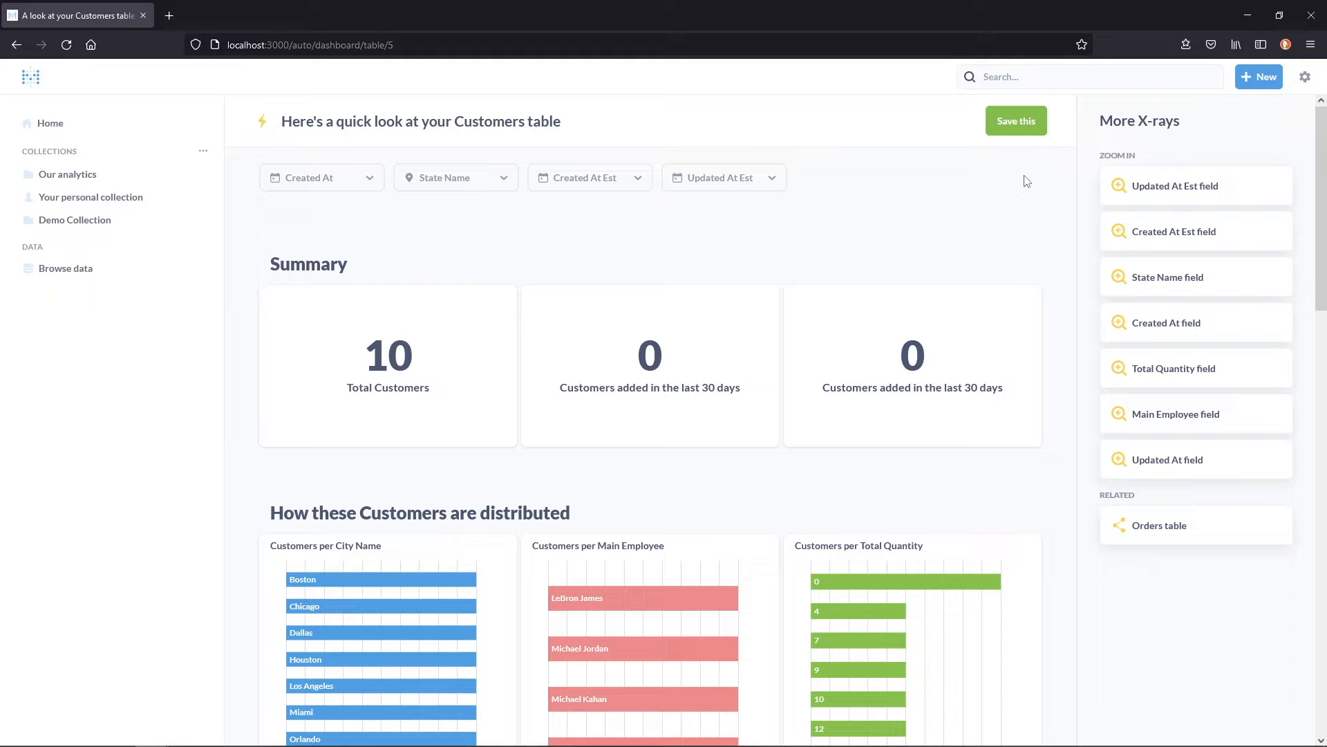
pyautogui.click(1016, 120)
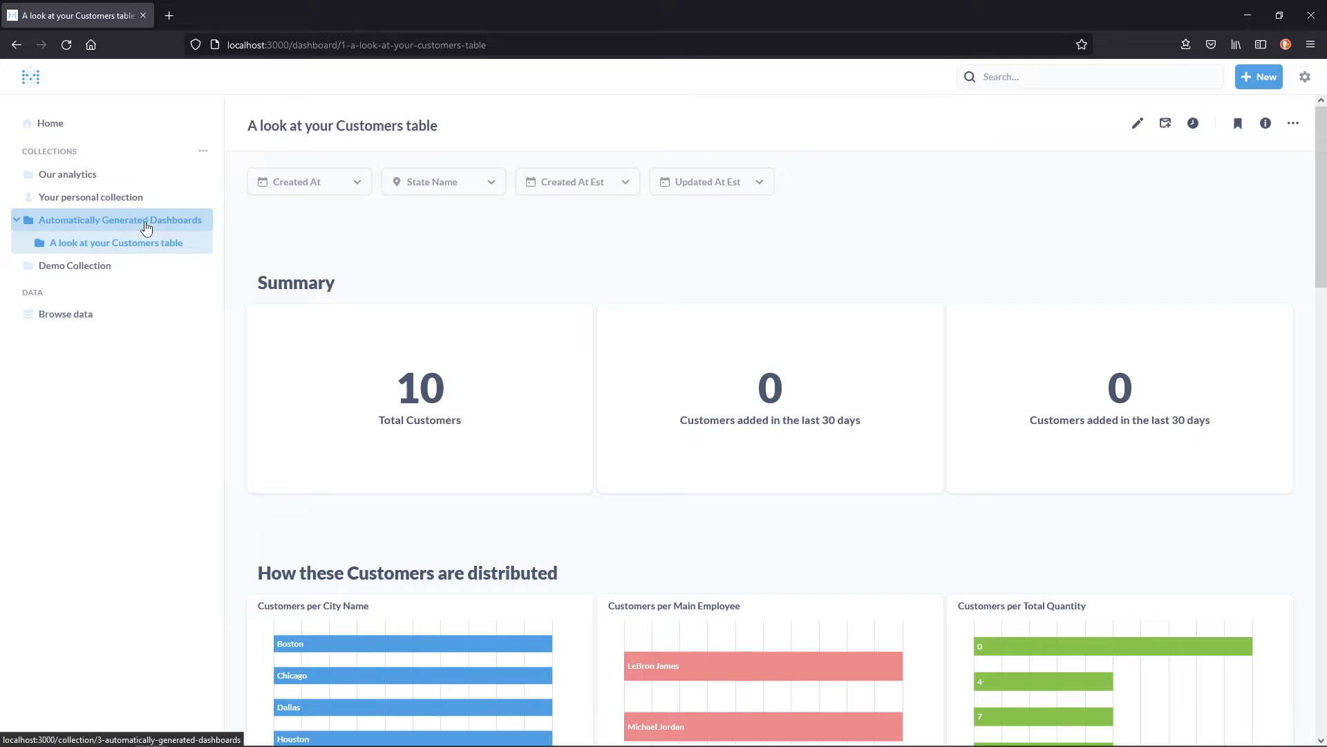
# Move the new dashboard into Demo Collection and return home.
pyautogui.click(1293, 124)
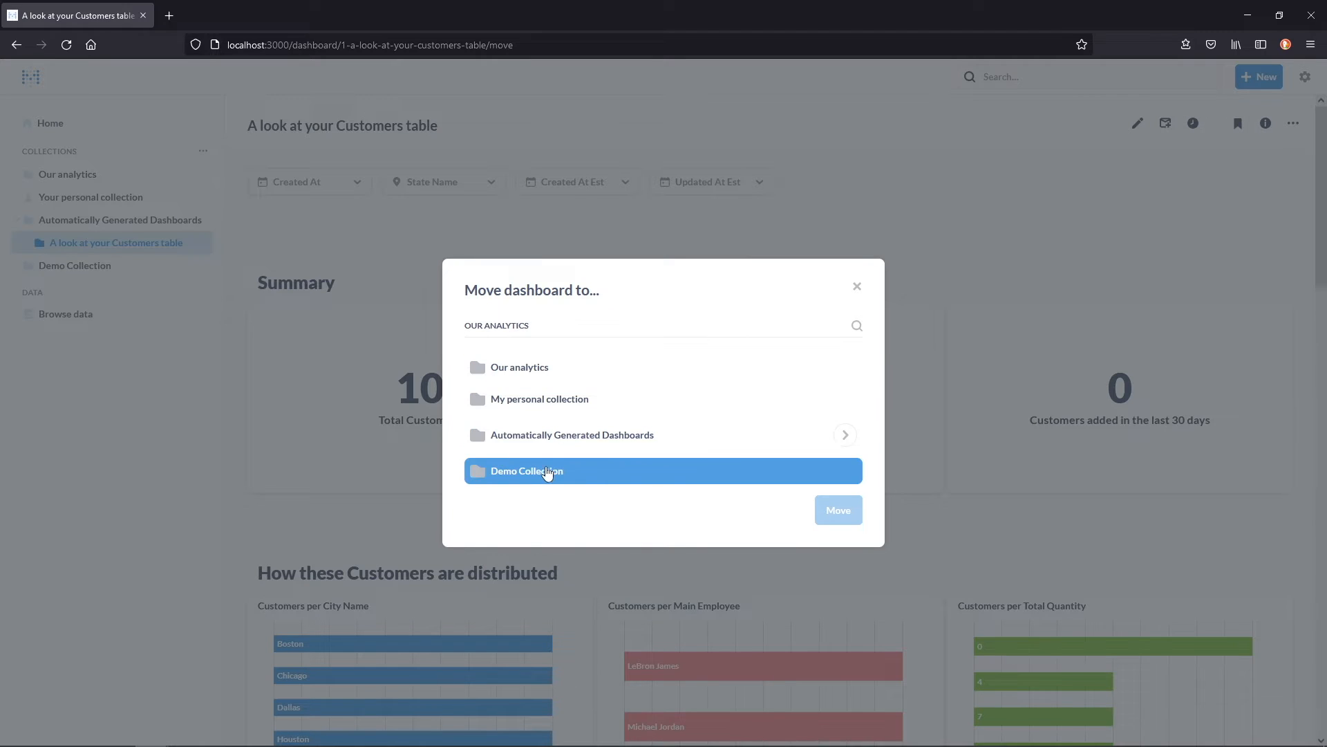
pyautogui.click(837, 509)
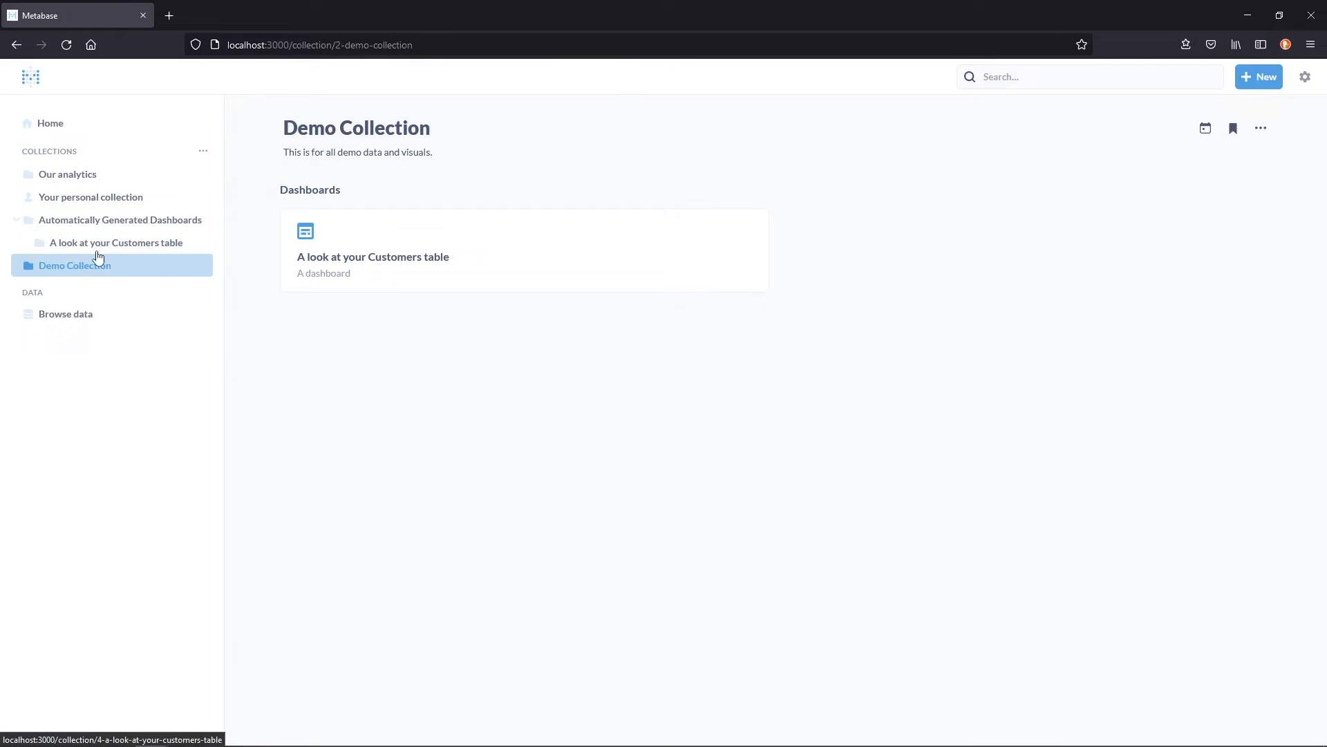
pyautogui.click(372, 257)
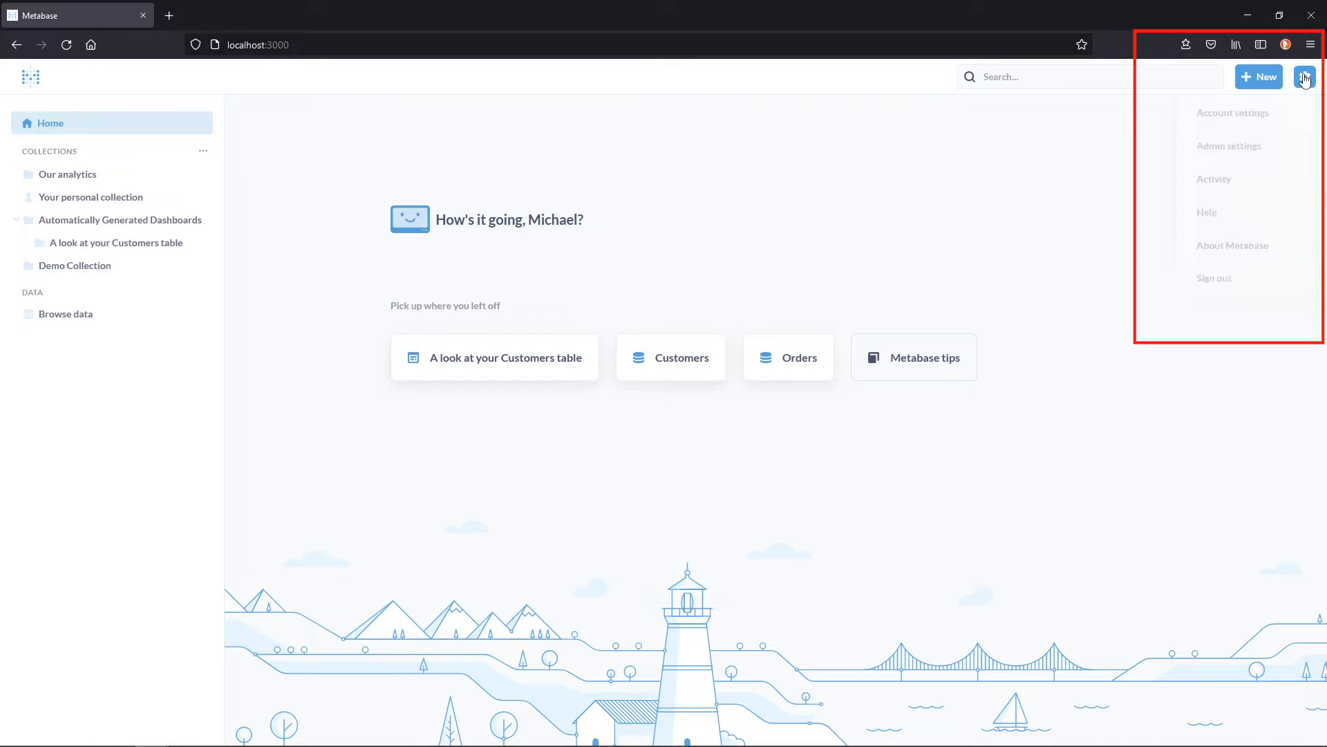
# Show the + New menu offering question, SQL query, dashboard and collection.
pyautogui.click(1304, 76)
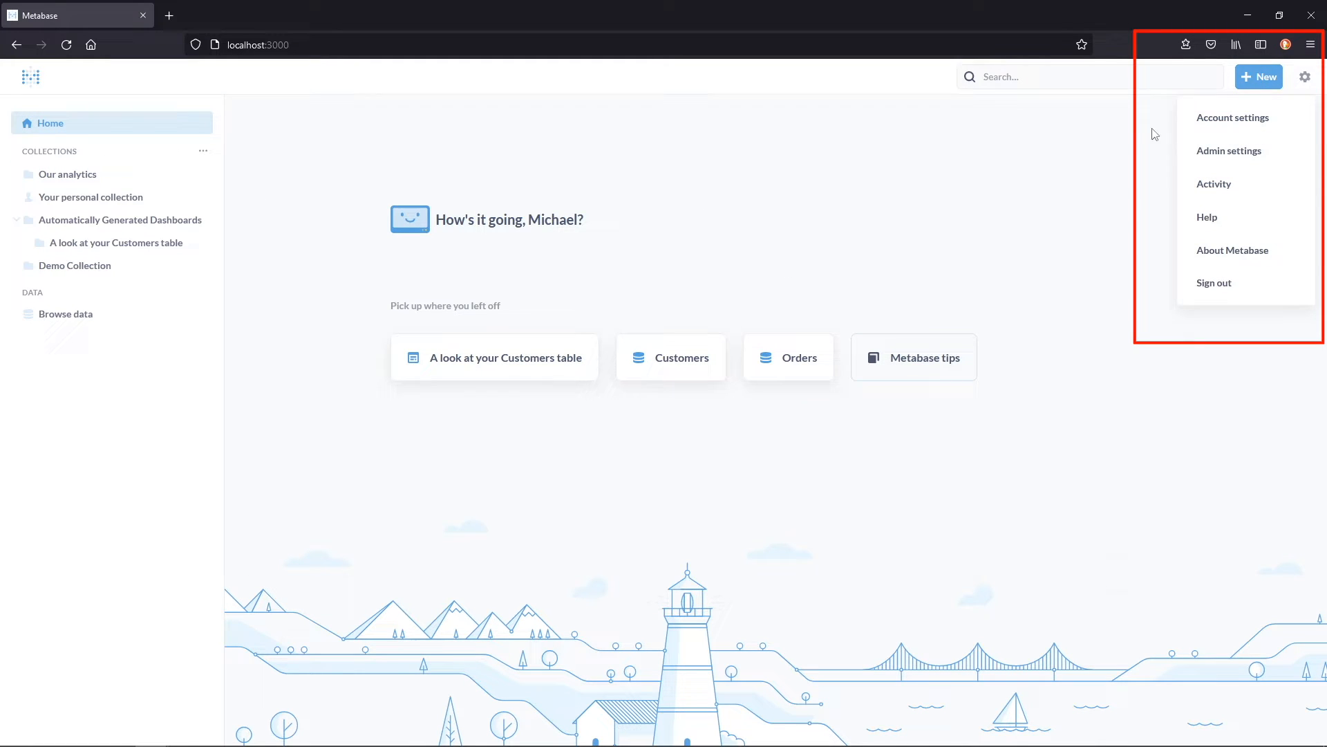
pyautogui.click(1258, 77)
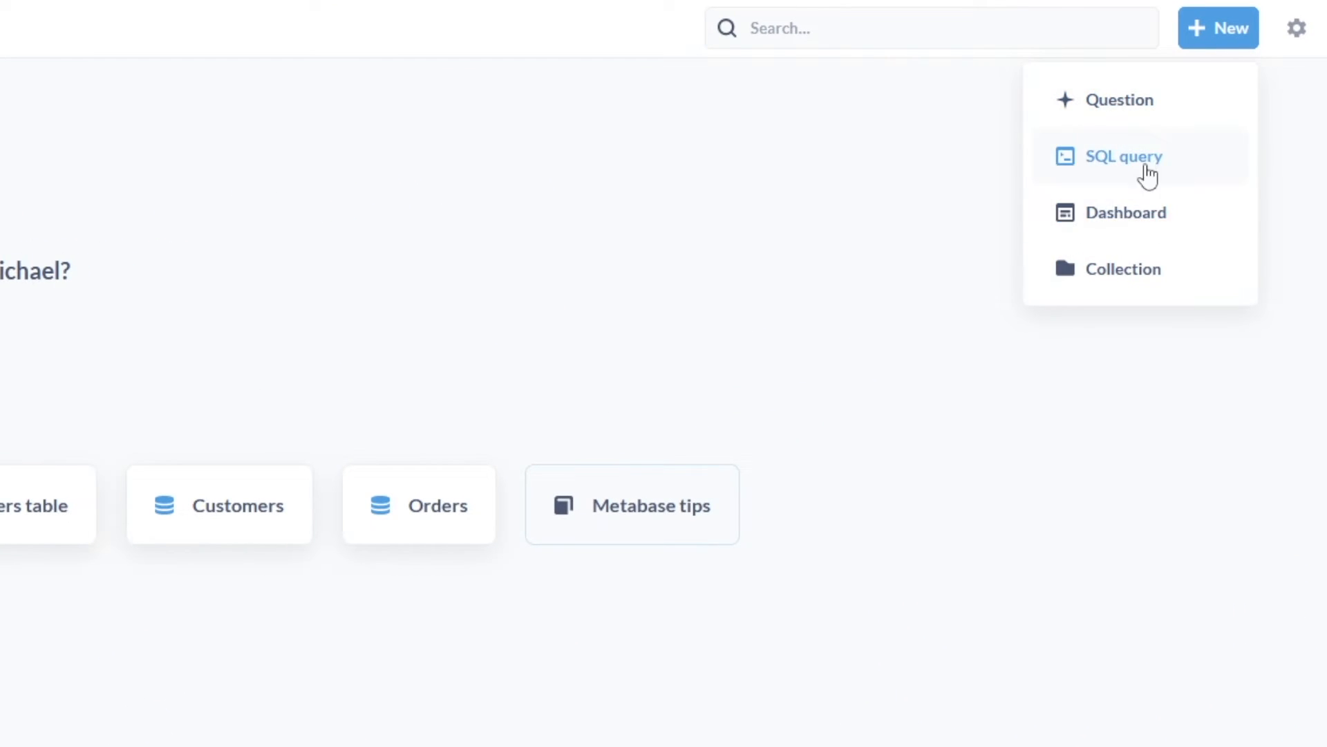
pyautogui.moveTo(1119, 100)
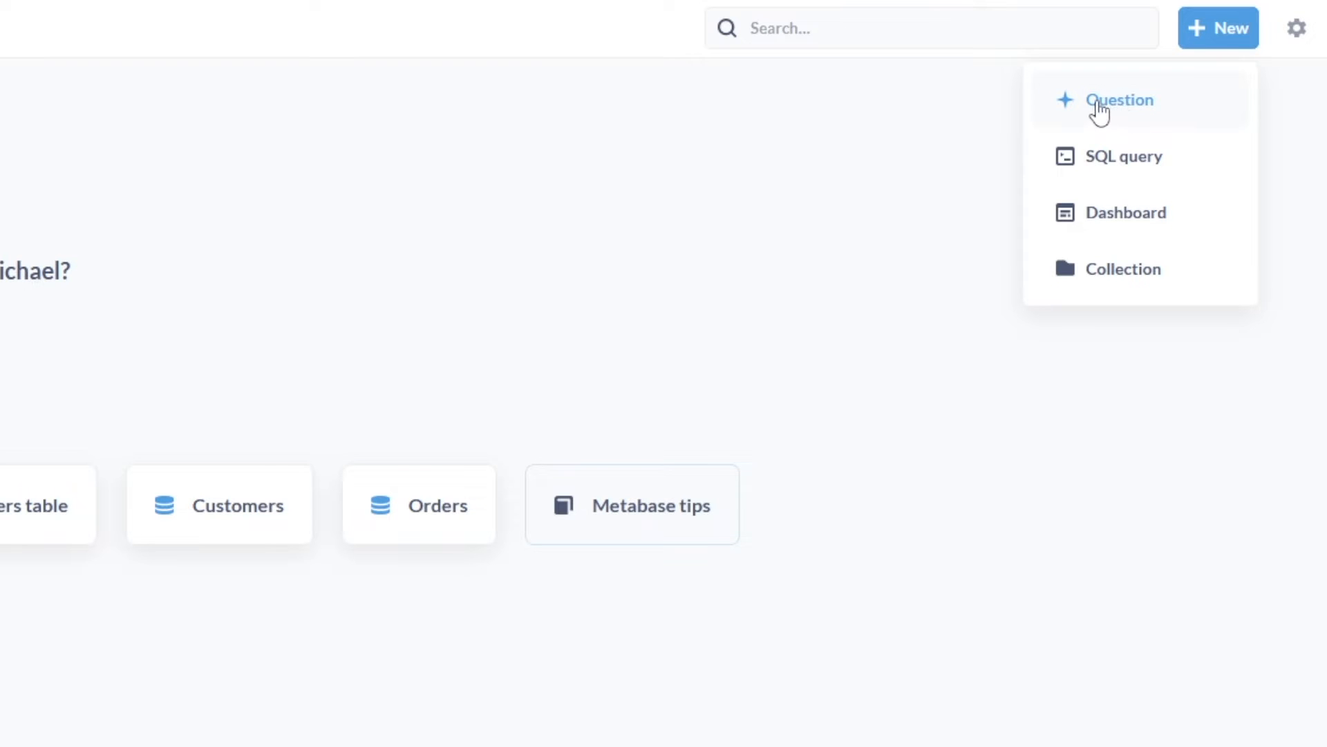
pyautogui.moveTo(1168, 190)
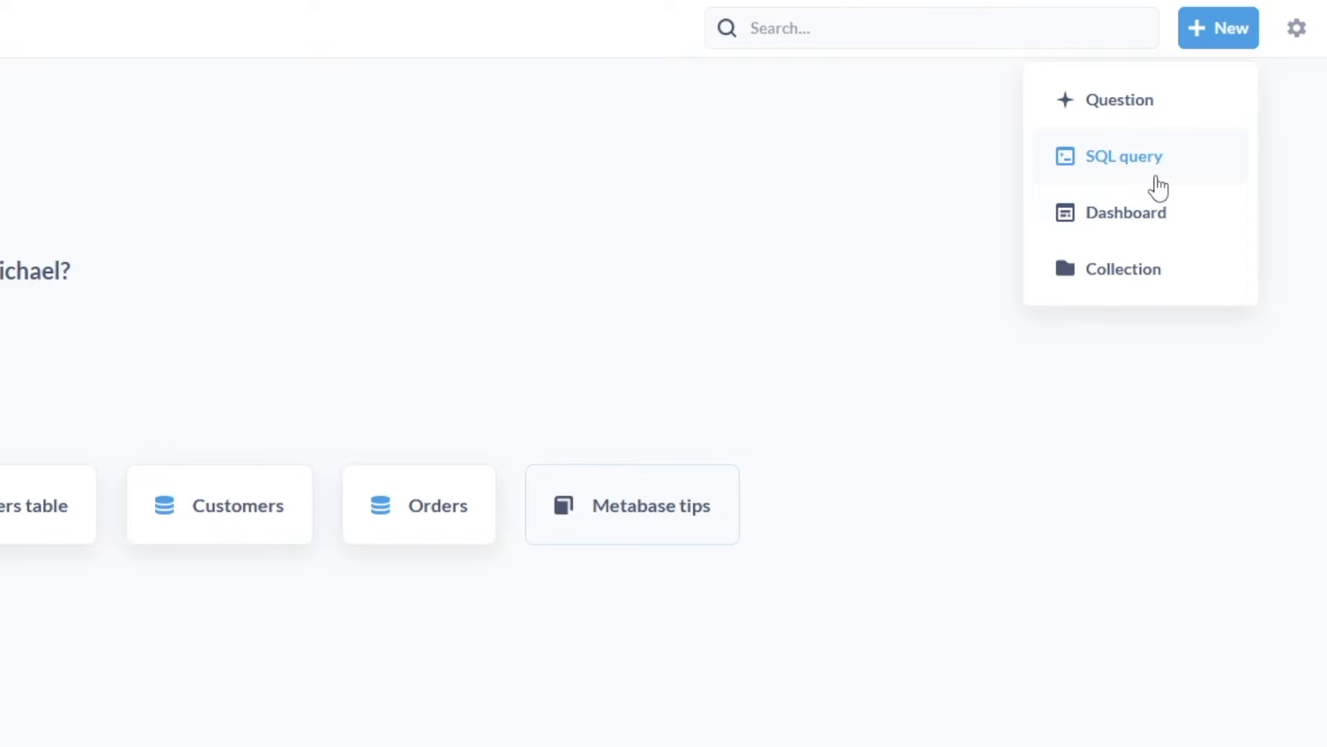
pyautogui.moveTo(1126, 213)
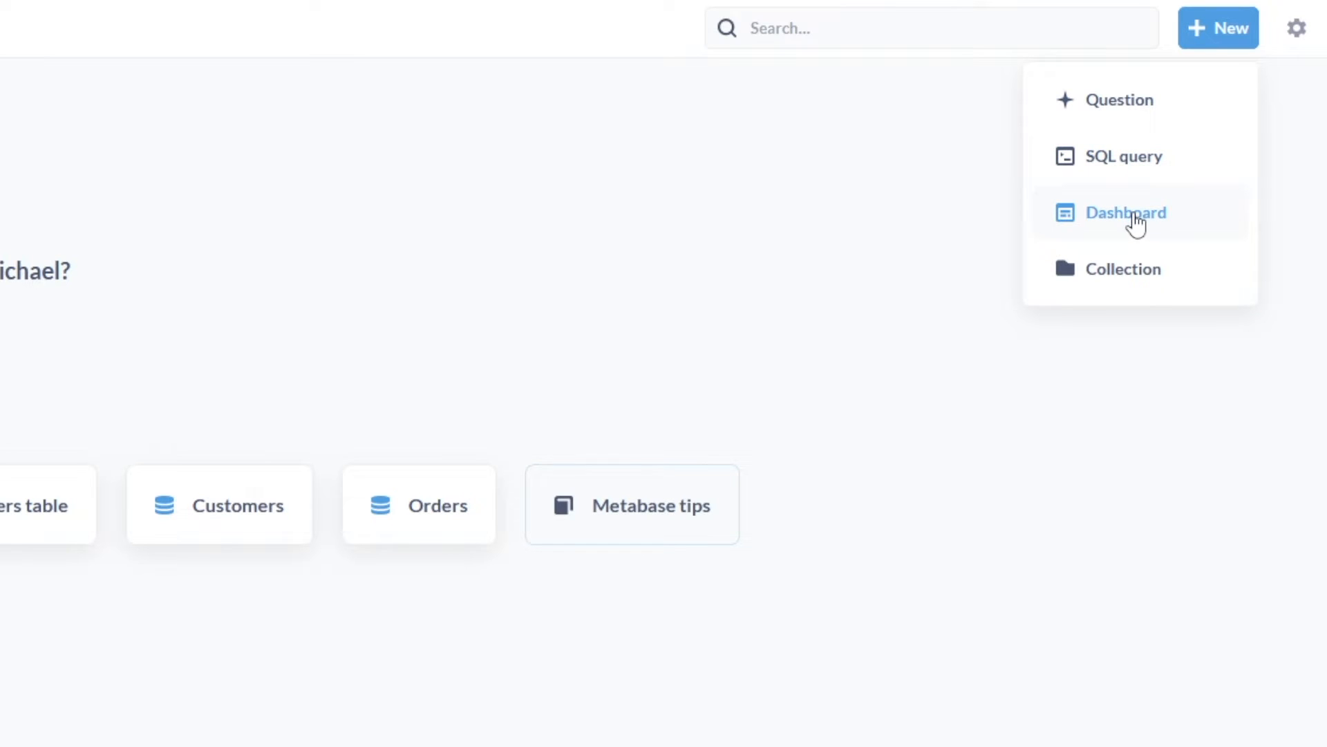
pyautogui.moveTo(1124, 155)
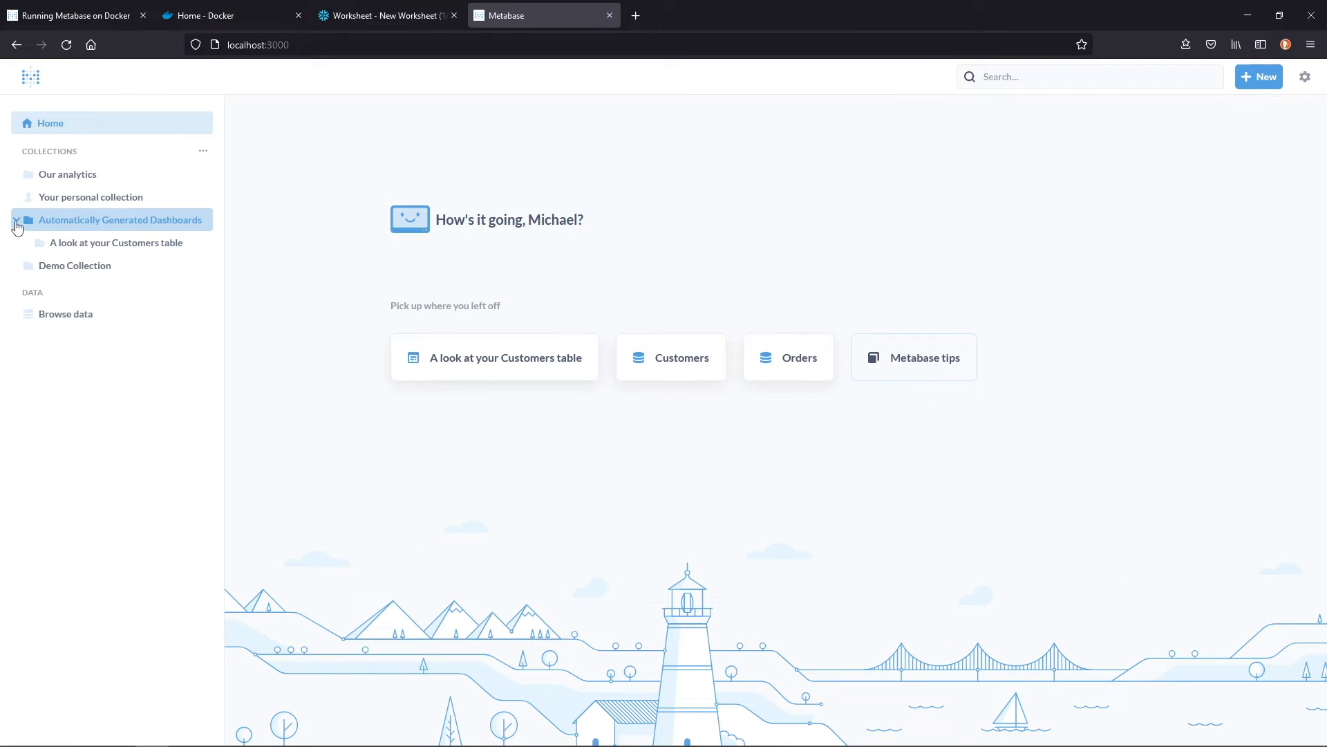
pyautogui.click(1259, 76)
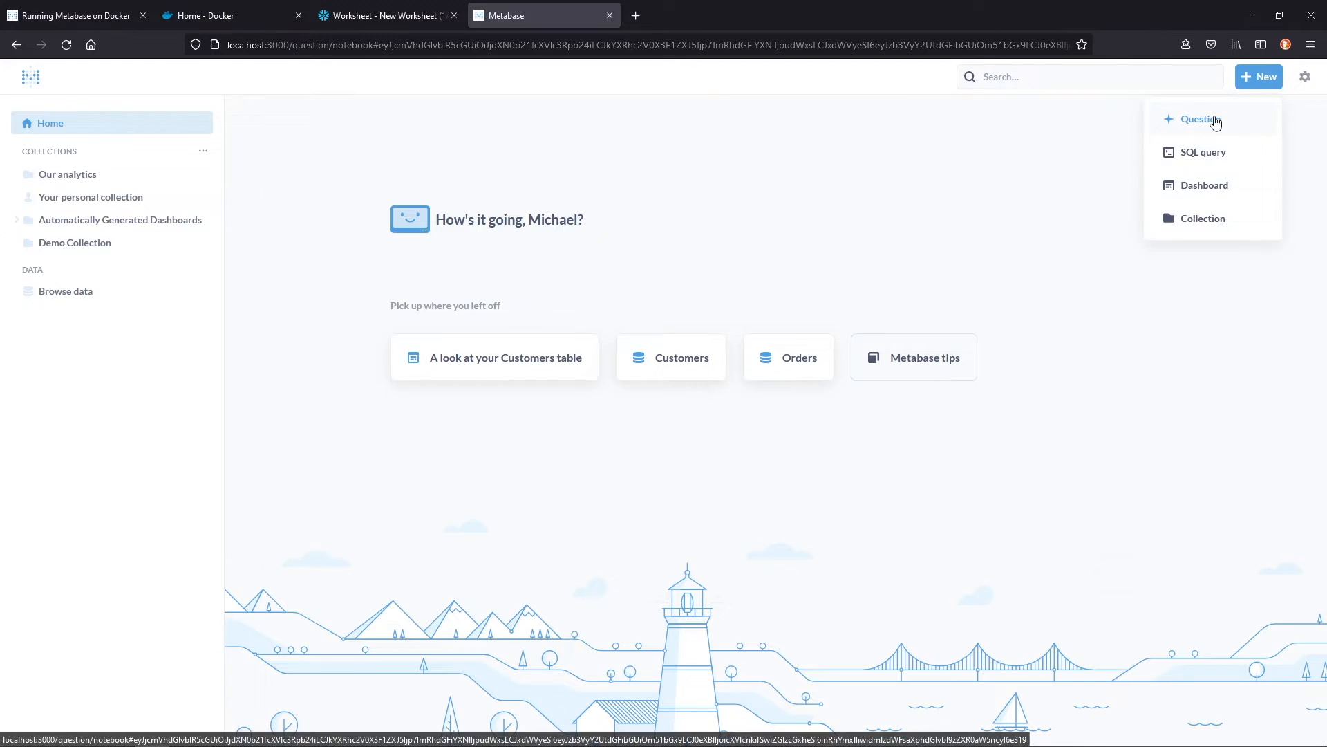
# Start a new question on the Snowflake > Marts > Customers table.
pyautogui.click(1200, 118)
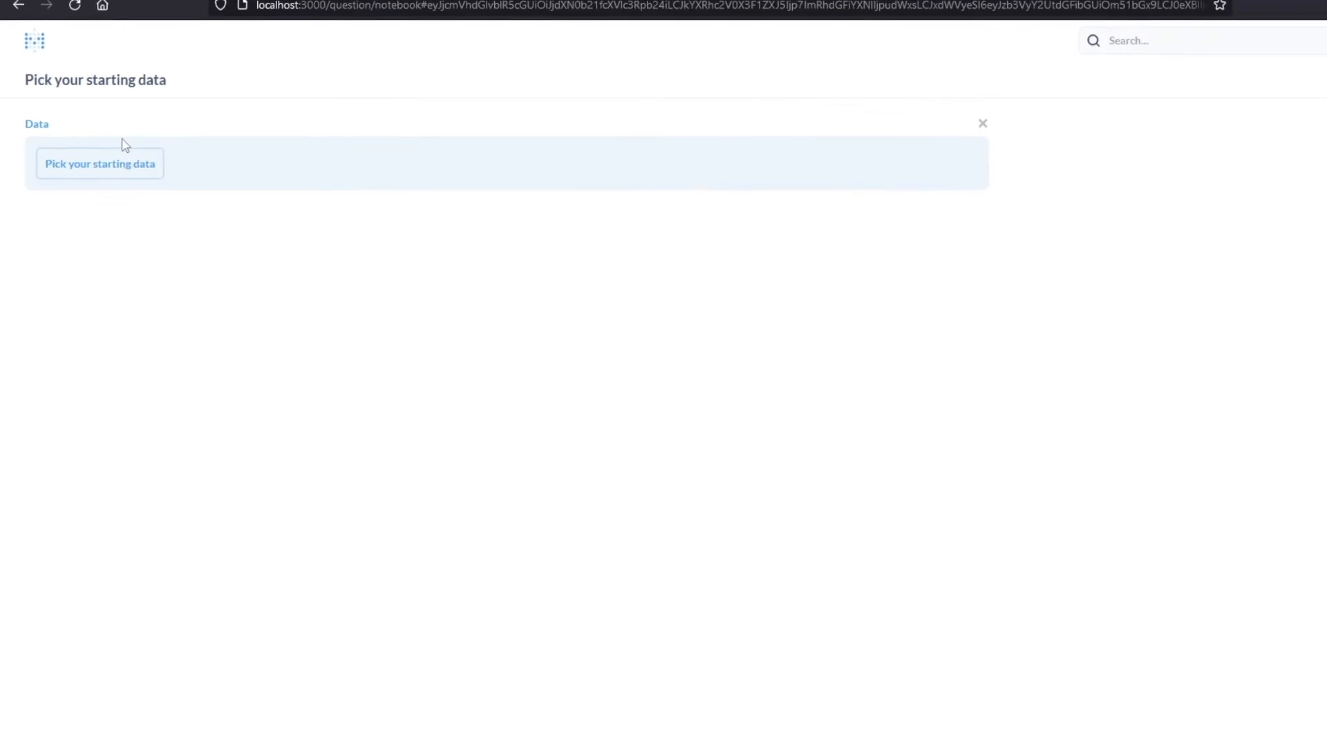
pyautogui.click(100, 163)
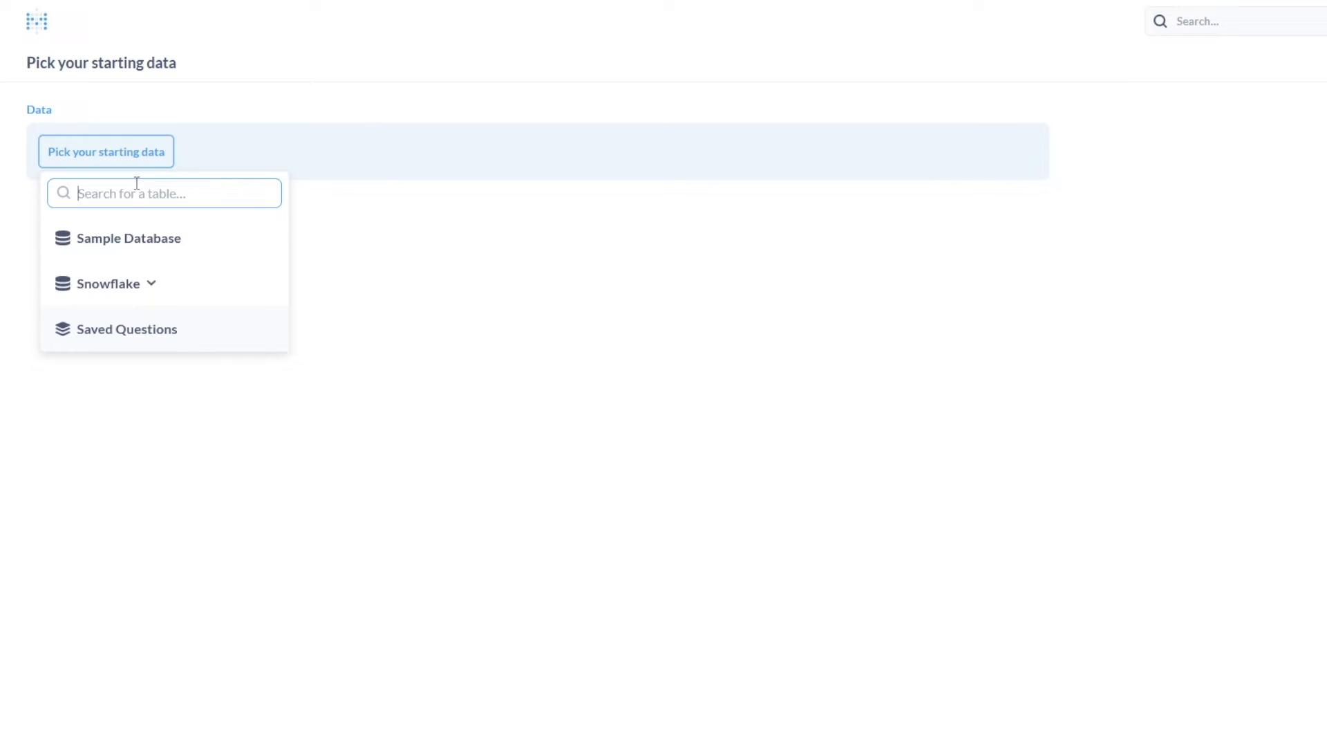
pyautogui.click(108, 284)
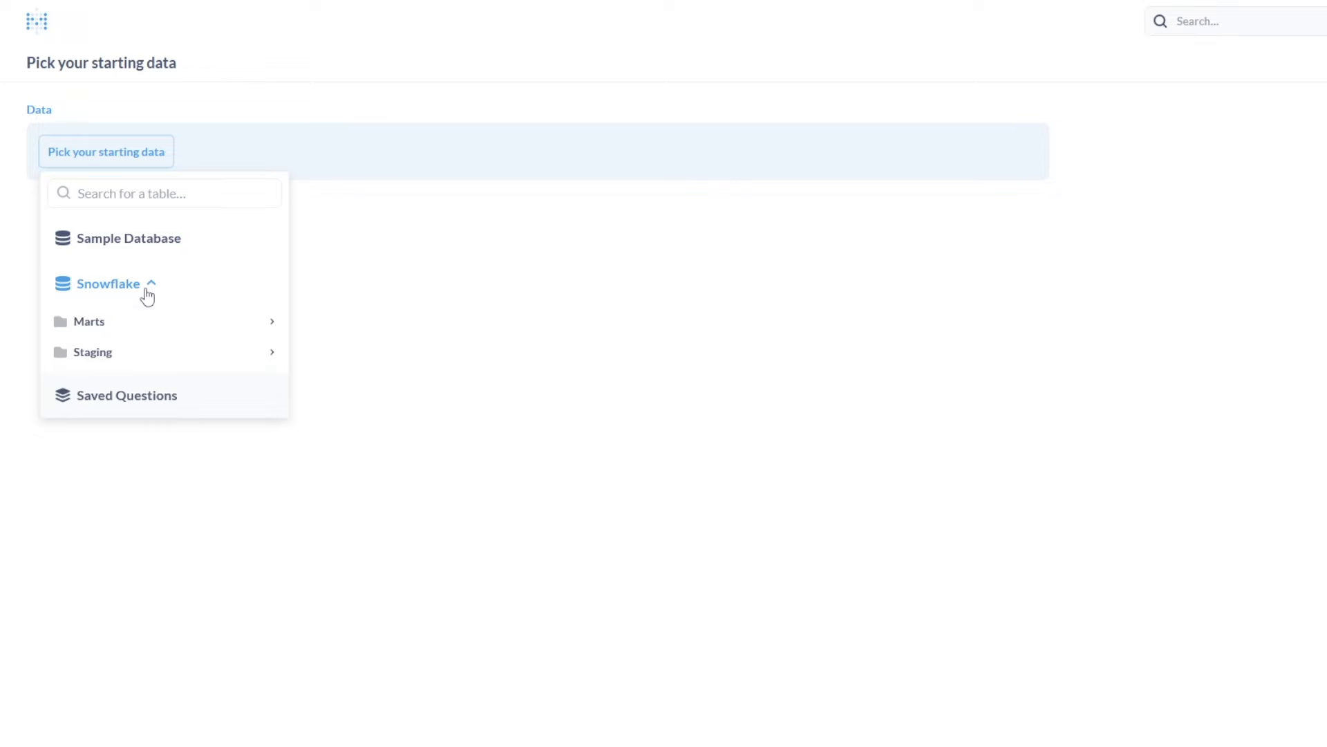
pyautogui.click(89, 321)
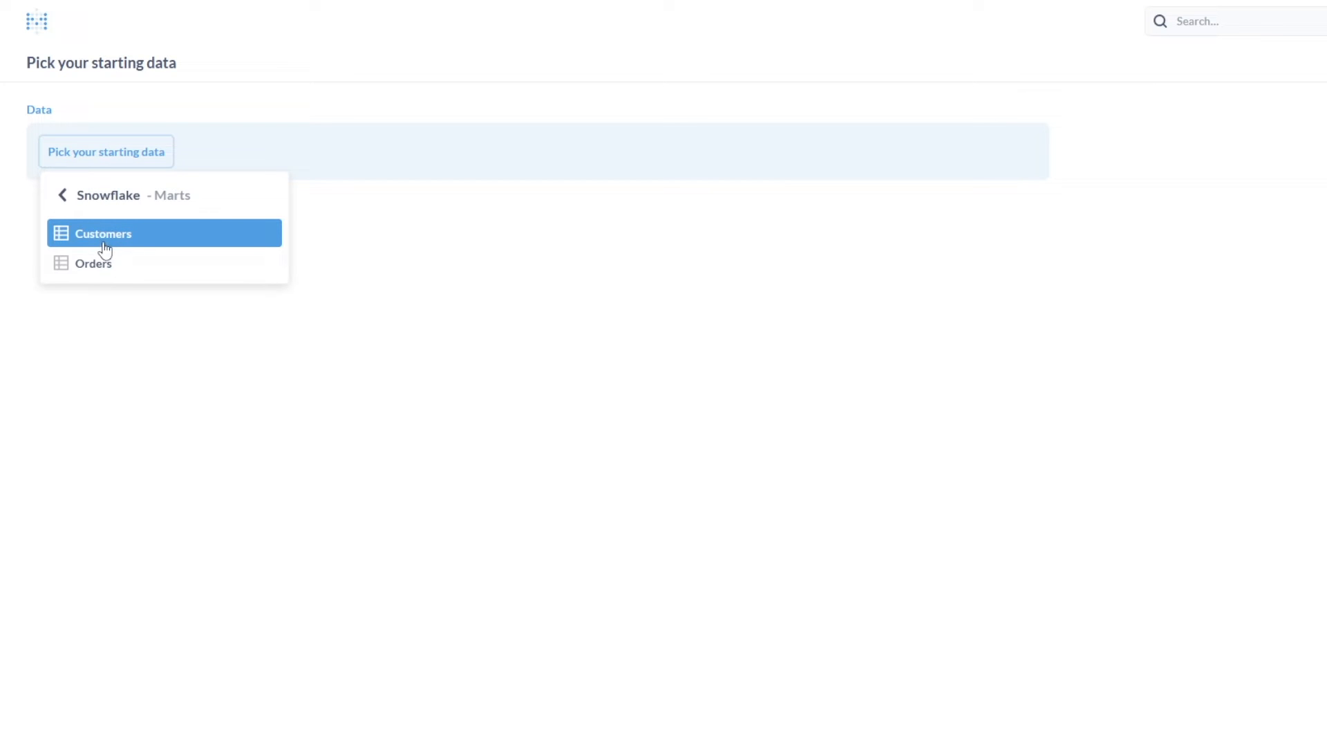
pyautogui.click(103, 234)
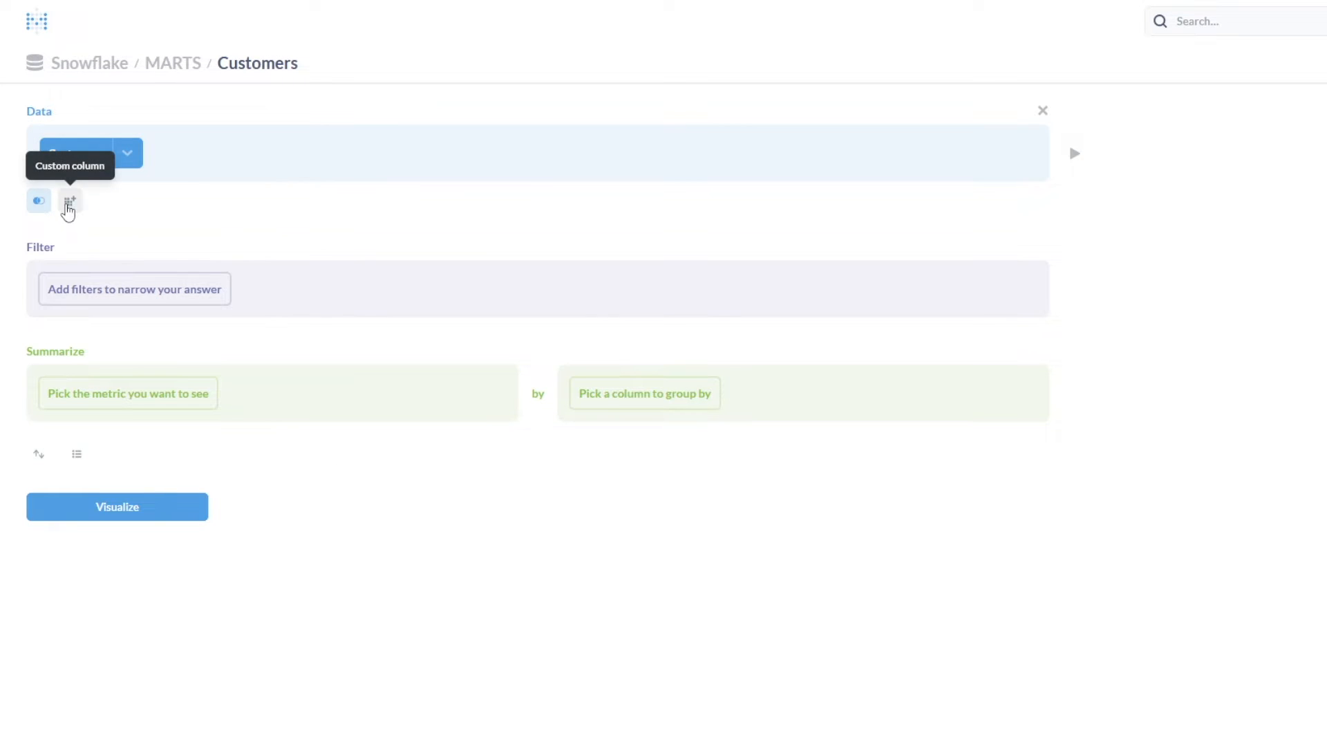
pyautogui.moveTo(38, 202)
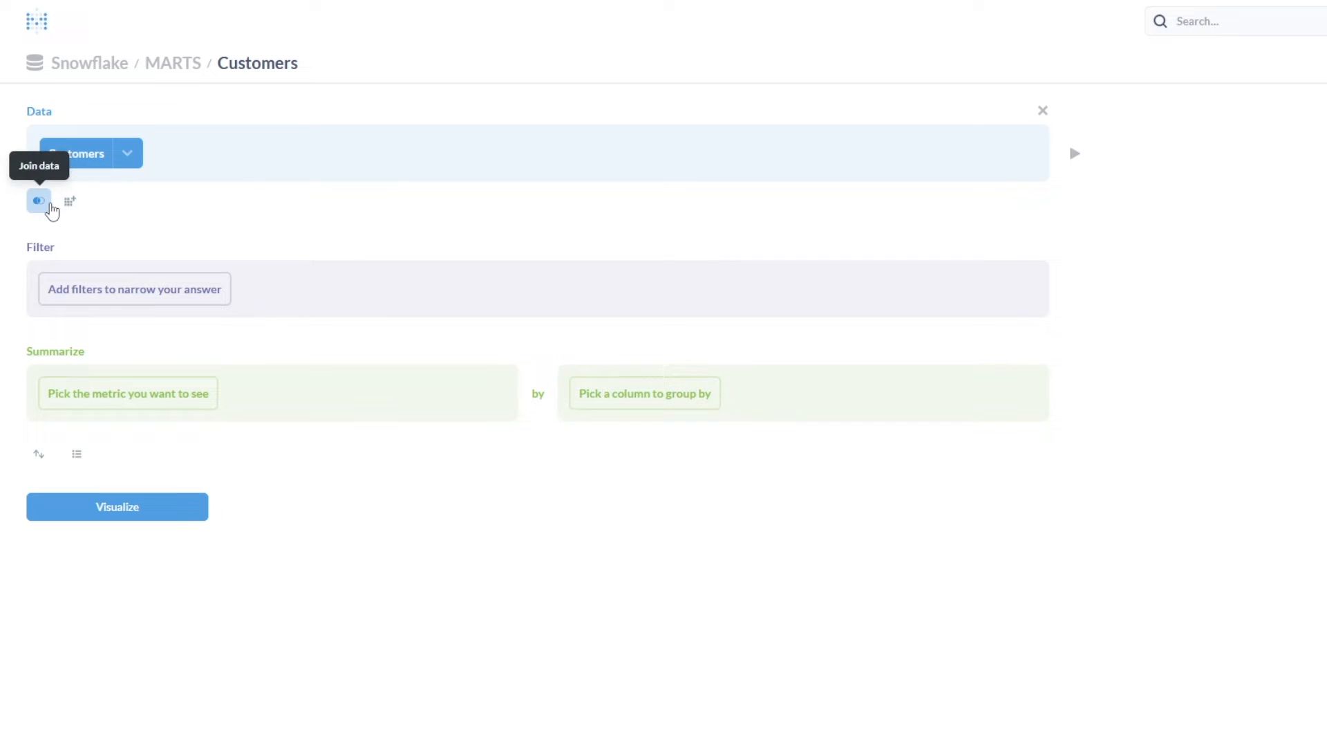
# Join the Orders table to Customers on Customer ID.
pyautogui.click(38, 201)
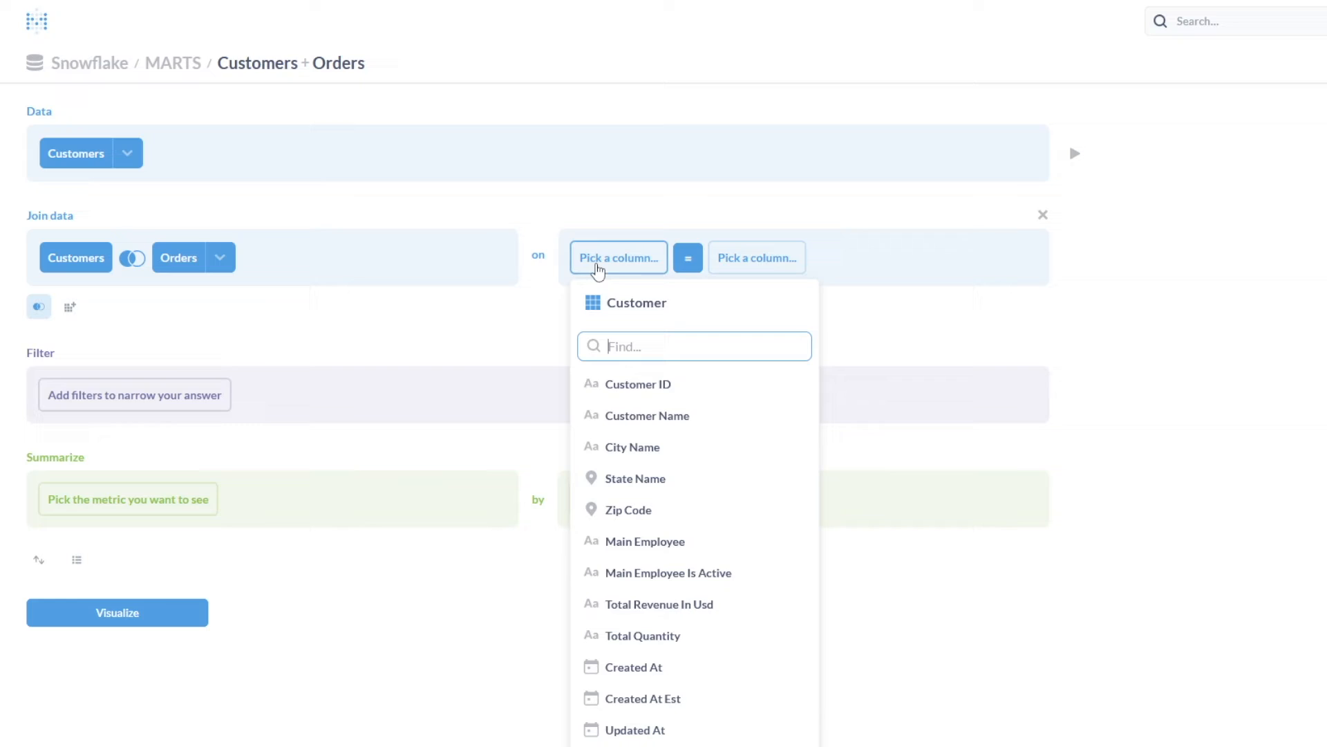
pyautogui.click(638, 384)
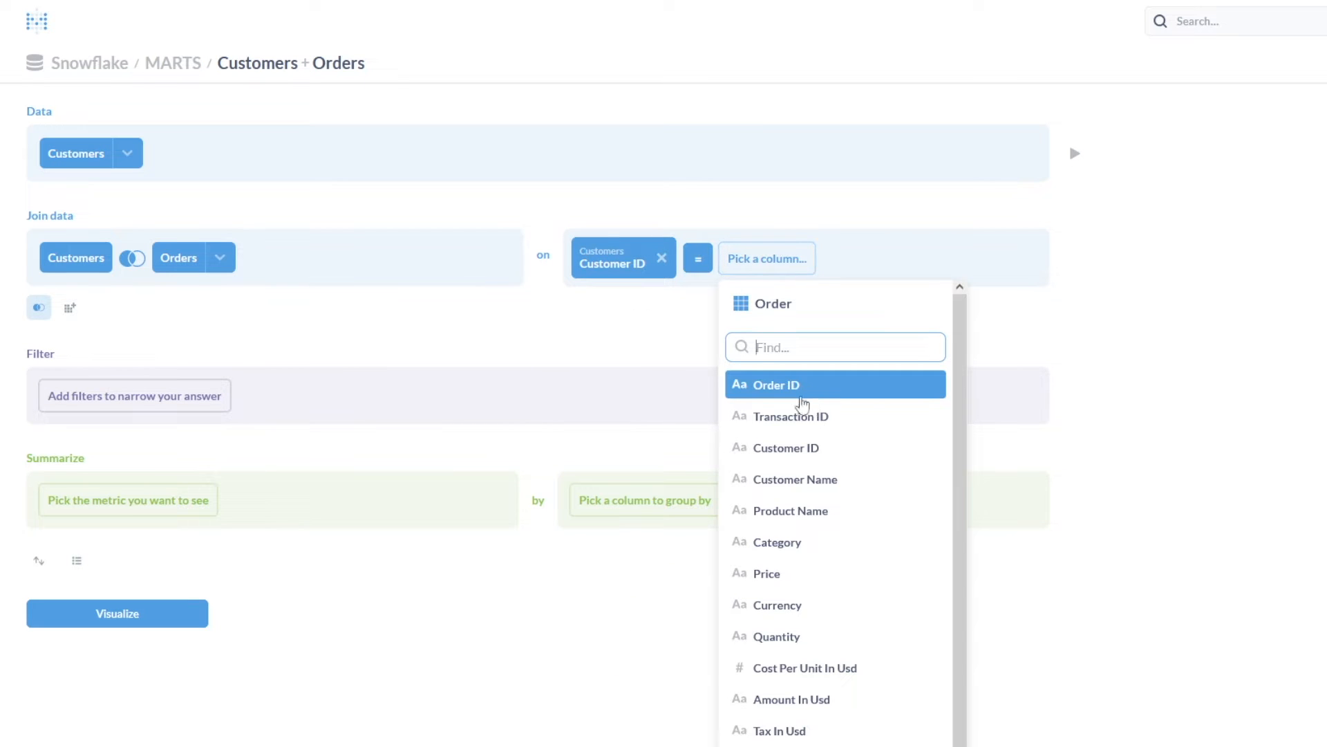
pyautogui.click(784, 447)
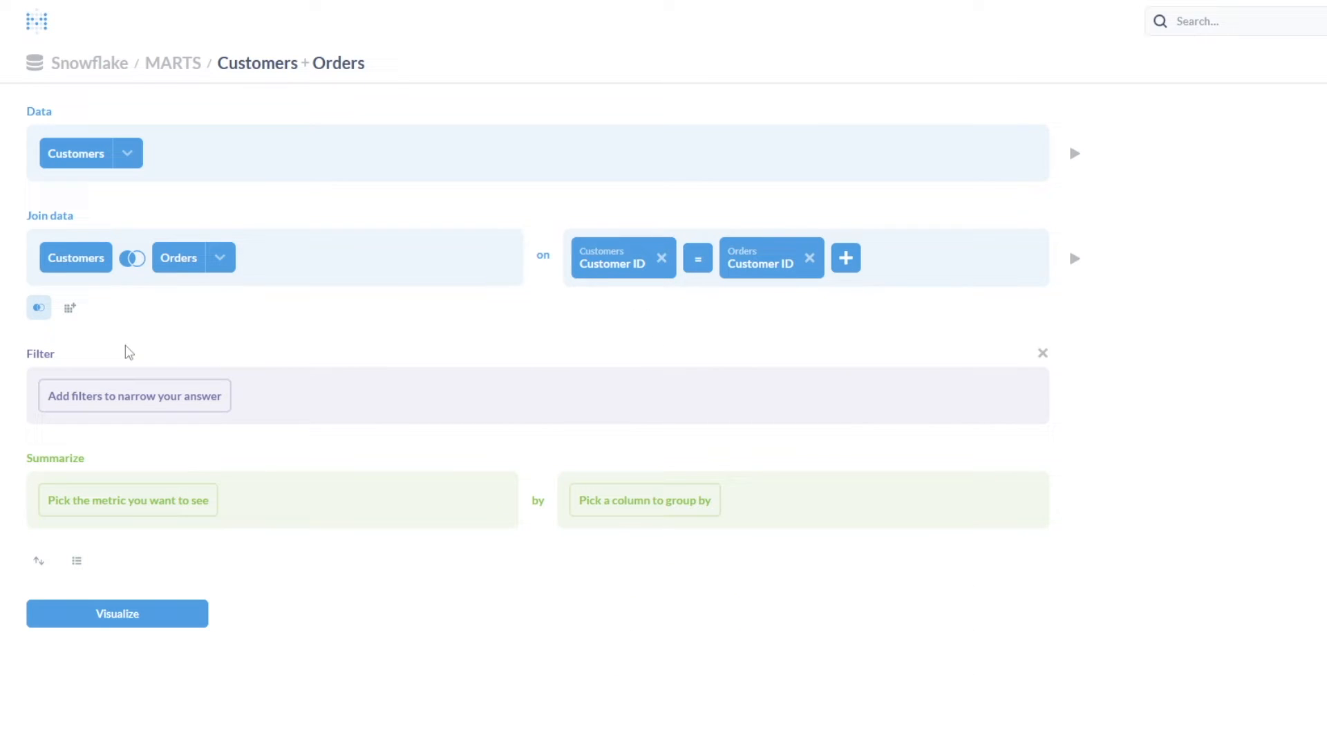
pyautogui.moveTo(135, 395)
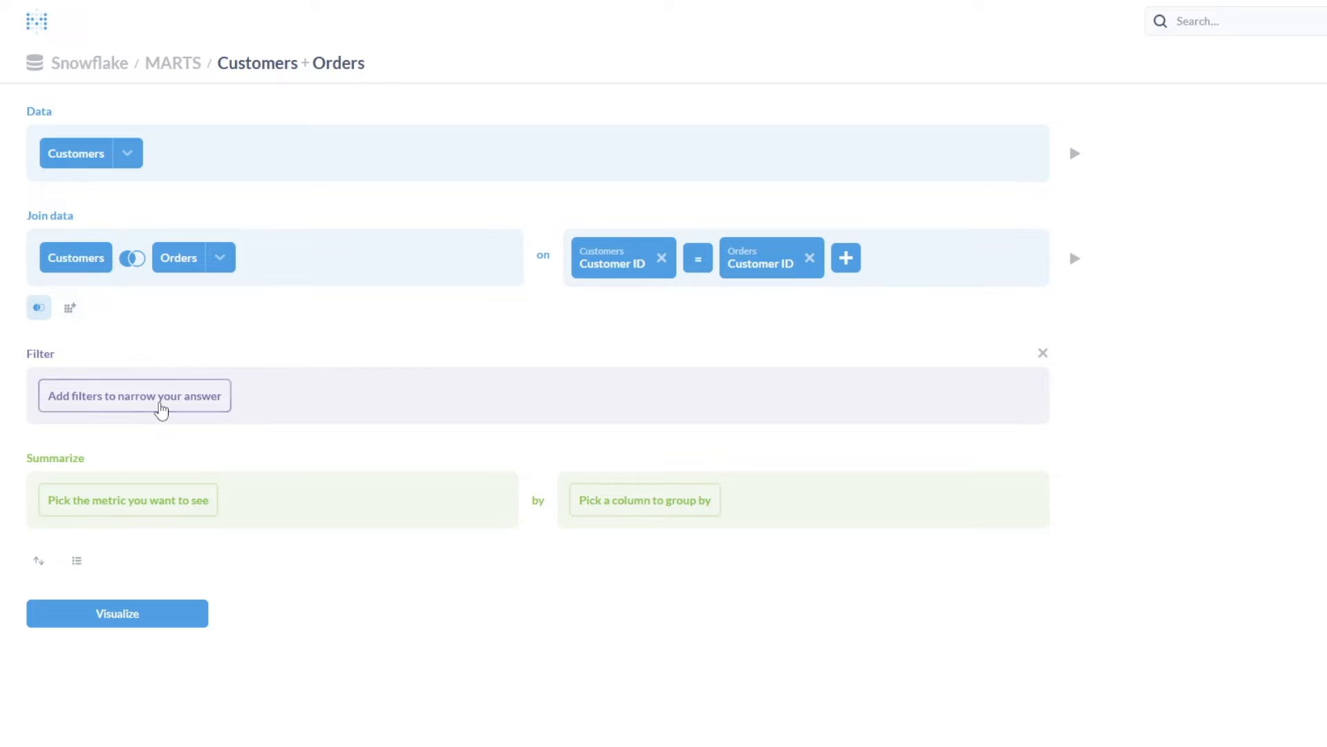
# Add a filter on Total Revenue In Usd using the 'is not' comparison.
pyautogui.click(134, 396)
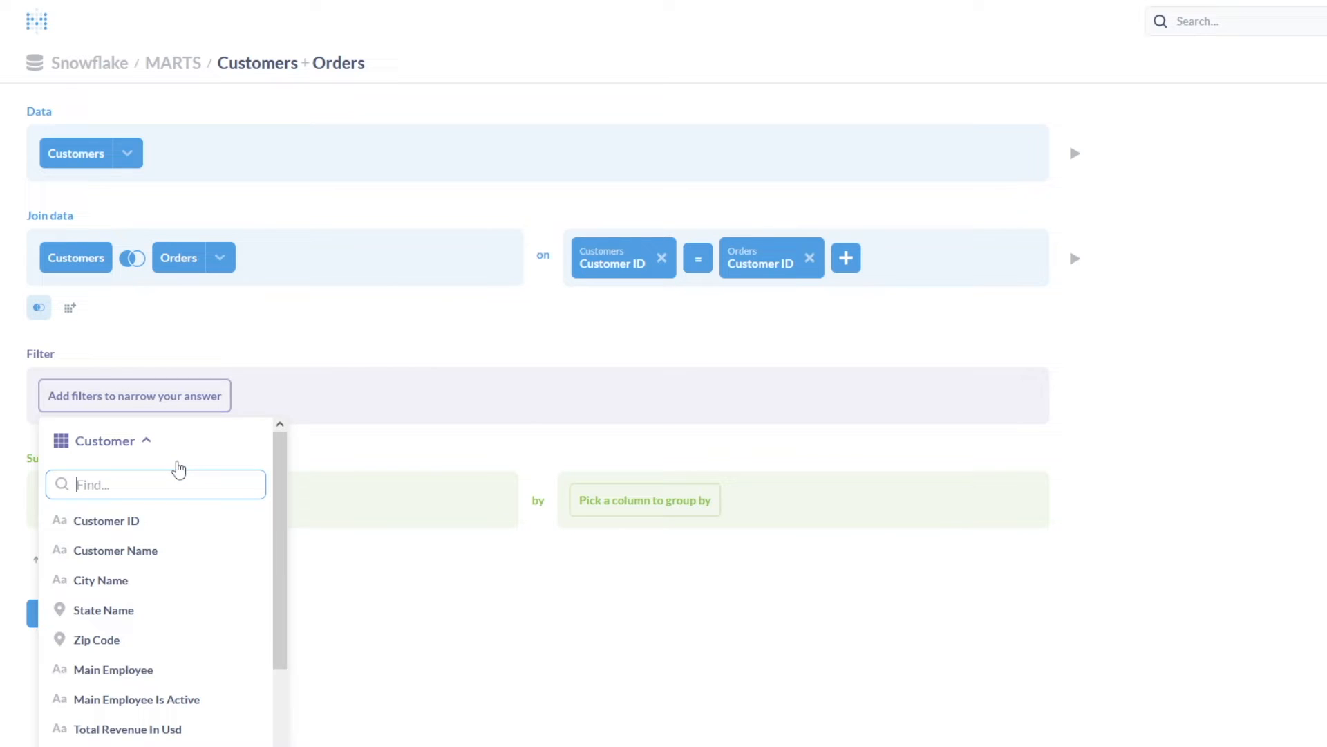
pyautogui.scroll(-3)
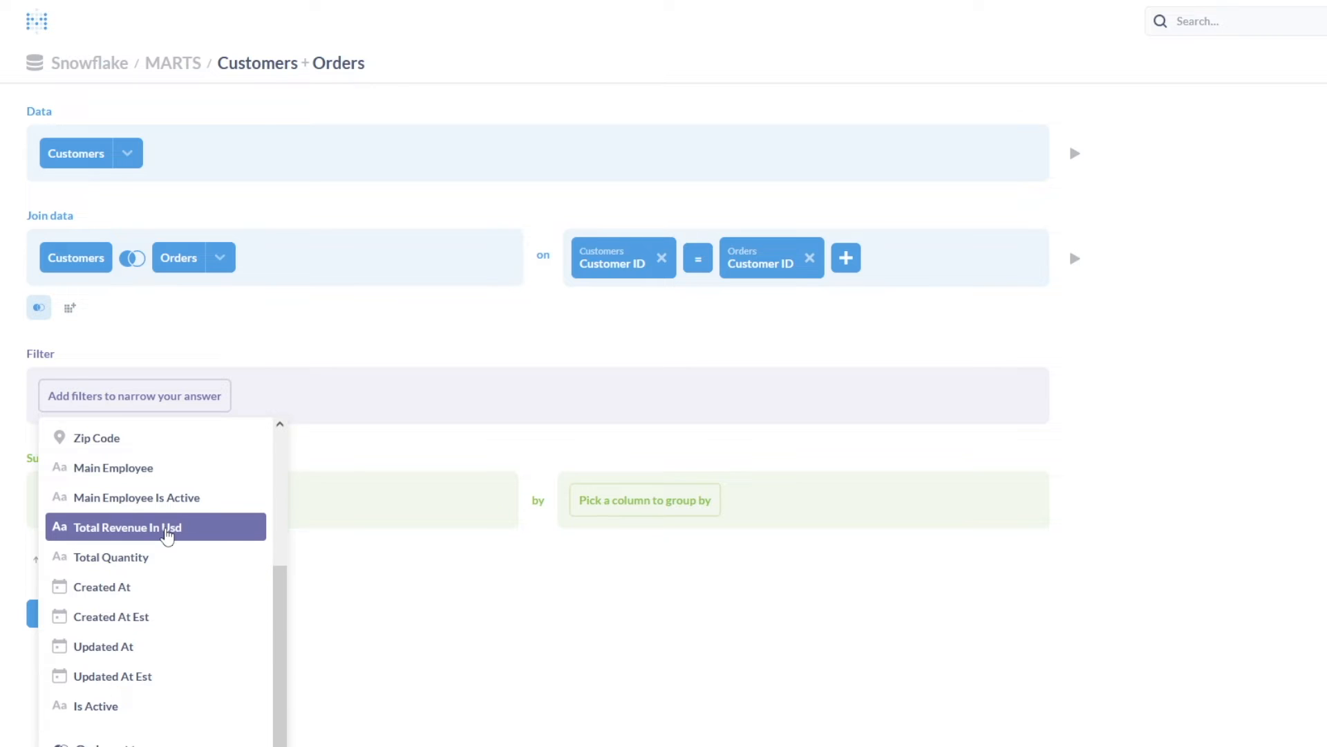
pyautogui.click(123, 526)
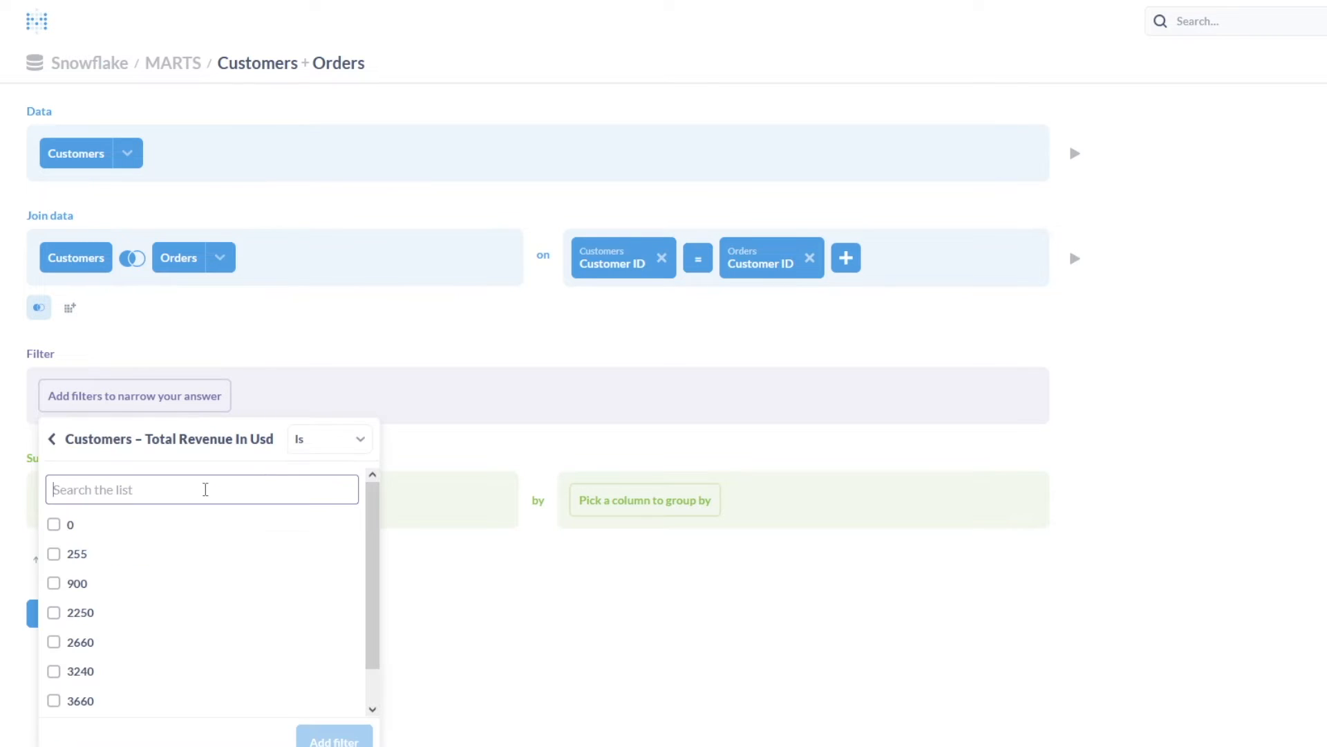
pyautogui.click(53, 524)
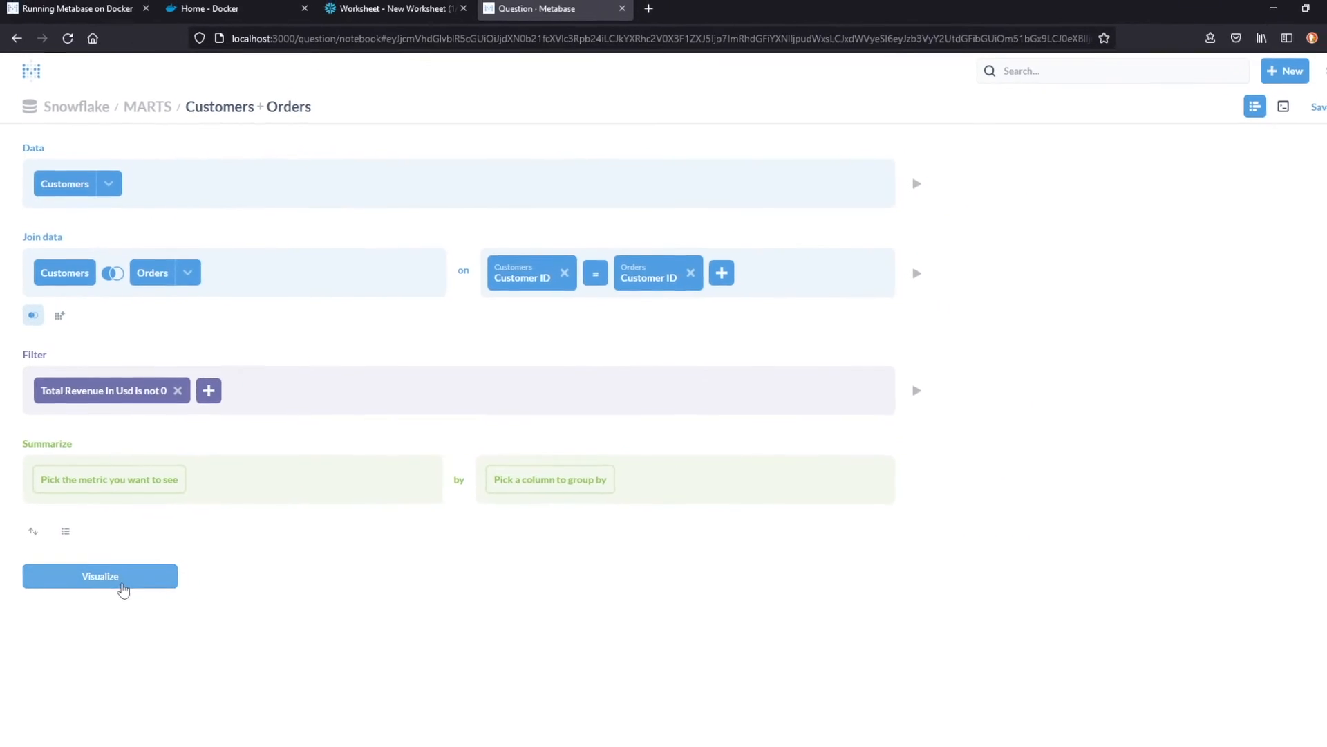
# Run the question and save it as Customer Order Breakdown in Demo Collection.
pyautogui.click(100, 576)
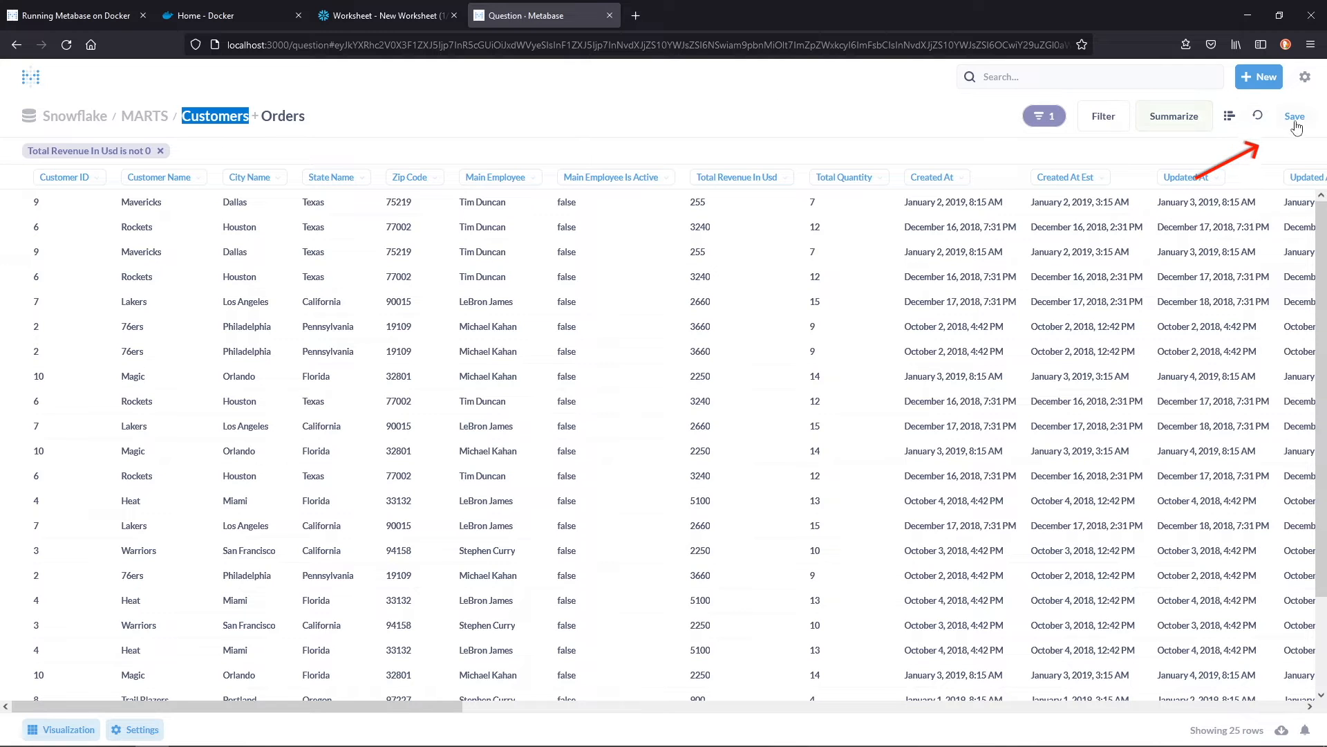
pyautogui.click(1295, 116)
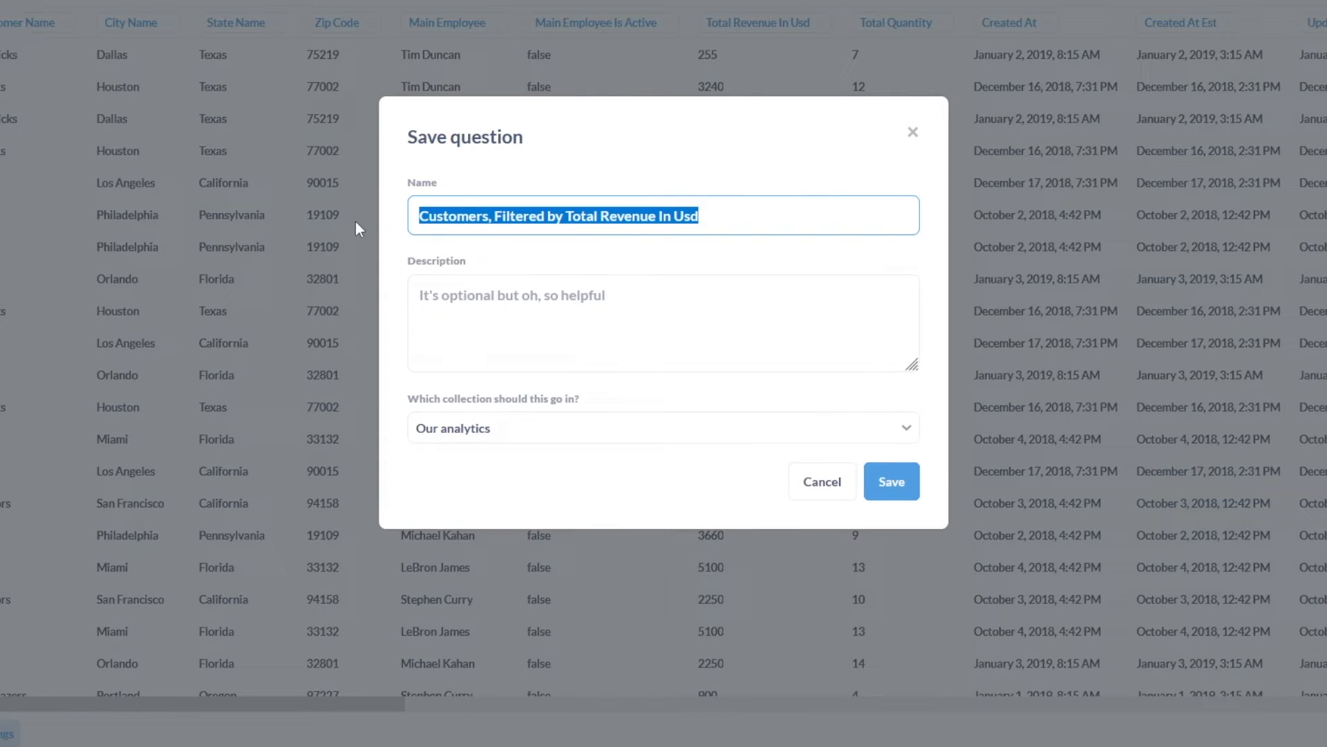
pyautogui.write('Customer Order Breakdown')
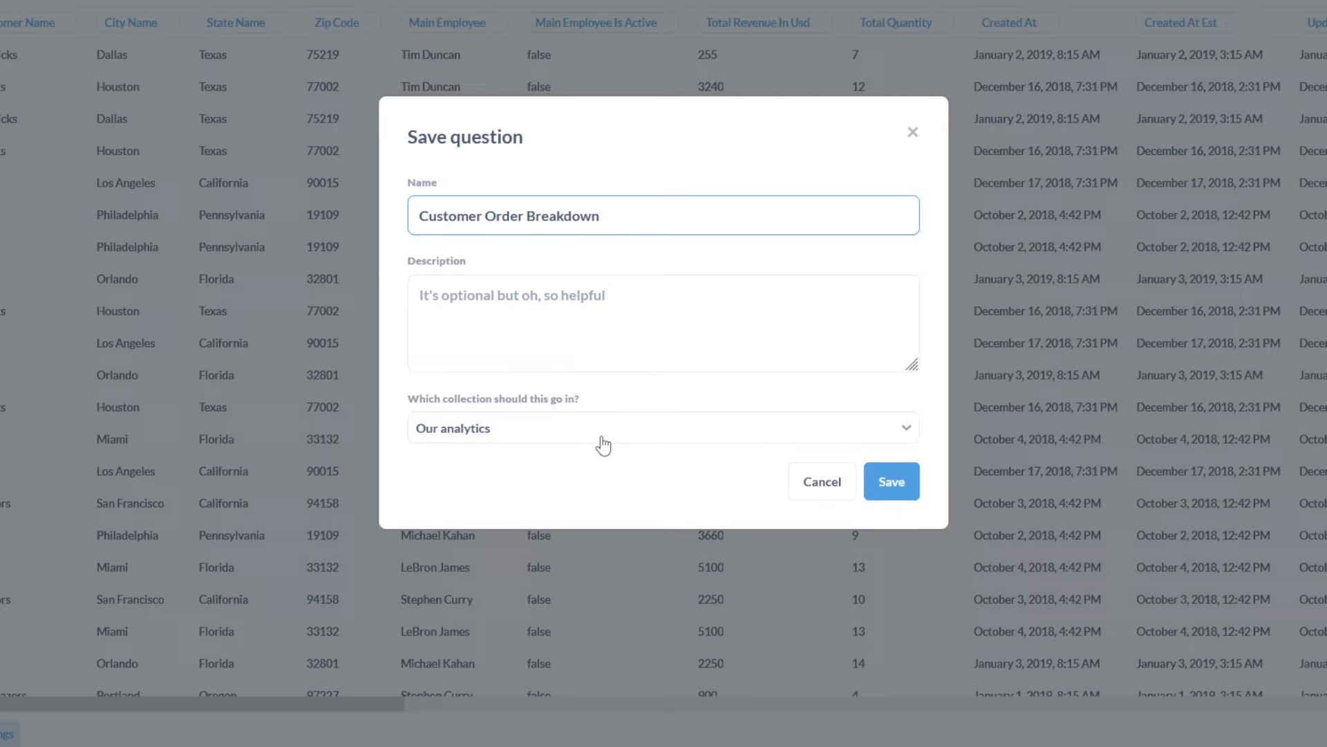
pyautogui.click(663, 428)
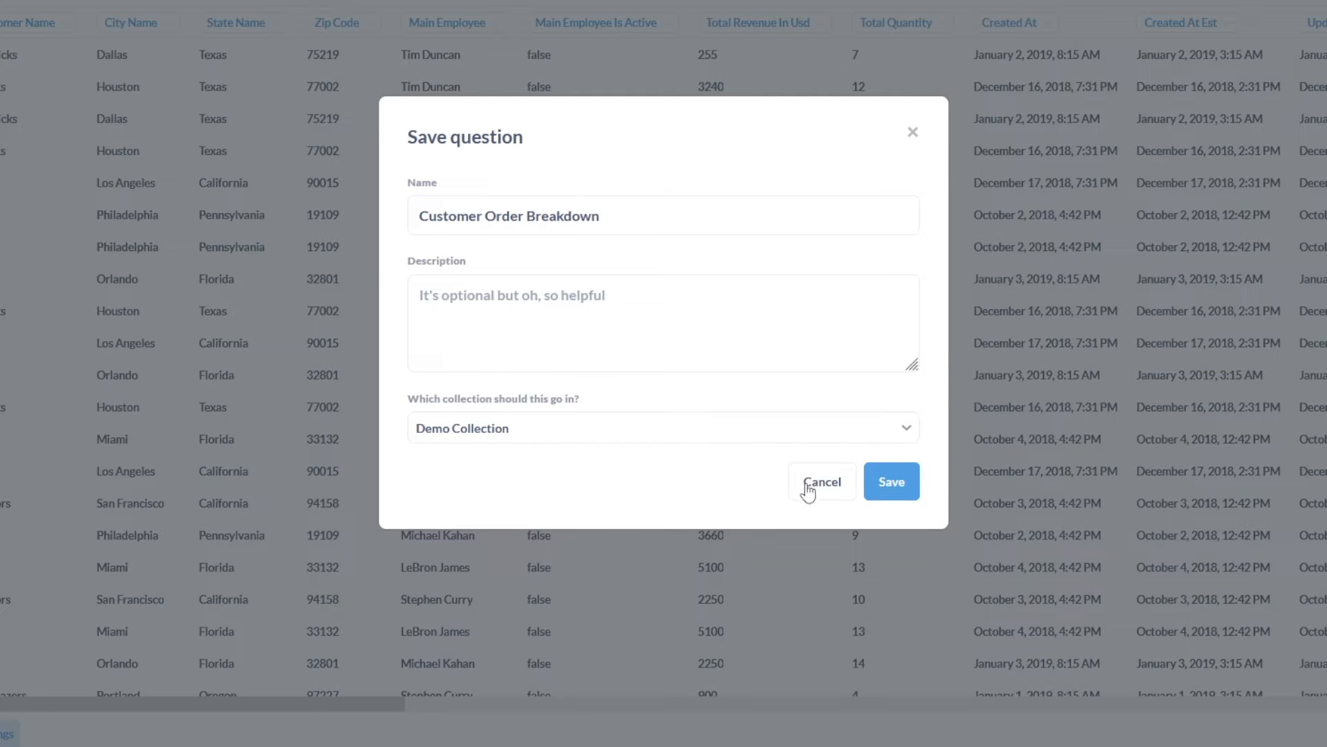
pyautogui.click(891, 481)
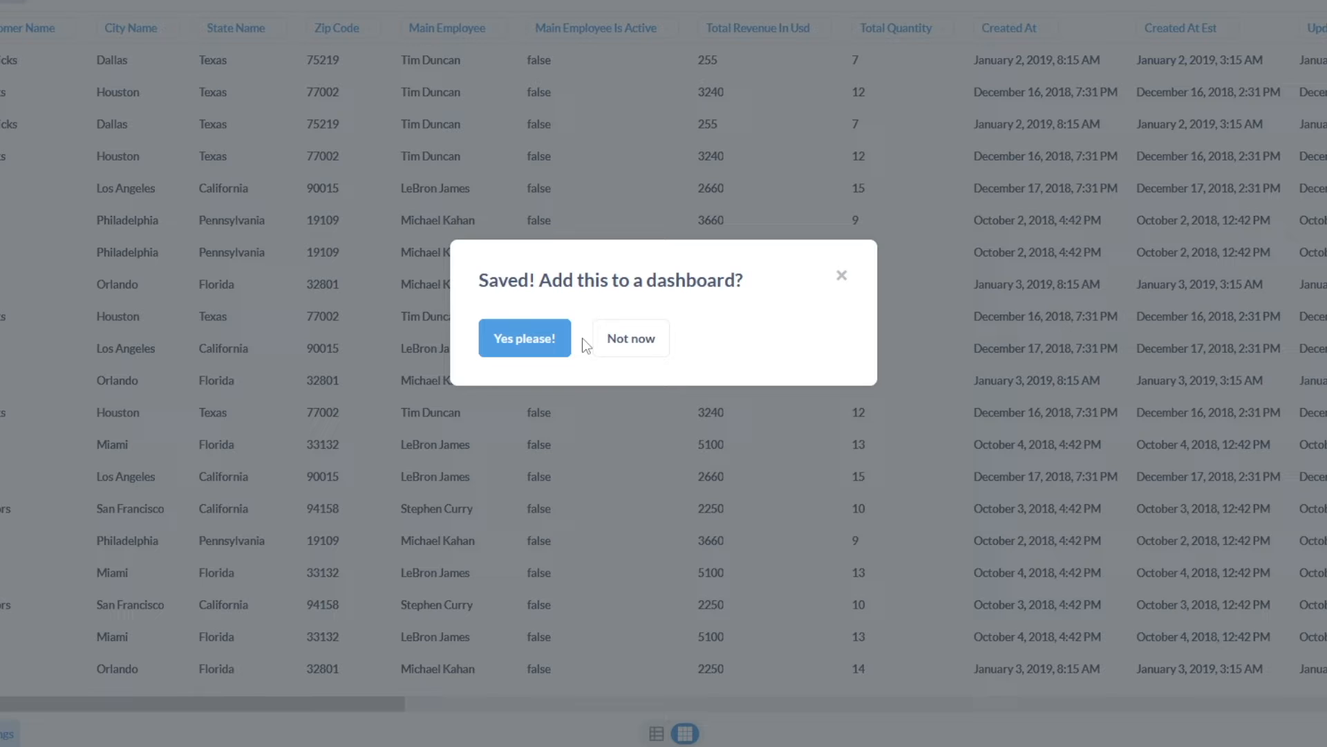
pyautogui.moveTo(524, 338)
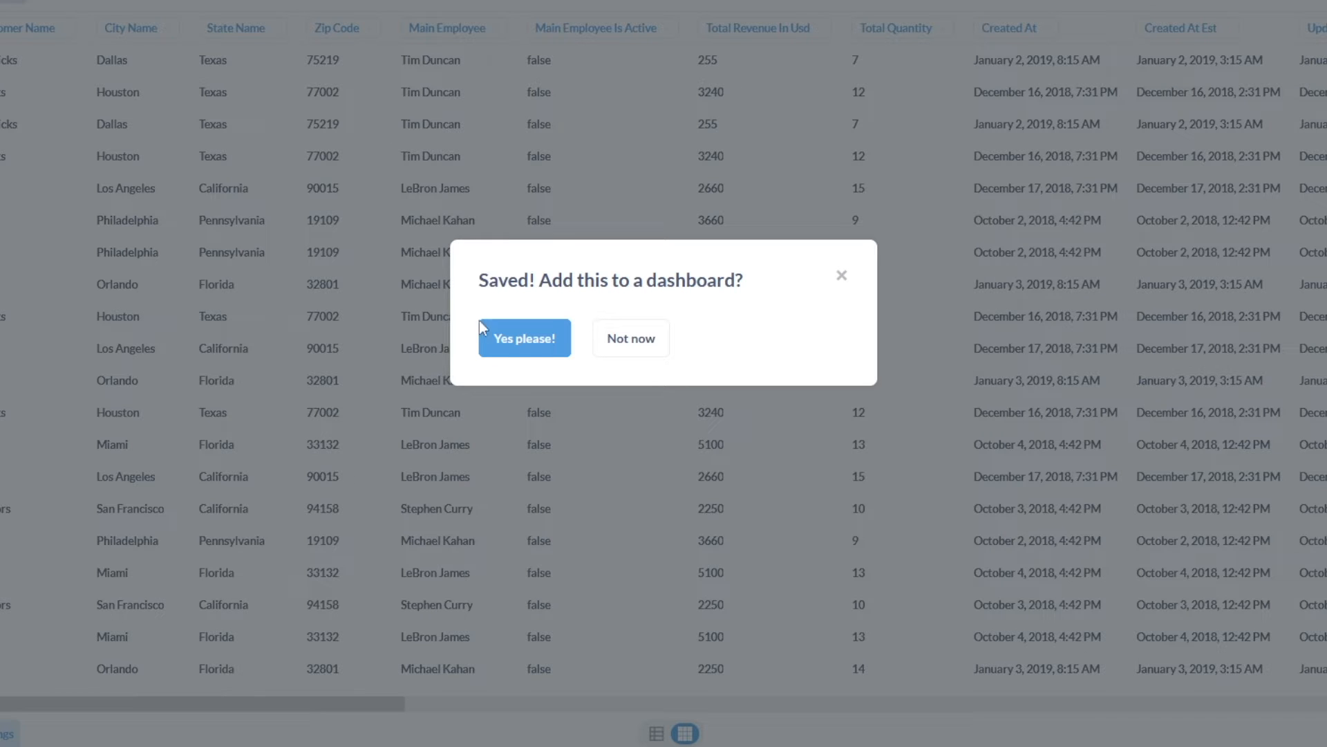
# Add the saved question to a newly created dashboard named Demo Dash.
pyautogui.click(523, 339)
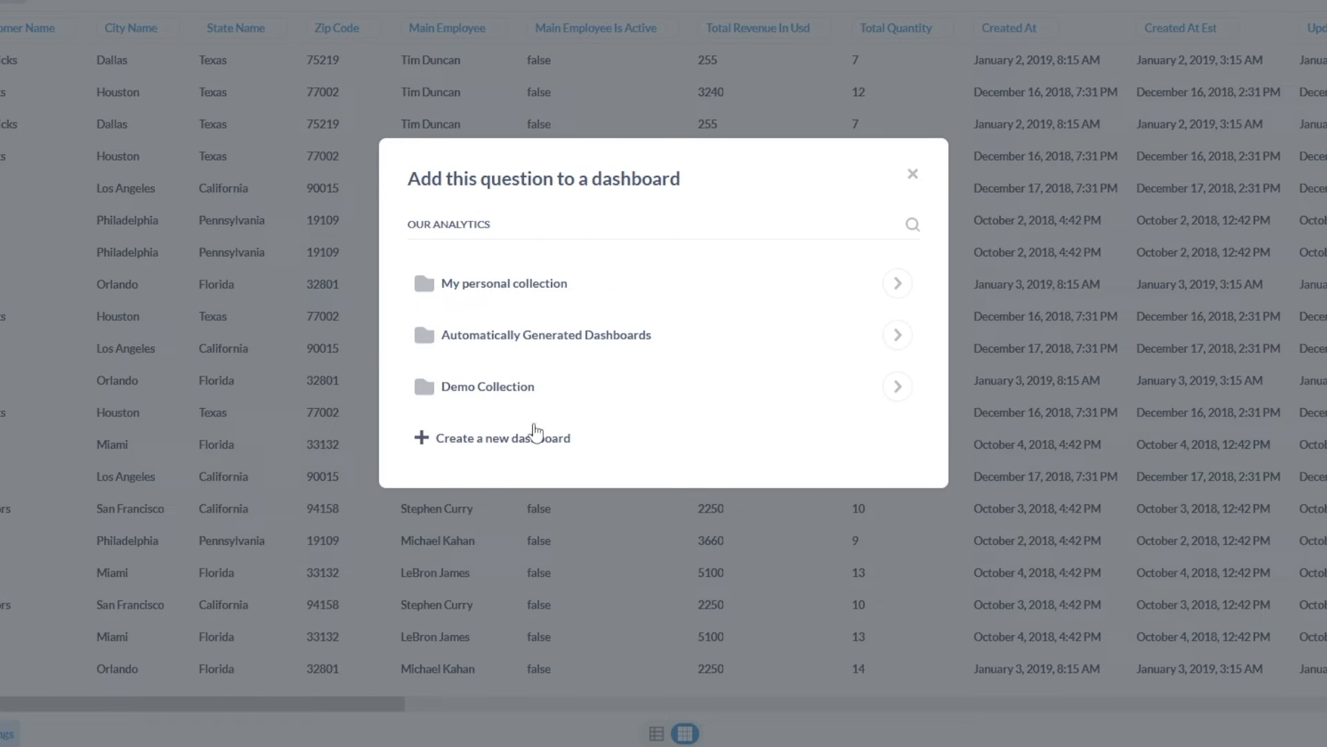
pyautogui.click(500, 438)
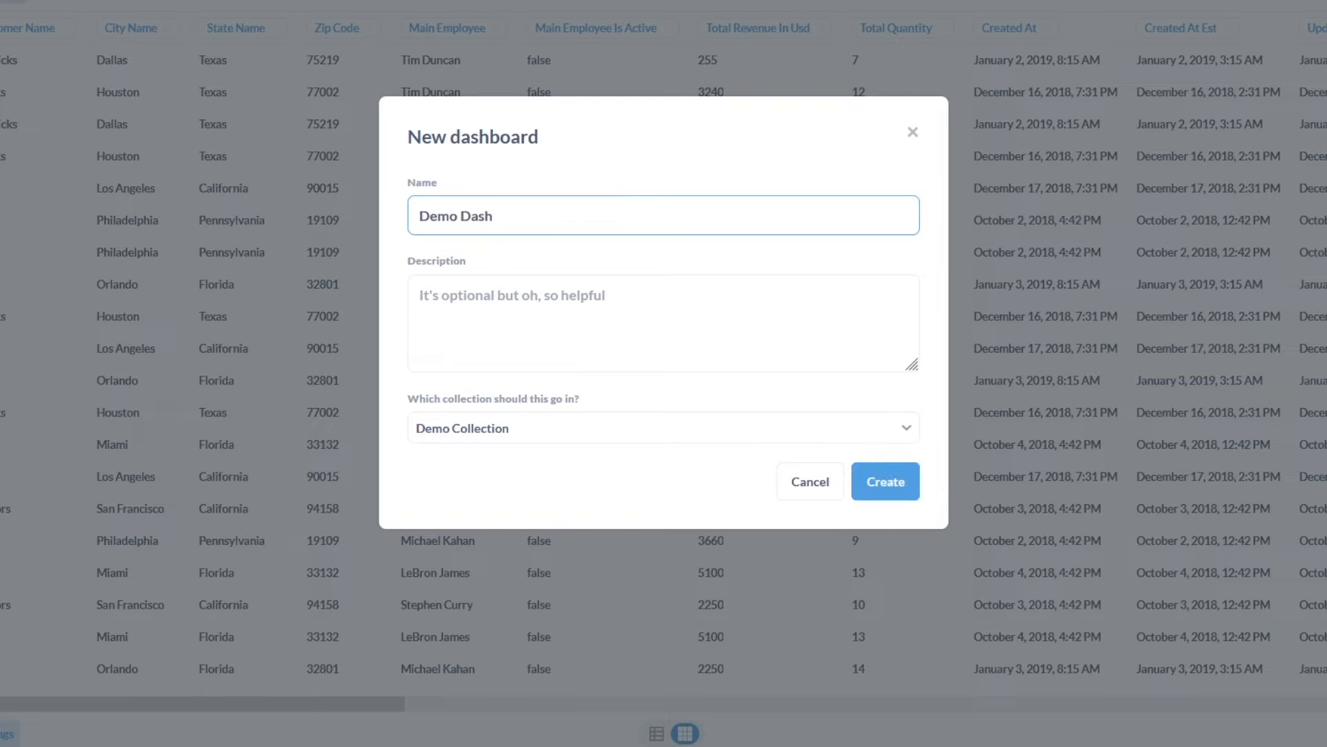
pyautogui.click(884, 481)
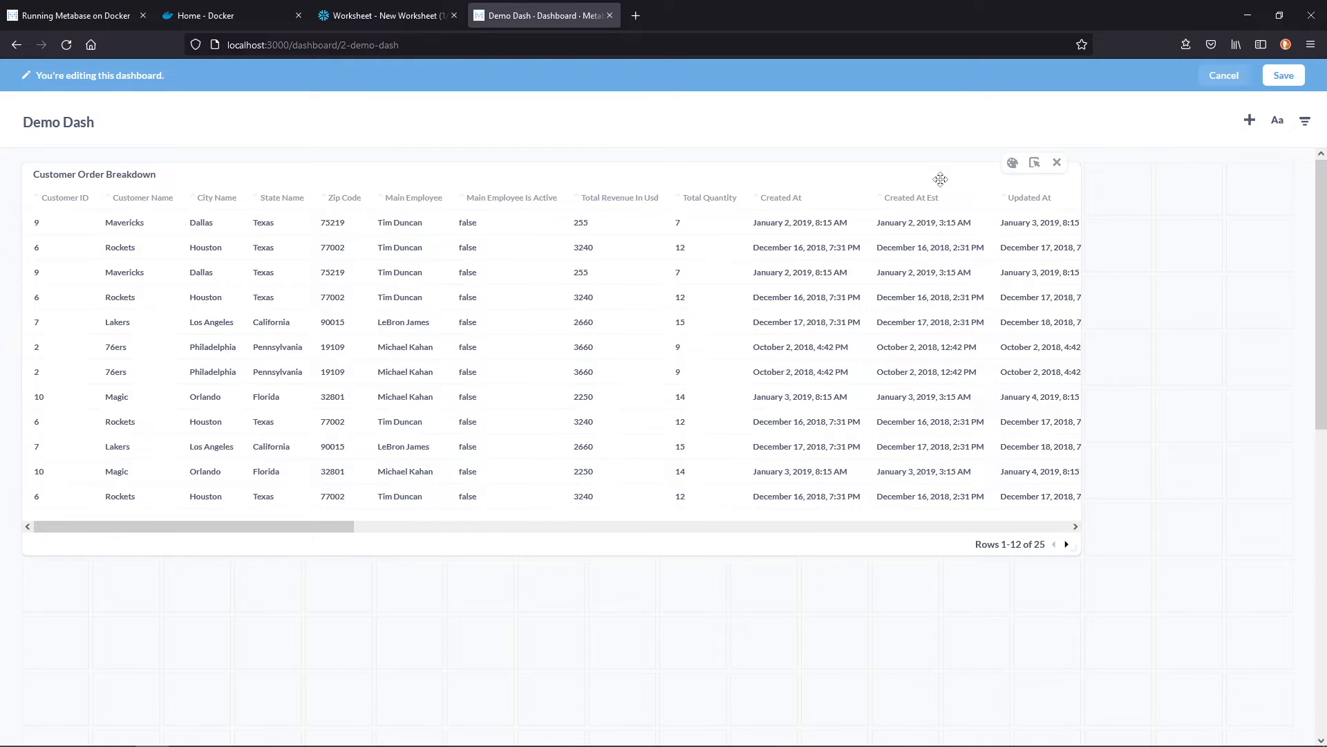
pyautogui.moveTo(821, 358)
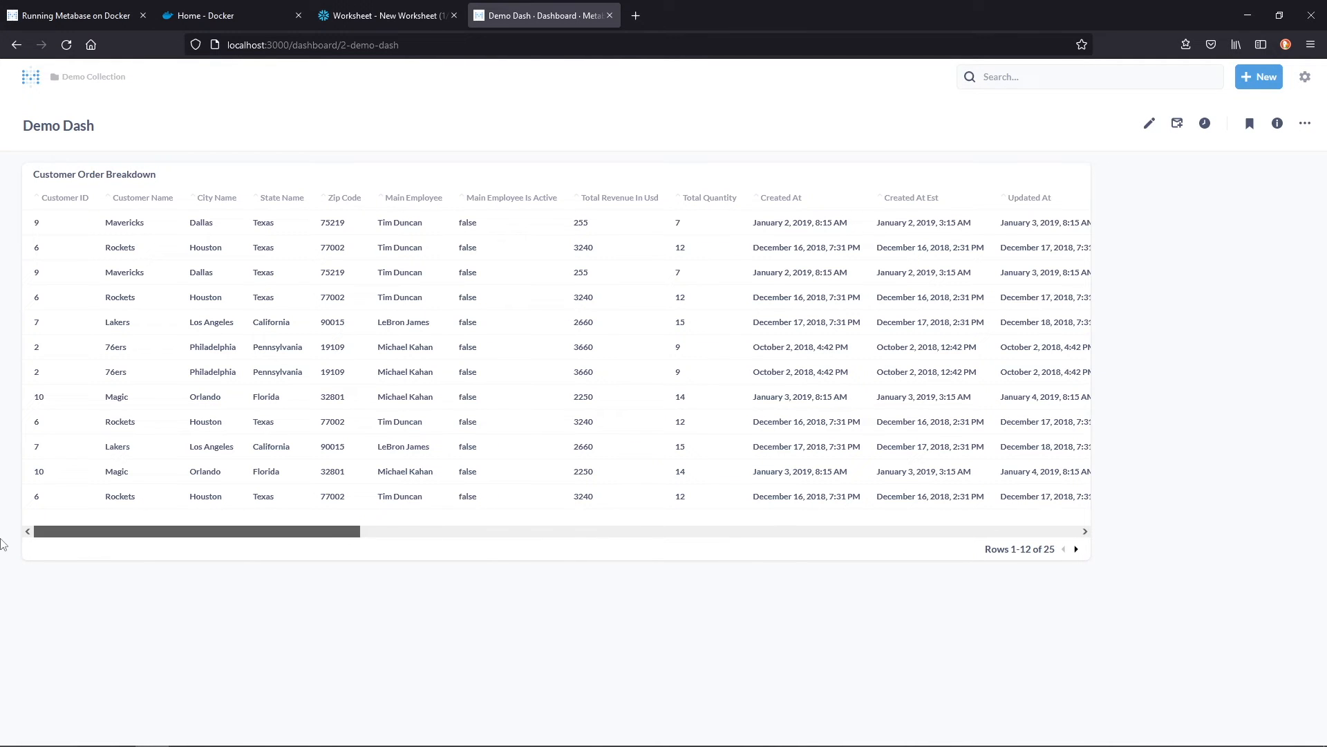
# Add a markdown text card headed '# The Best Dashboard Ever' with a link and bullet points, and save Demo Dash.
pyautogui.click(1149, 123)
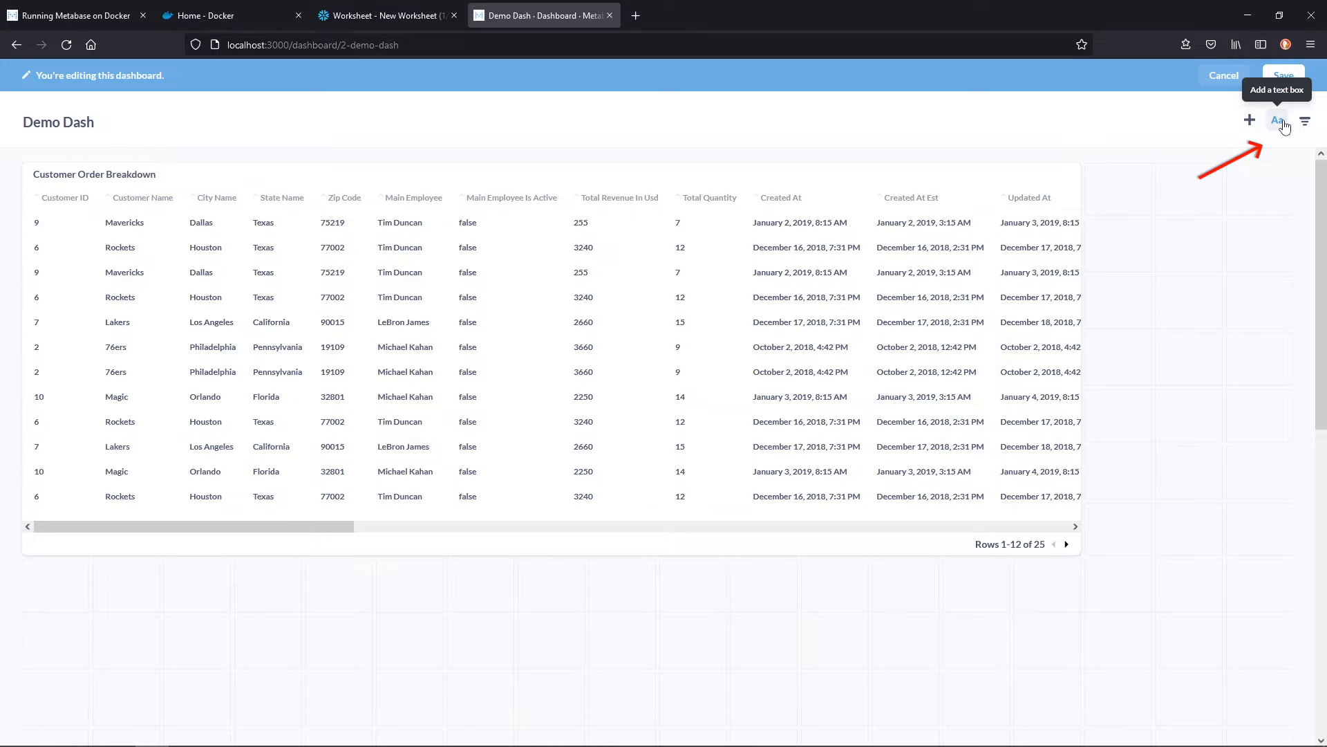
pyautogui.click(1277, 120)
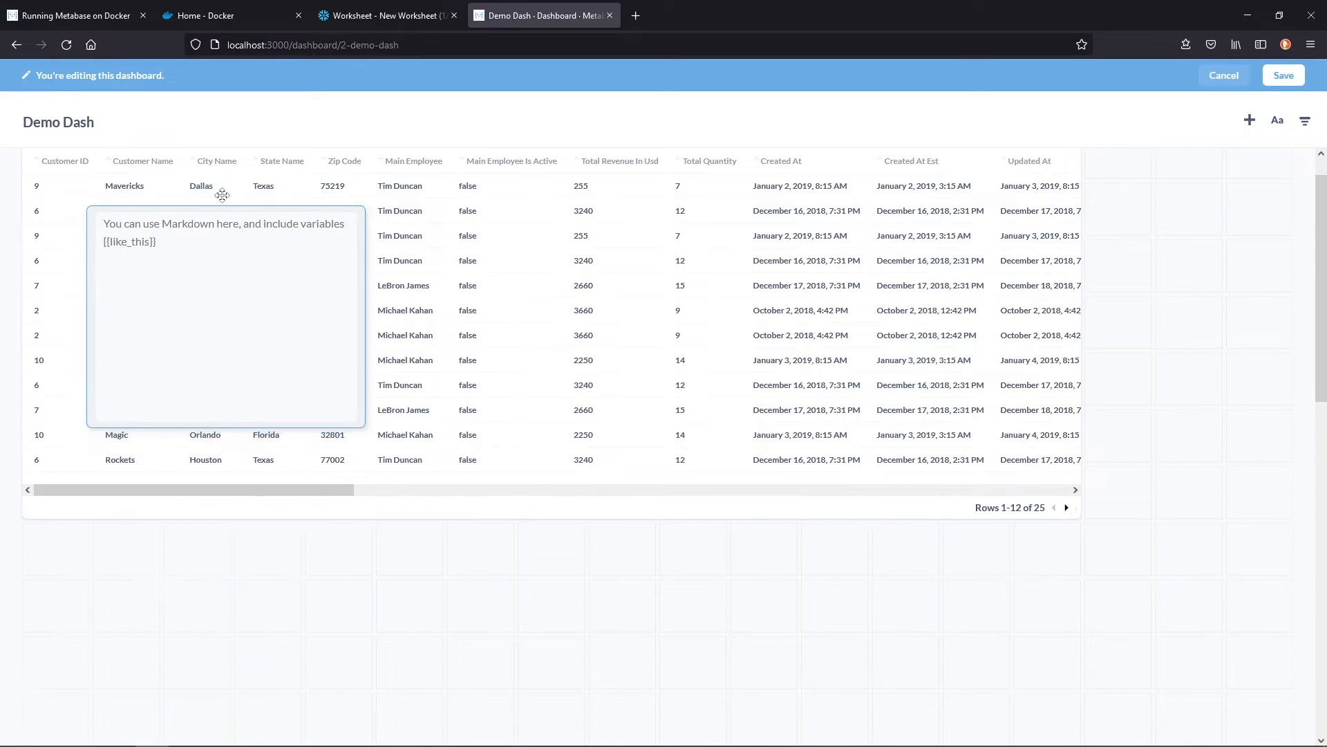
pyautogui.write('# The Best Dashboard Ever')
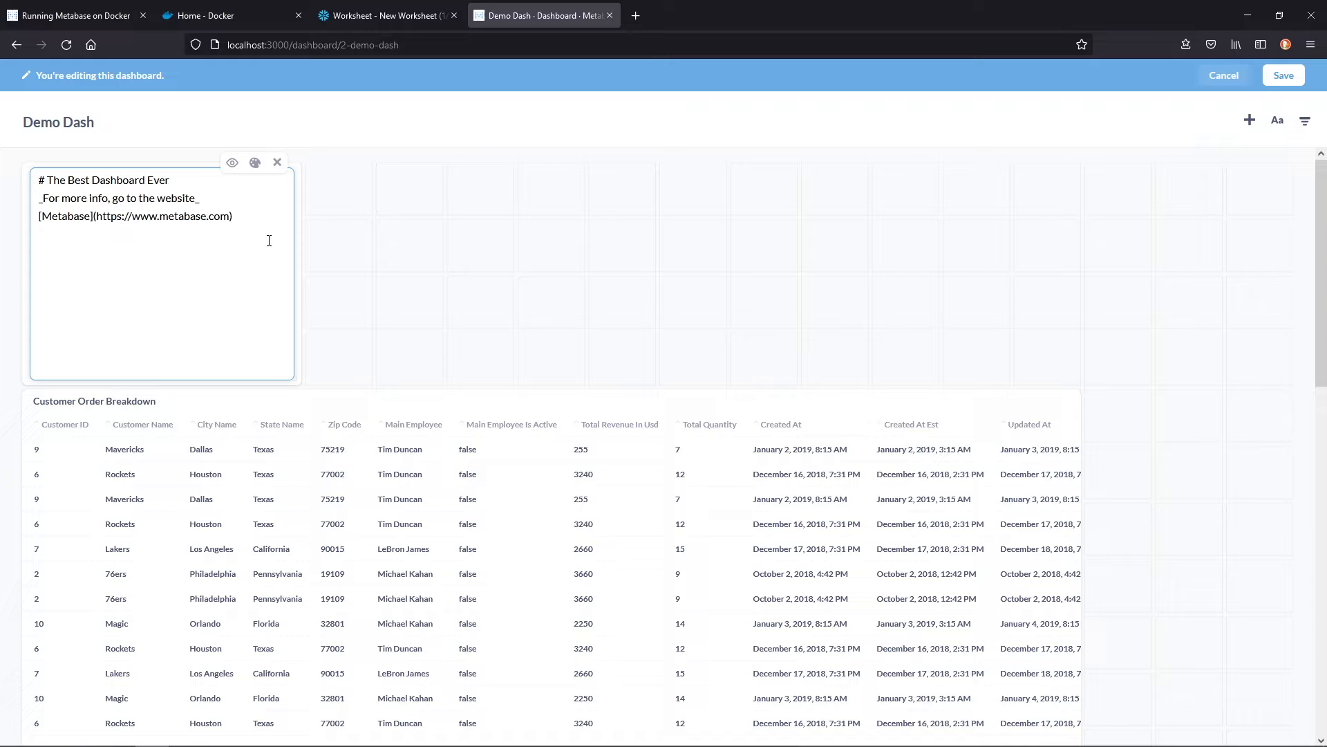
pyautogui.write('*')
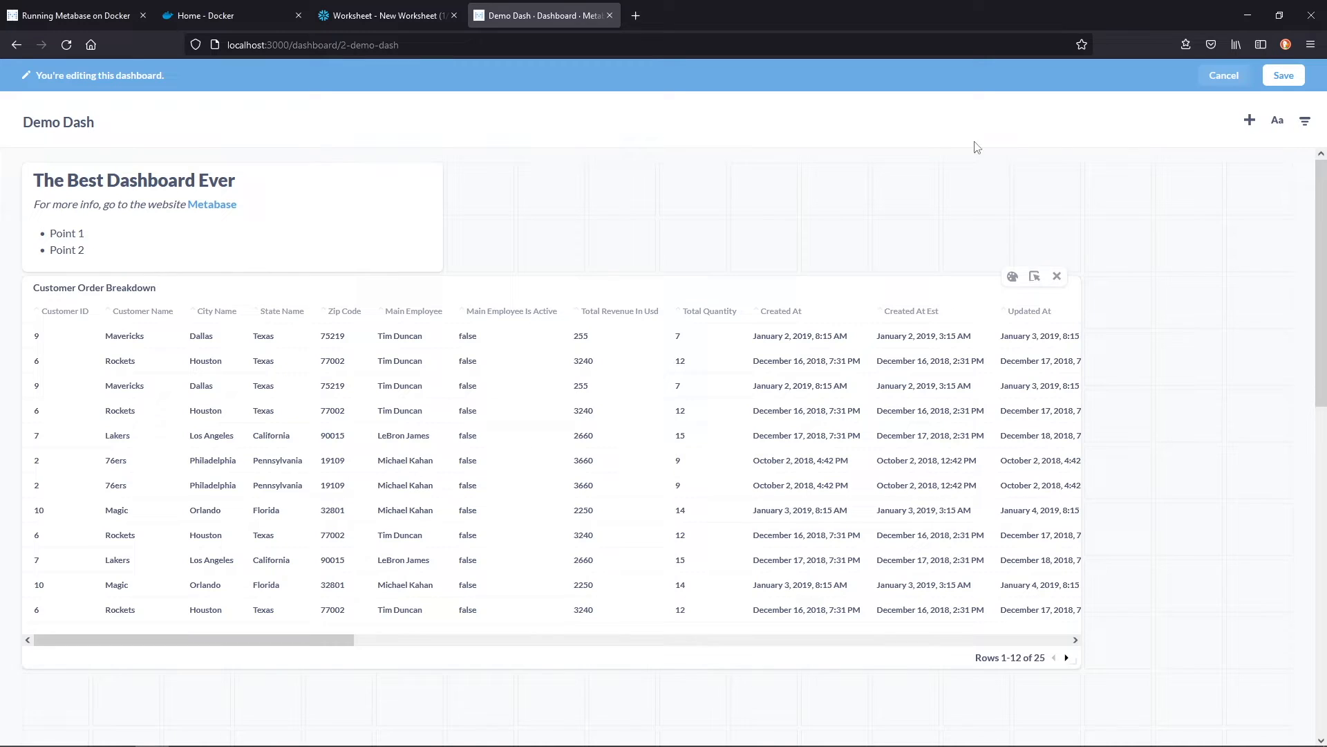
pyautogui.click(1283, 75)
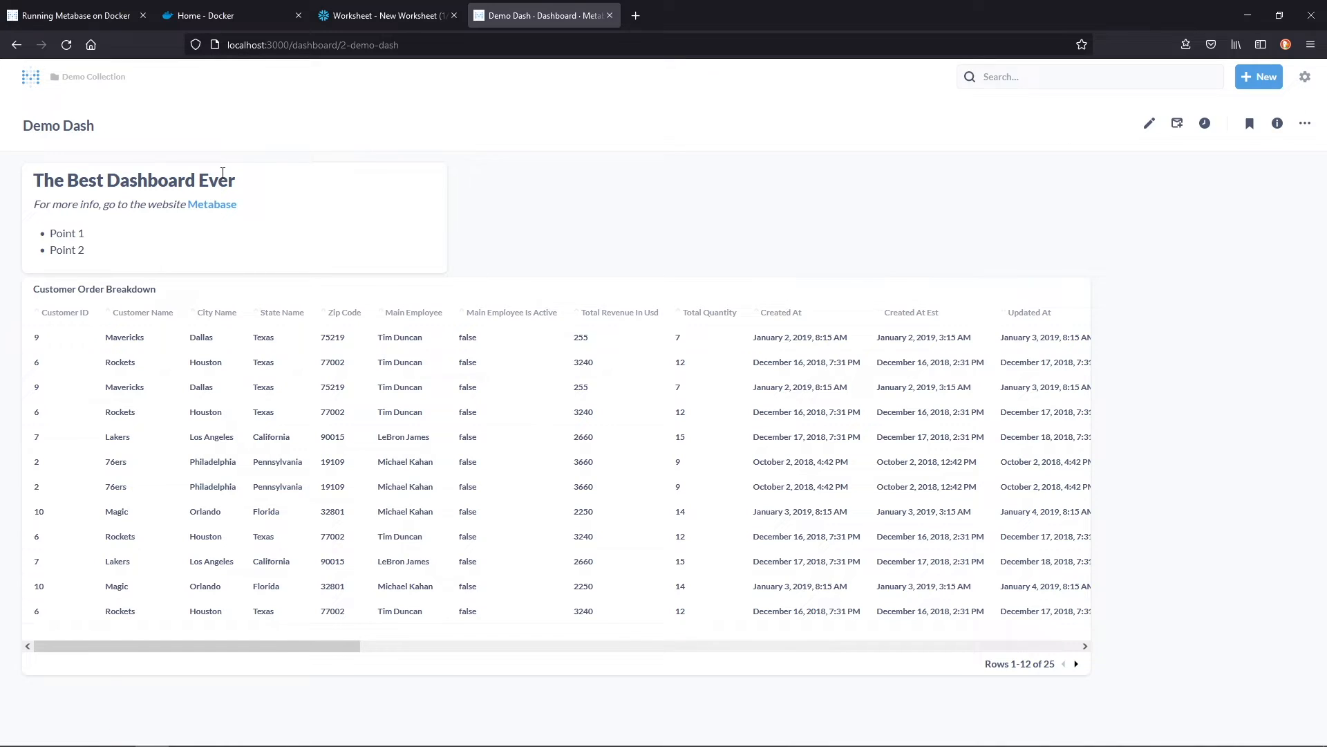
pyautogui.click(1259, 76)
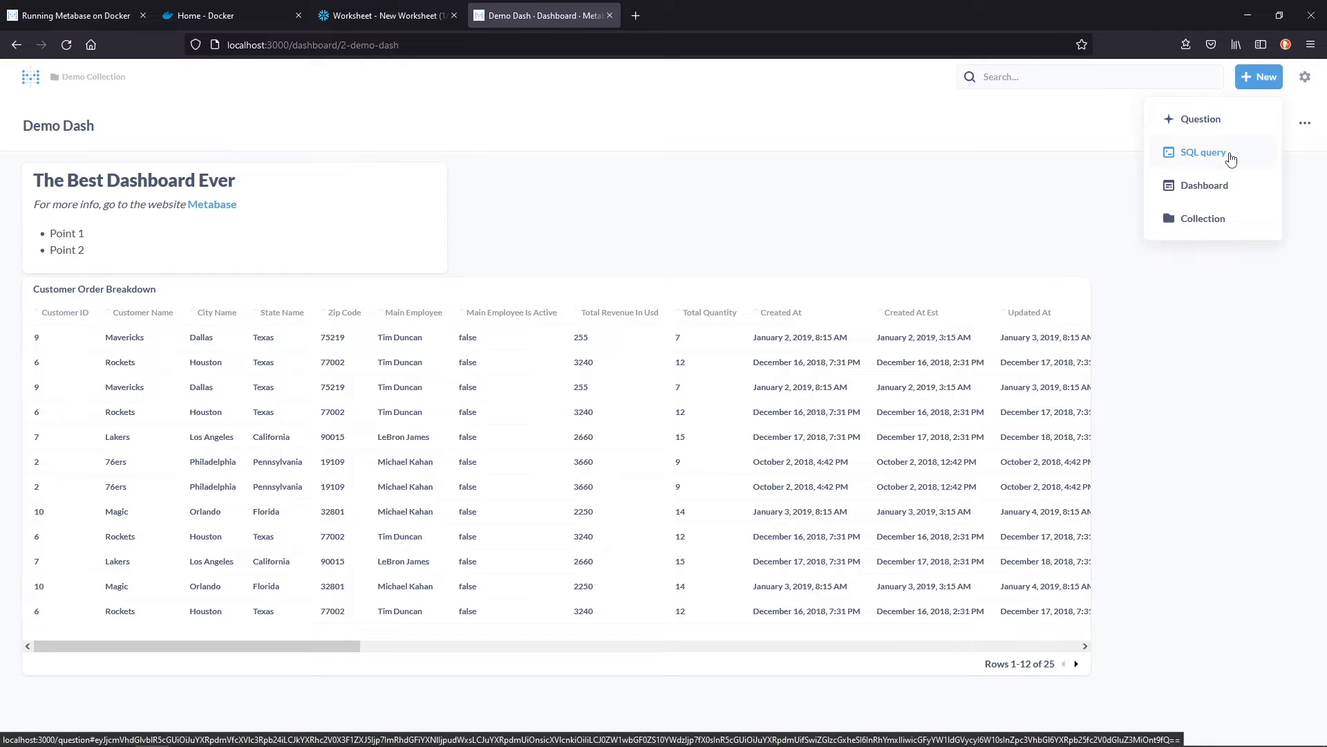
# Create a native SQL question with the pasted Snowflake orders–customers join and run it.
pyautogui.click(385, 15)
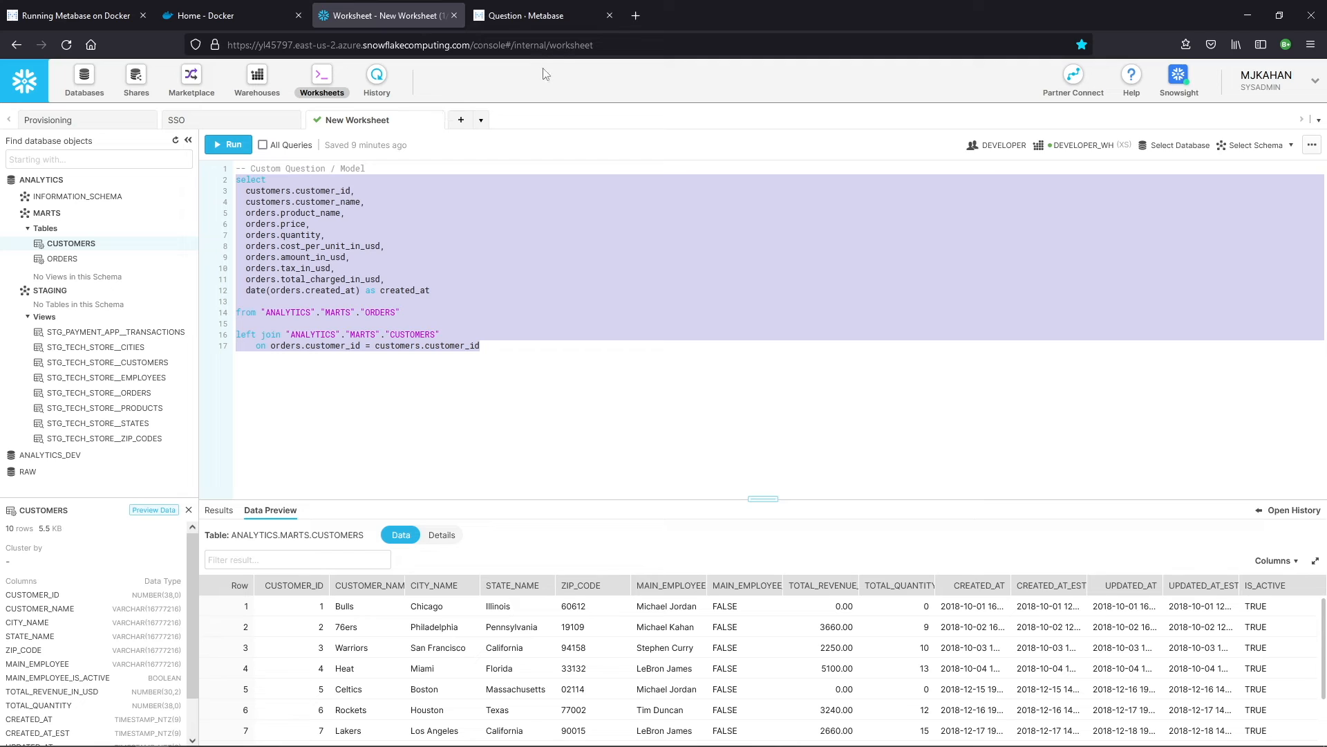
pyautogui.click(539, 15)
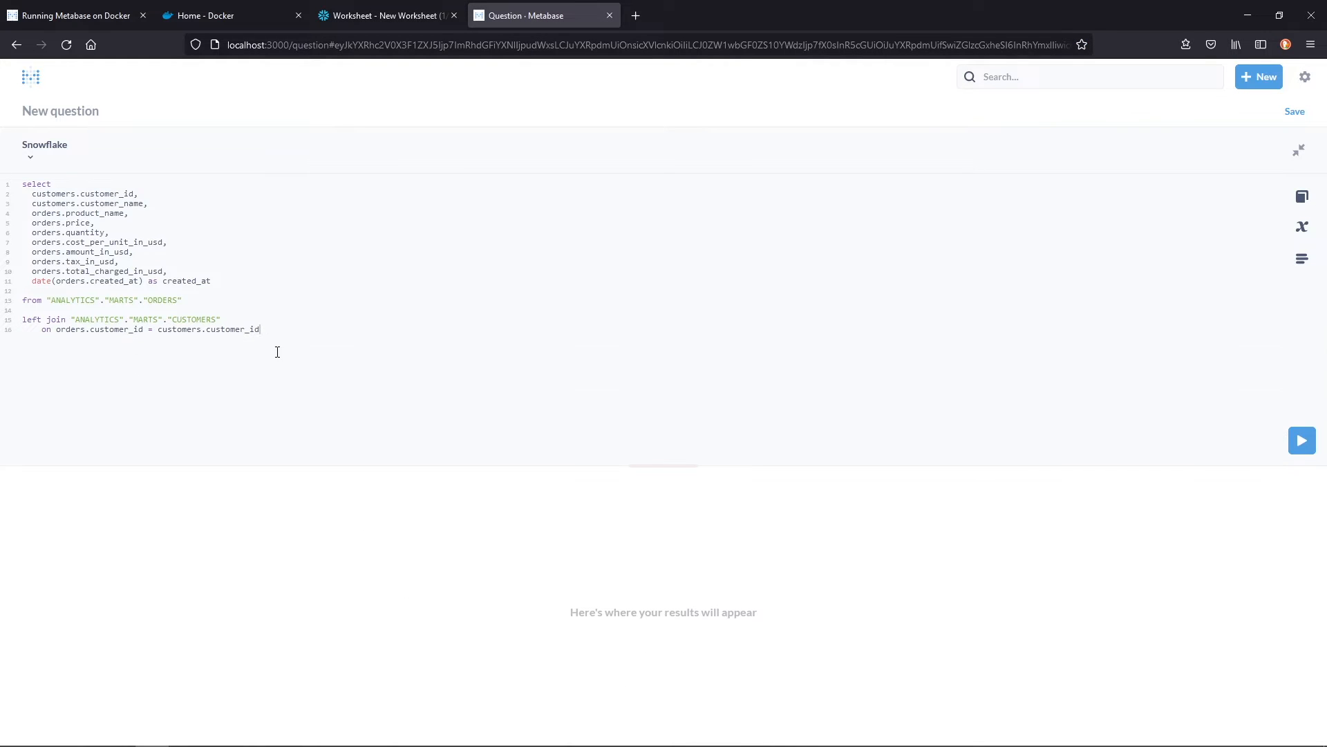
pyautogui.moveTo(1302, 439)
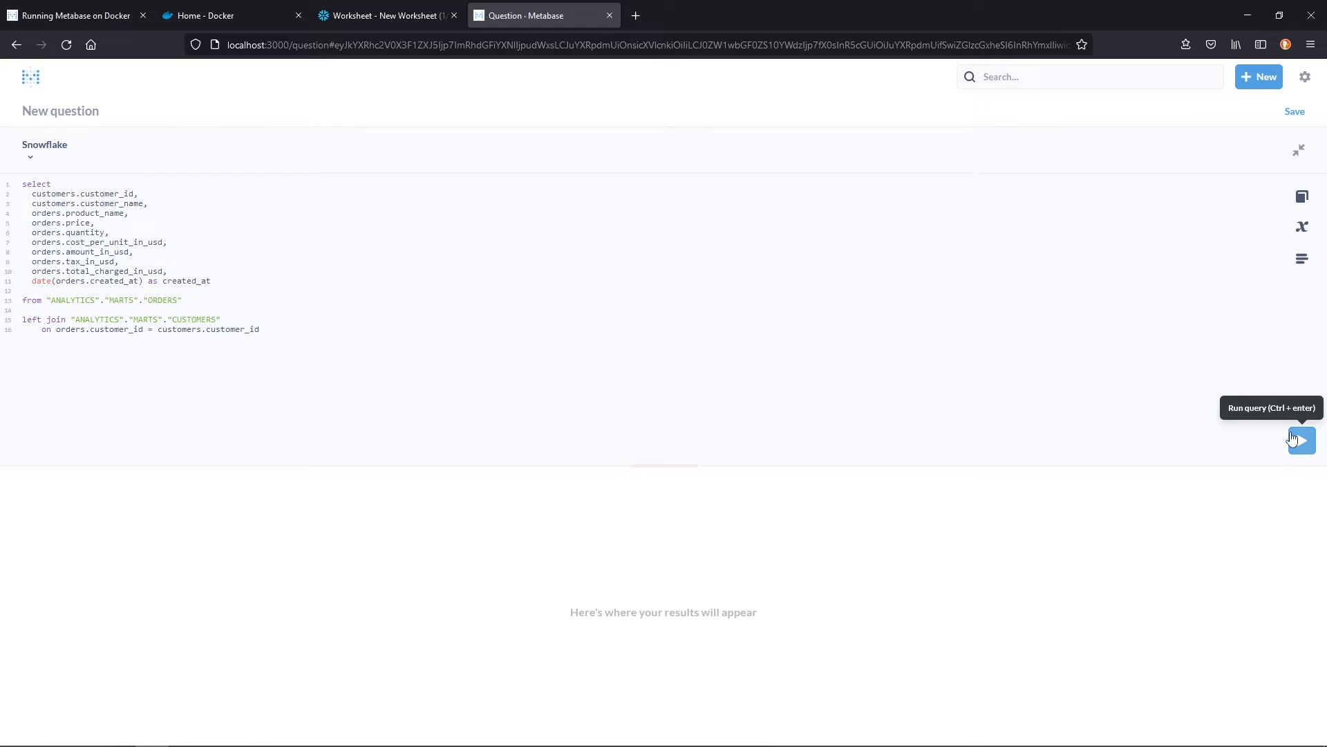
pyautogui.click(1301, 439)
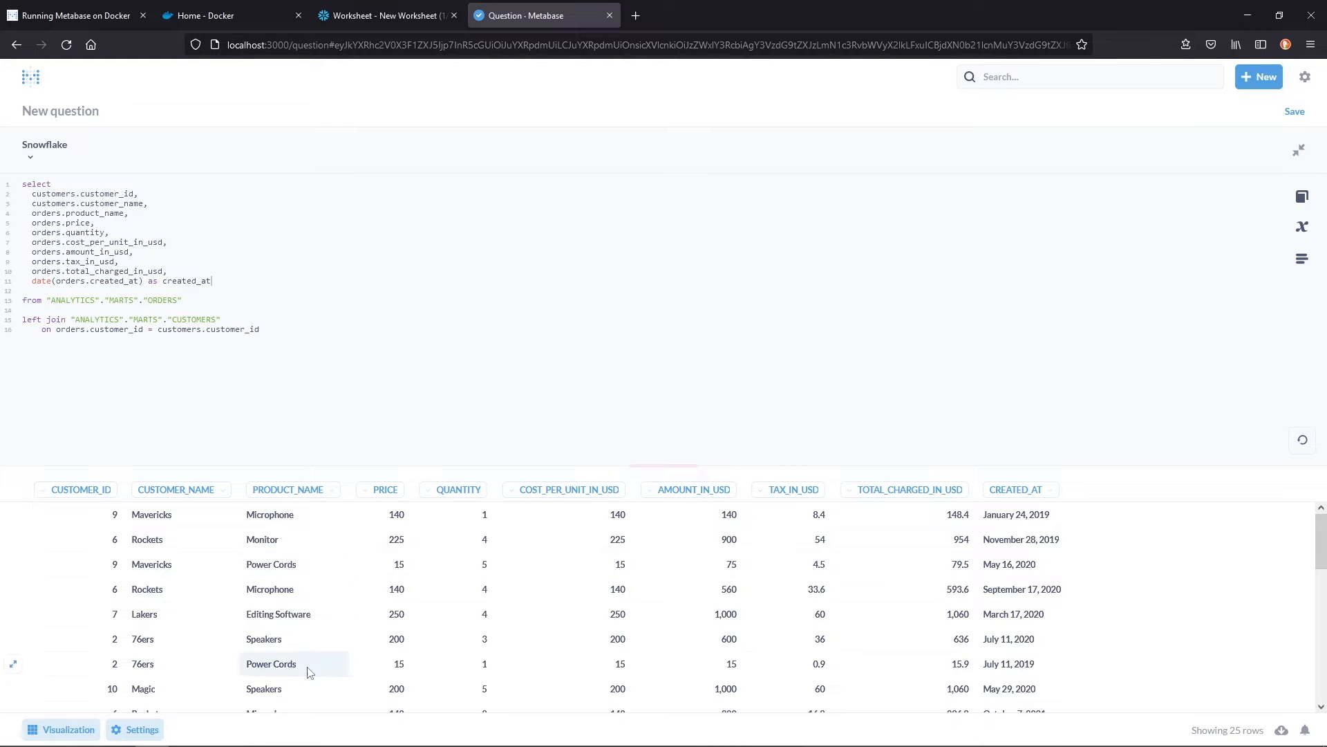
pyautogui.moveTo(1301, 197)
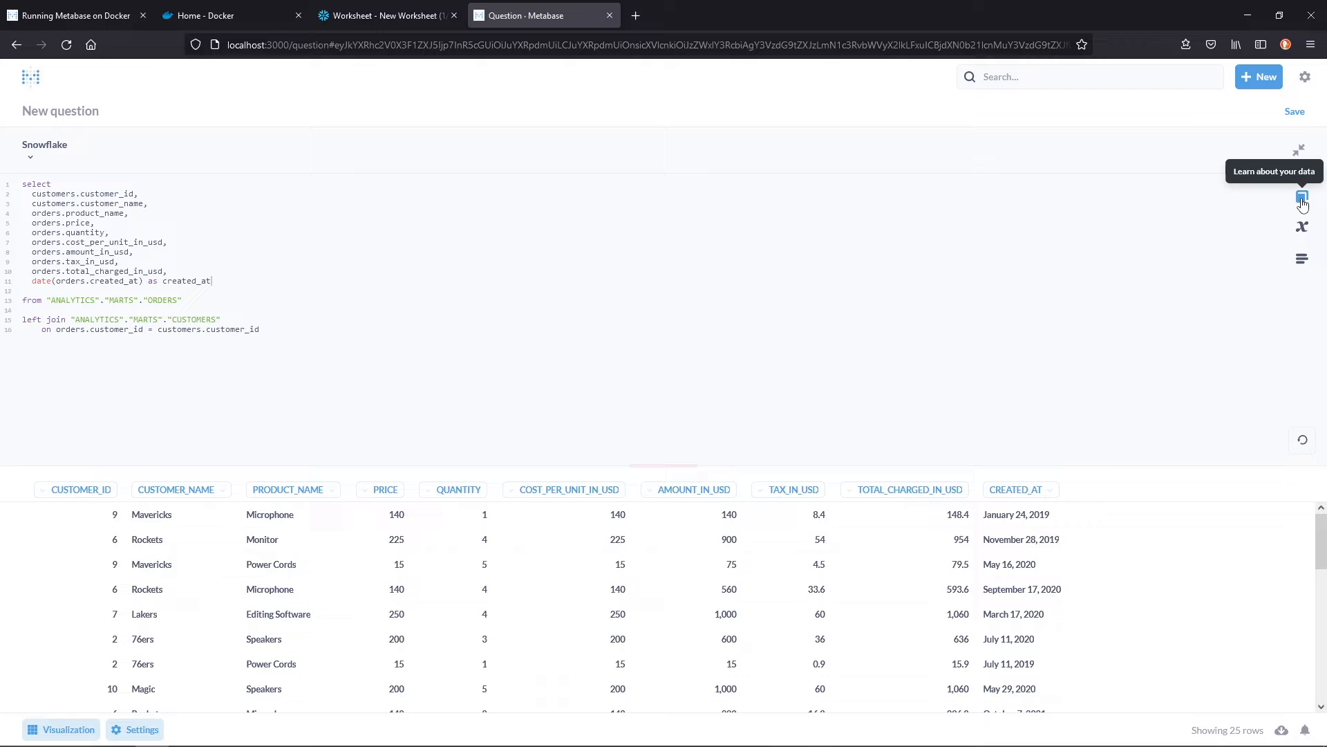
# Browse the data reference panel for a CUSTOMERS column, then close it.
pyautogui.click(1301, 199)
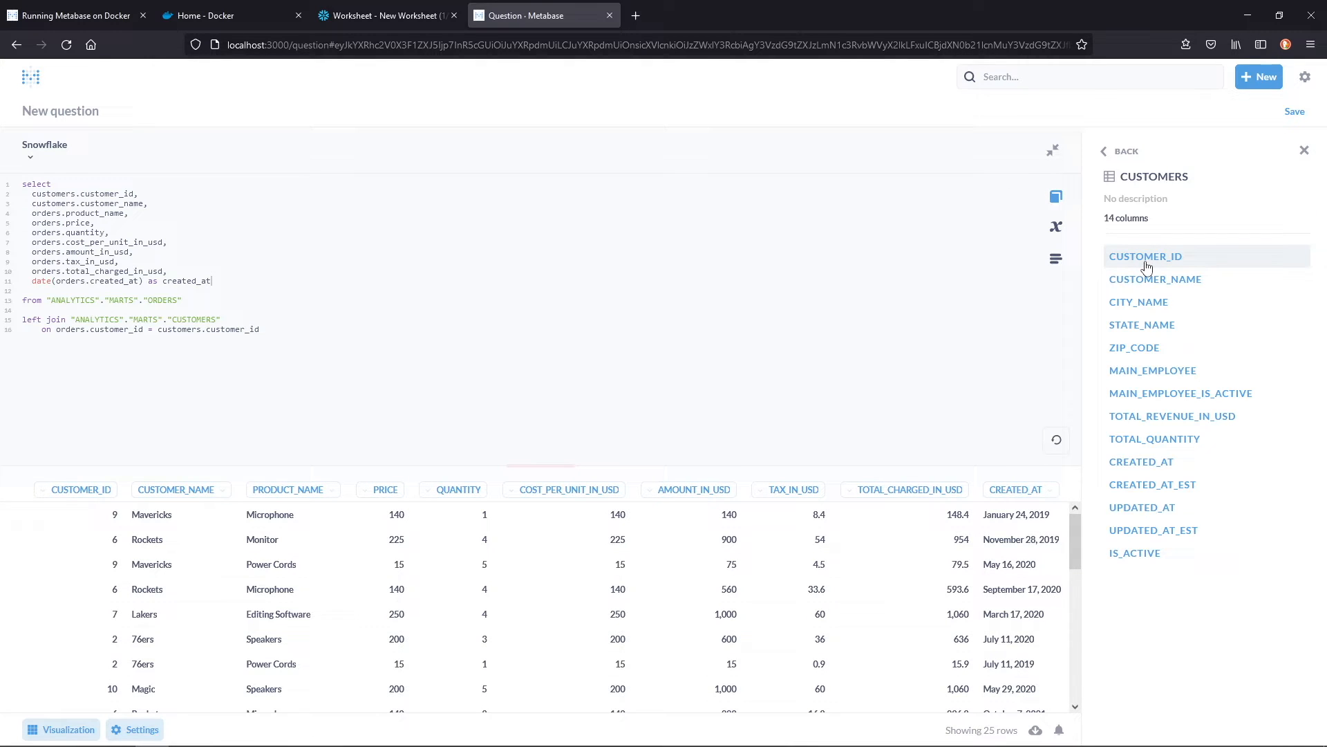
pyautogui.click(1142, 325)
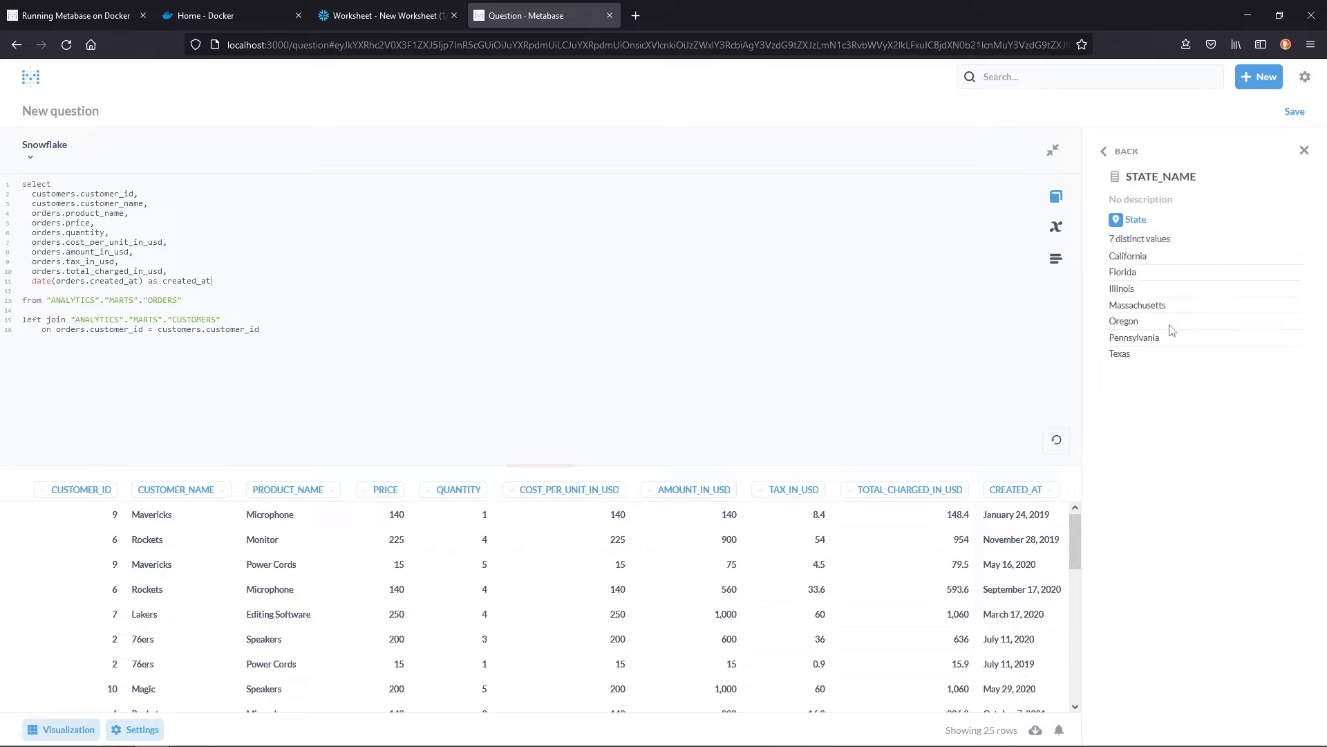
pyautogui.click(1111, 151)
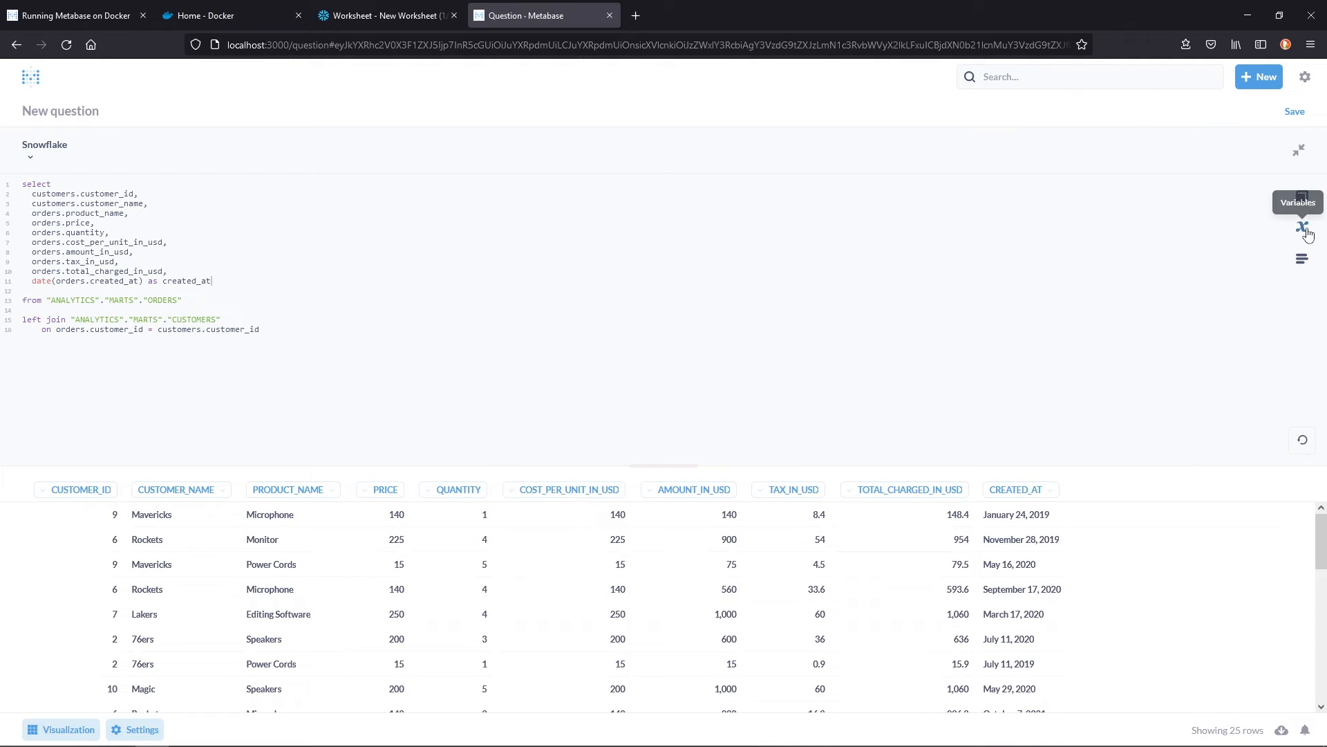
pyautogui.moveTo(1303, 229)
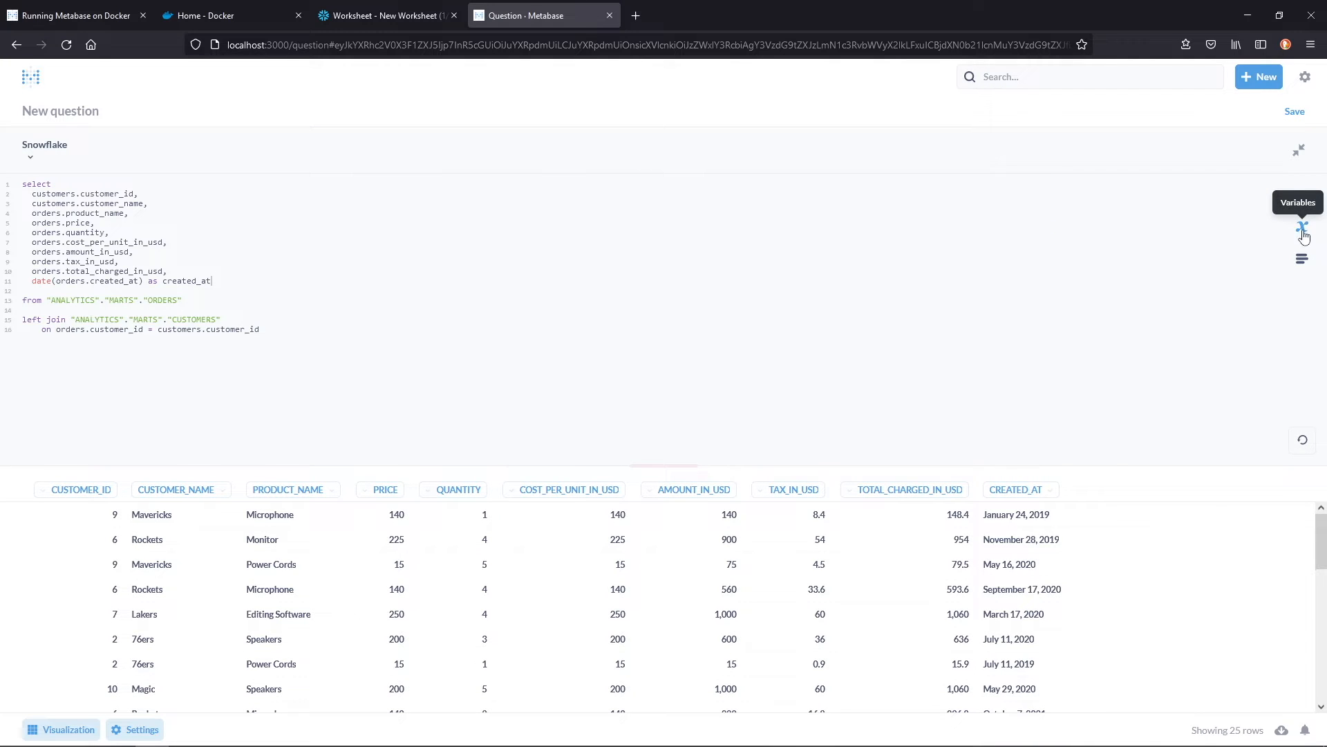
# Add WHERE orders.customer_name = {{customer_name}} and set the variable to Lakers.
pyautogui.click(1302, 227)
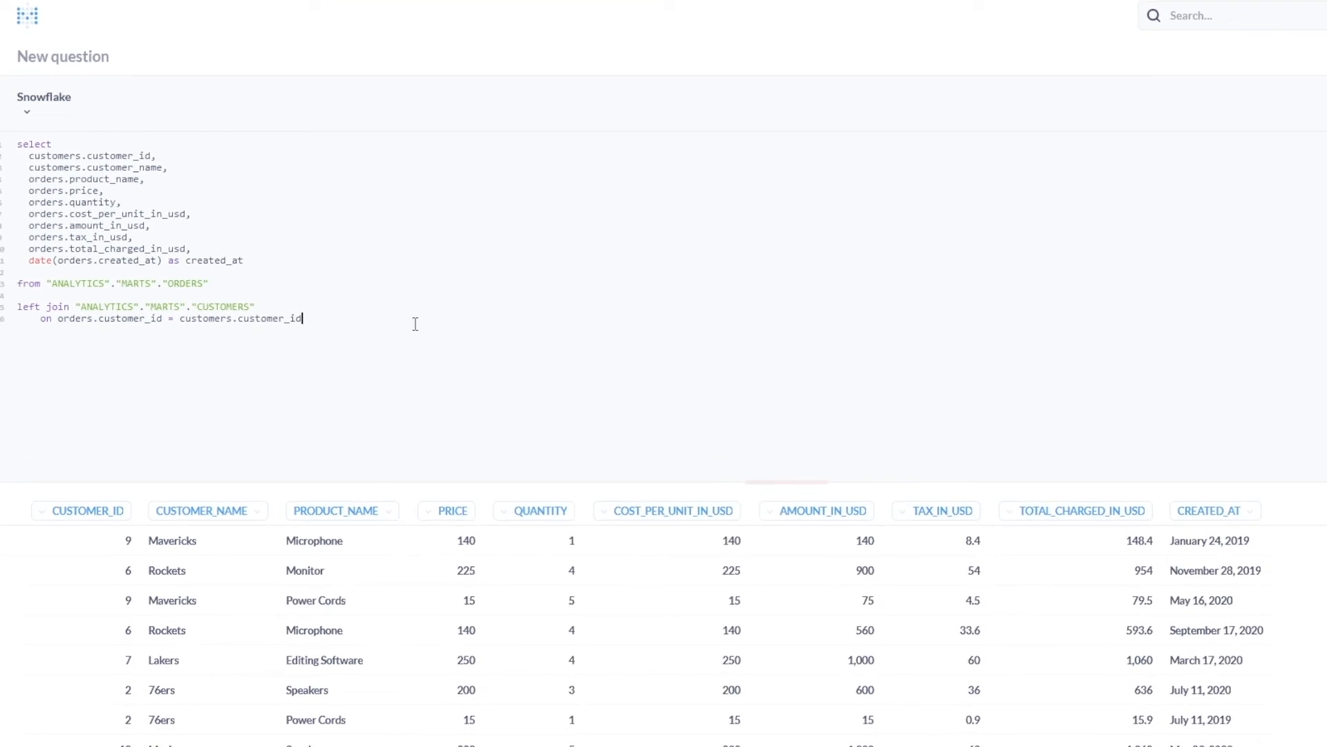
pyautogui.write('wh')
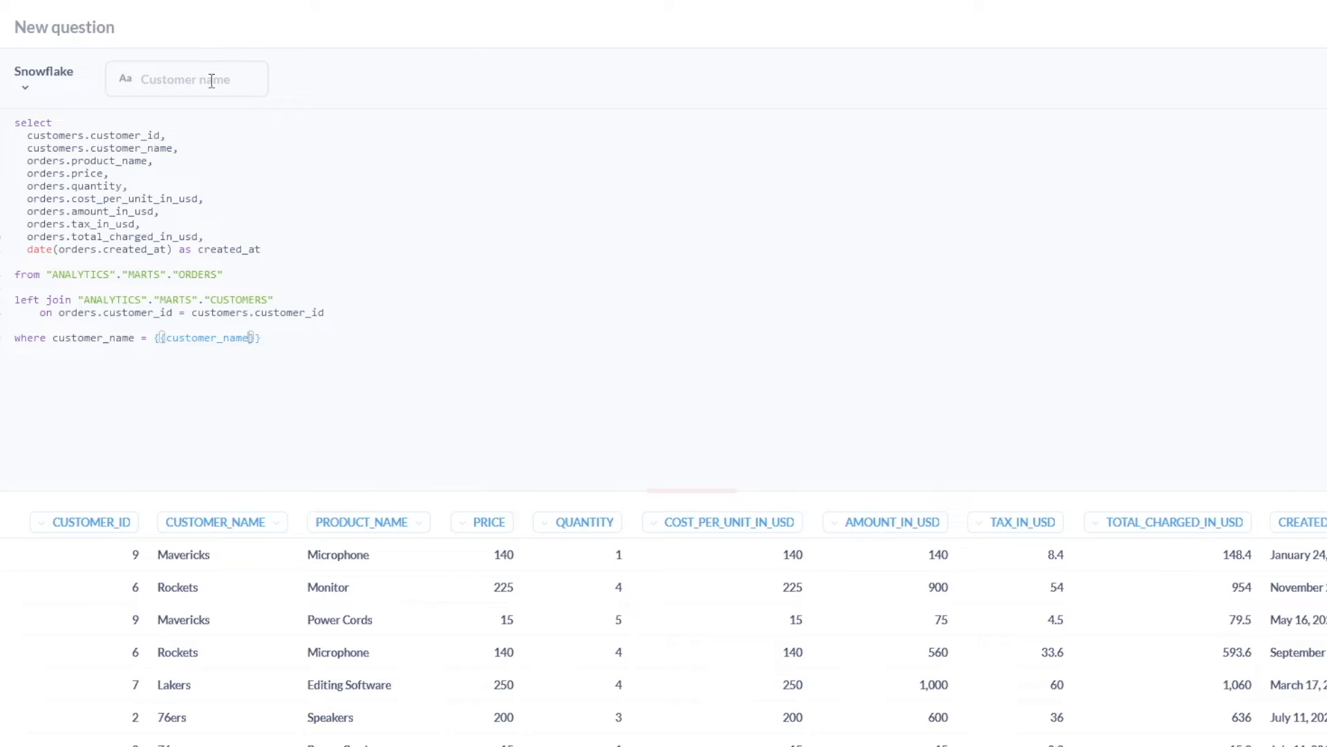
pyautogui.click(186, 79)
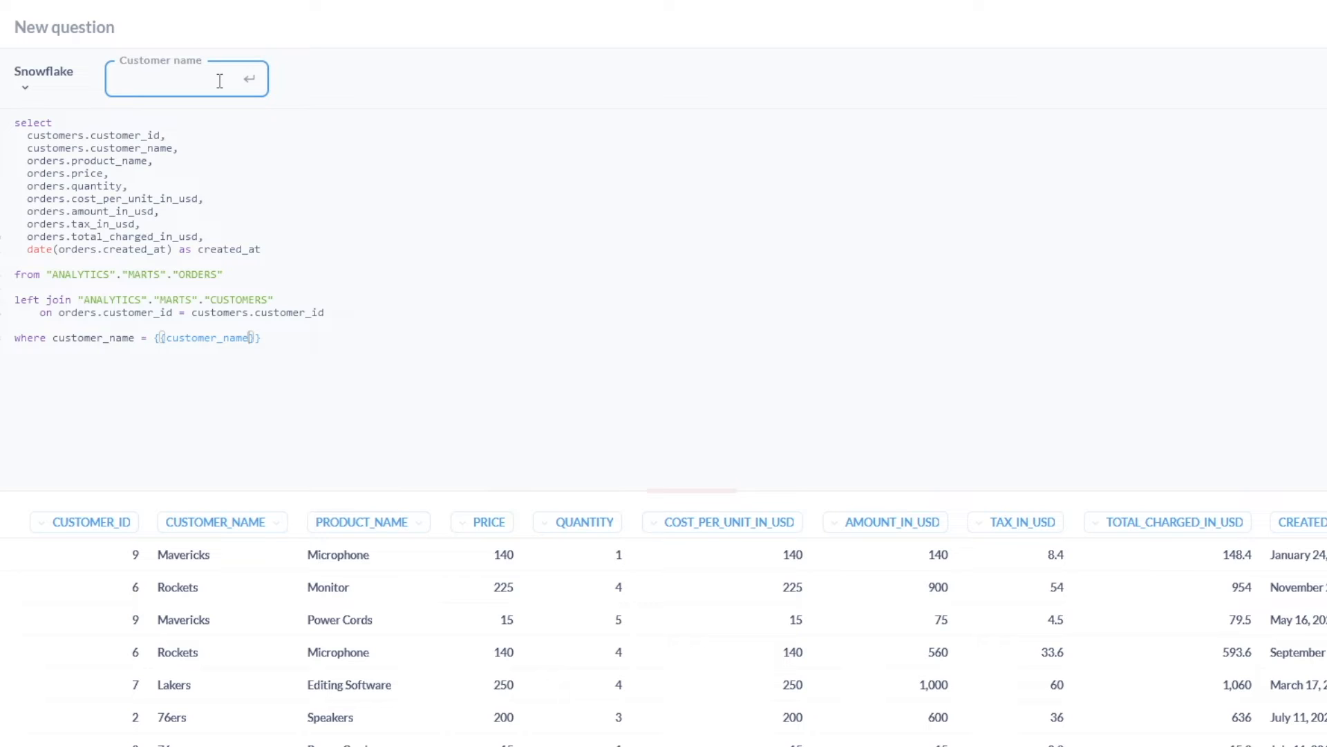
pyautogui.write('Lakers')
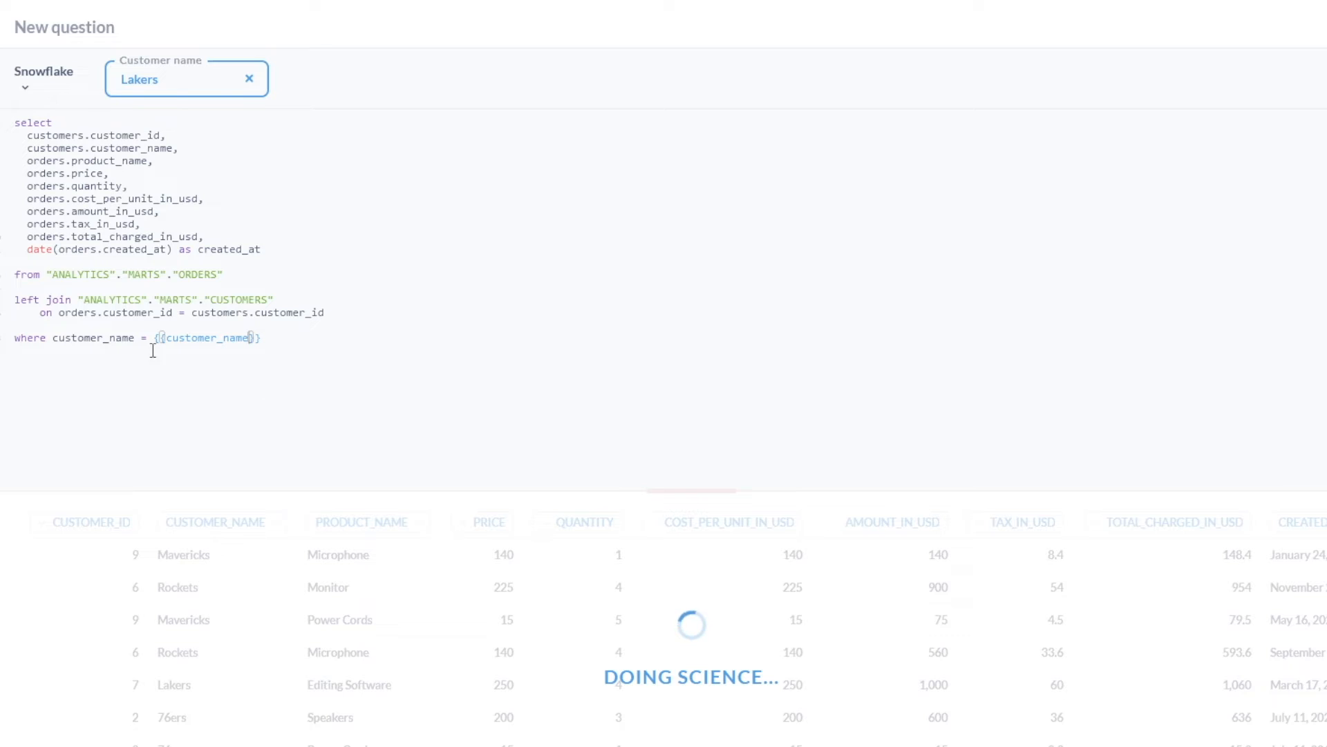
pyautogui.write('orders')
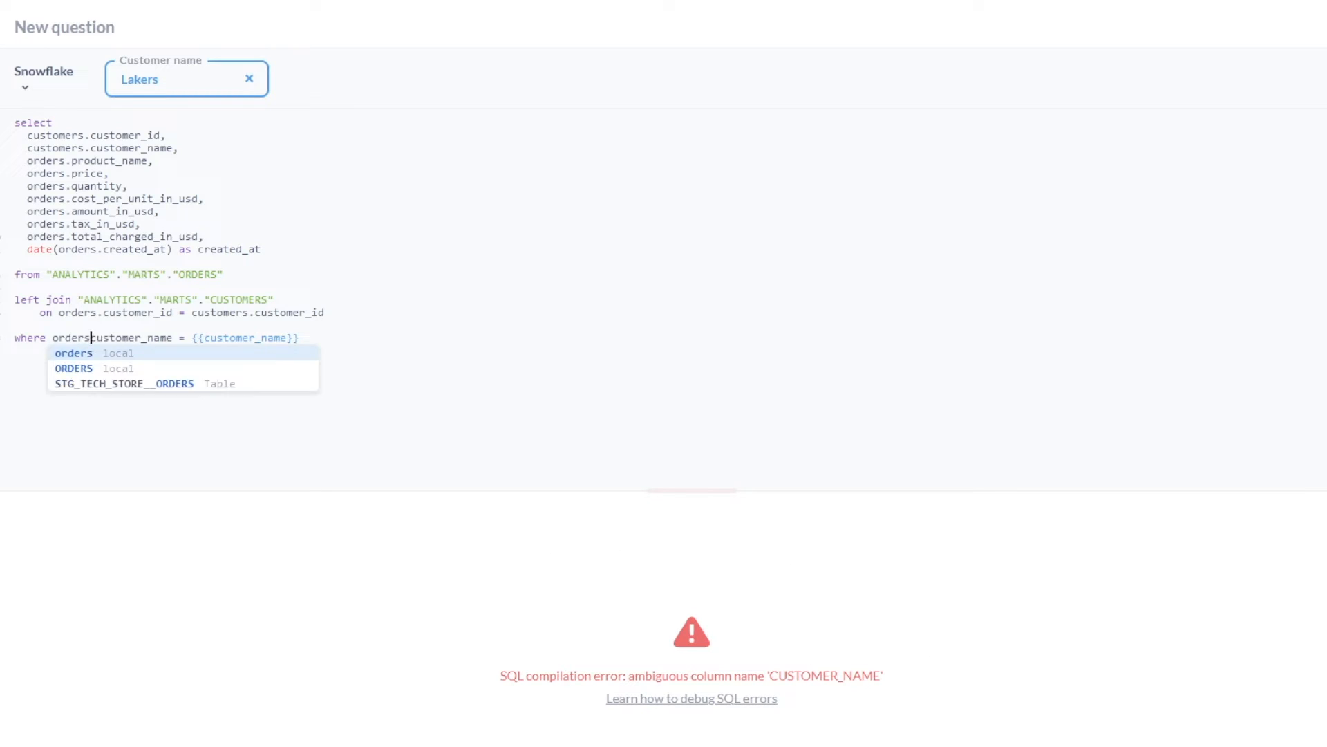
pyautogui.write('.')
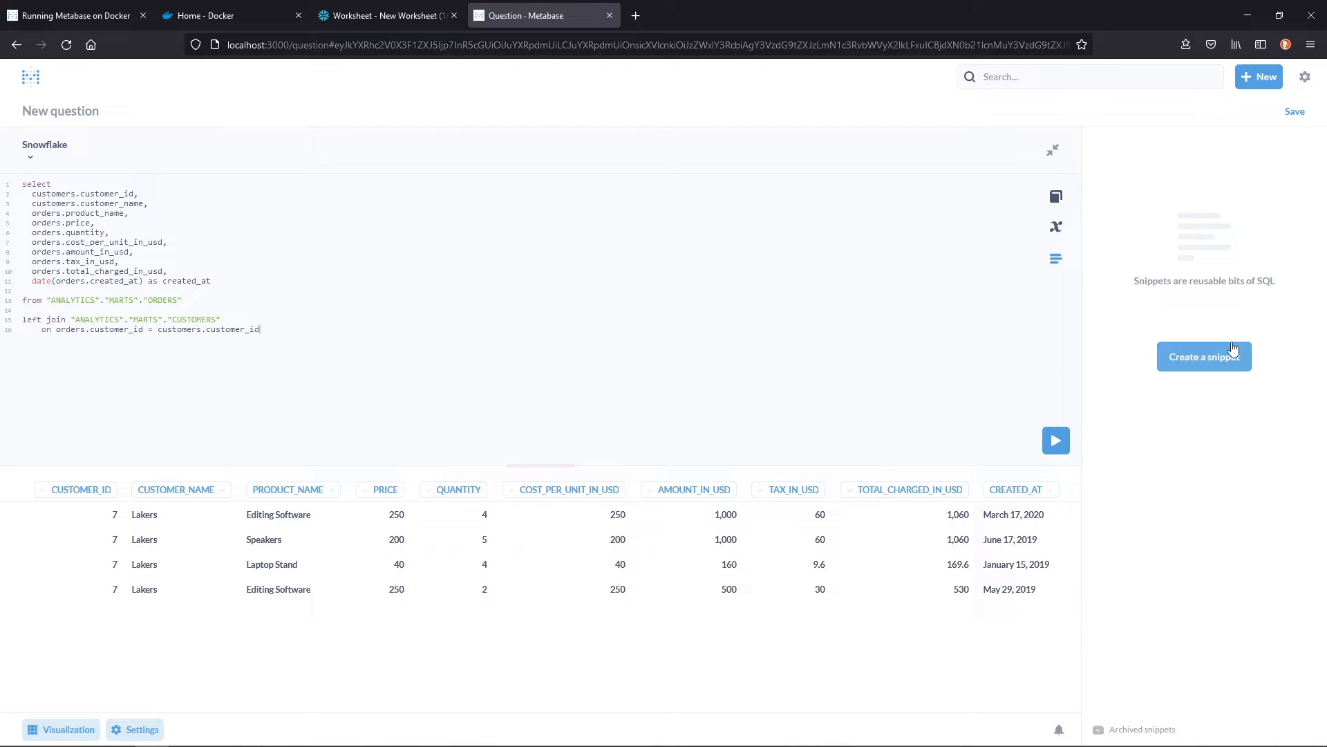
# Save a SQL snippet named Lakers Only containing where customer_name = 'Lakers'.
pyautogui.click(1203, 355)
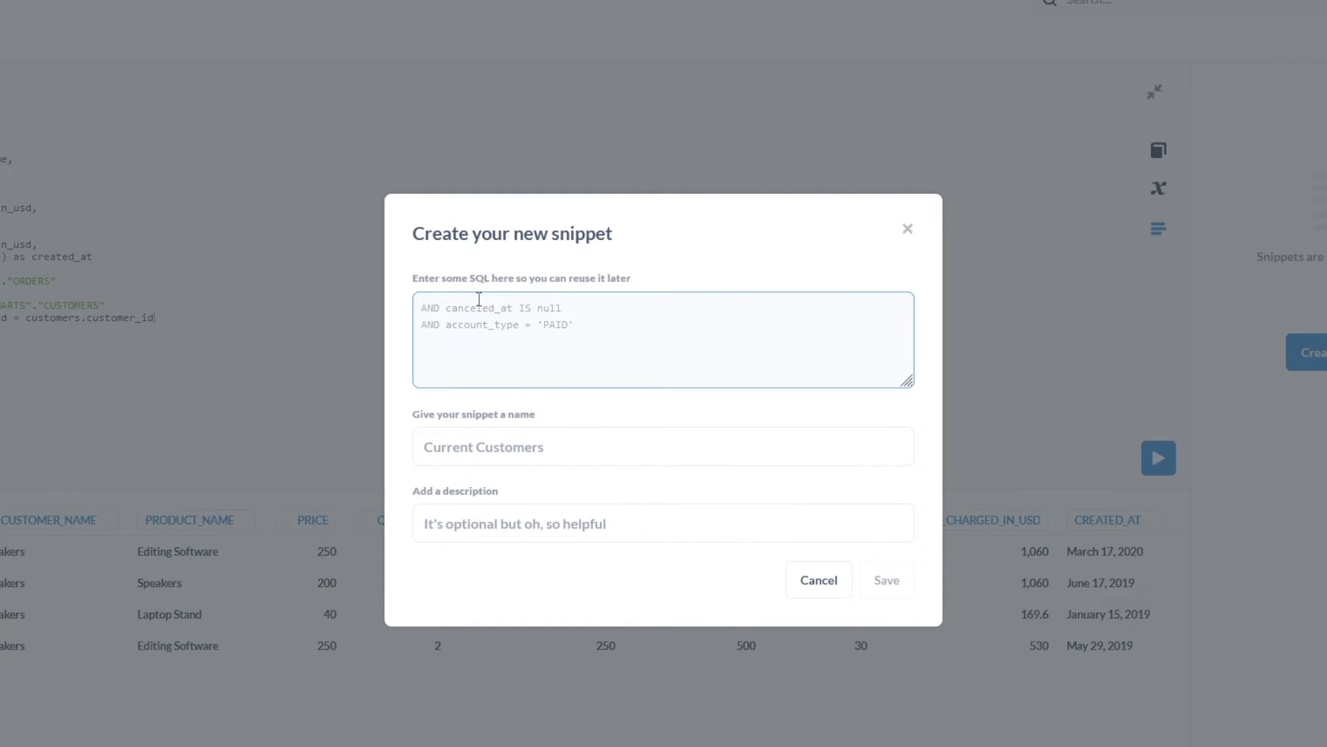
pyautogui.write('where')
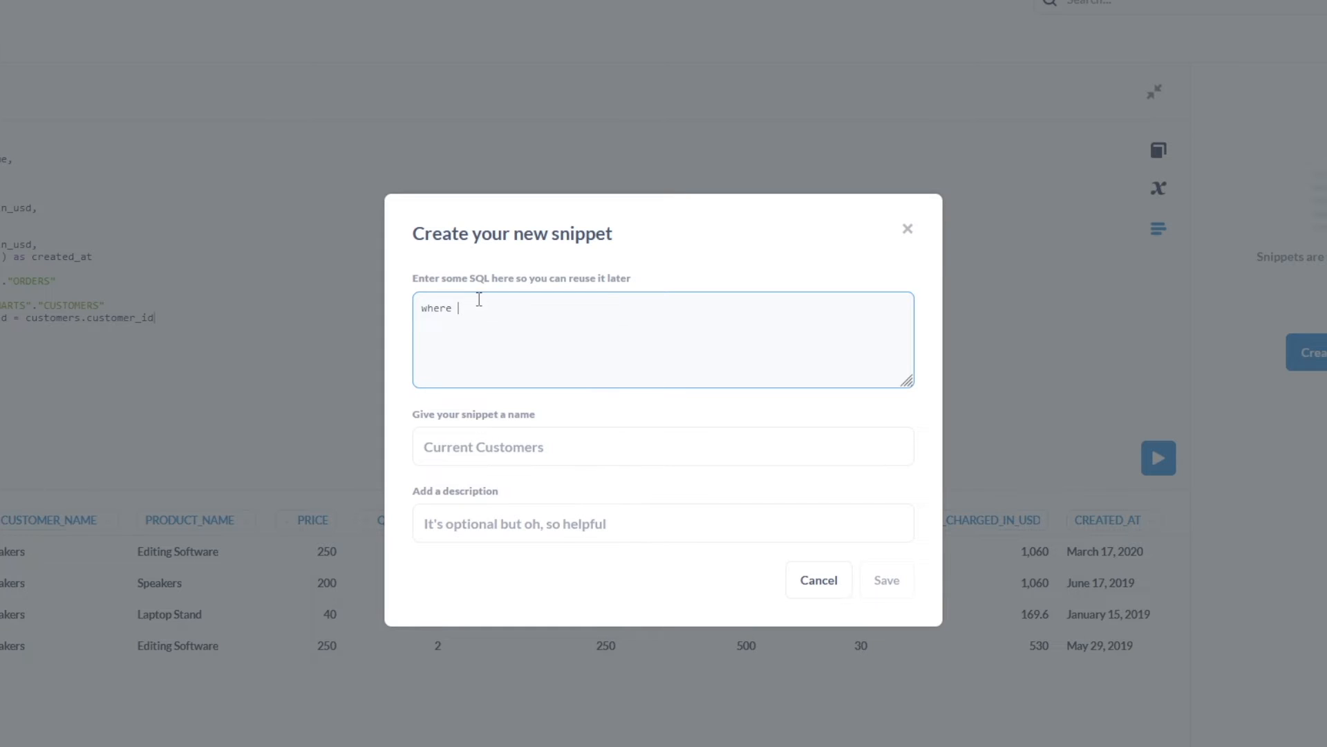
pyautogui.write('customer_na')
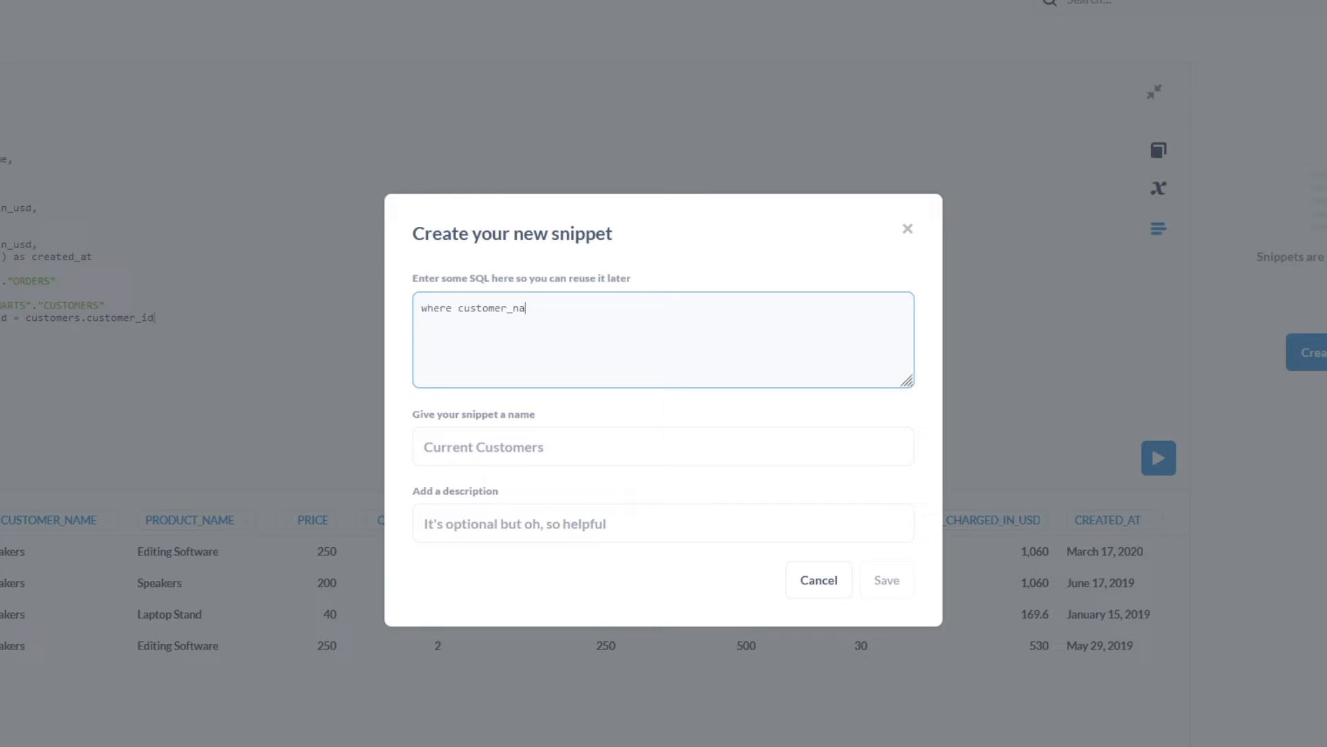
pyautogui.write("me = 'Lakers'")
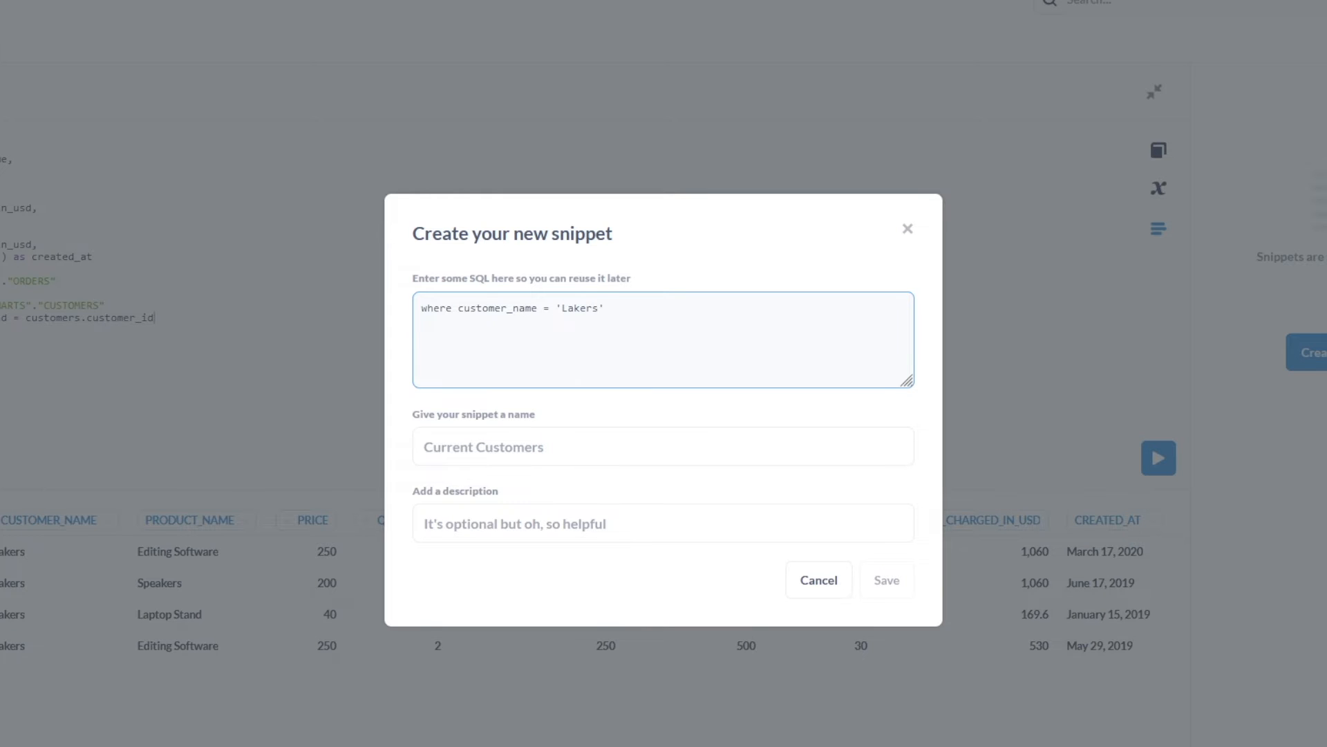
pyautogui.write('Lakers Only')
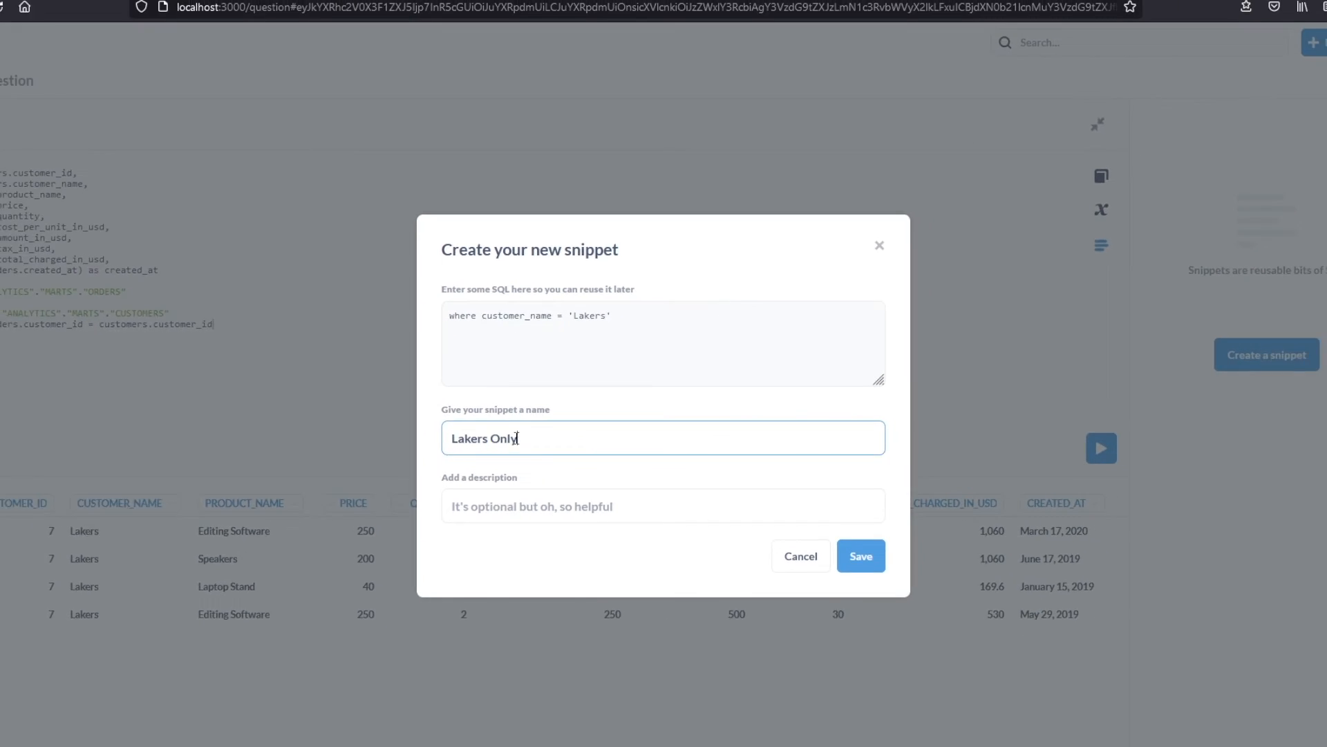
pyautogui.click(861, 555)
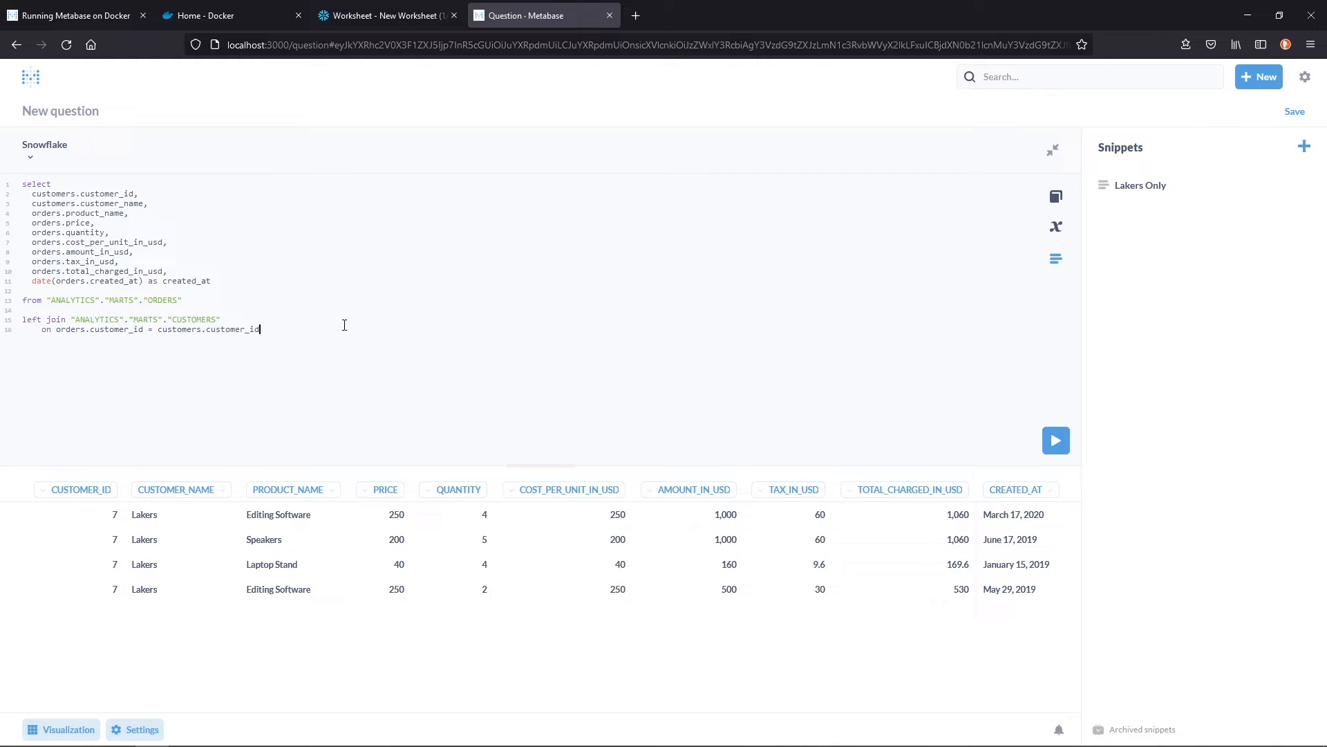
# Insert the Lakers Only snippet into the query and edit it to filter orders.customer_name = '76ers' as 76ersOnly.
pyautogui.click(1139, 184)
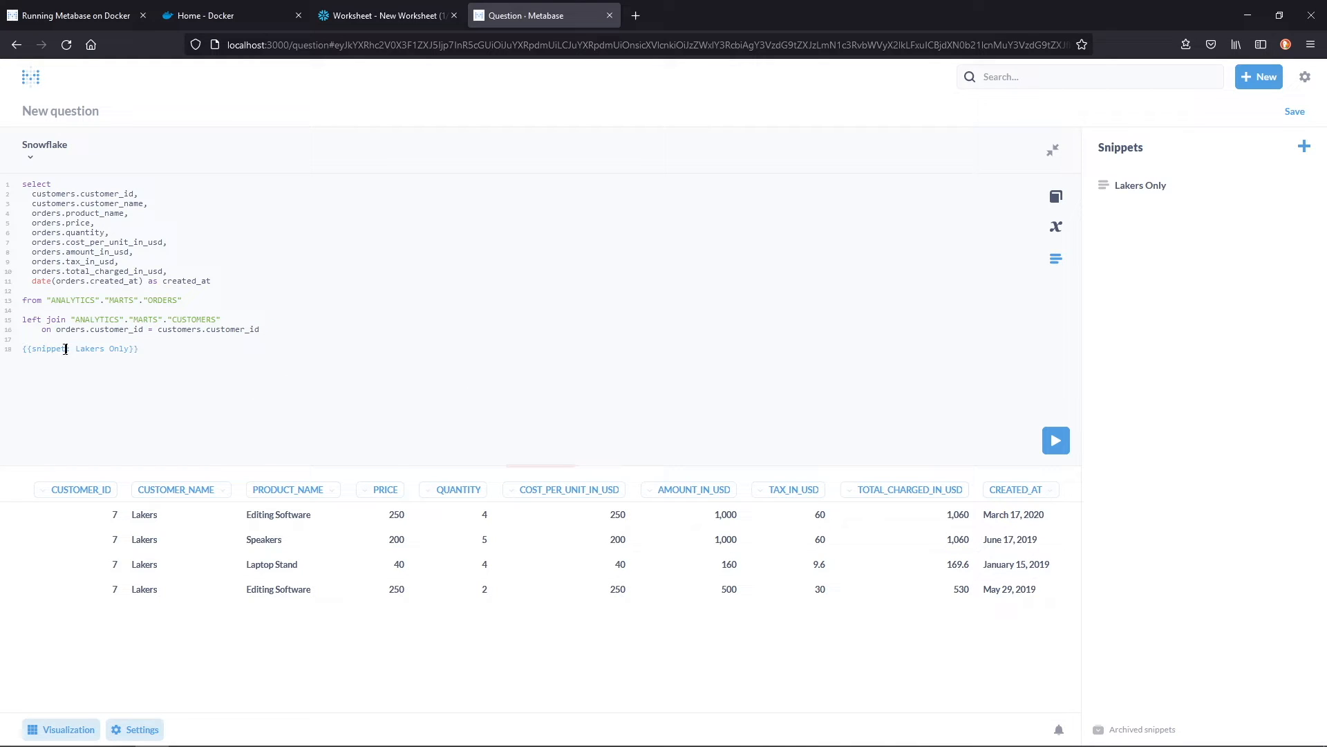
pyautogui.click(1142, 185)
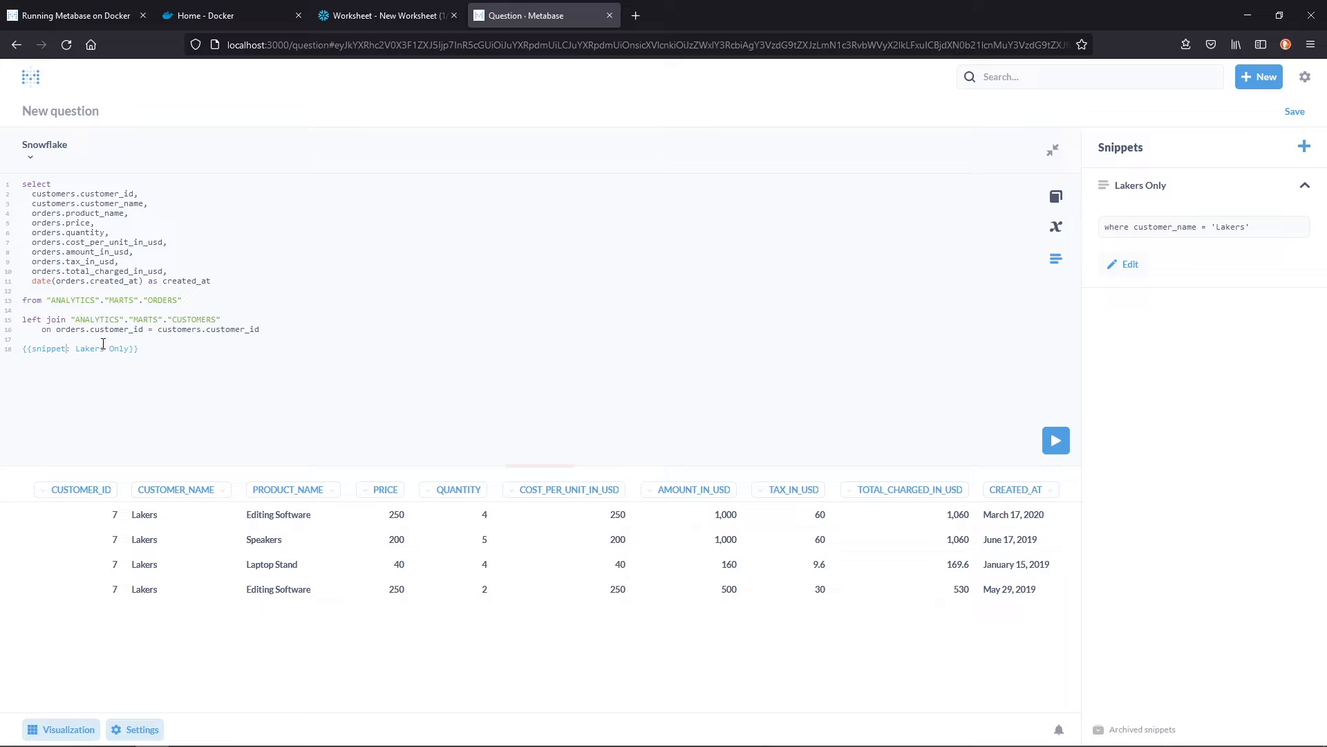
pyautogui.doubleClick(1230, 226)
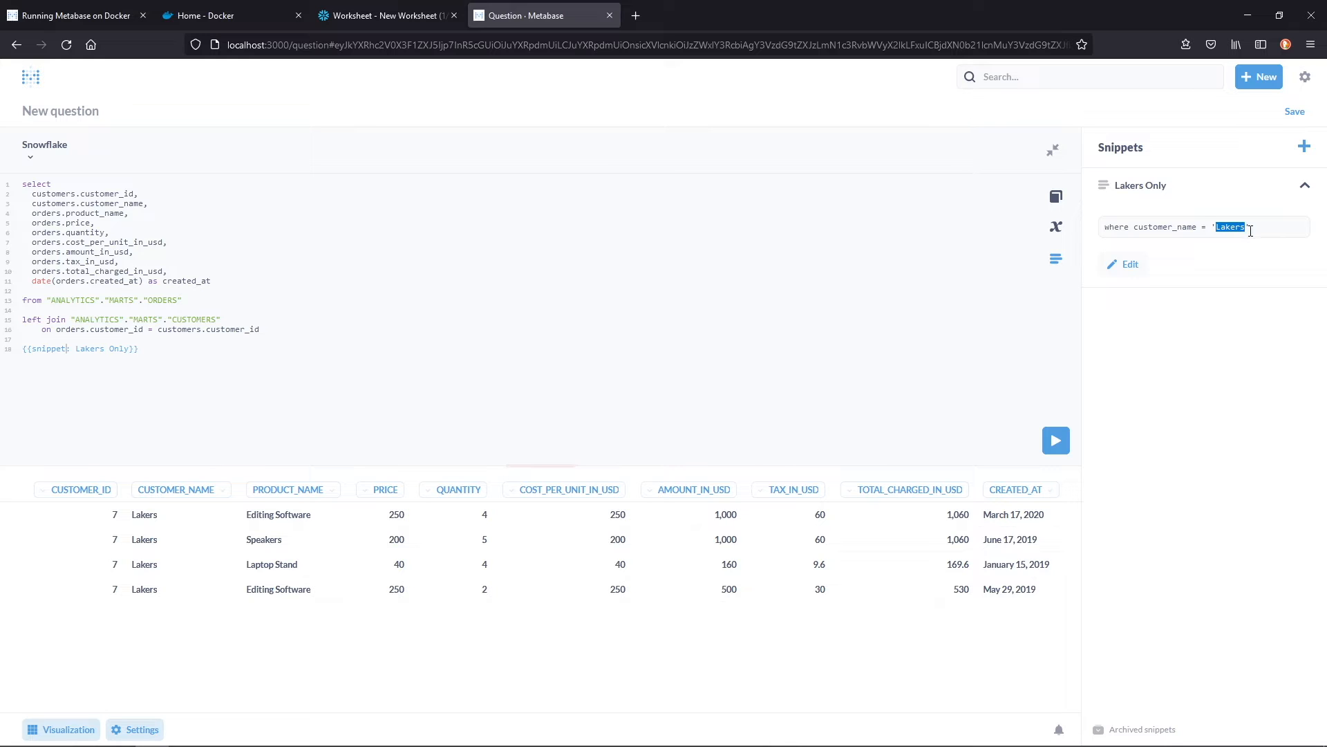
pyautogui.click(1129, 264)
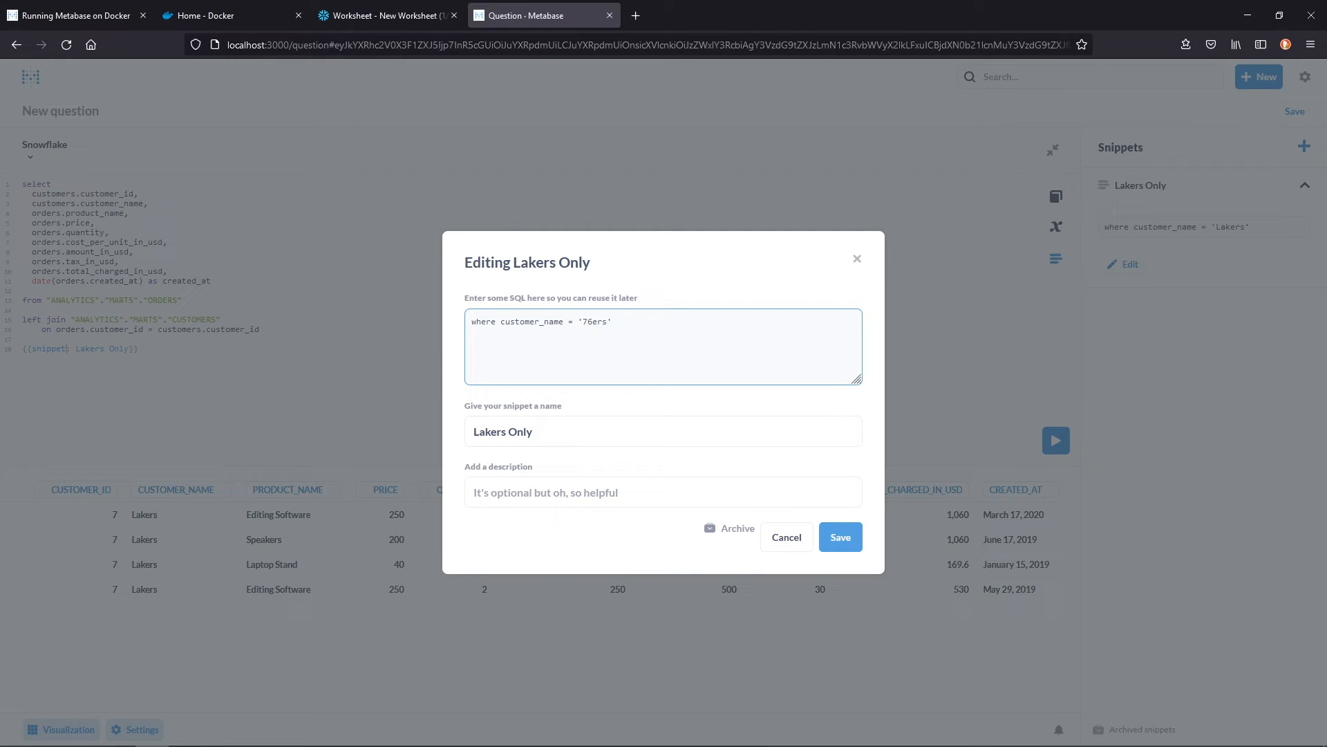
pyautogui.click(839, 537)
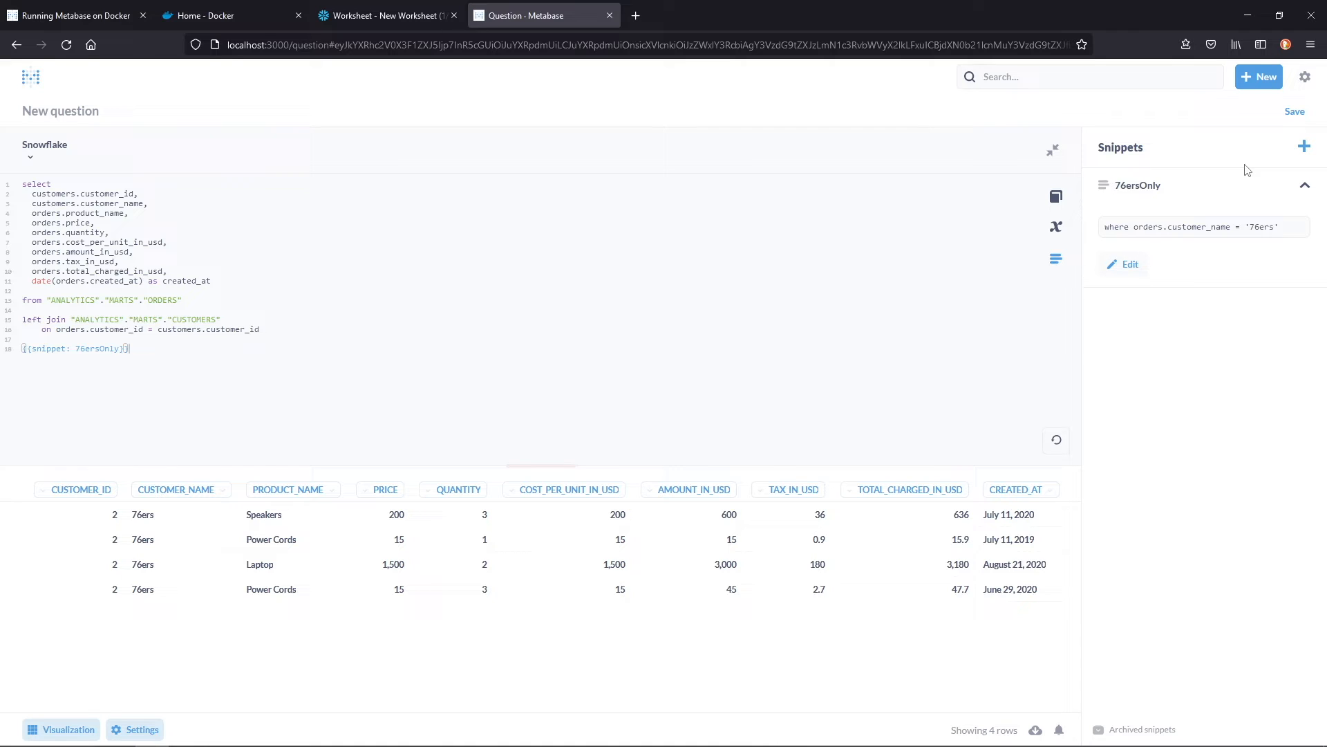
pyautogui.moveTo(1137, 185)
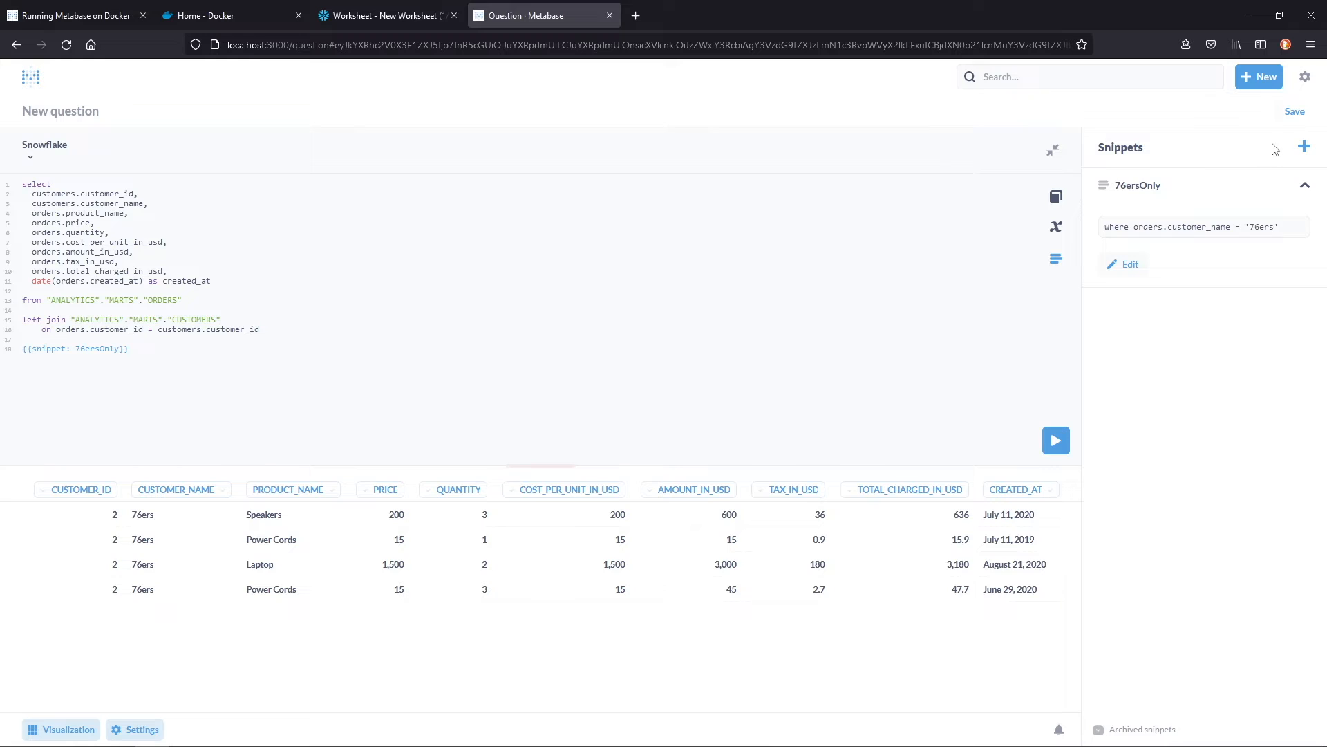
# Save the 76ers query as Sixers Data in Demo Collection.
pyautogui.click(1293, 110)
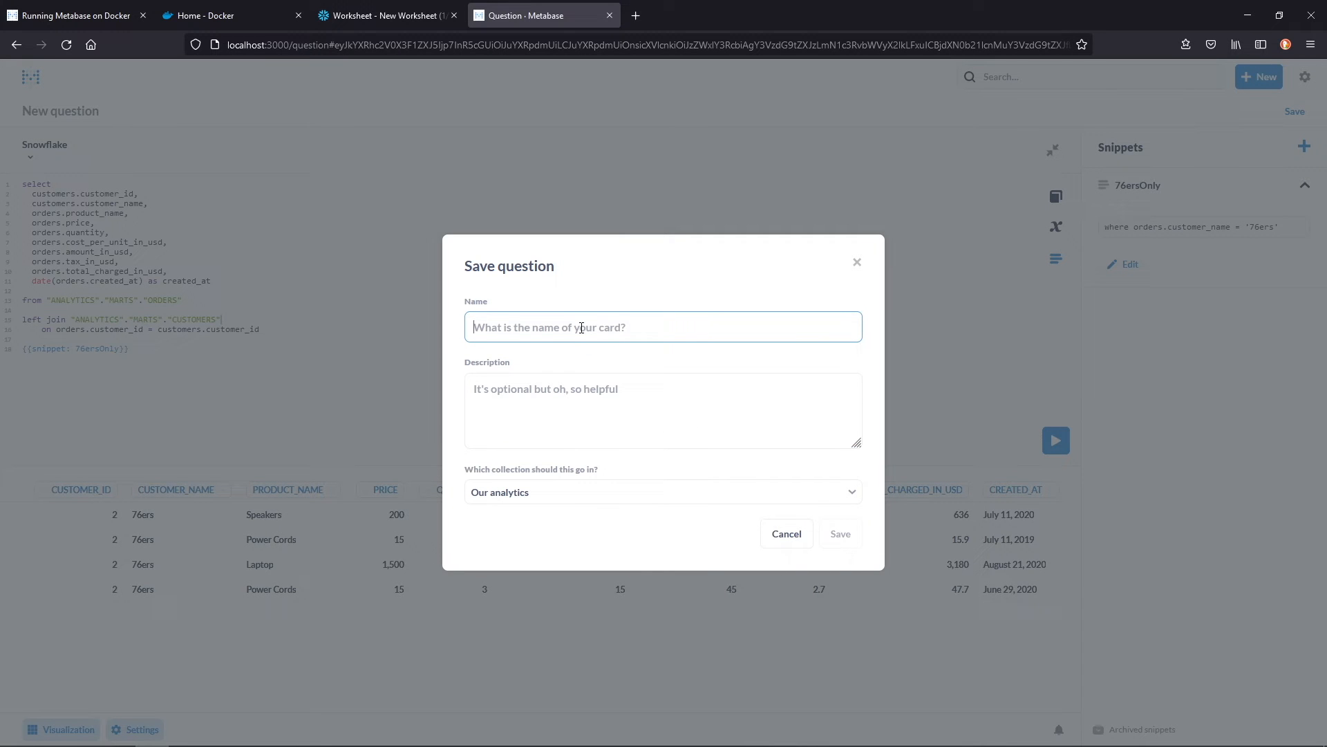
pyautogui.write('Sixers Data')
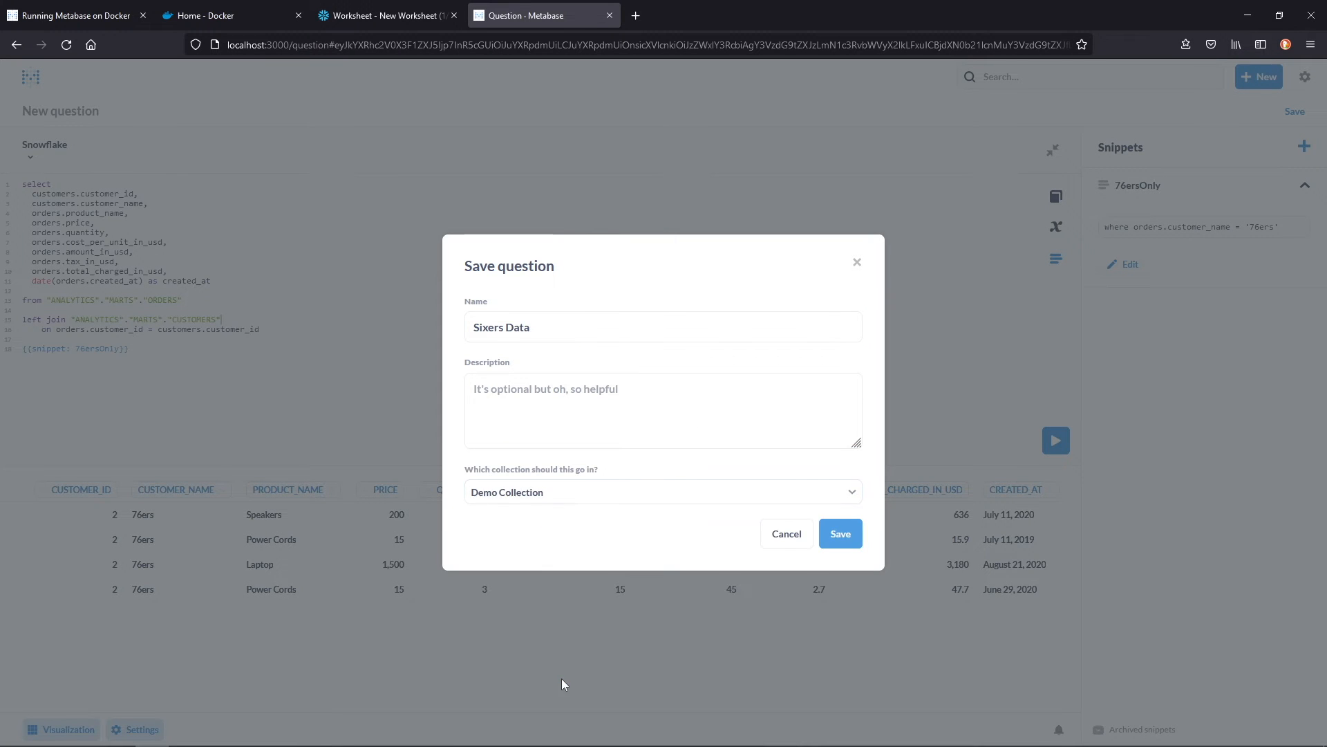
pyautogui.click(839, 533)
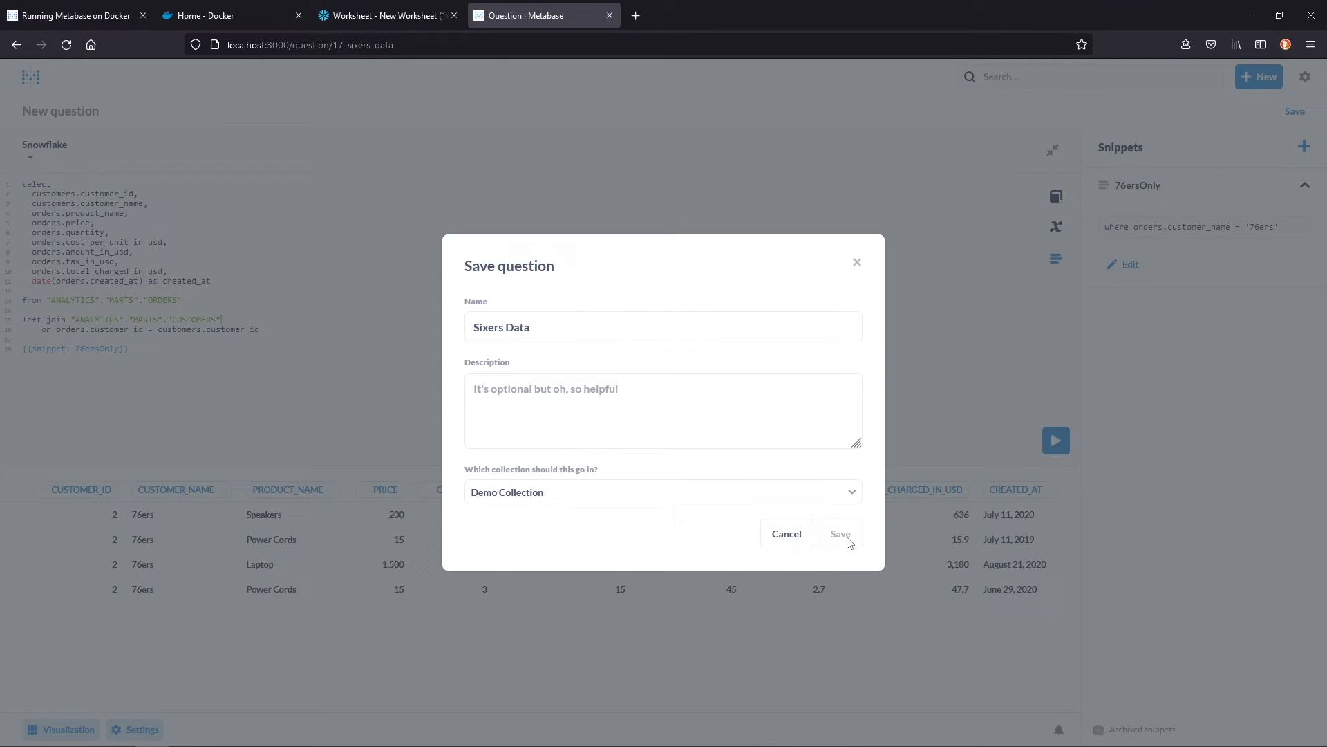
# Add Sixers Data to the Demo Dash dashboard in Demo Collection and save the dashboard.
pyautogui.click(838, 533)
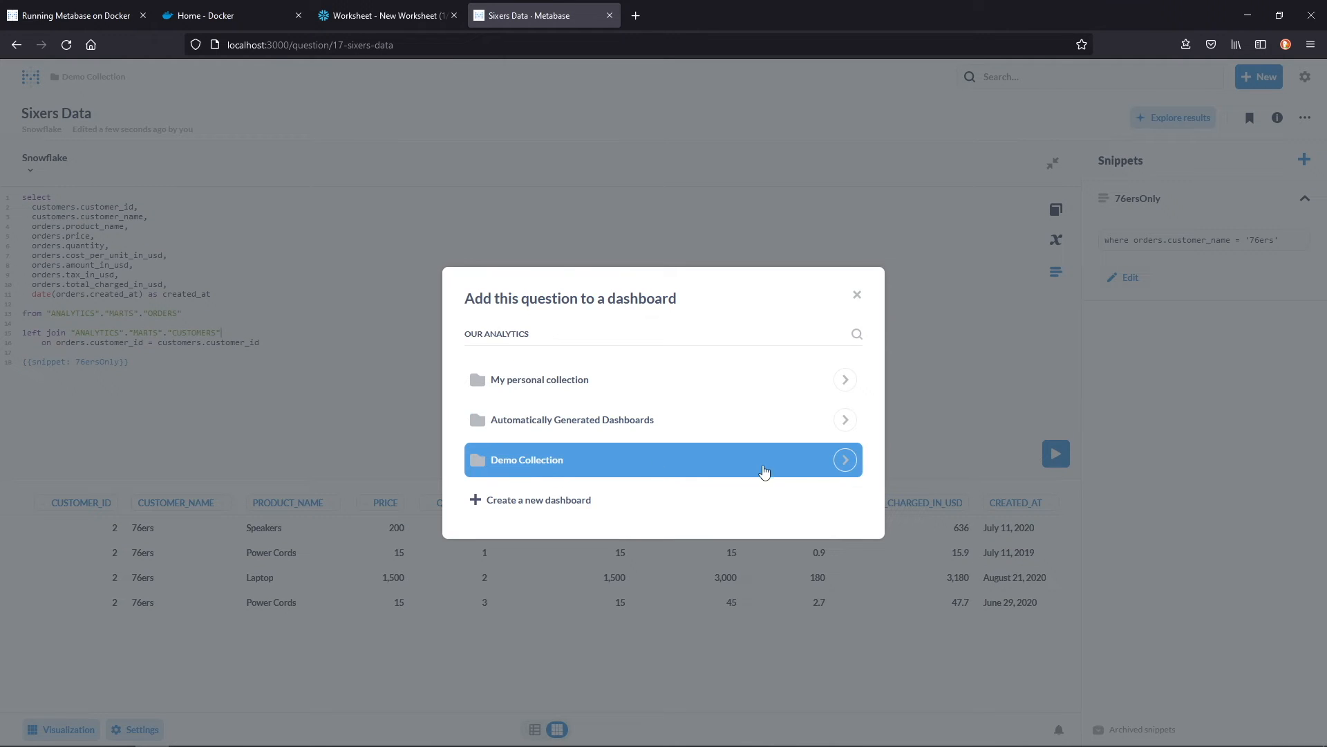
pyautogui.click(527, 460)
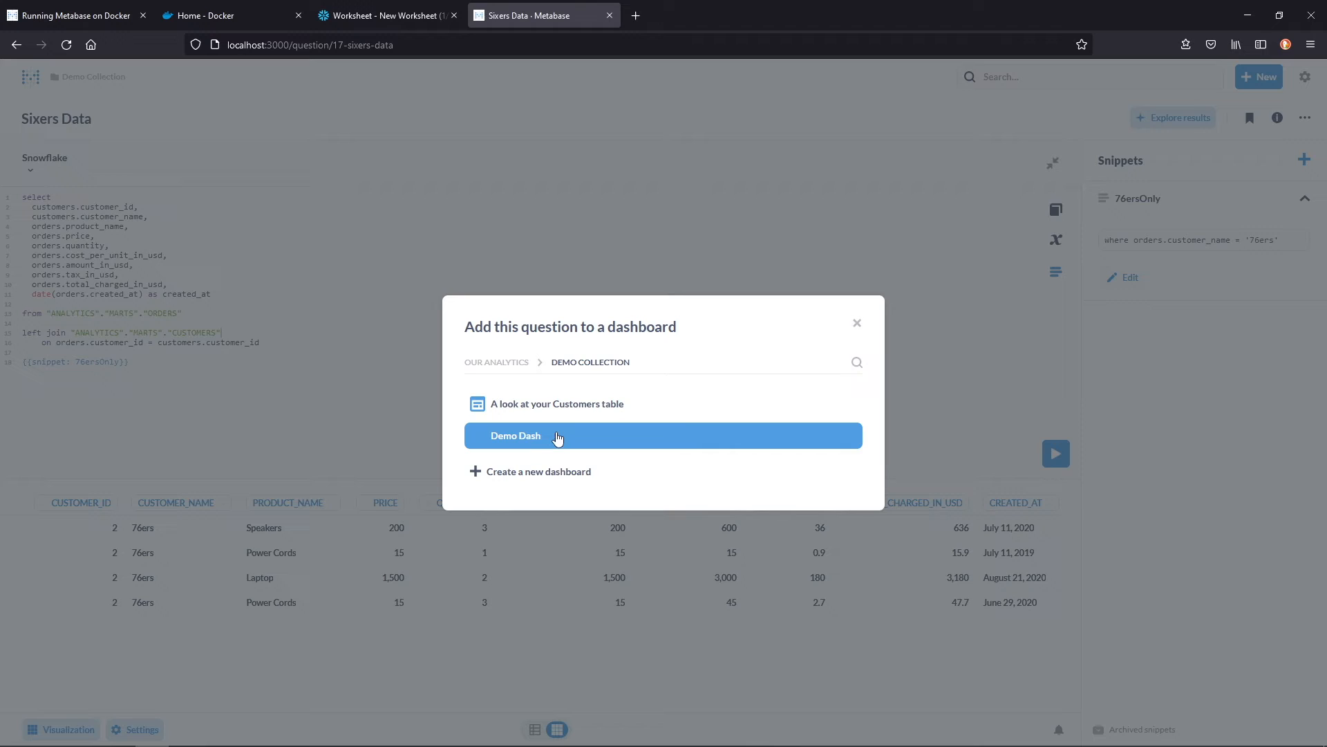
pyautogui.click(514, 435)
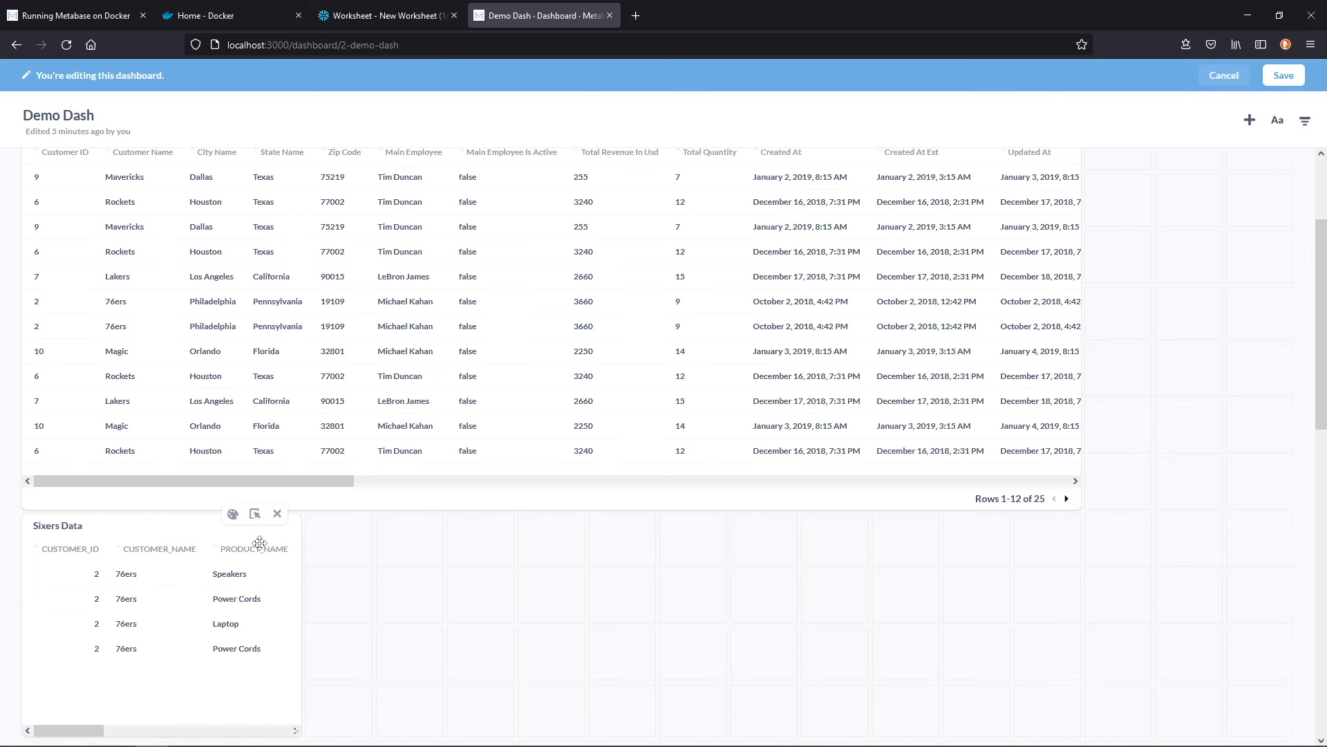
pyautogui.click(1283, 75)
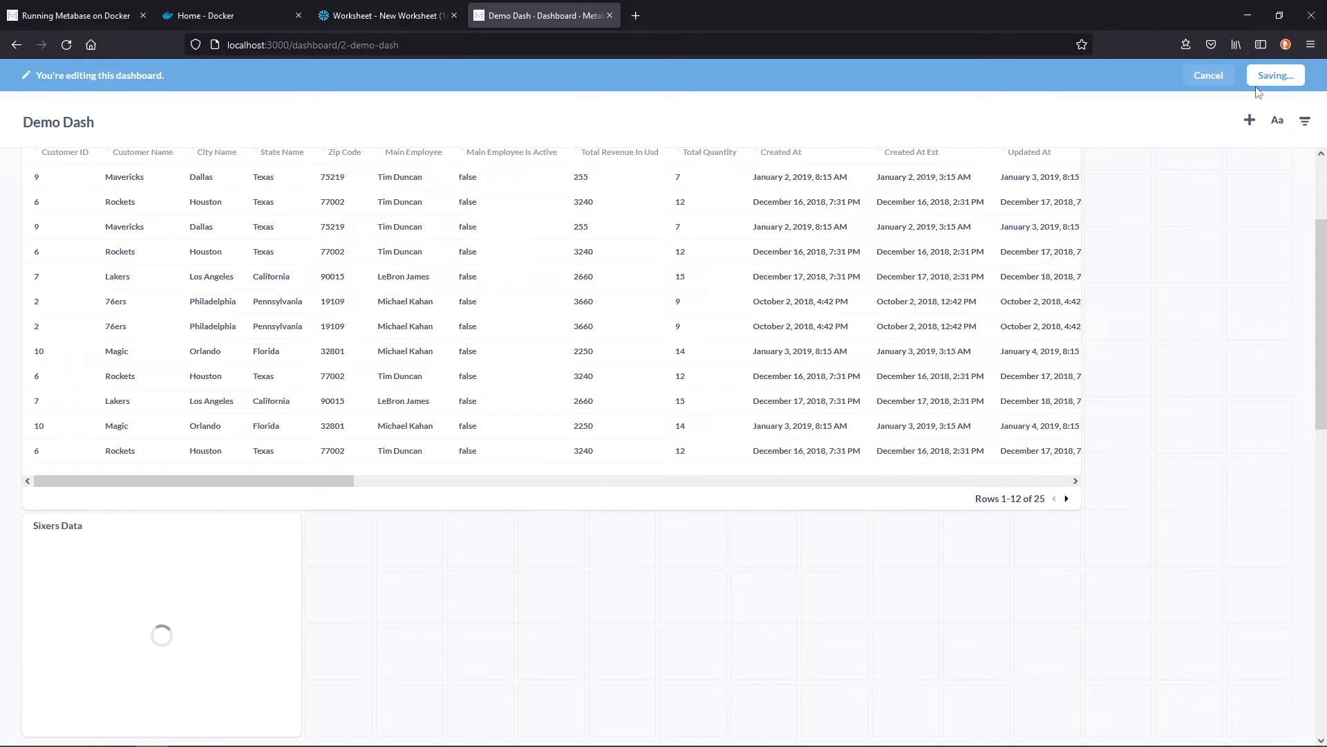
pyautogui.click(1276, 76)
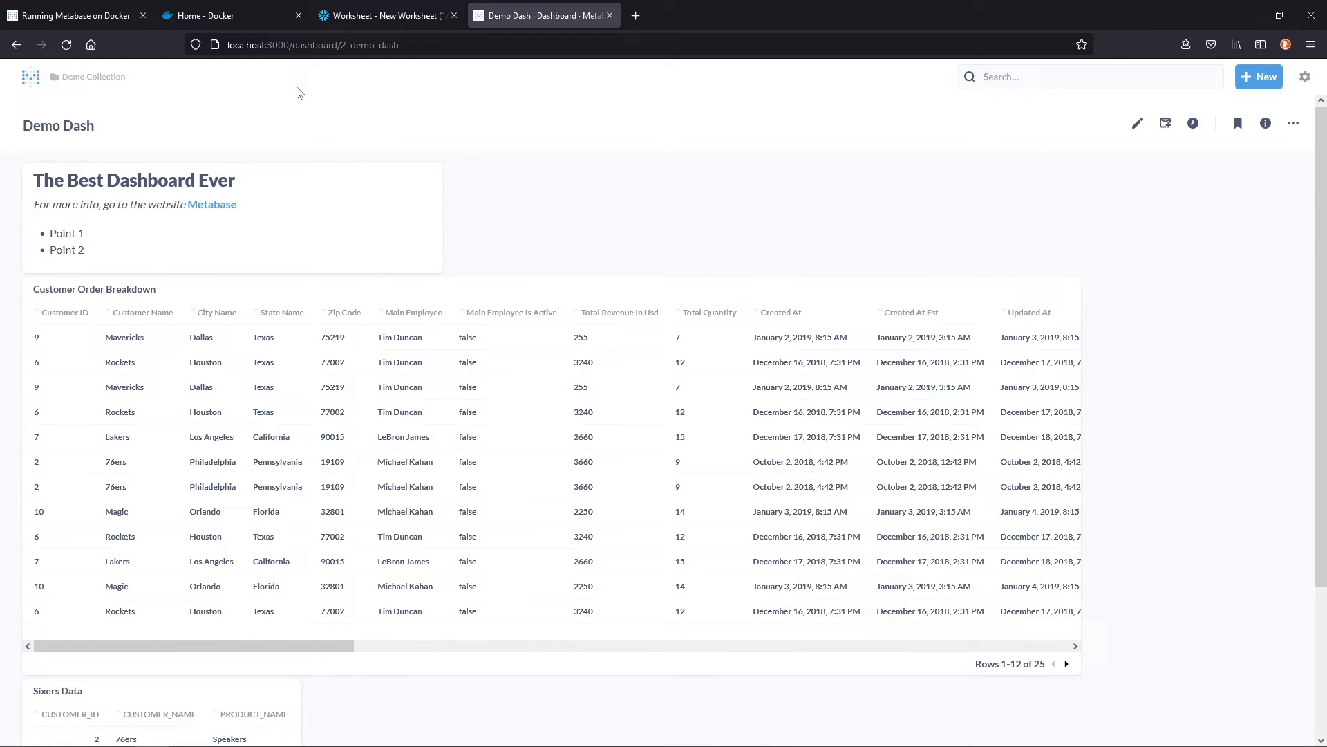
pyautogui.scroll(-3)
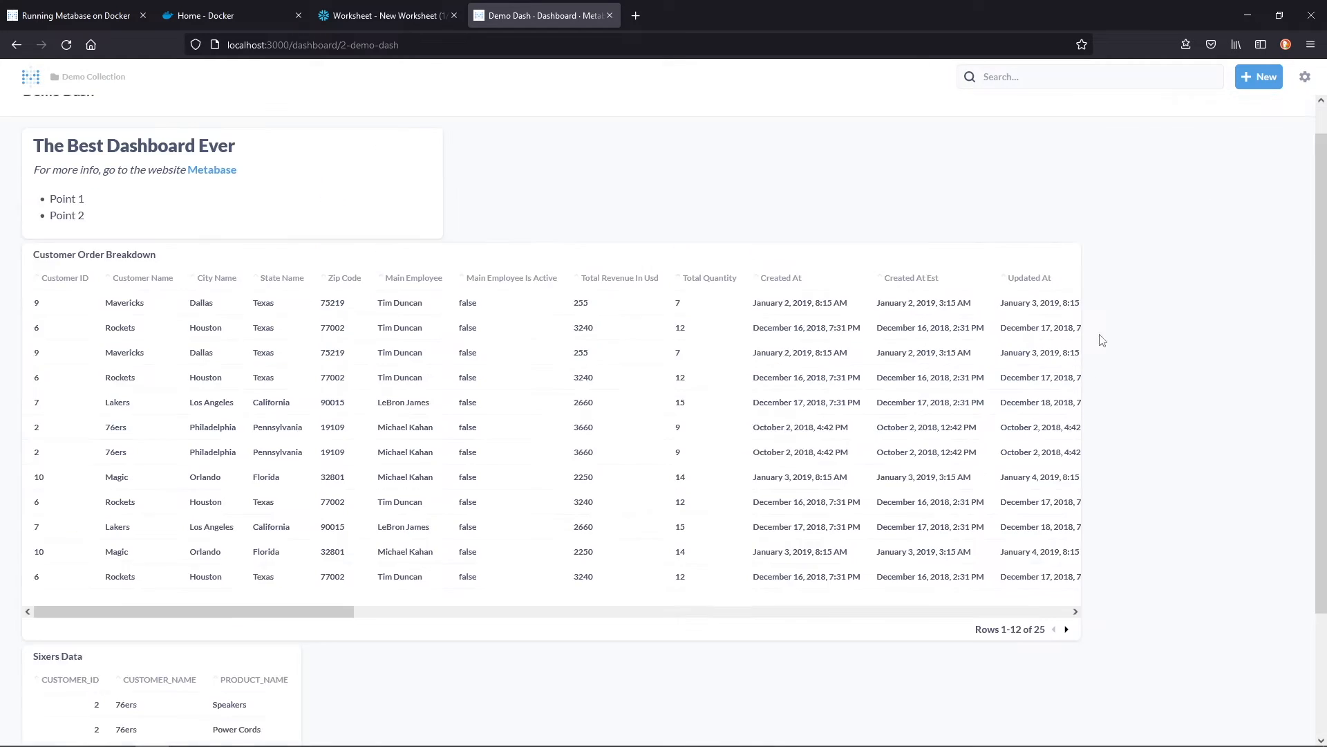
pyautogui.click(30, 76)
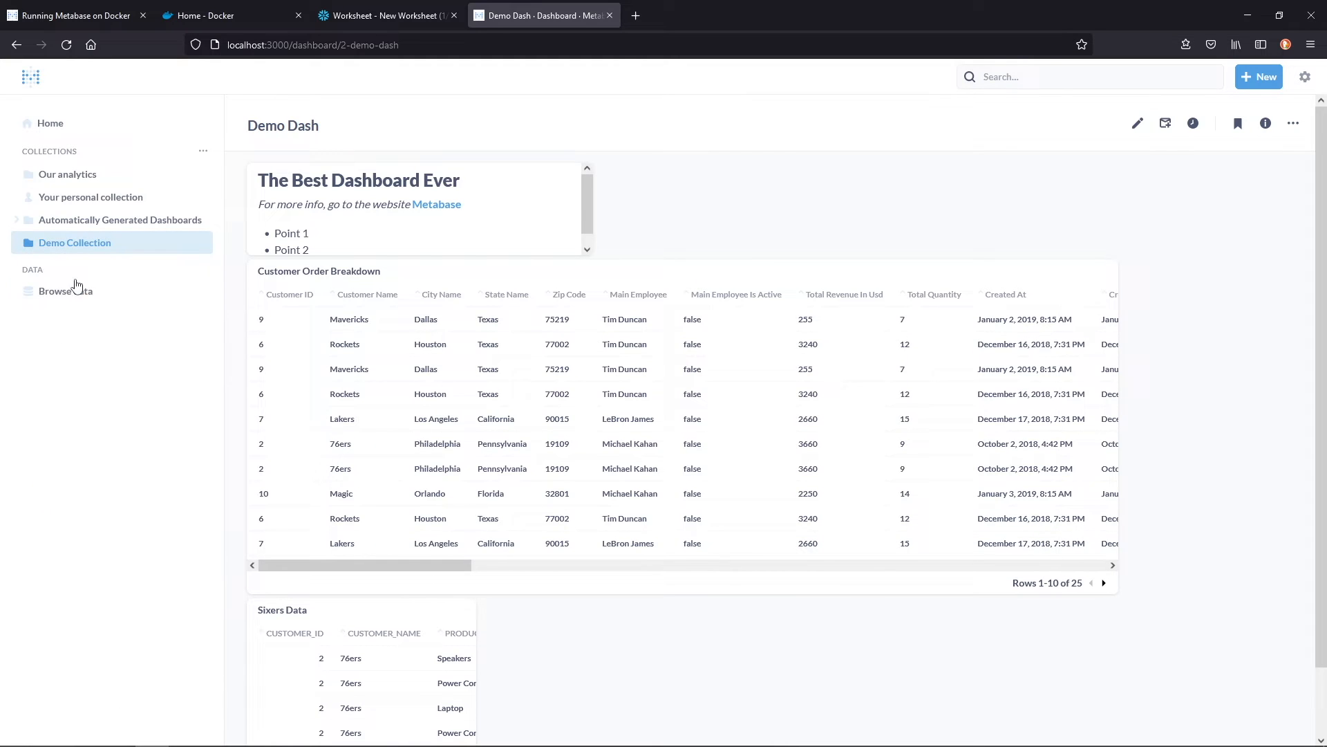
# Display Sixers Data as a bar chart with PRODUCT_NAME on the x-axis and AMOUNT_IN_USD on the y-axis.
pyautogui.click(75, 242)
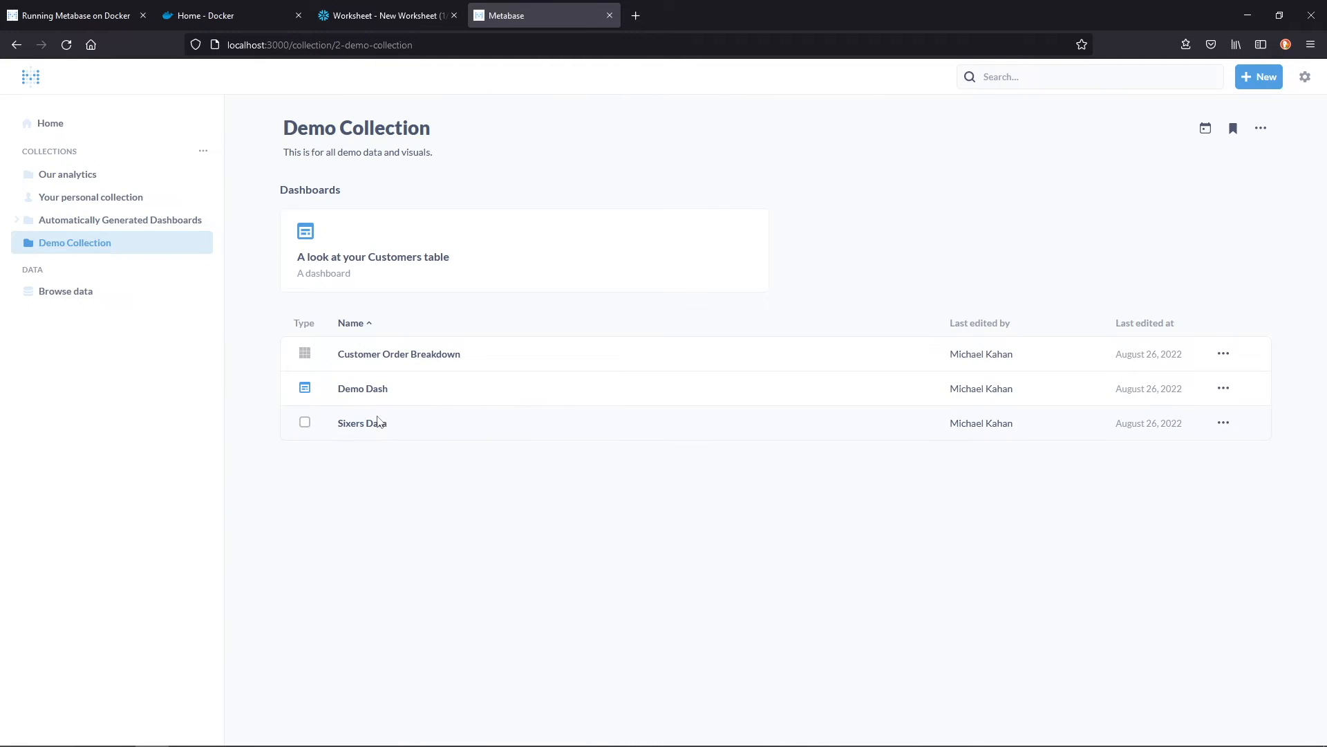
pyautogui.click(363, 423)
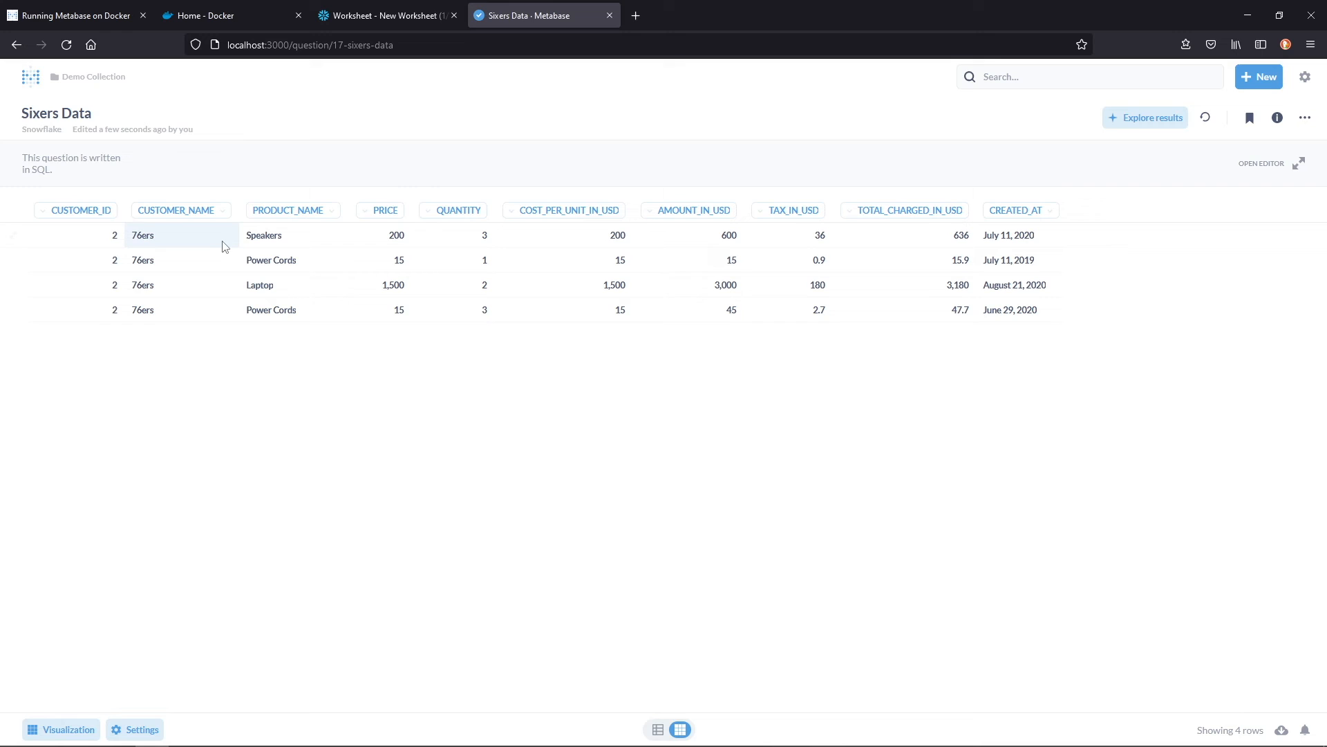
pyautogui.click(60, 729)
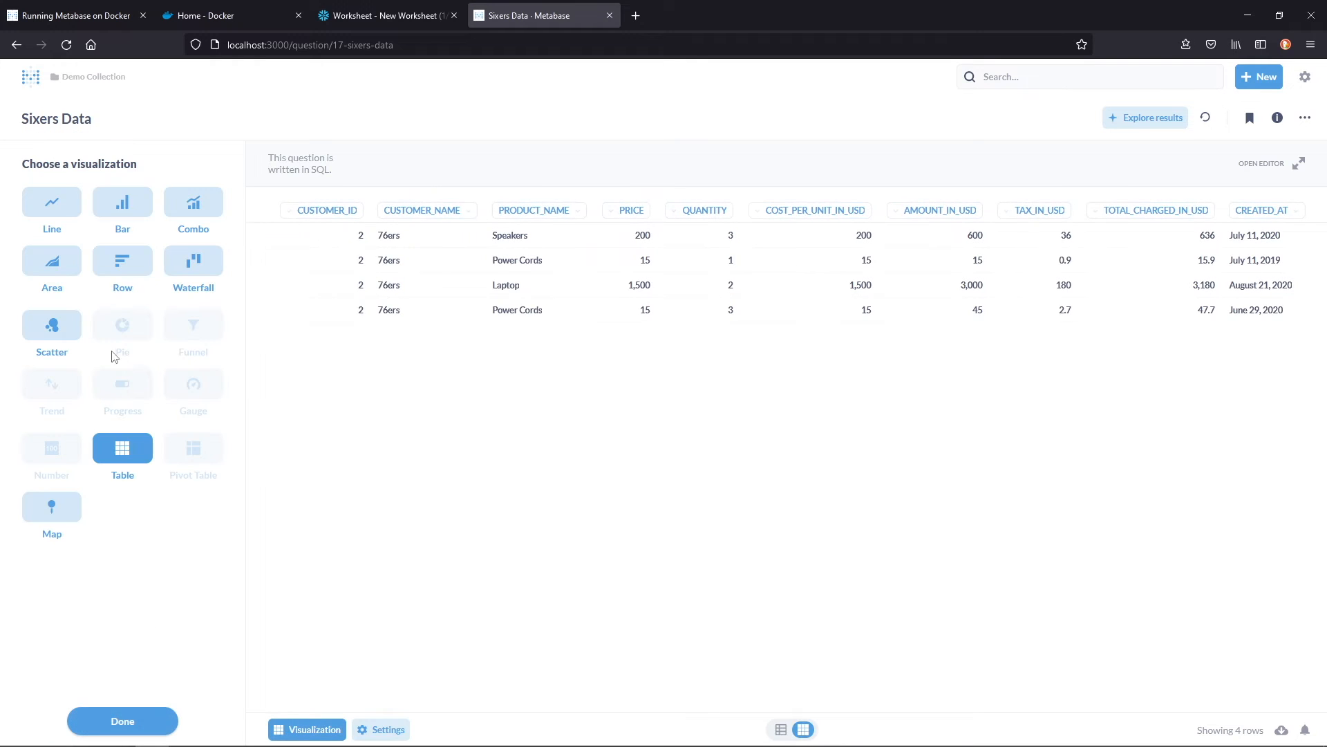
pyautogui.click(122, 207)
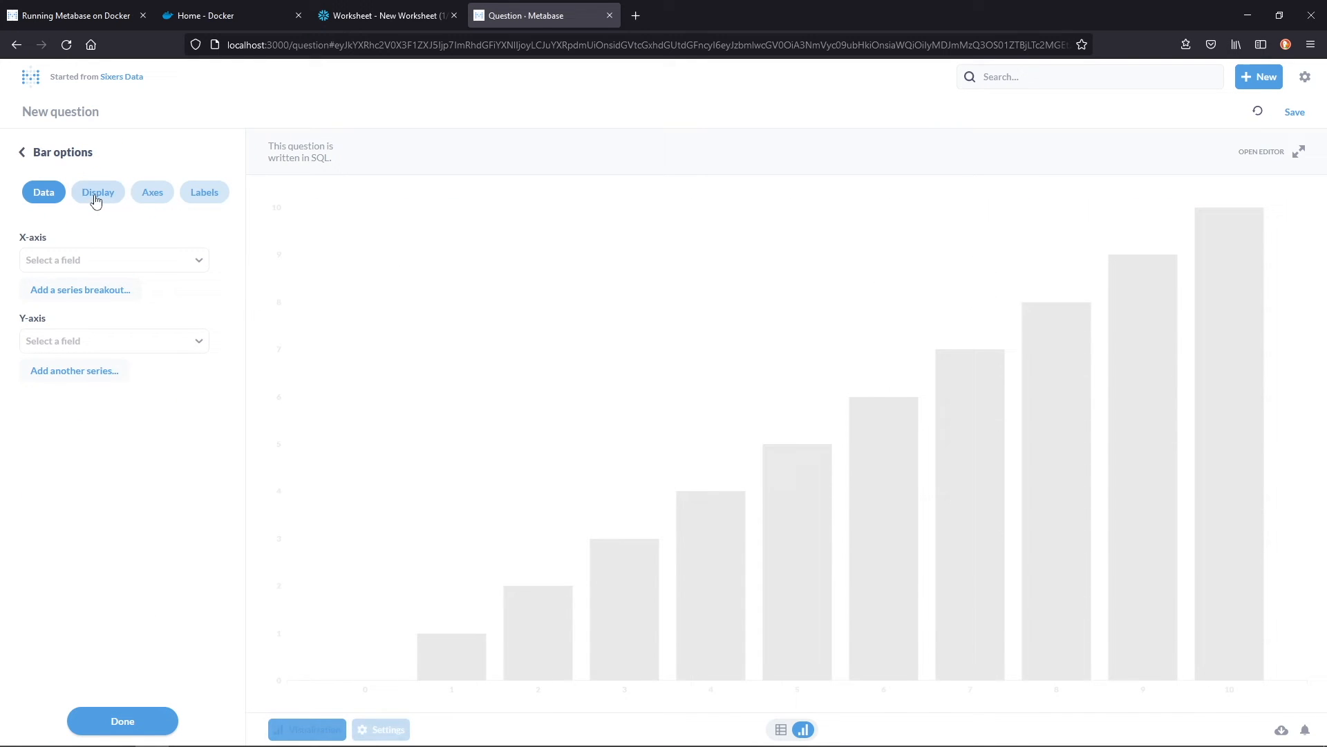
pyautogui.click(113, 260)
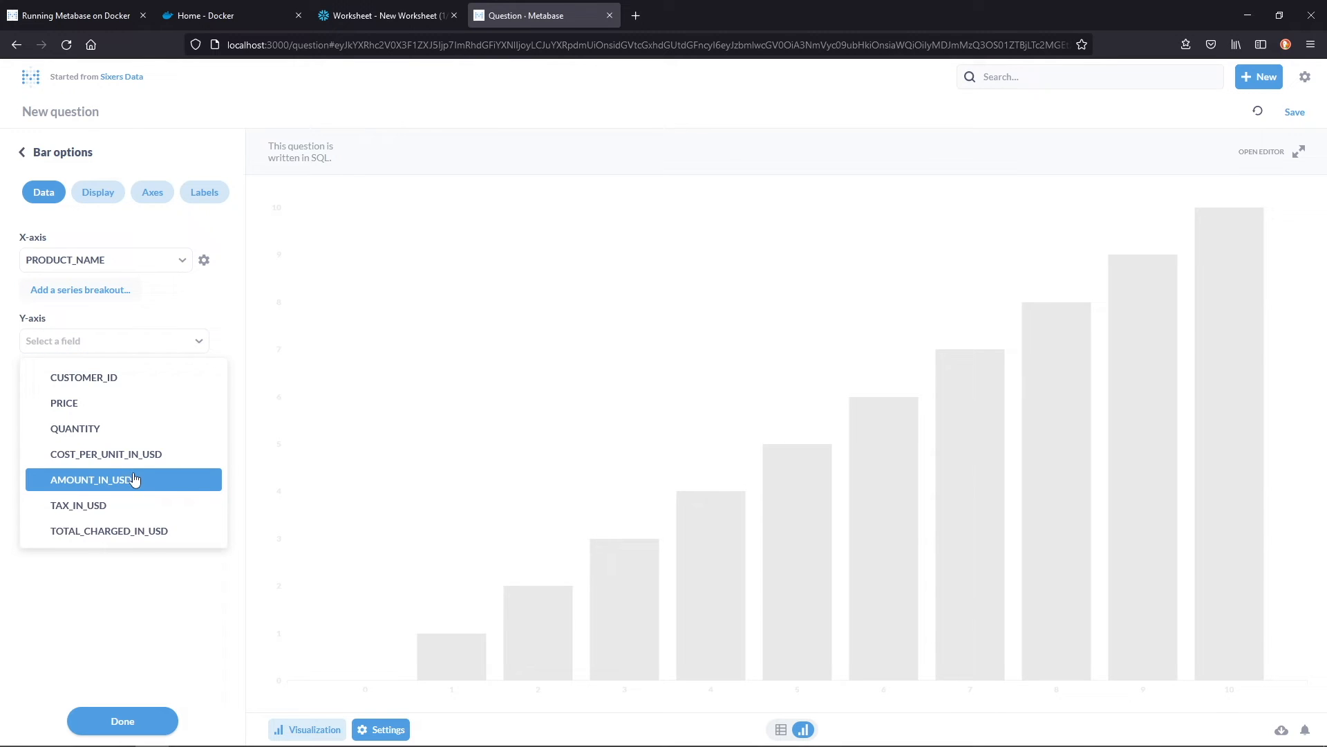
pyautogui.click(96, 479)
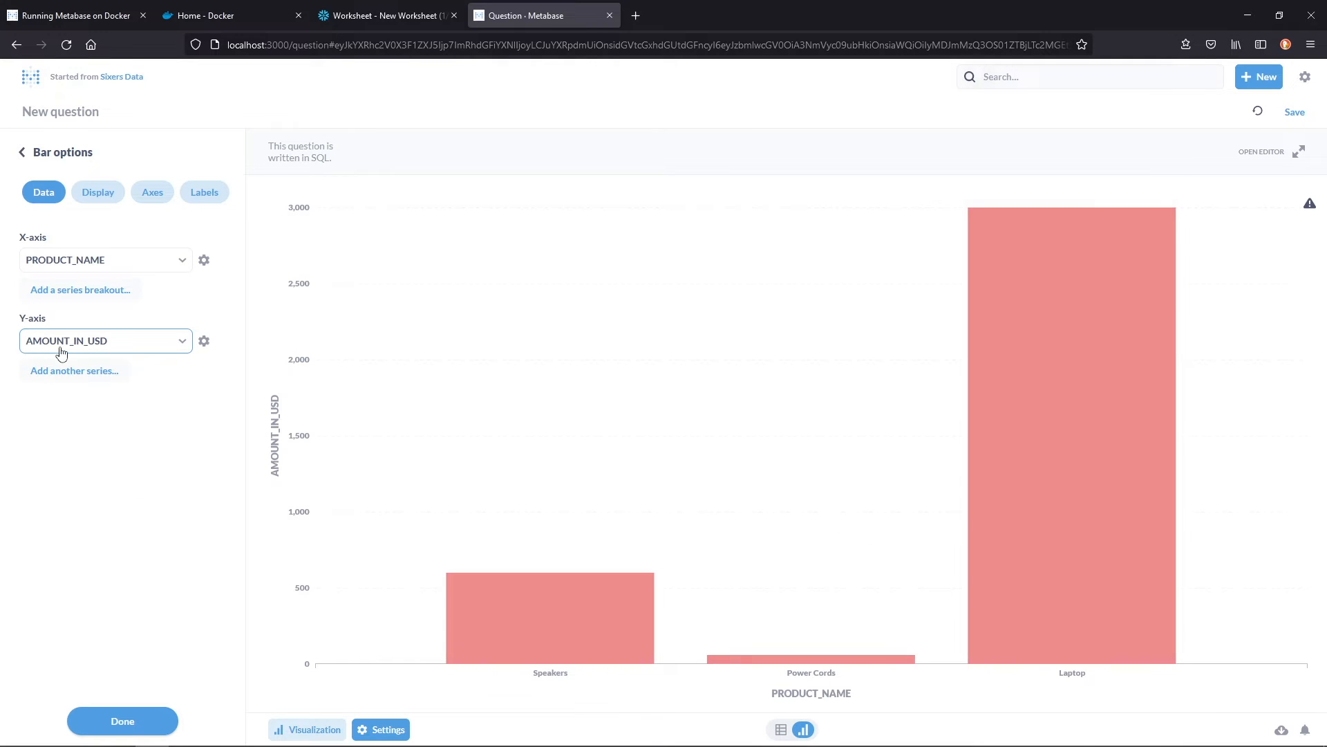
pyautogui.click(122, 720)
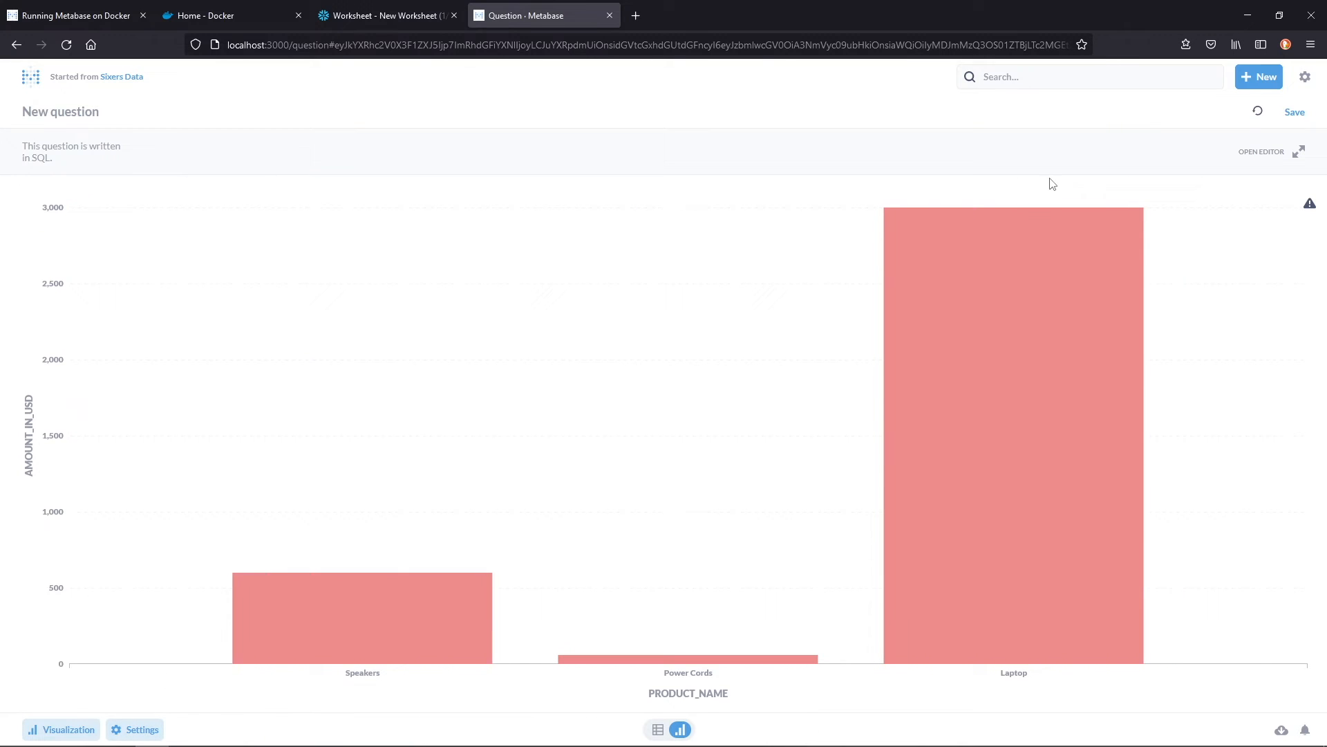
# Save the bar chart, replacing the original Sixers Data question, and return to Demo Collection.
pyautogui.click(1293, 110)
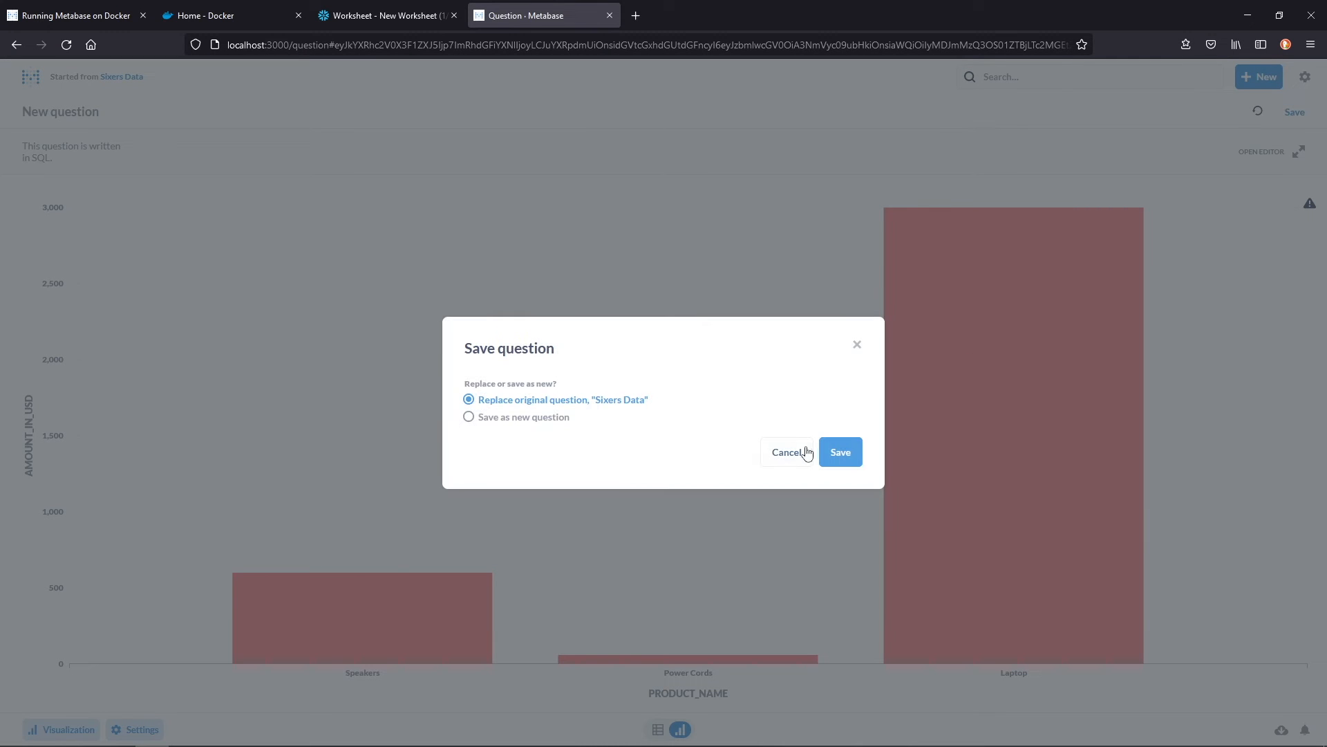
pyautogui.click(840, 452)
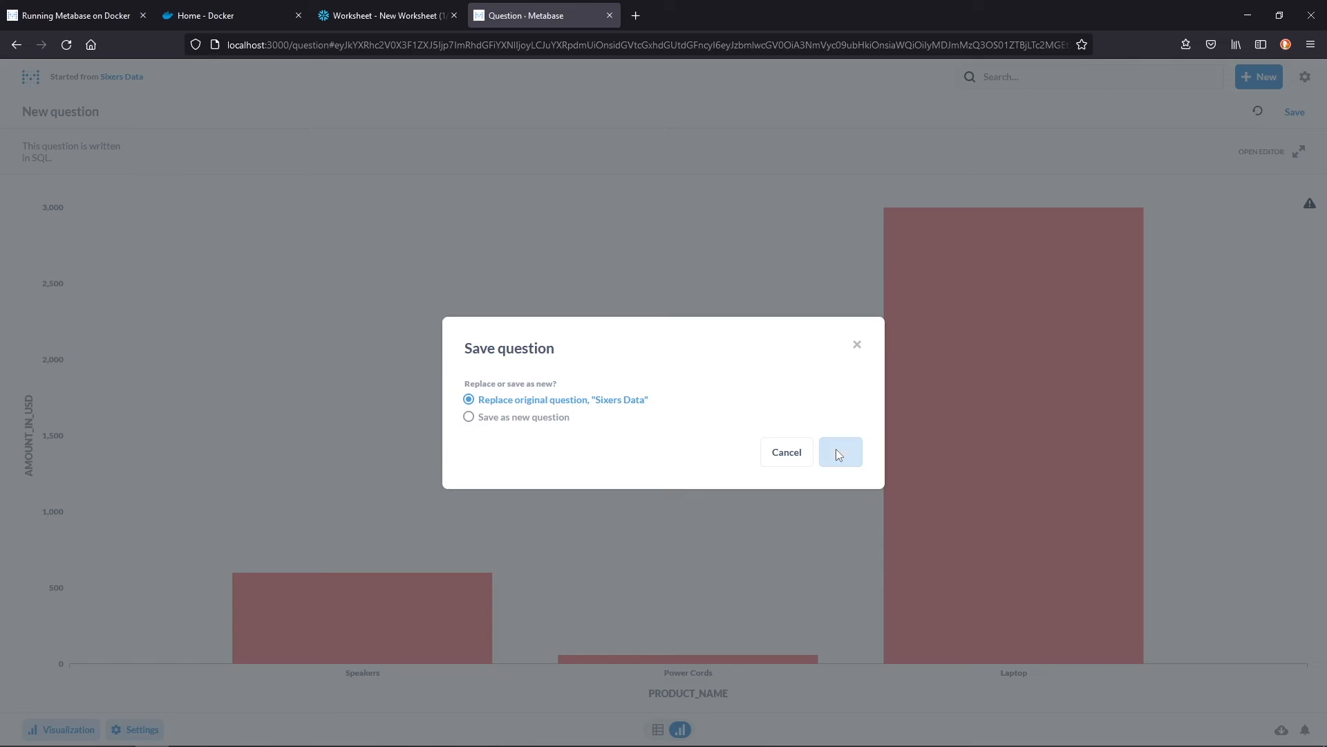
pyautogui.click(840, 452)
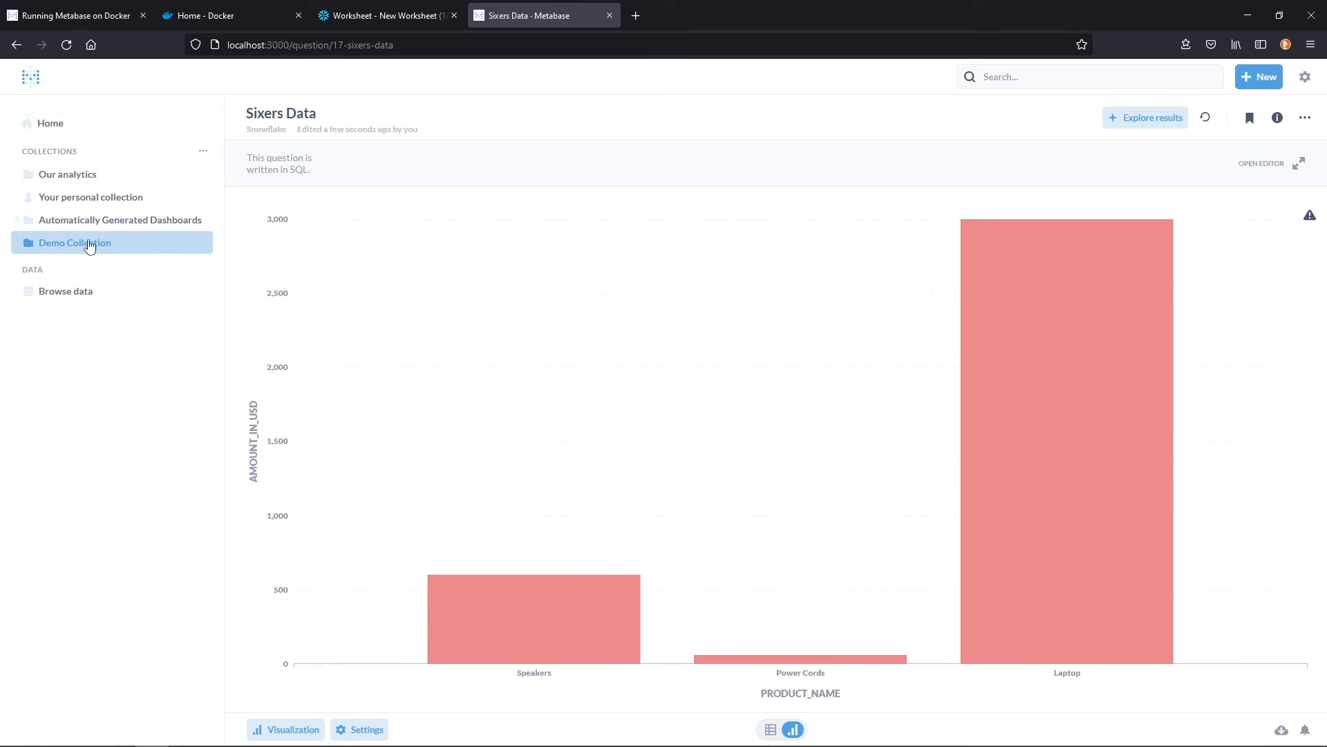
pyautogui.click(75, 243)
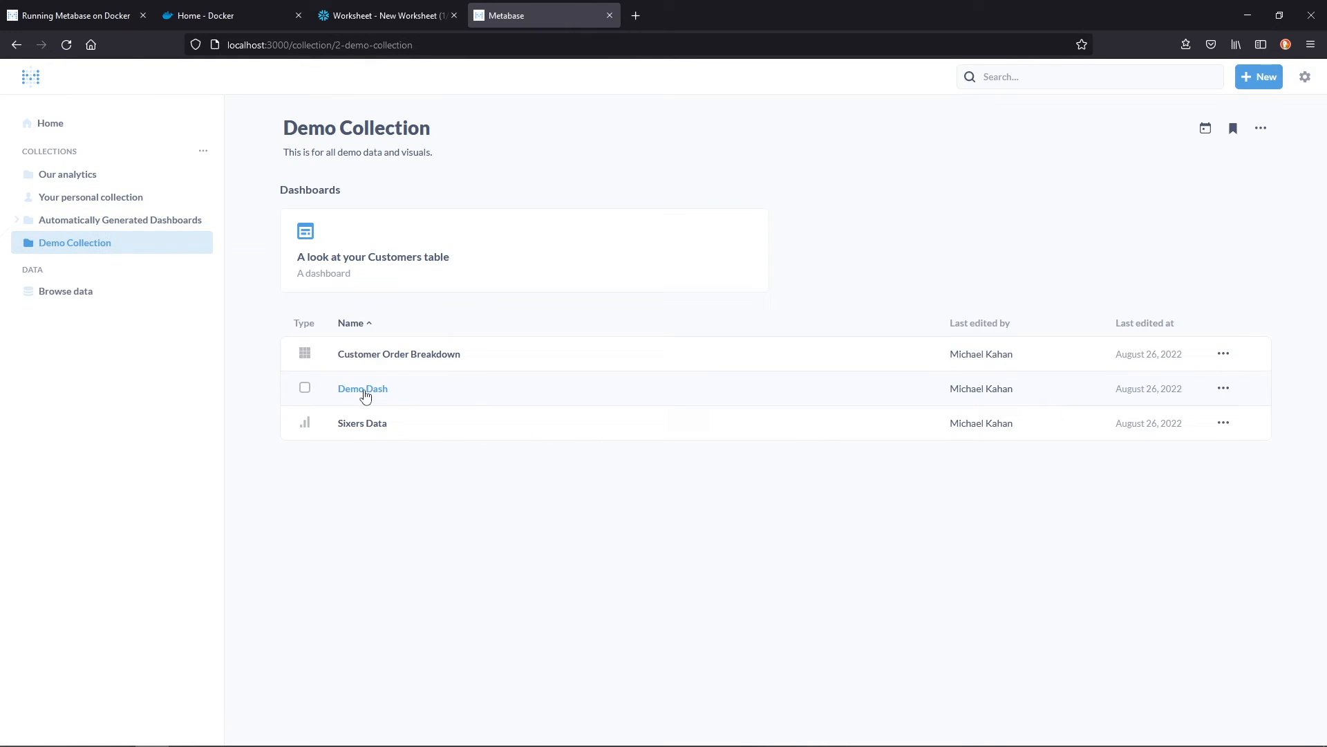
# Open Demo Dash and from it the Customer Order Breakdown question in the notebook editor.
pyautogui.click(362, 388)
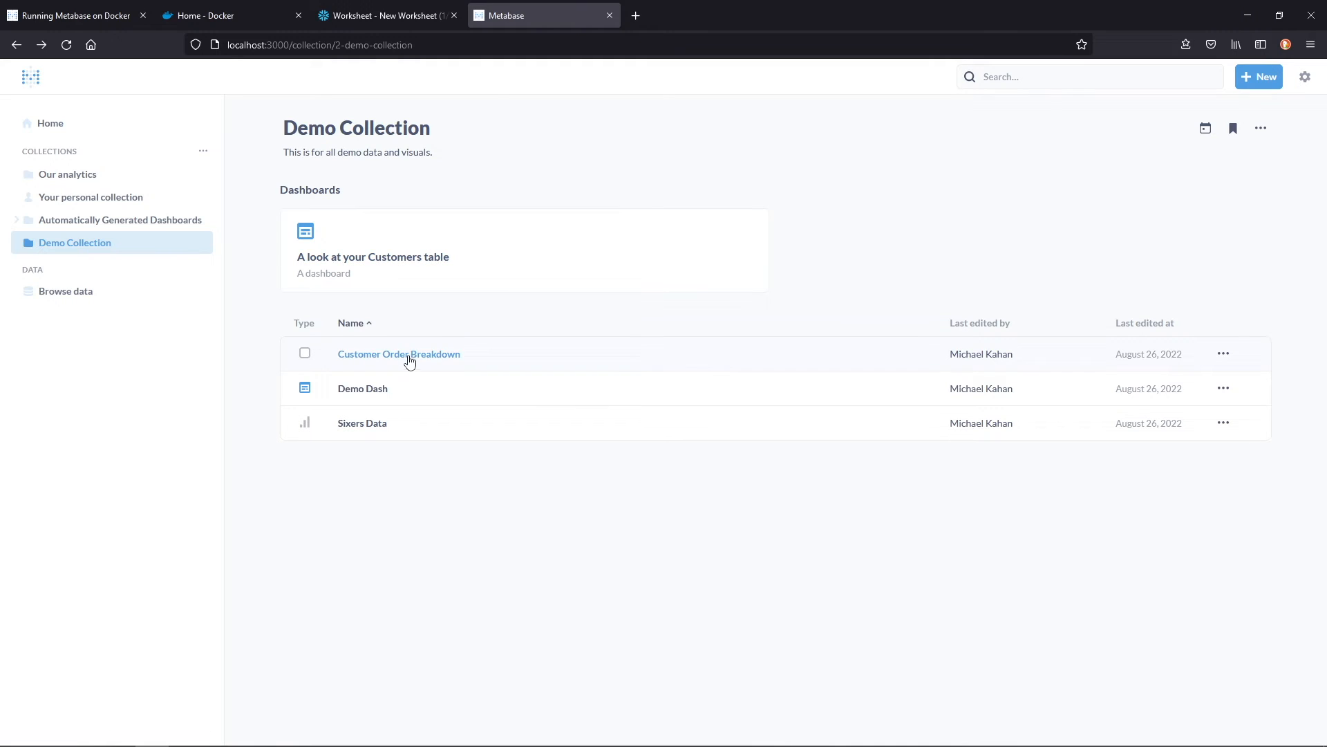
pyautogui.click(398, 353)
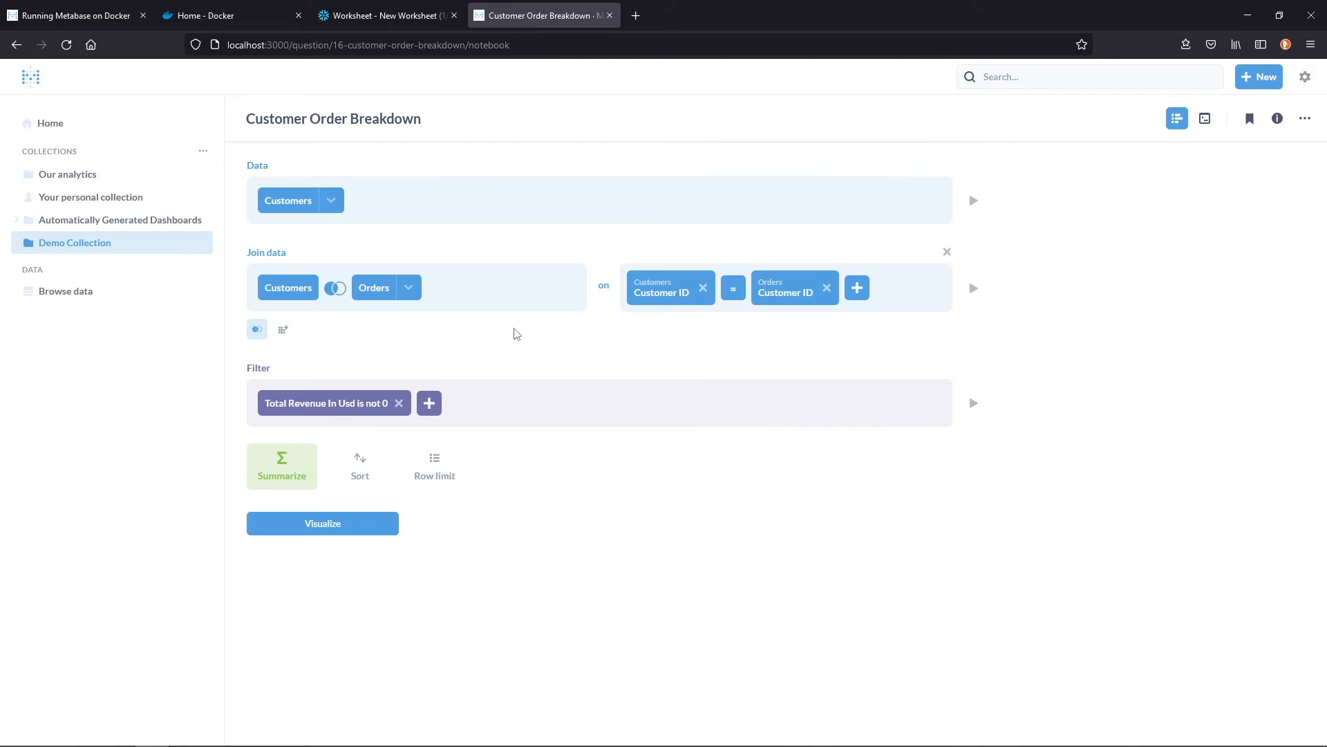
pyautogui.moveTo(482, 331)
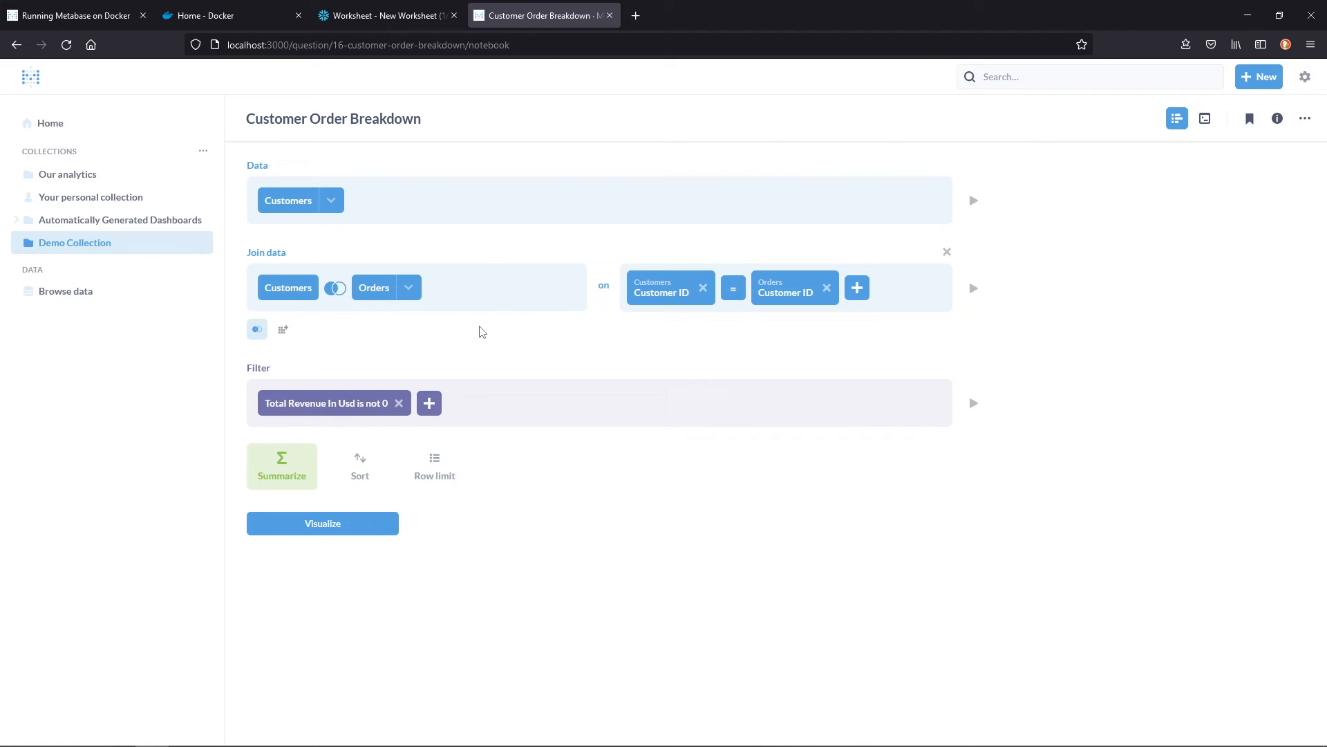
pyautogui.moveTo(727, 9)
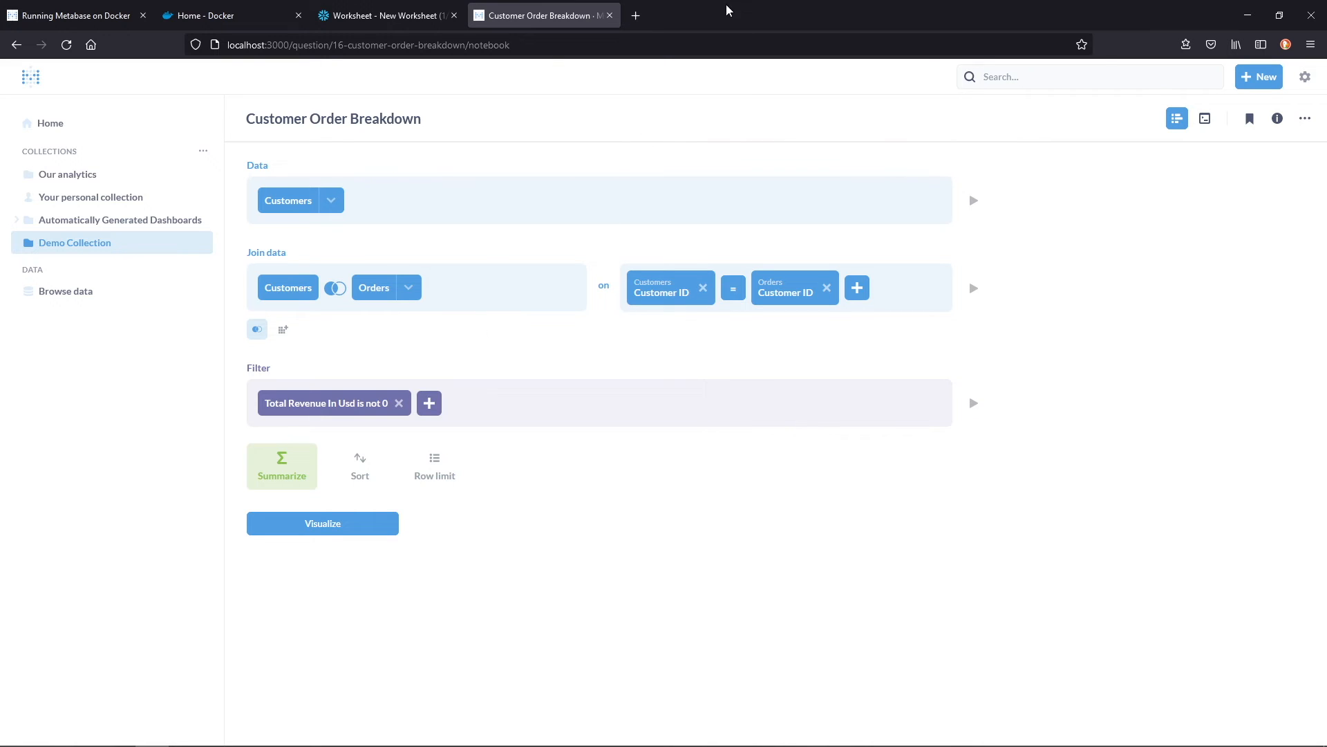
pyautogui.moveTo(1305, 118)
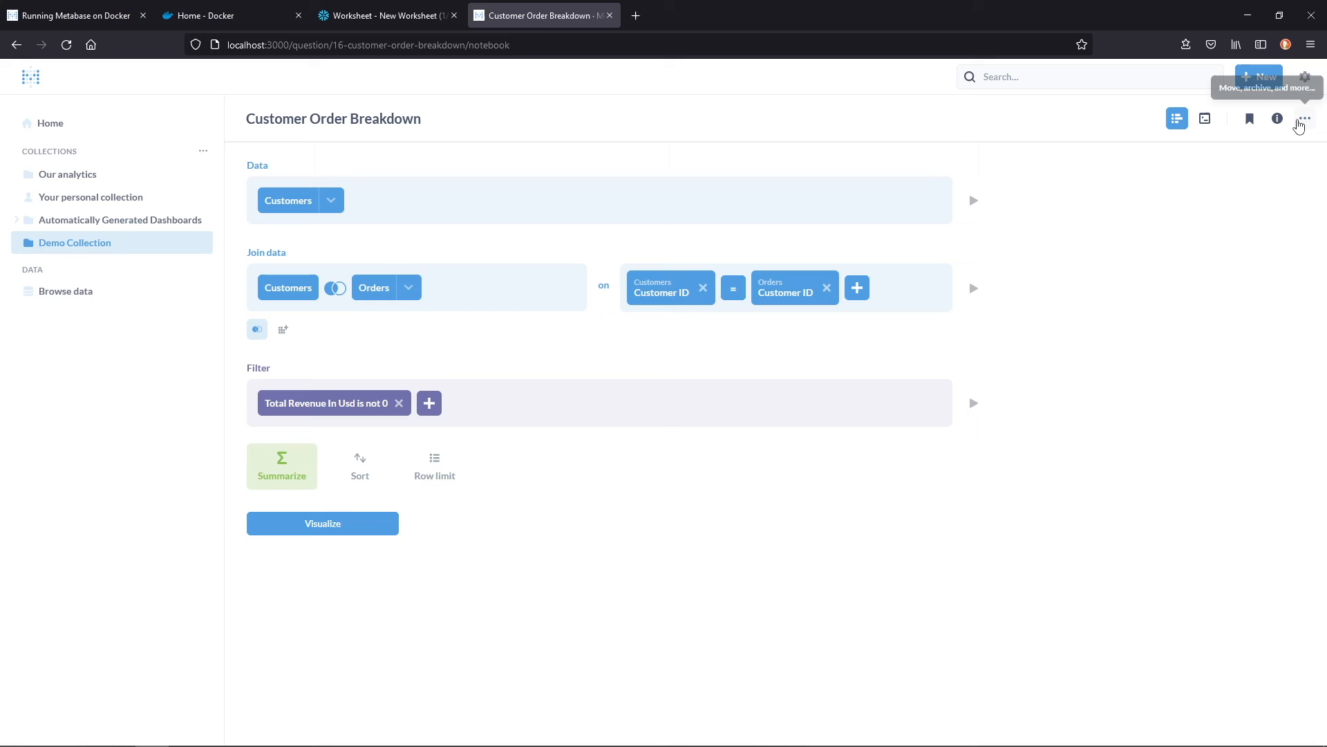
pyautogui.moveTo(1299, 127)
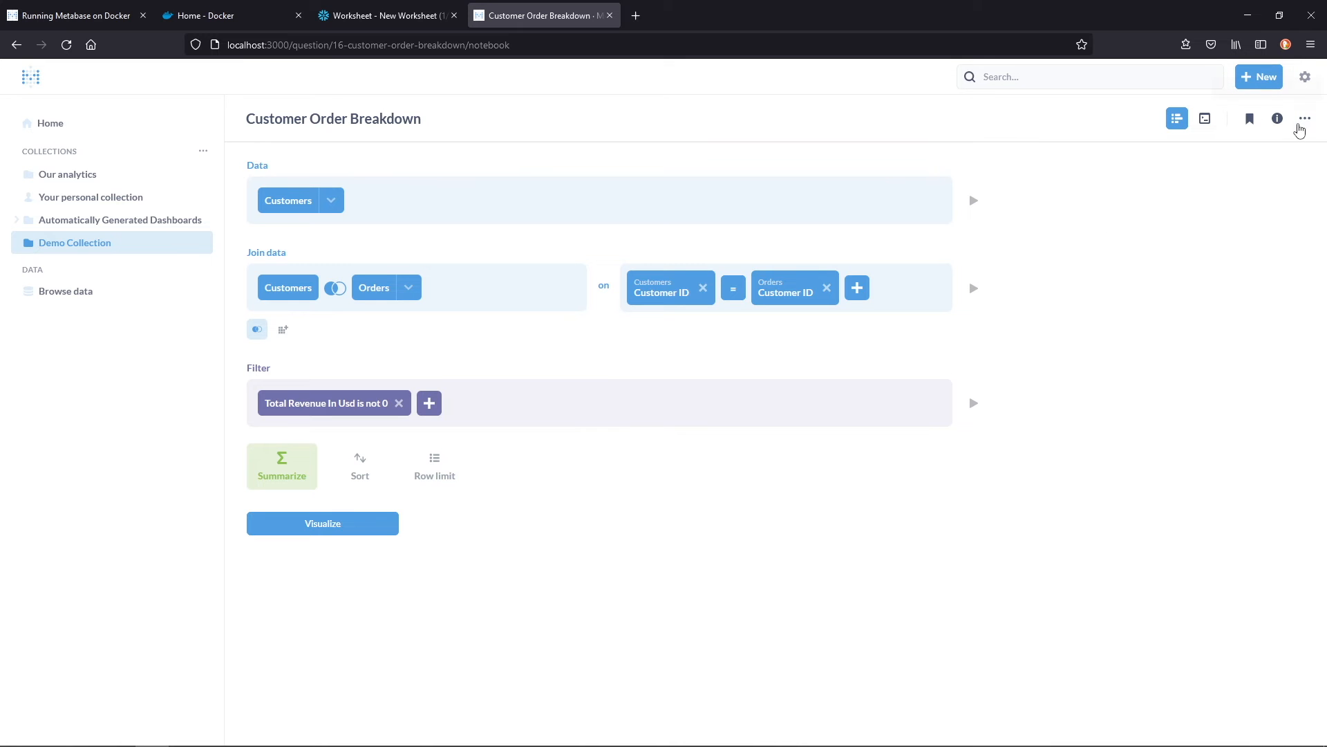
# Convert Customer Order Breakdown into a model and view its generated SQL.
pyautogui.click(1304, 118)
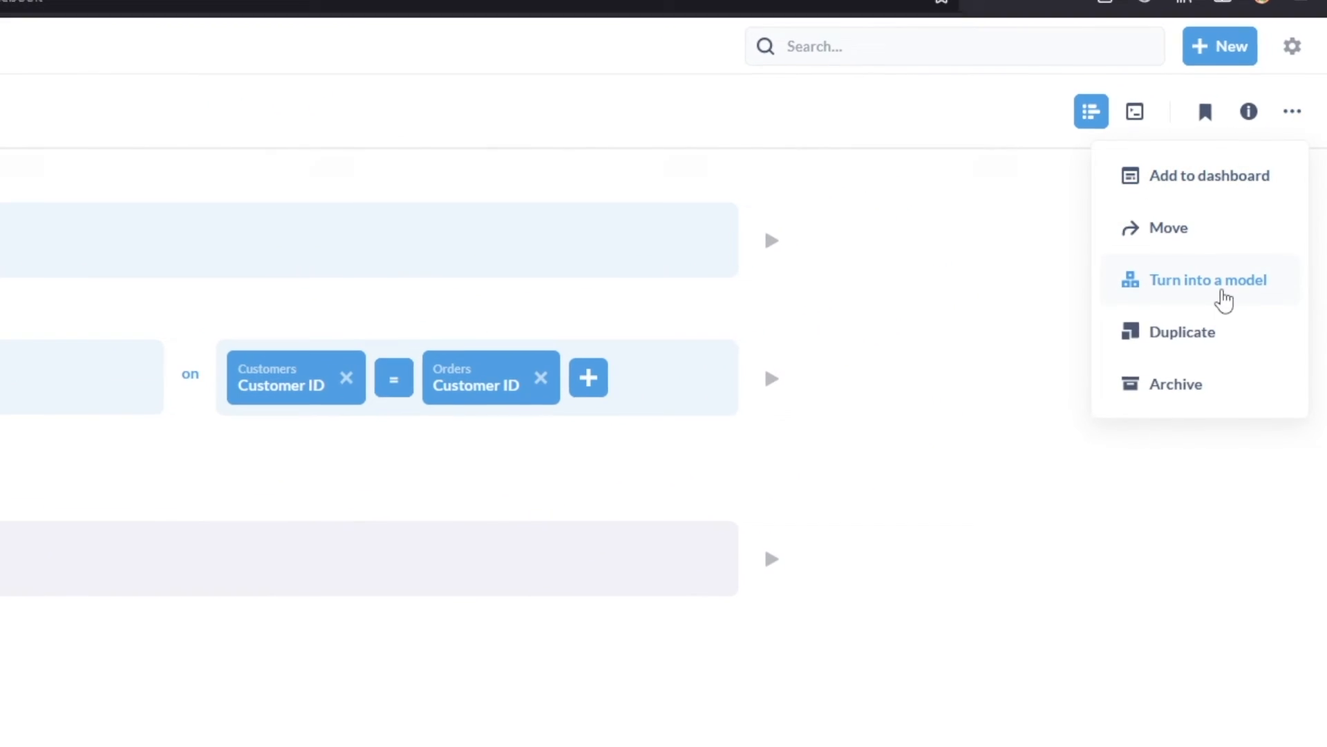
pyautogui.click(1208, 279)
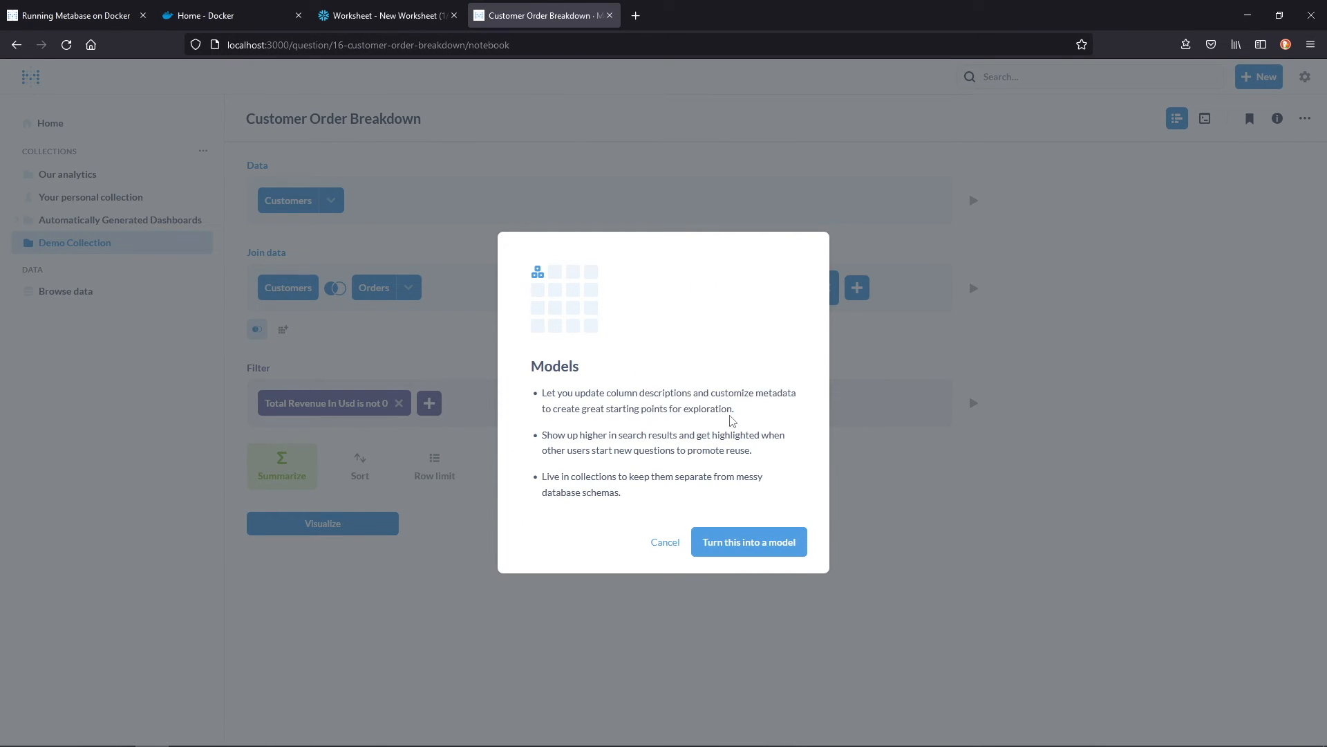
pyautogui.moveTo(738, 474)
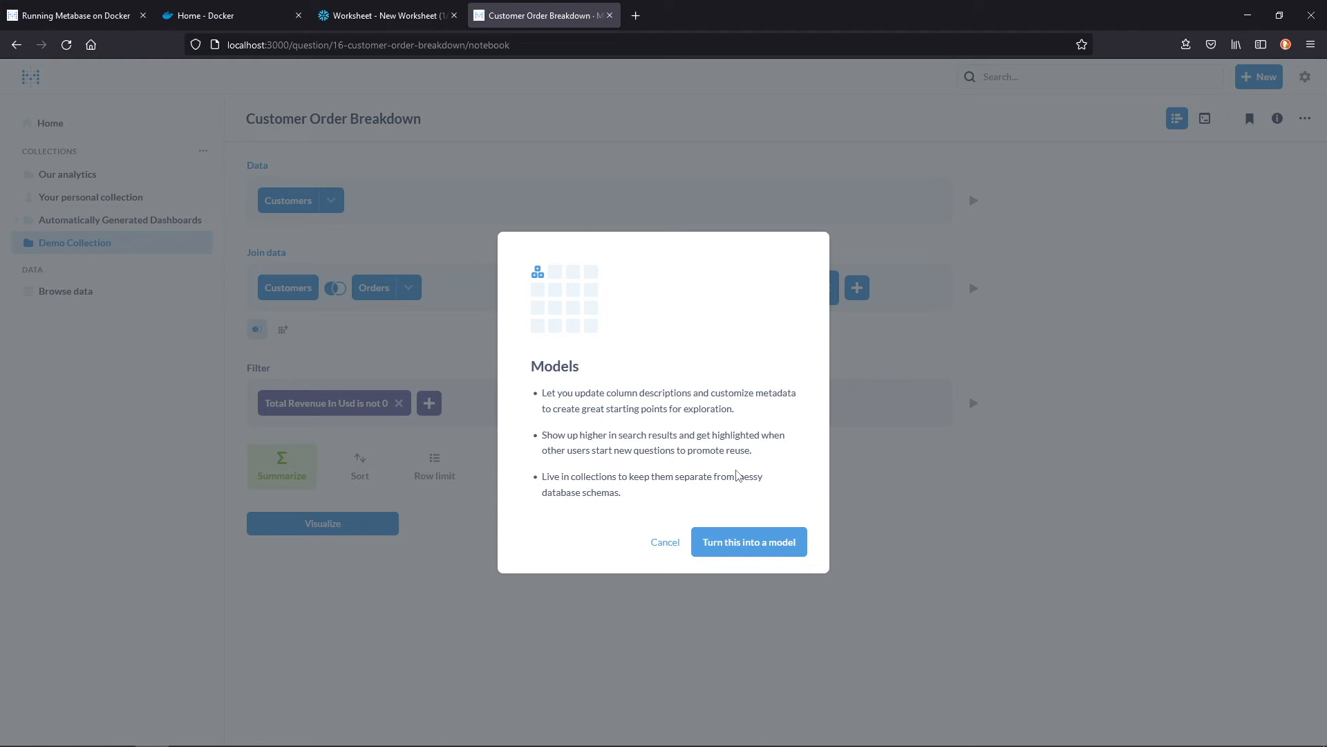
pyautogui.moveTo(735, 494)
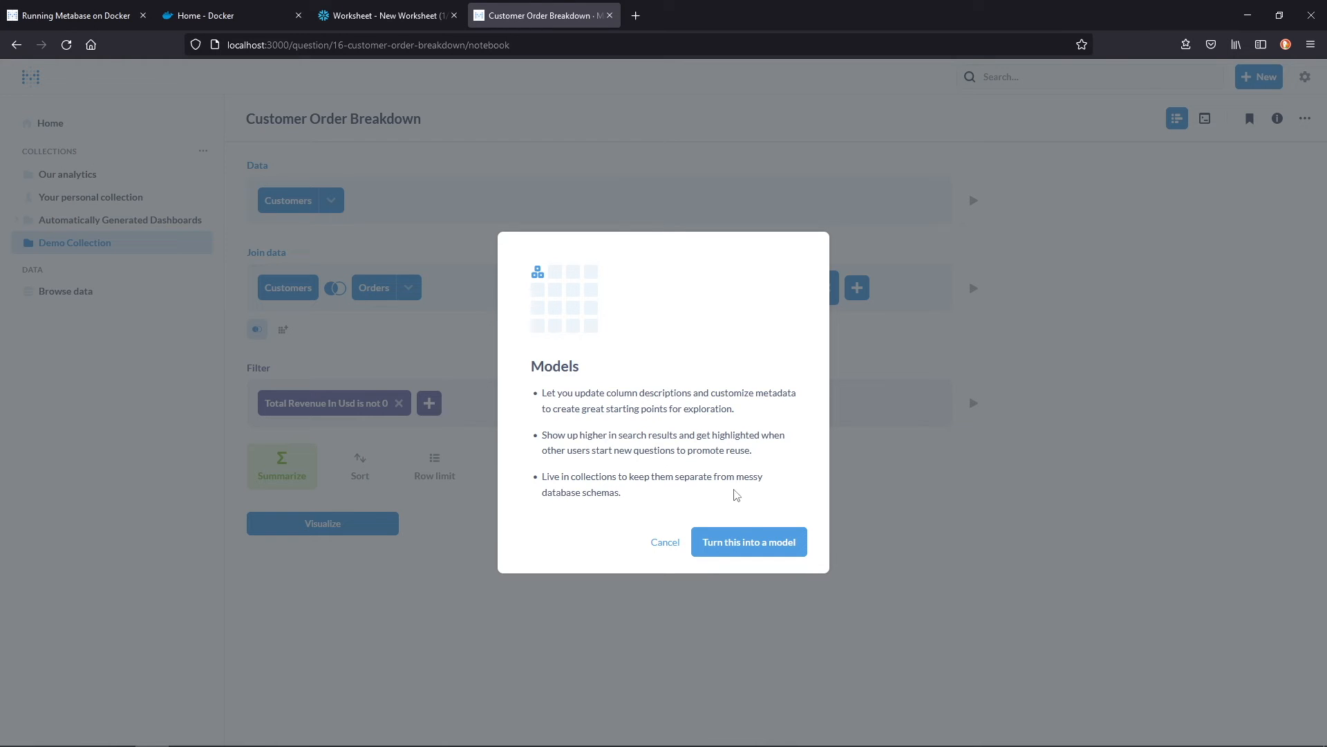
pyautogui.moveTo(748, 542)
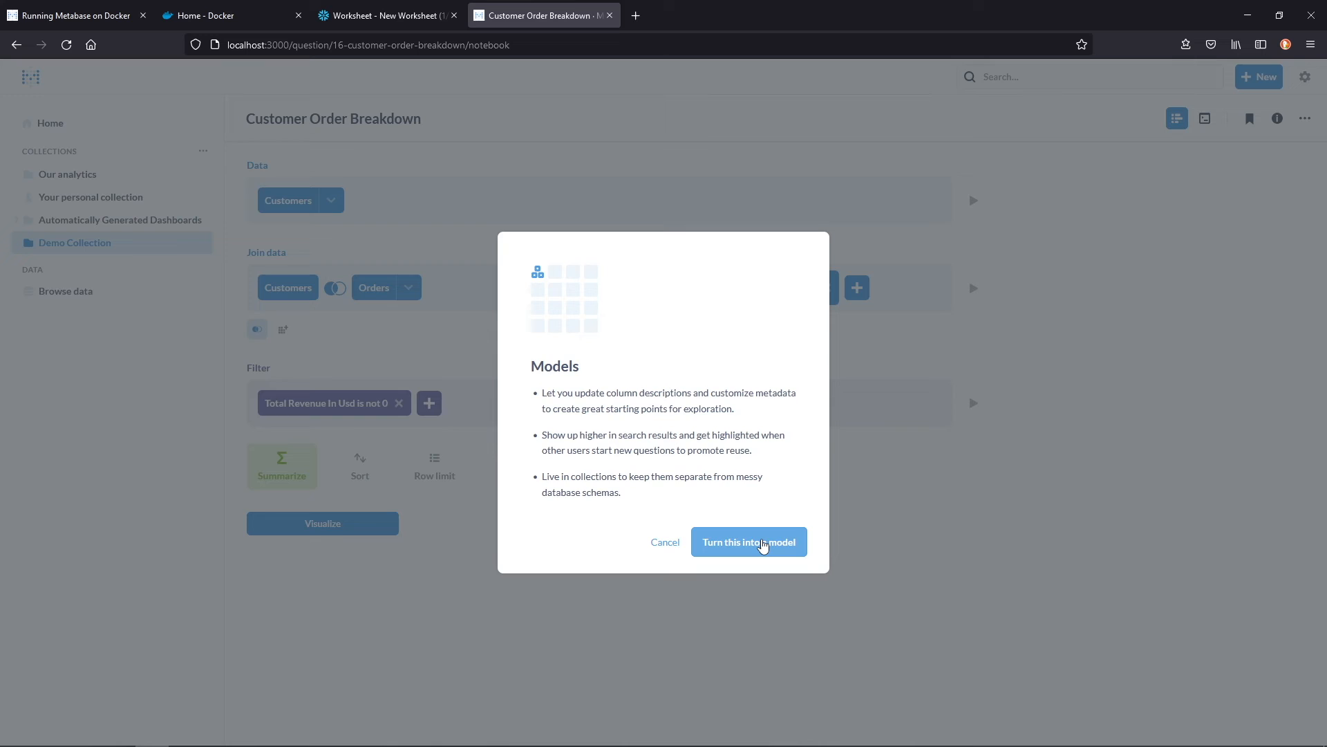
pyautogui.click(748, 542)
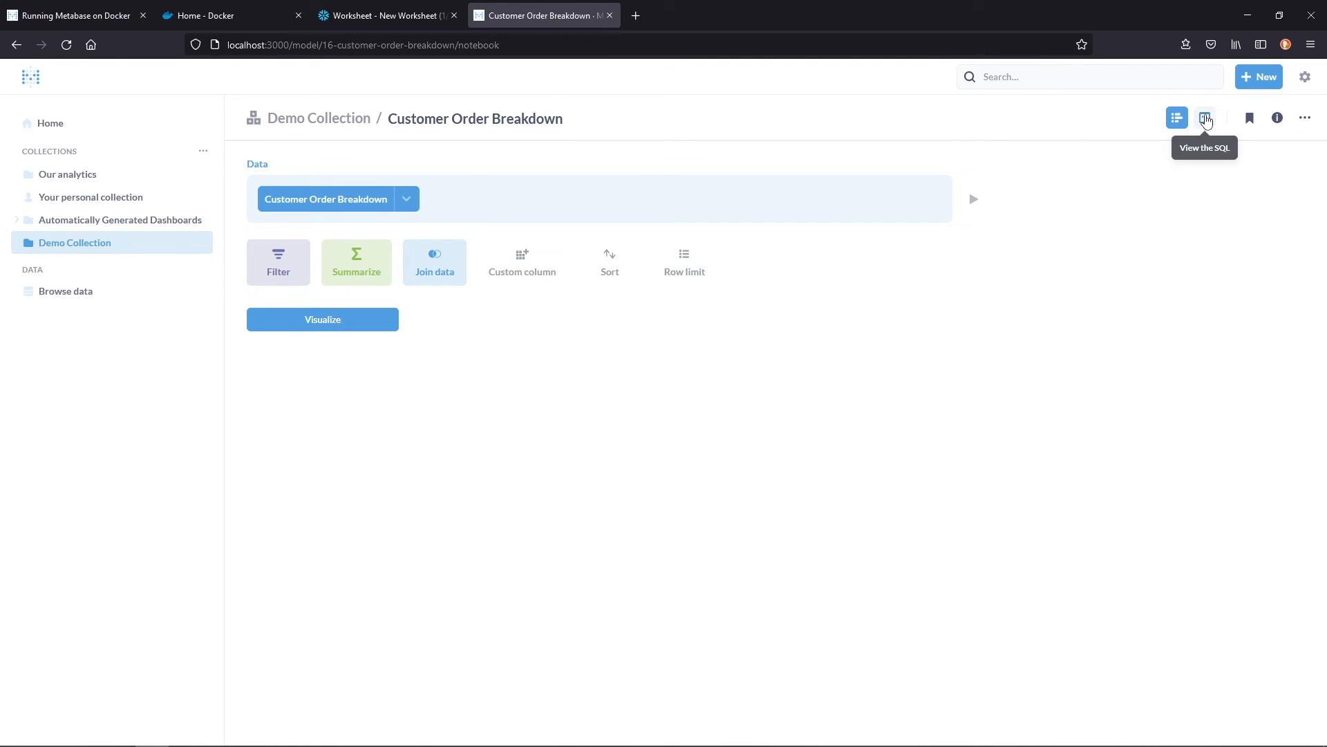
pyautogui.click(1206, 118)
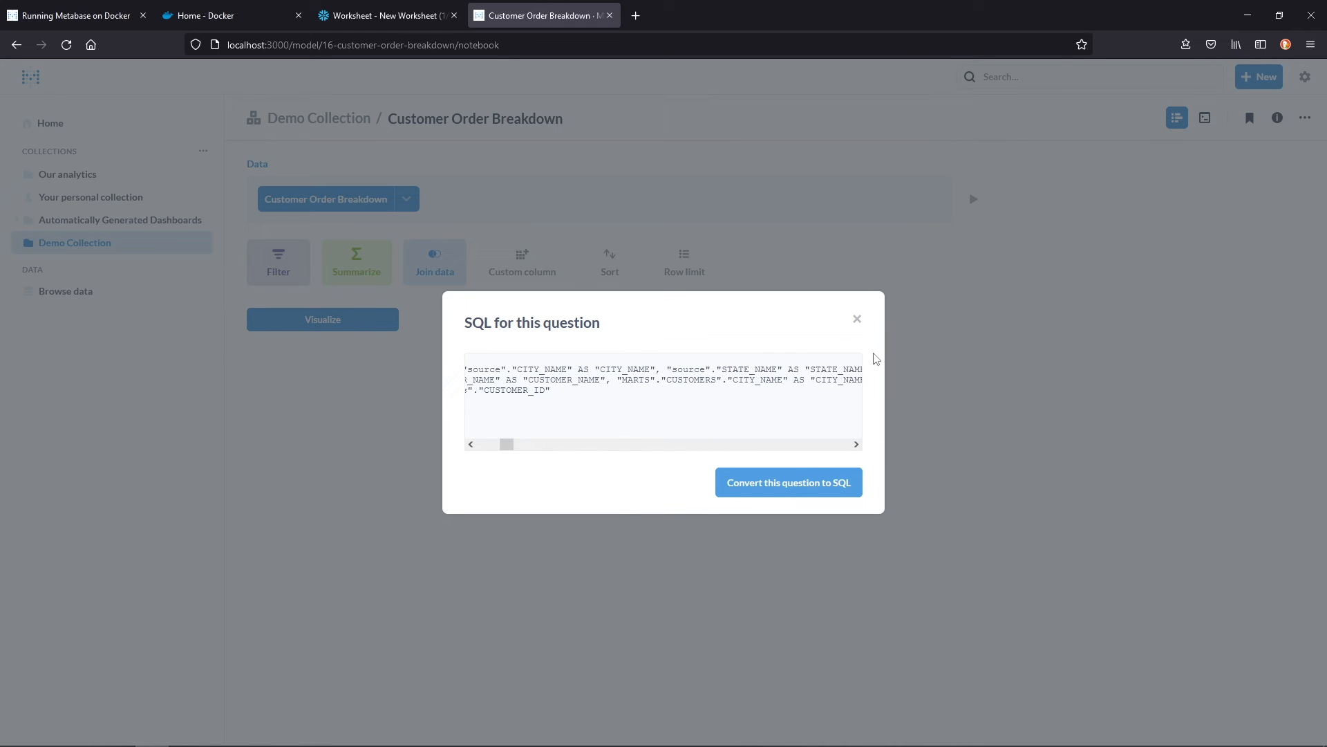
# Leave the SQL preview and inspect the Customer ID column in the metadata editor.
pyautogui.click(856, 319)
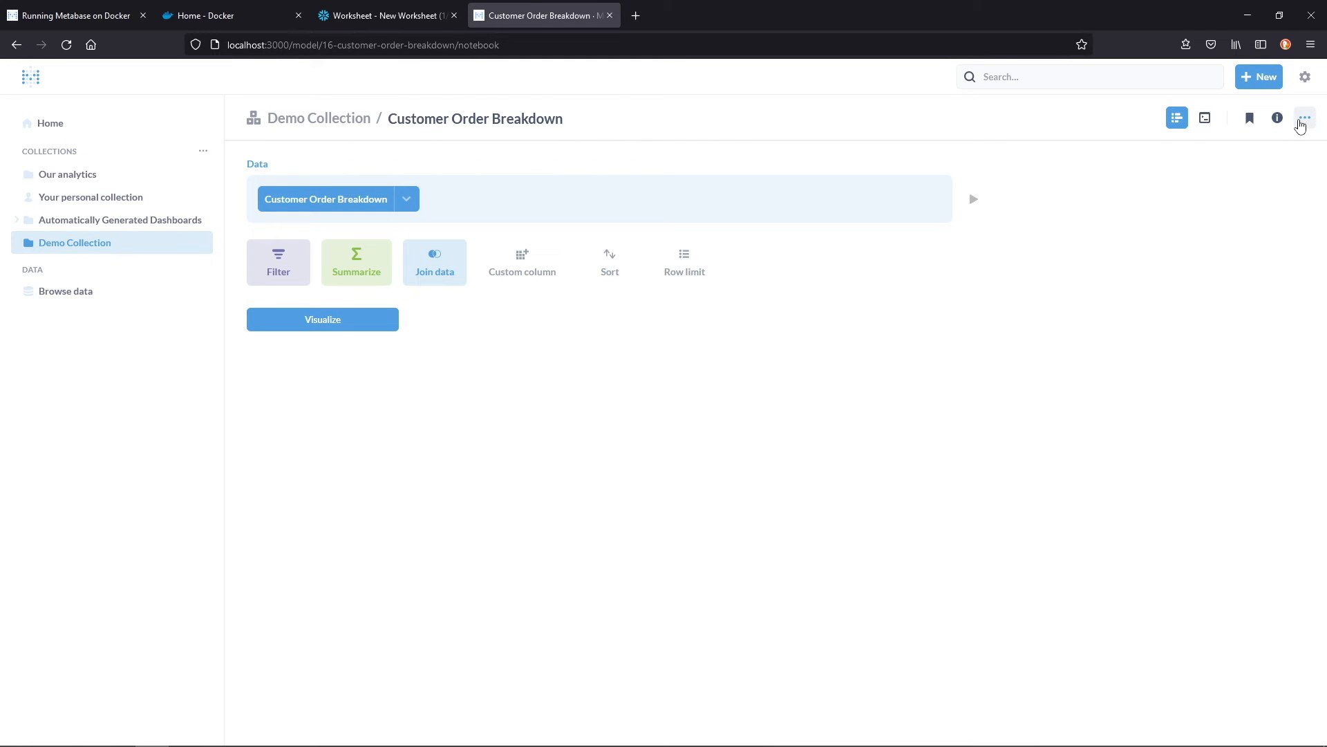
pyautogui.click(1304, 117)
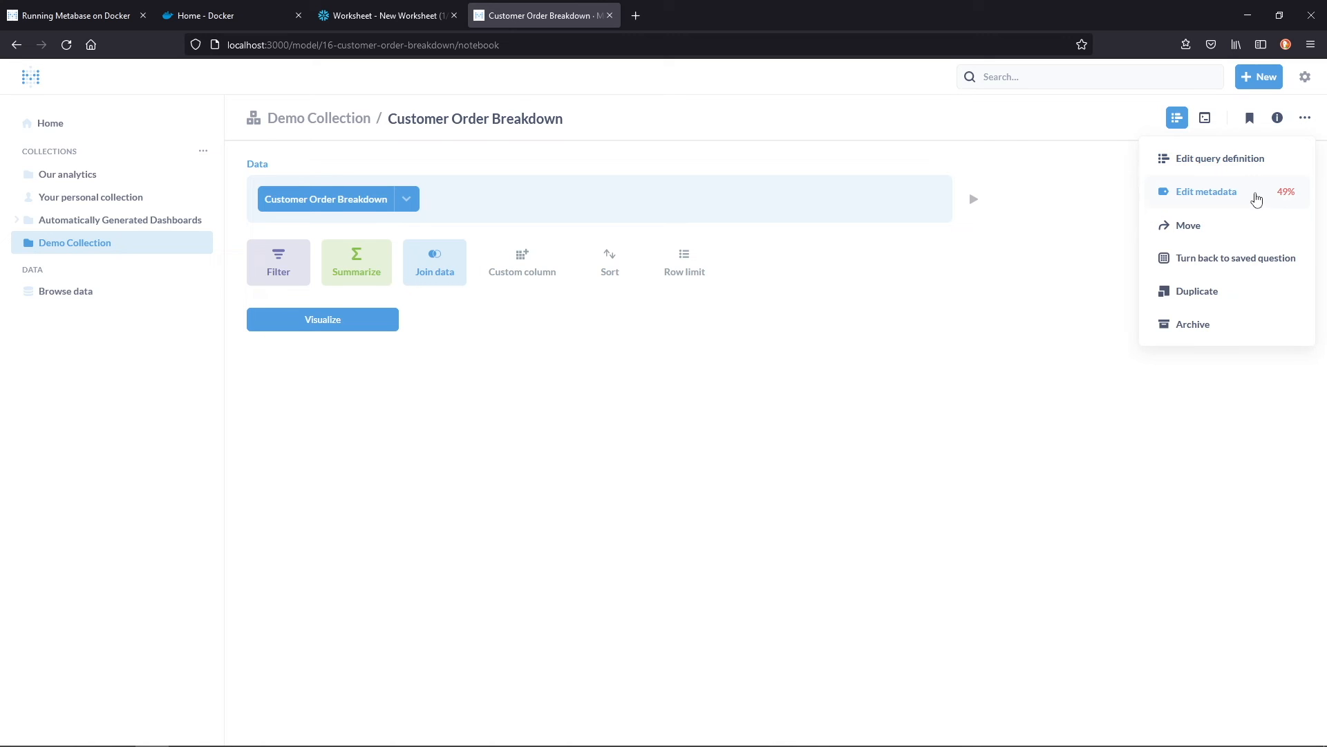
pyautogui.click(1221, 159)
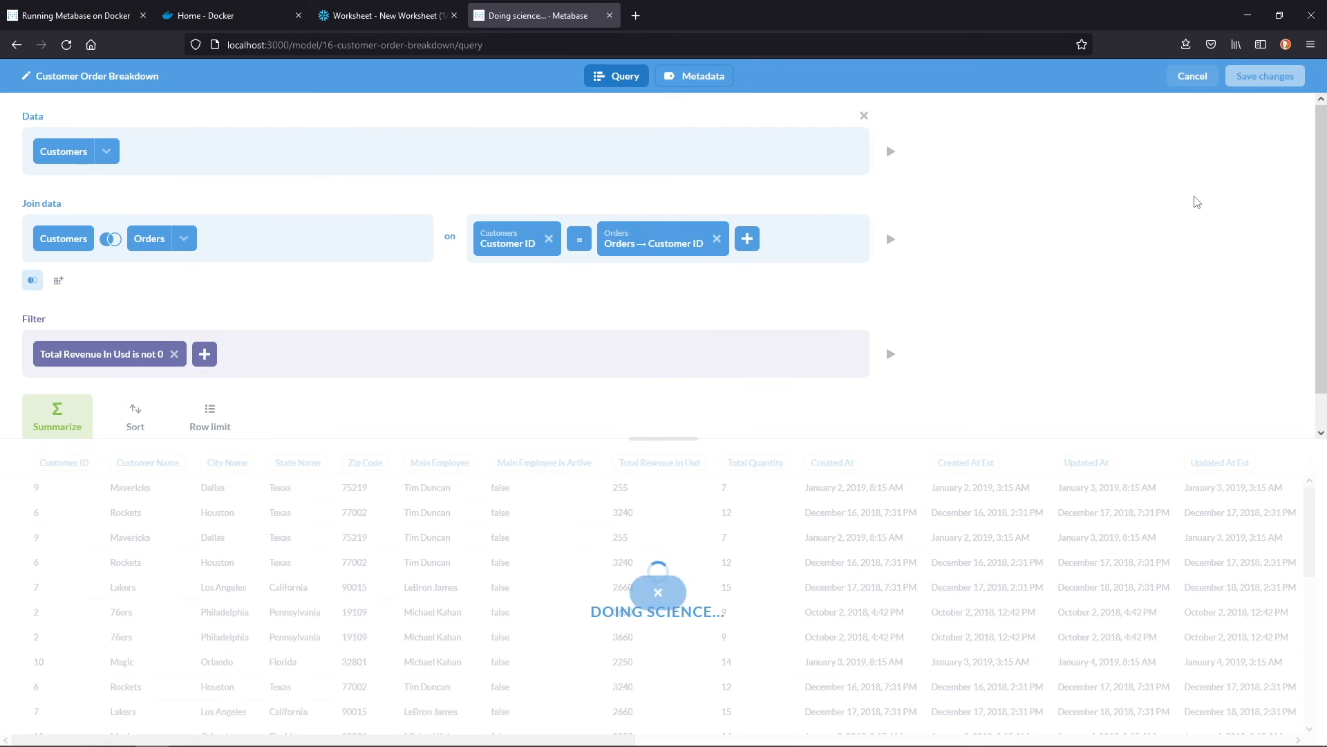
pyautogui.click(694, 76)
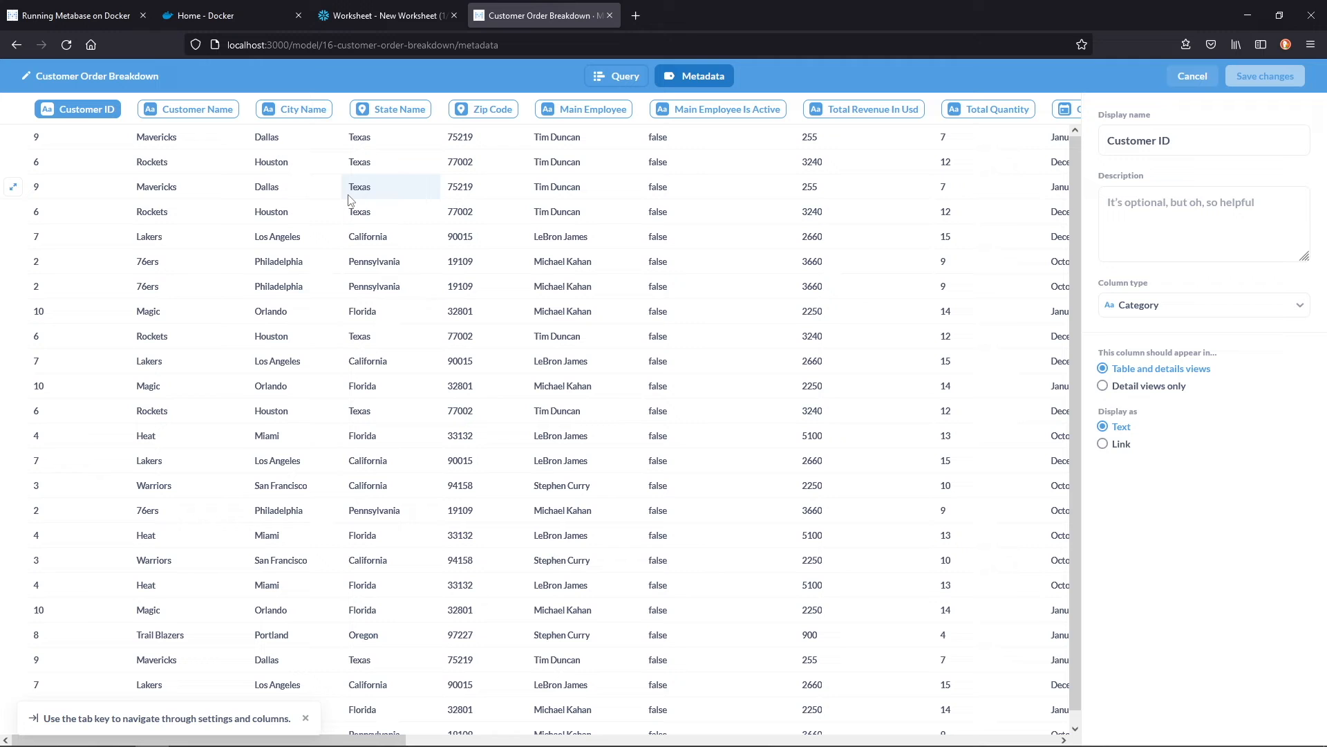
pyautogui.click(1203, 223)
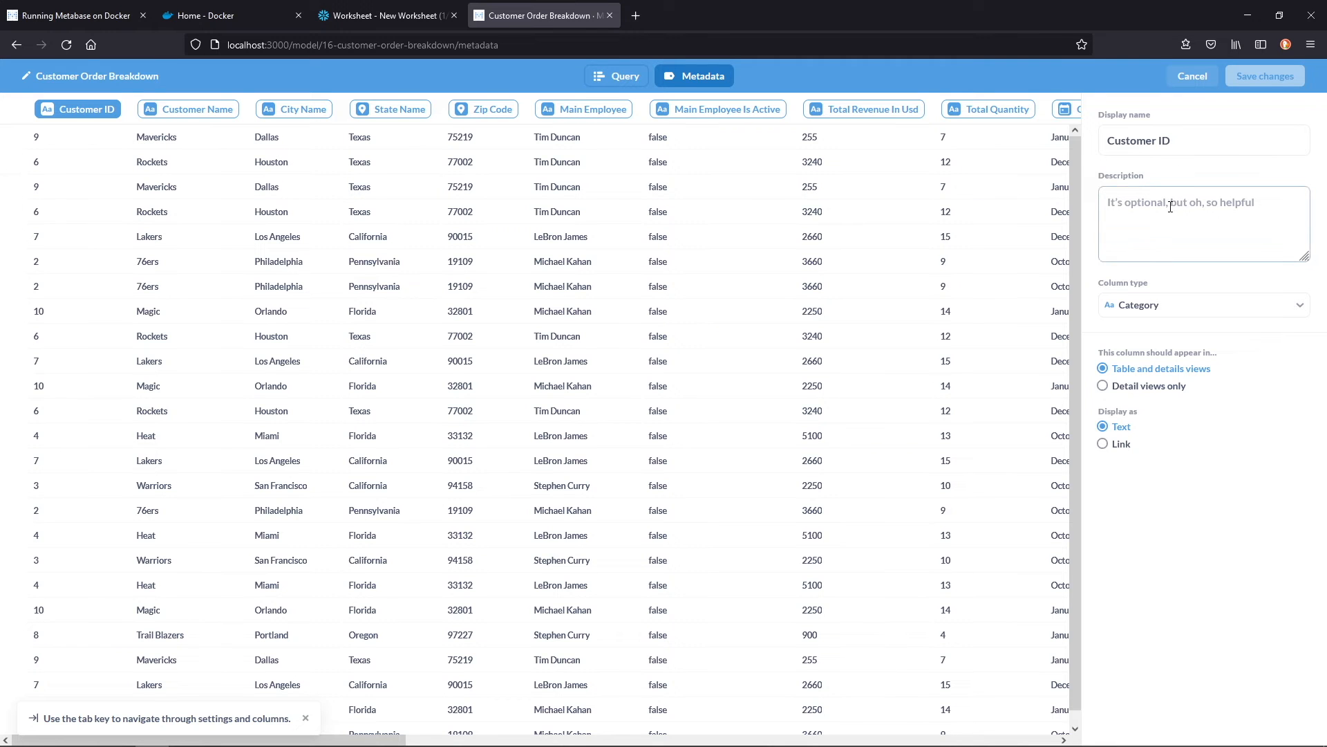
# Keep State as the State Name column type, then cancel back to Demo Collection.
pyautogui.click(395, 108)
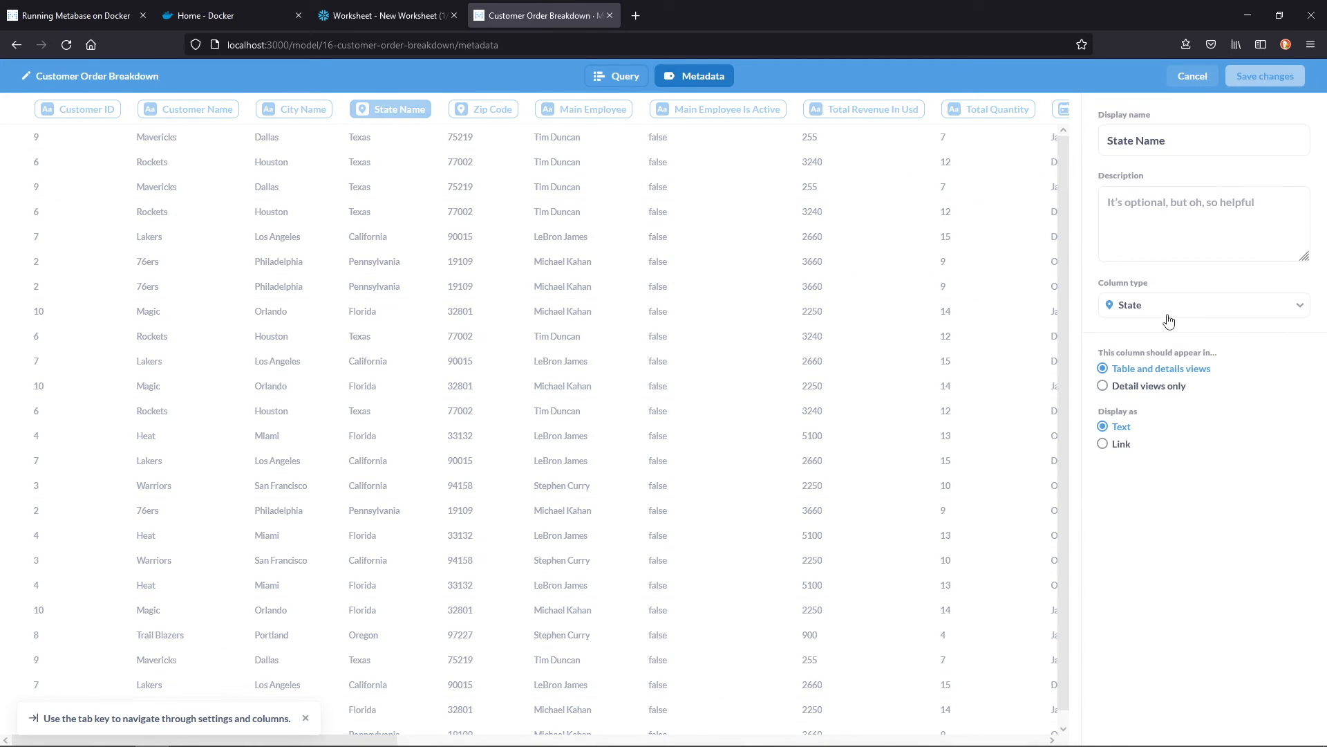
pyautogui.click(1203, 304)
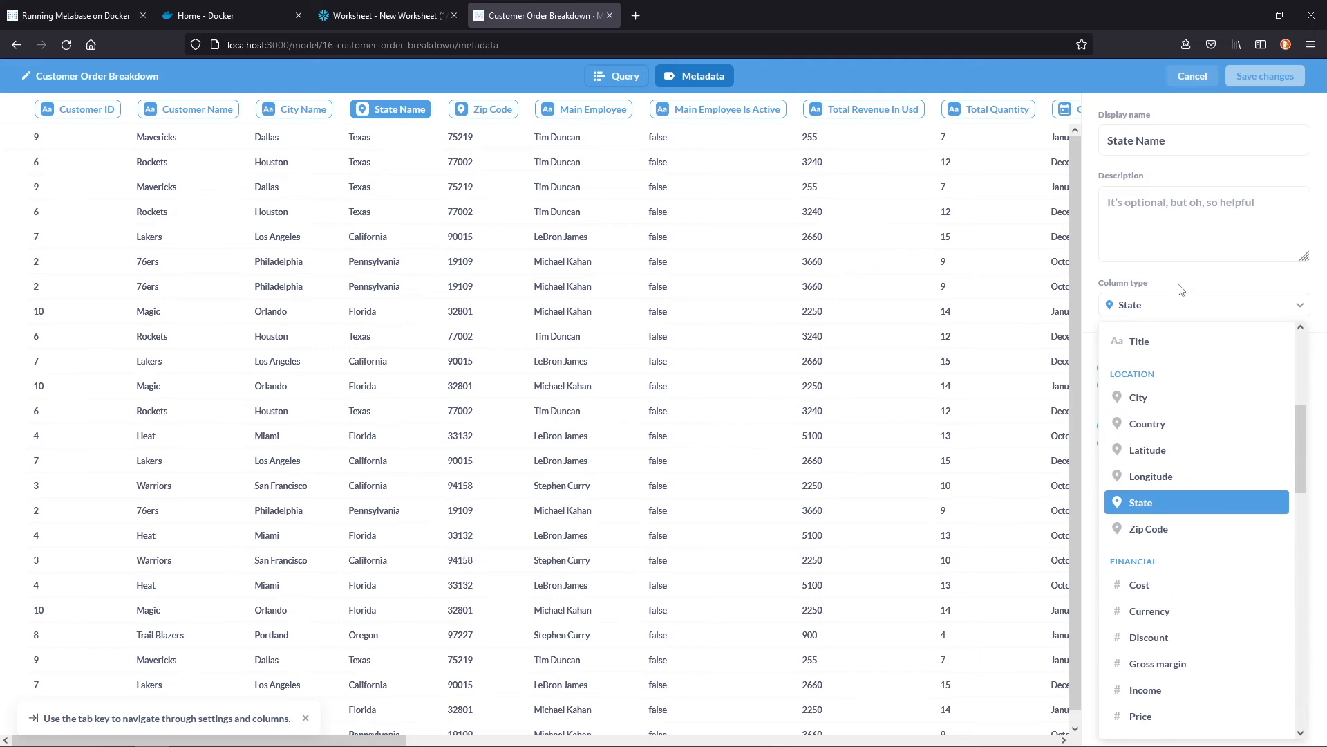
pyautogui.click(1140, 502)
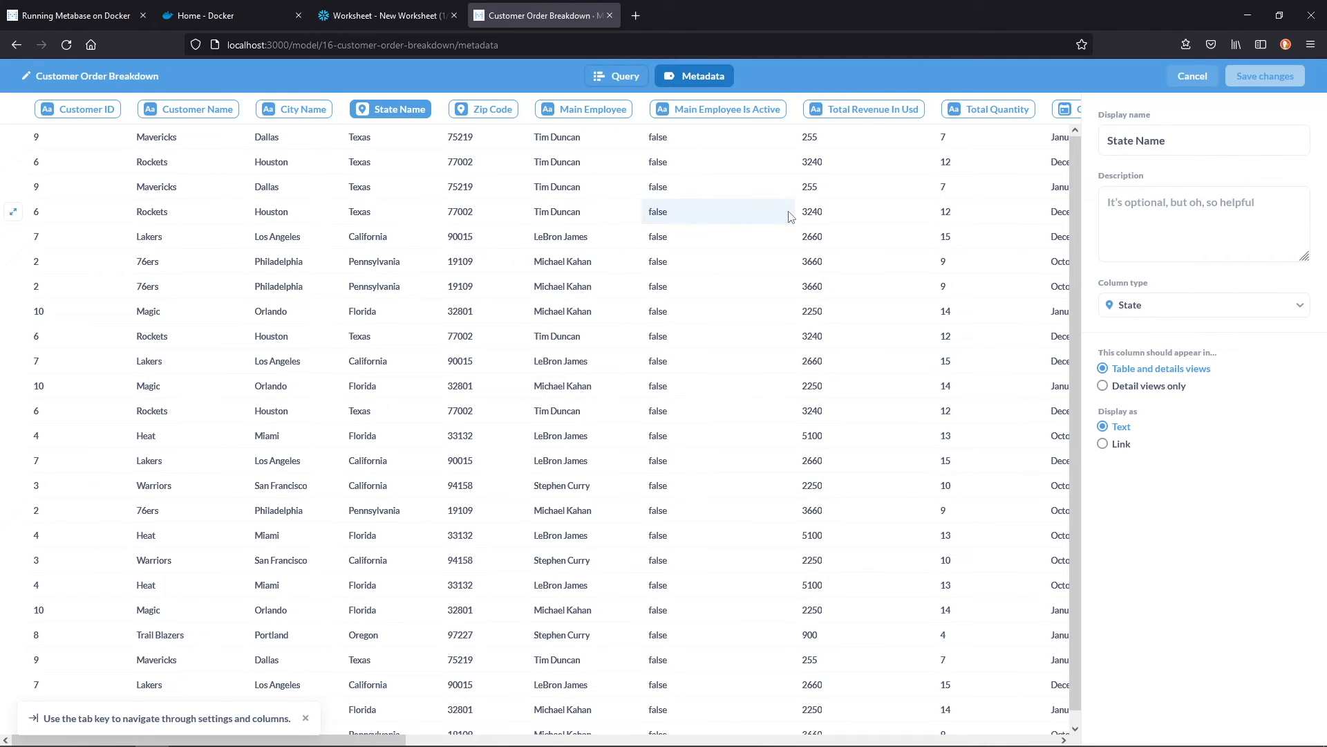
pyautogui.click(1191, 75)
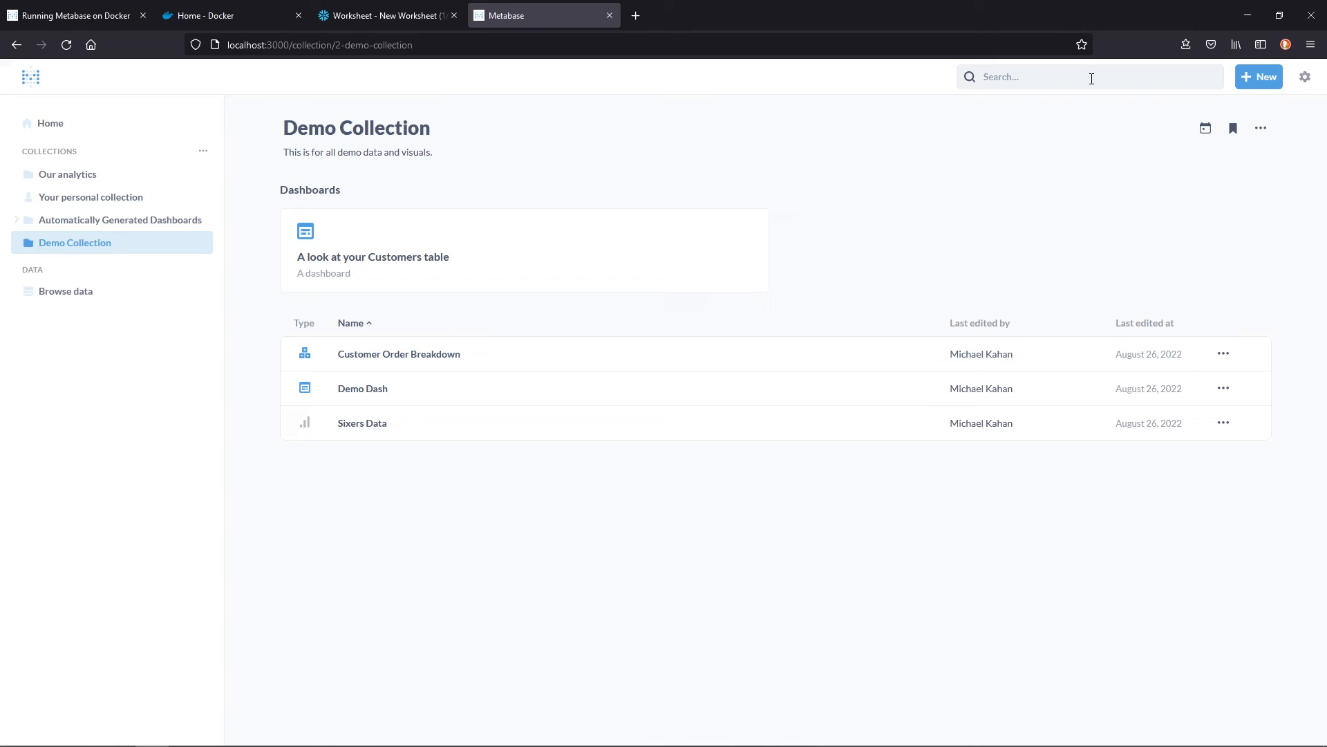
# Start a new question on the Customer Order Breakdown model from Demo Collection.
pyautogui.click(1259, 77)
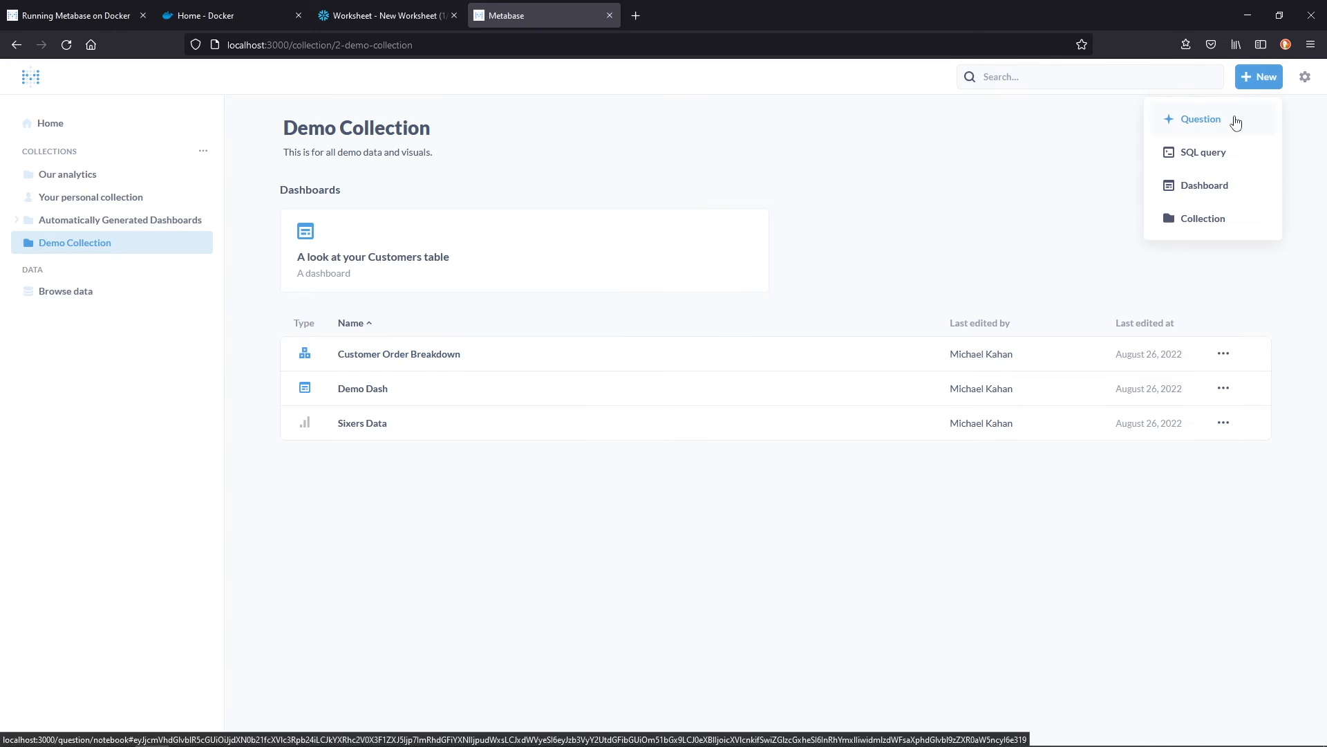
pyautogui.click(1199, 118)
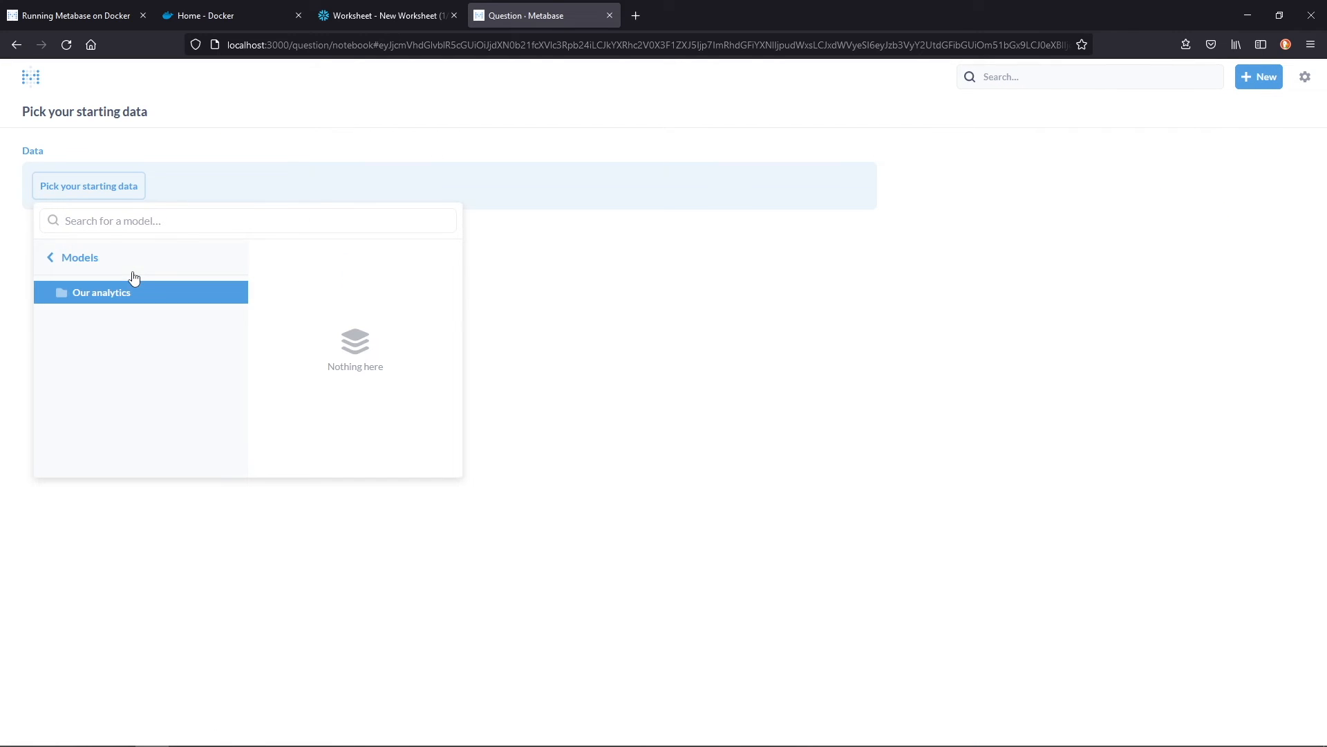
pyautogui.moveTo(99, 81)
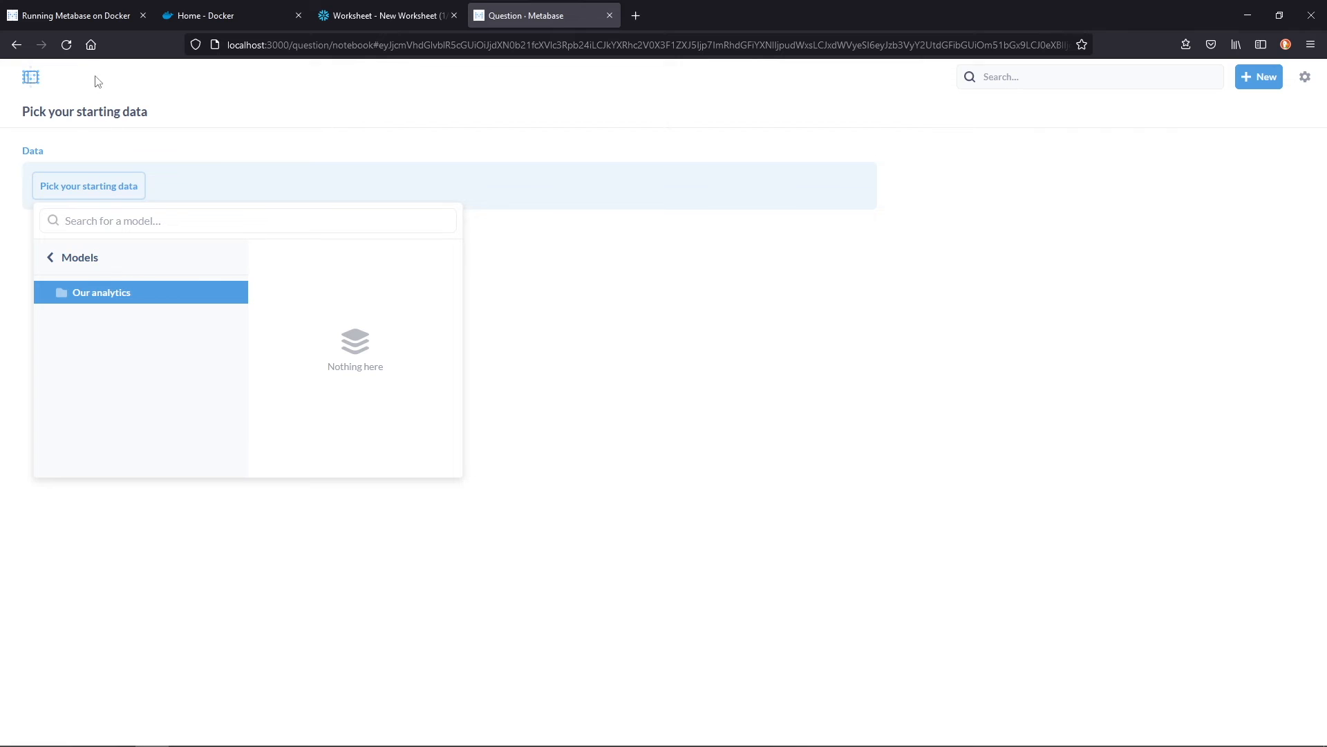
pyautogui.moveTo(67, 45)
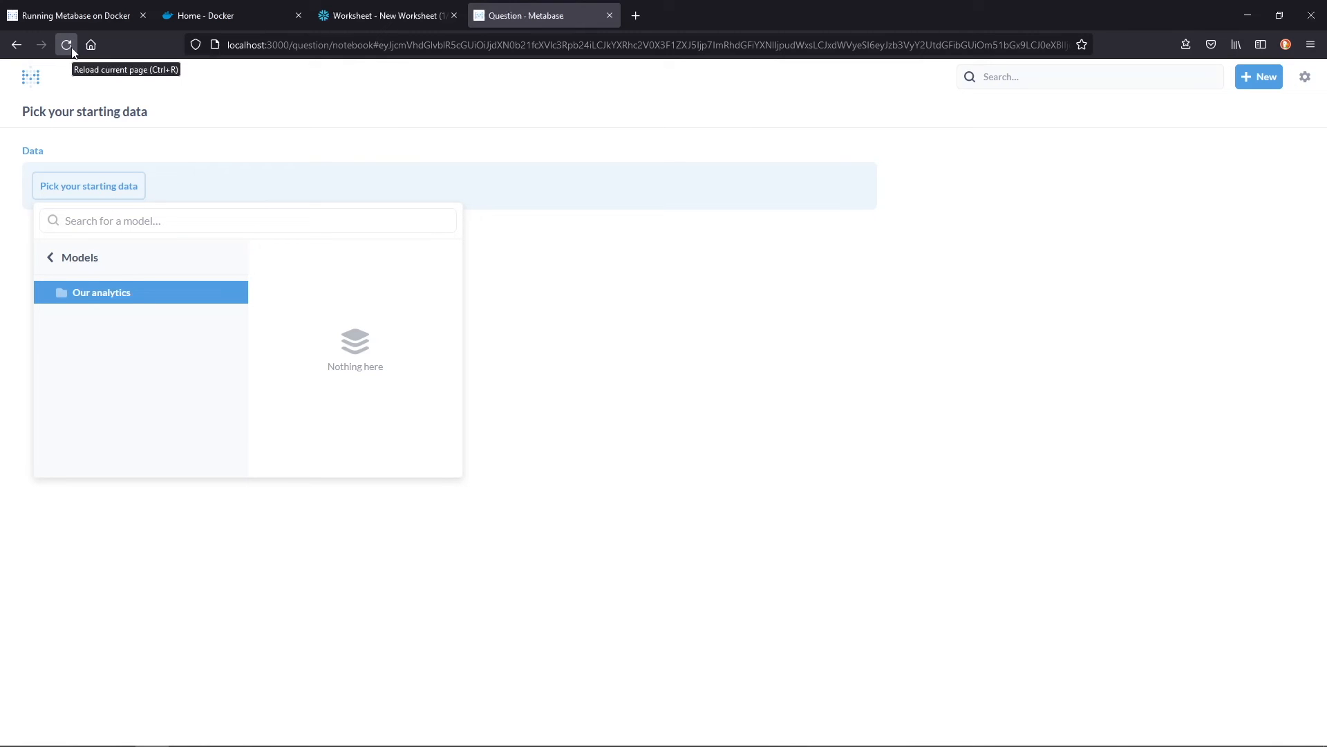
pyautogui.click(72, 257)
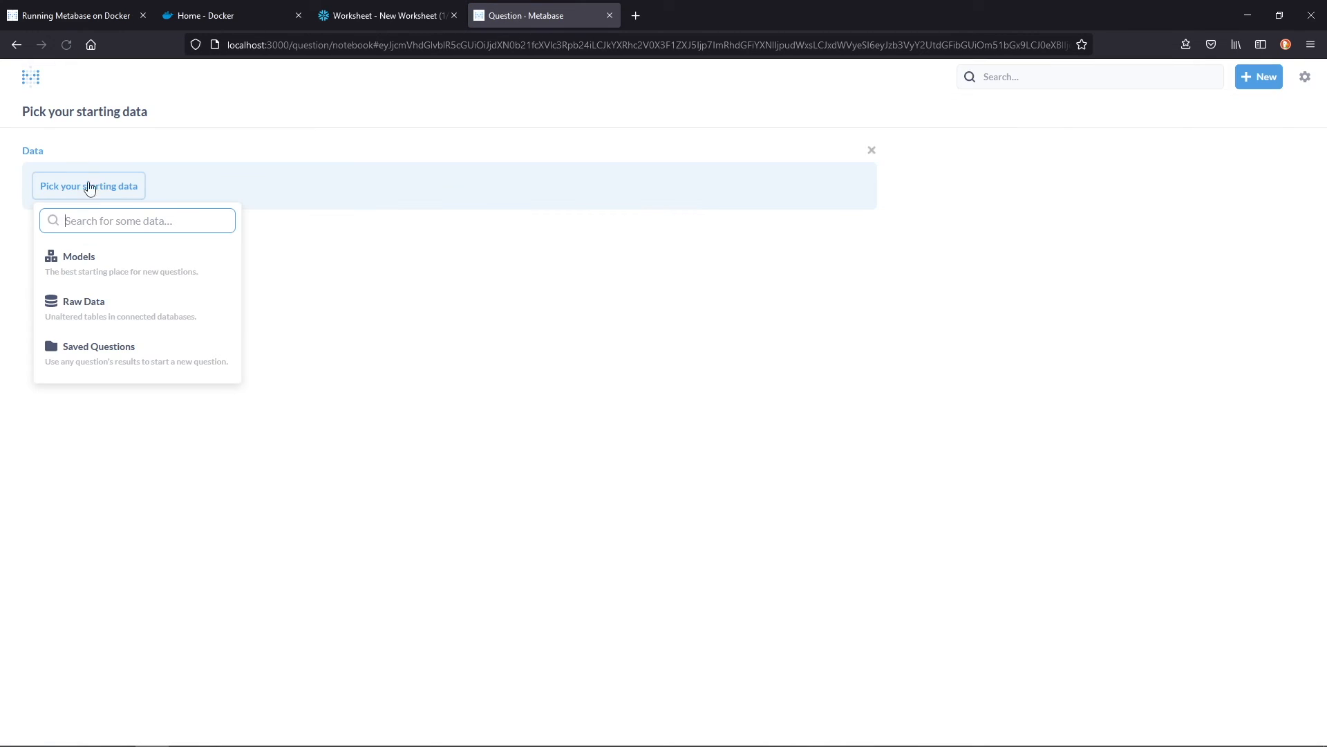
pyautogui.click(79, 256)
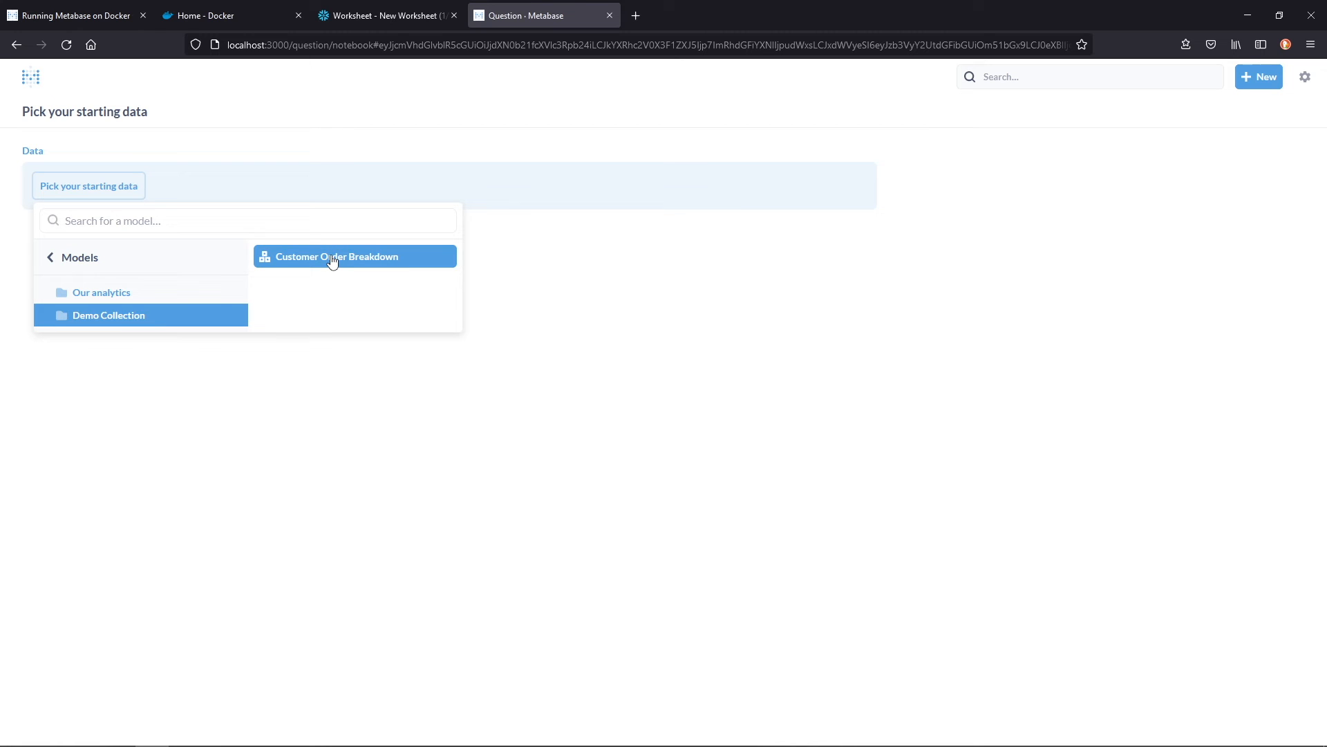
pyautogui.moveTo(284, 238)
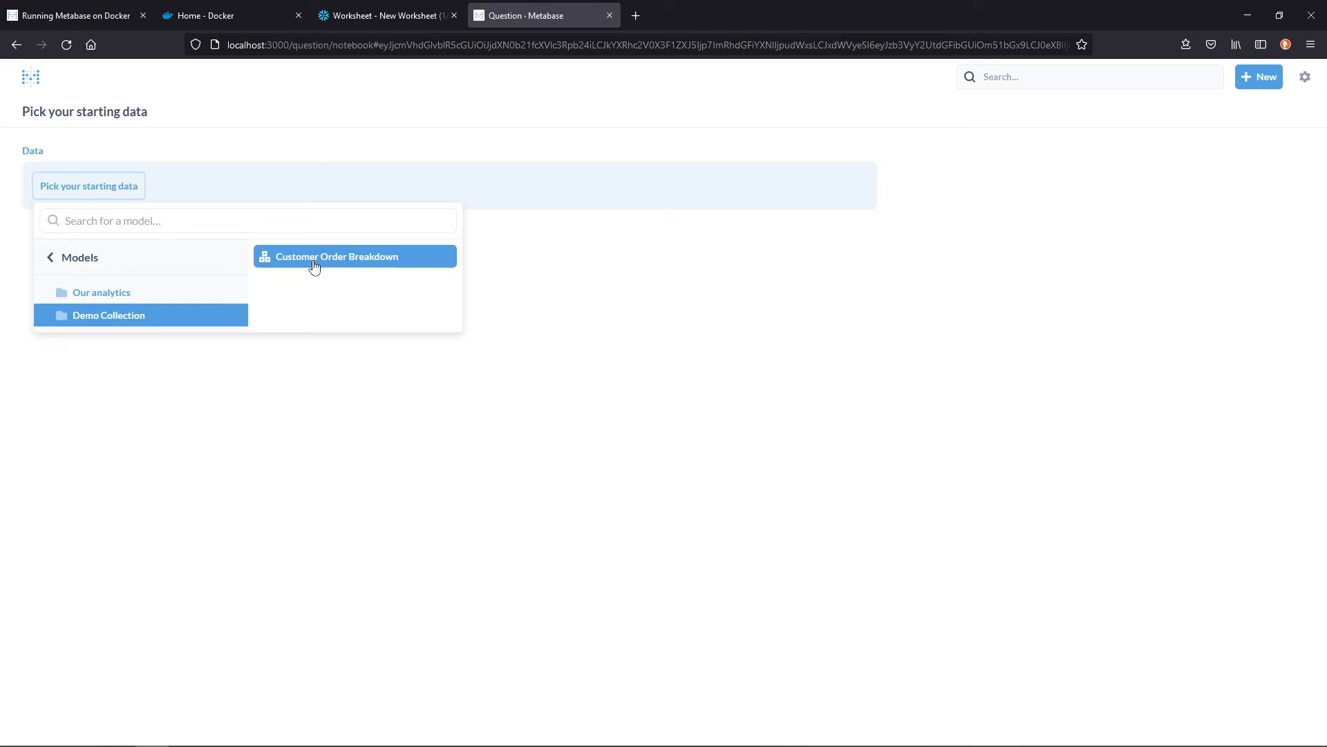
pyautogui.click(336, 257)
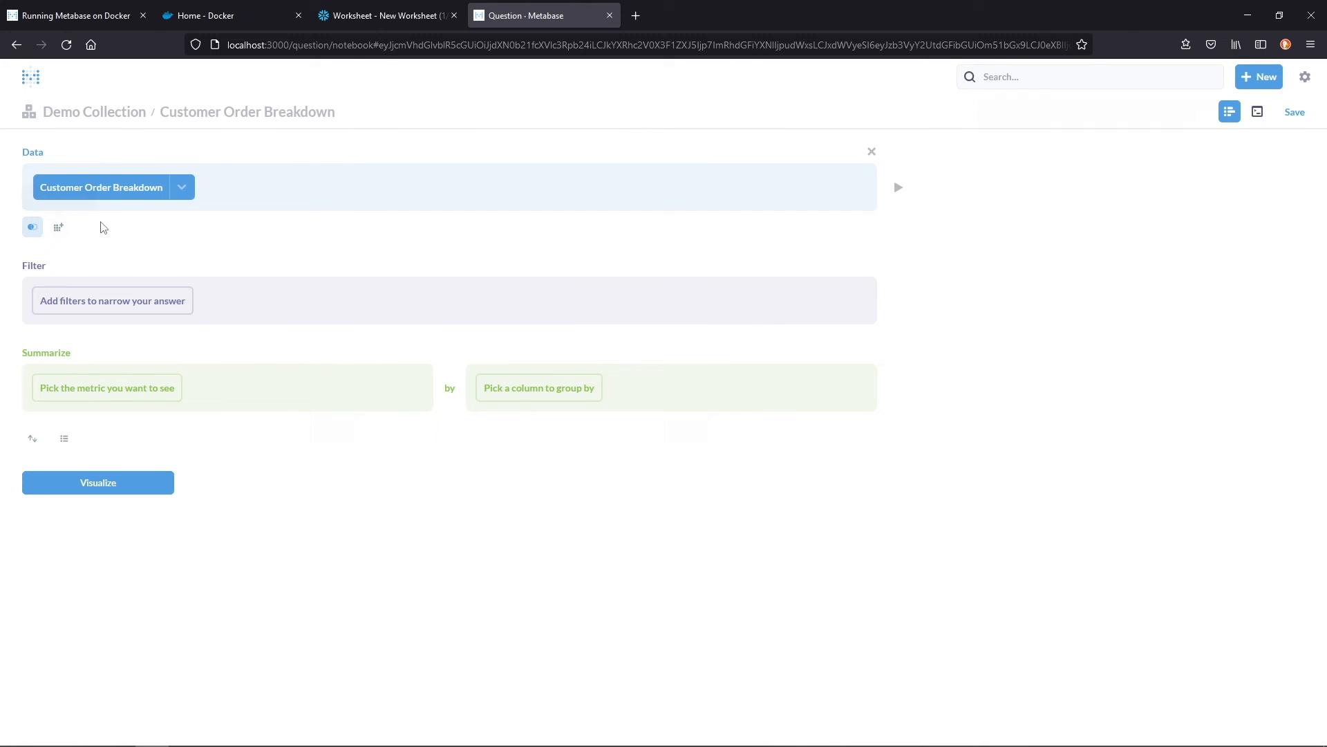
pyautogui.moveTo(113, 206)
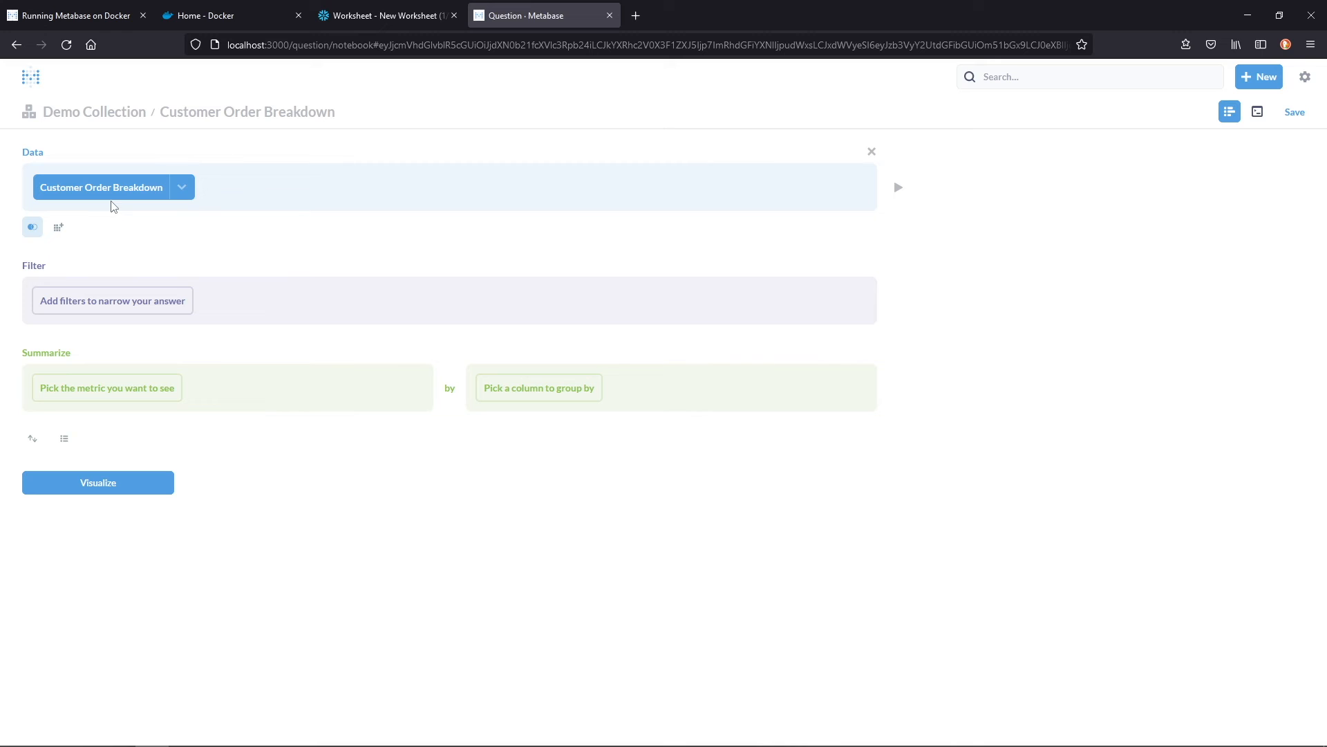
pyautogui.moveTo(63, 251)
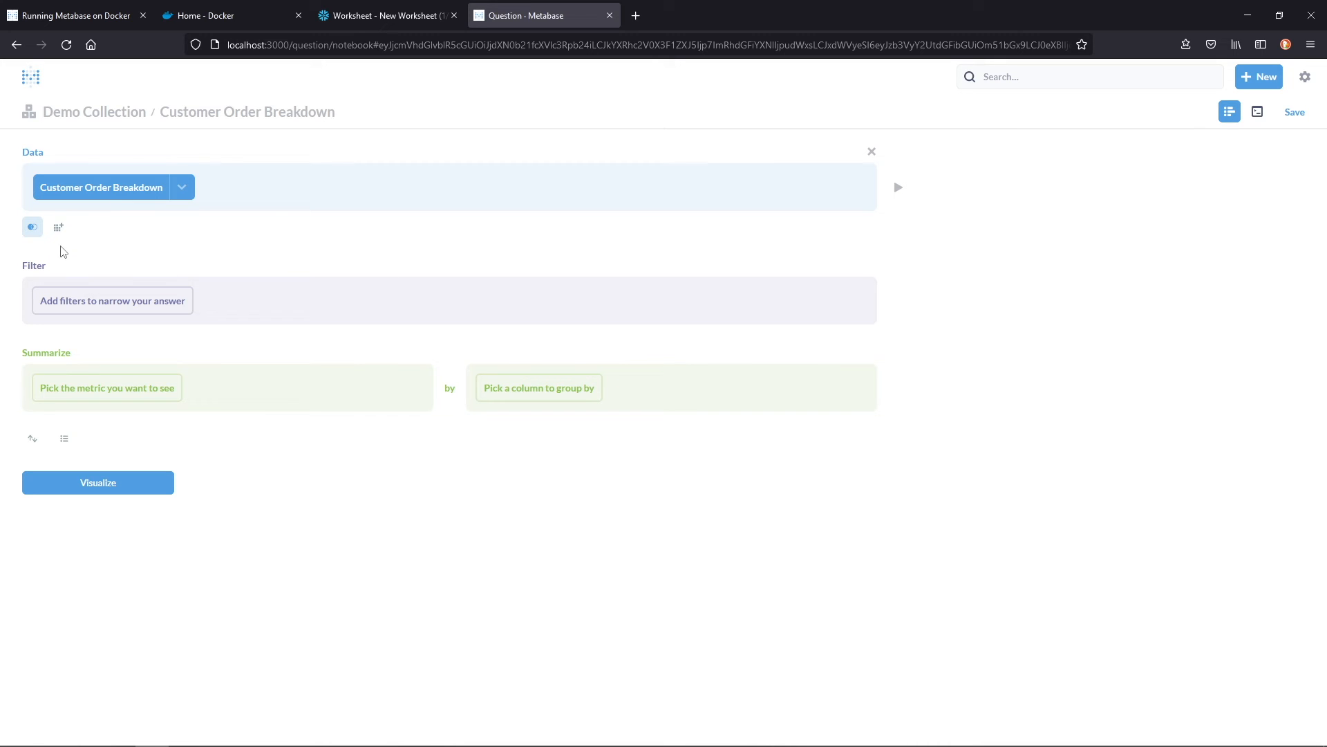
pyautogui.click(112, 301)
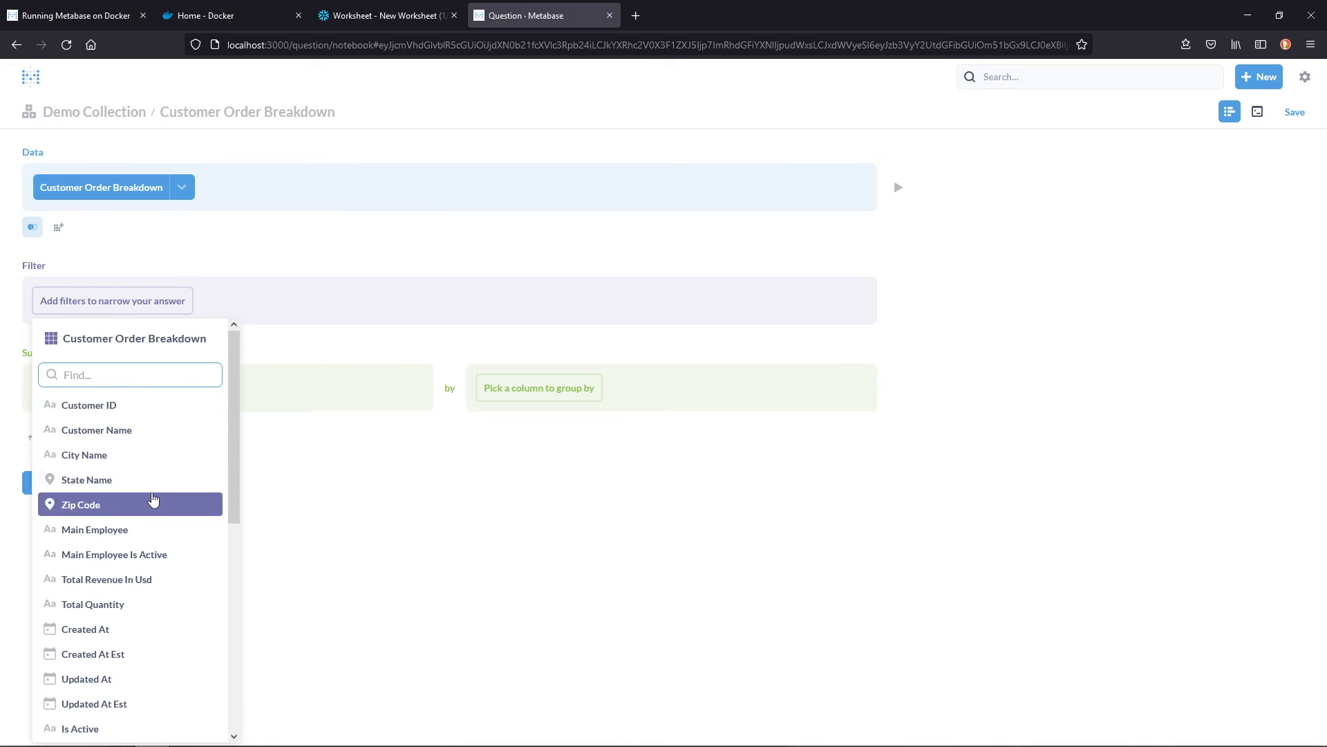
pyautogui.click(95, 529)
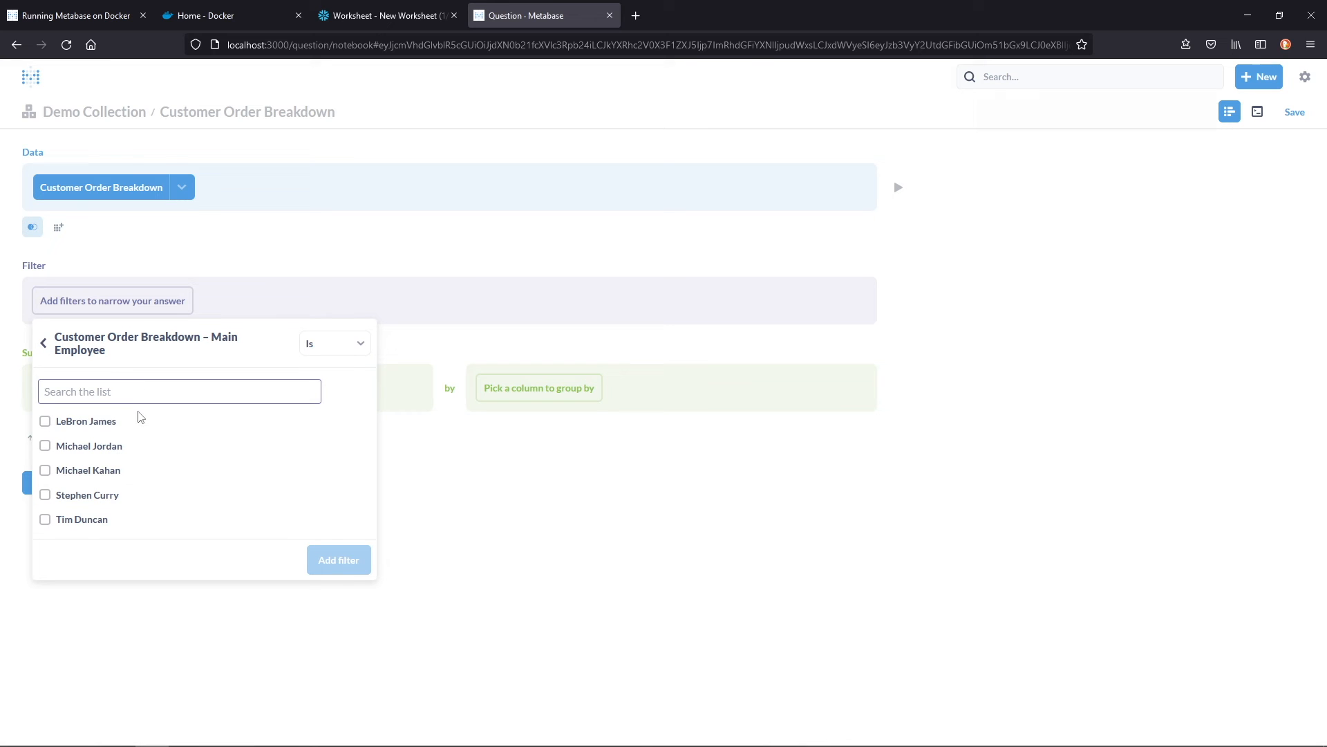
pyautogui.click(45, 470)
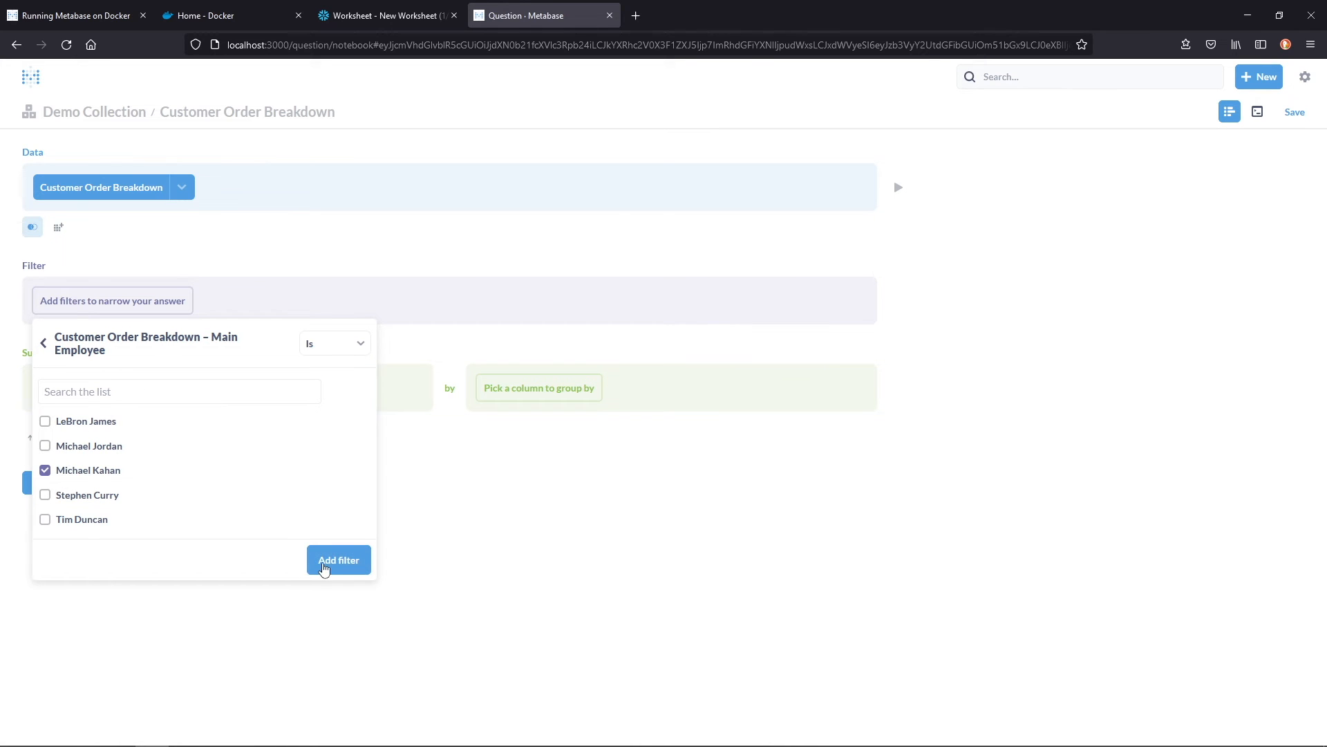
pyautogui.click(338, 559)
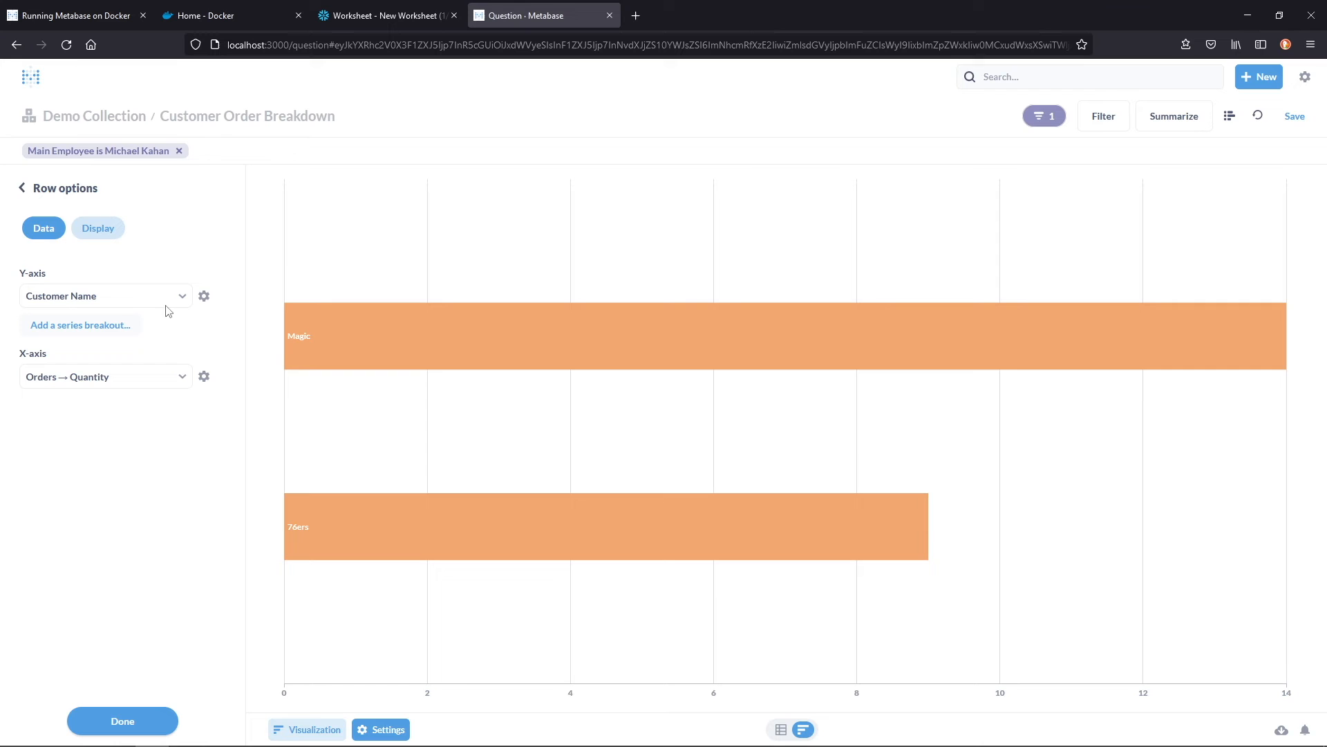
# Switch the bars to state, save as MK Sales in Demo Collection and add it to Demo Dash.
pyautogui.click(105, 295)
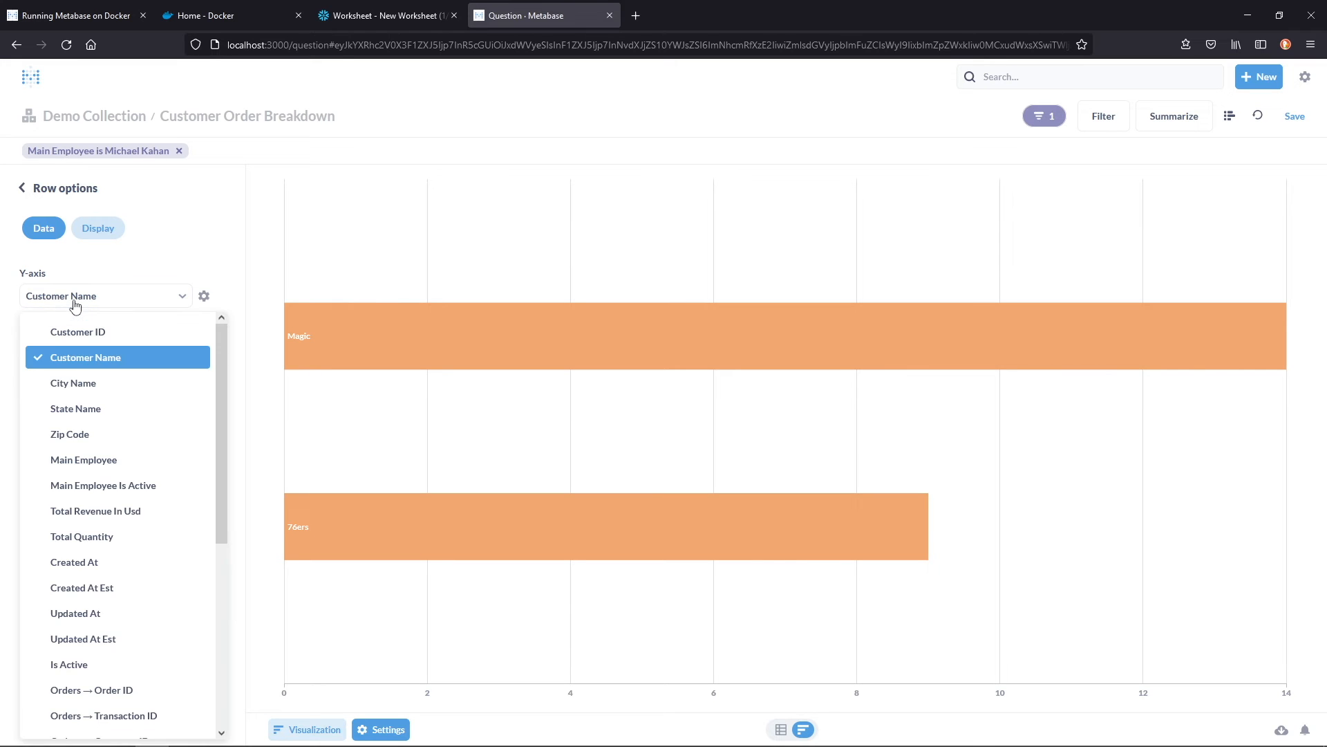
pyautogui.click(1293, 116)
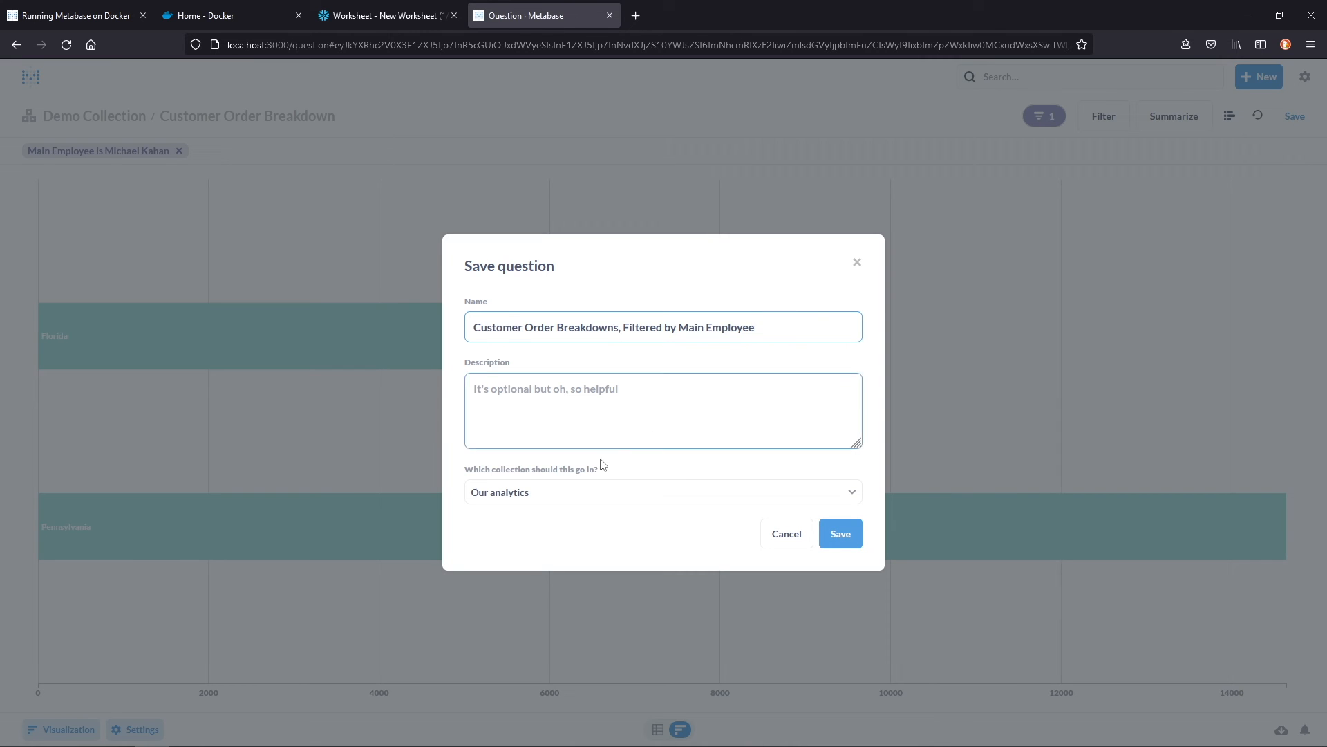
pyautogui.write('MK Sales')
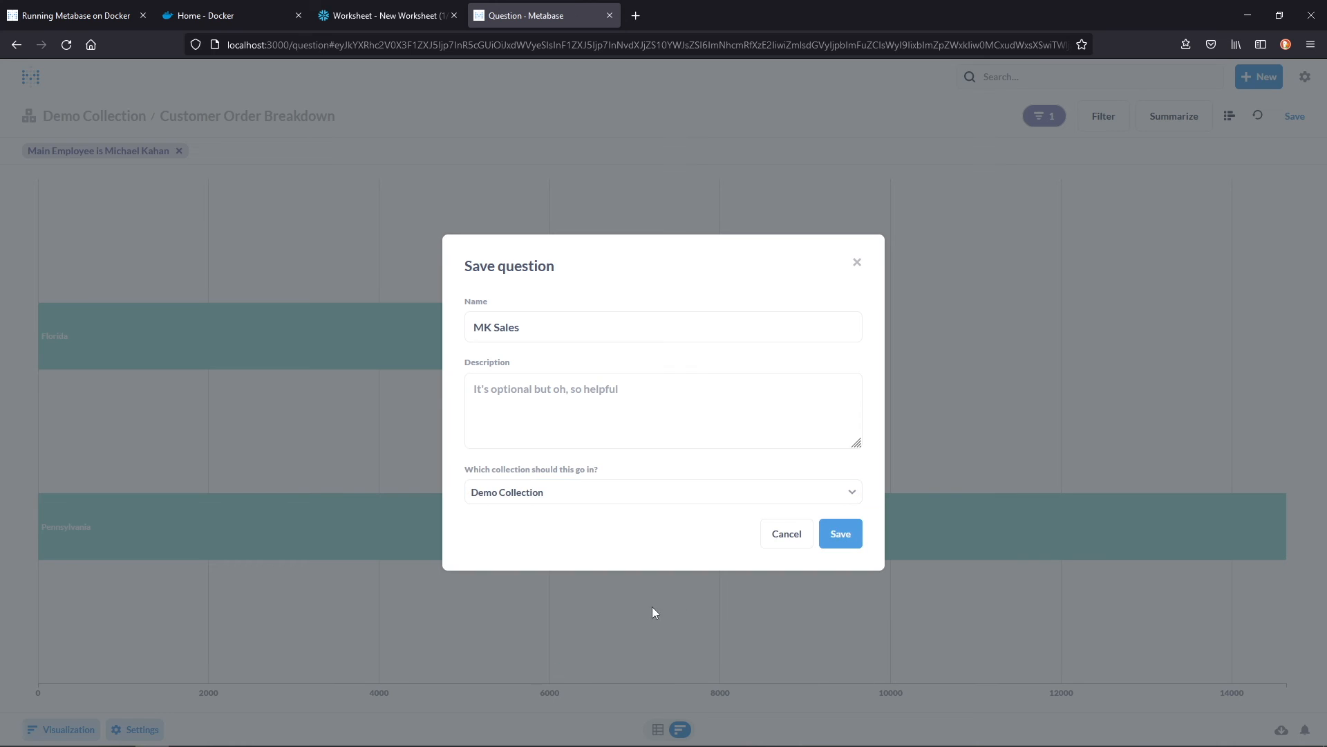
pyautogui.click(840, 533)
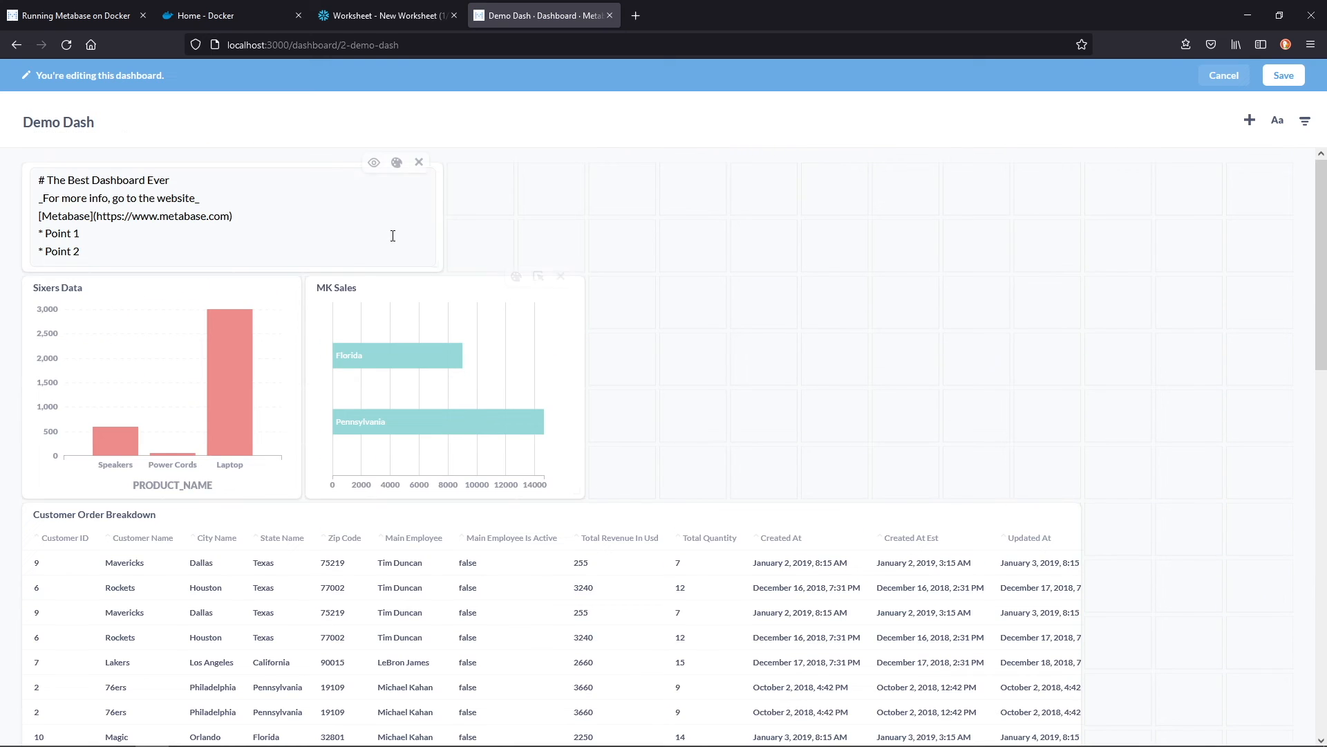
pyautogui.click(1282, 75)
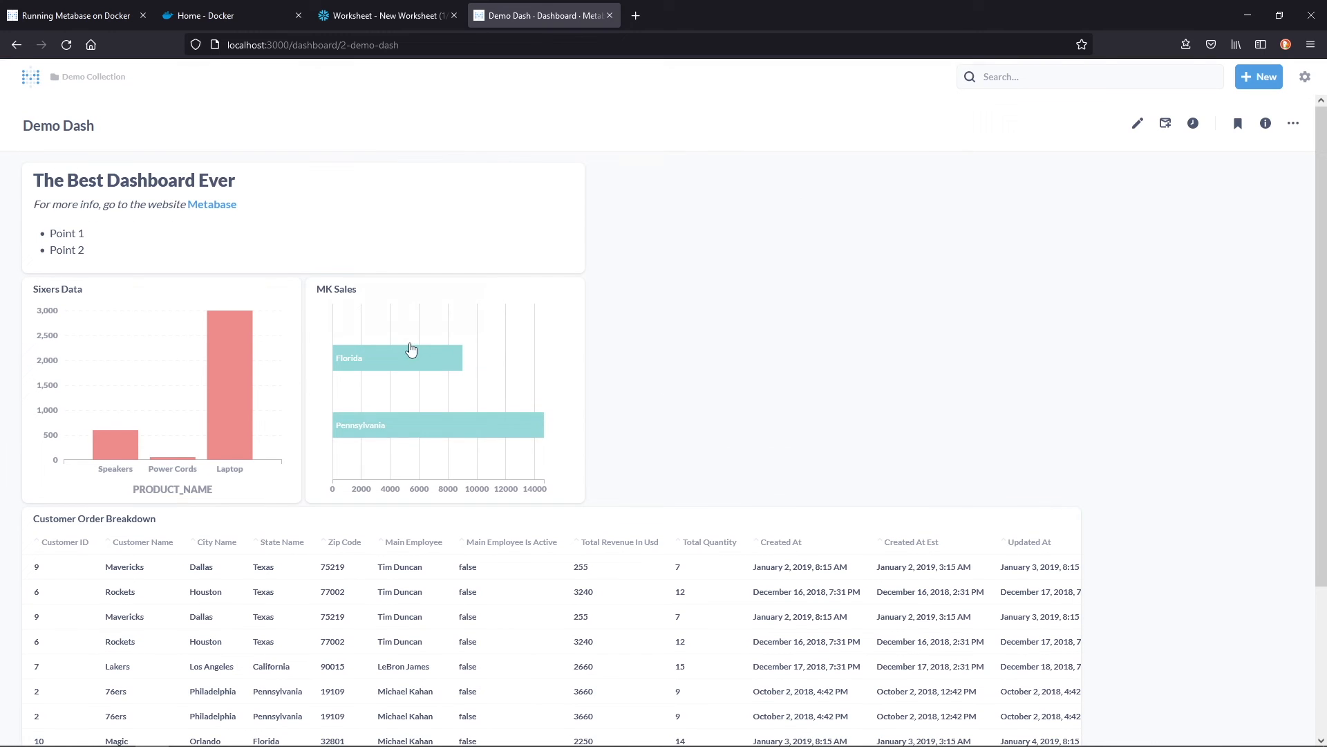
# Glance at the Snowflake worksheet, return to Demo Dash and bookmark it.
pyautogui.click(386, 15)
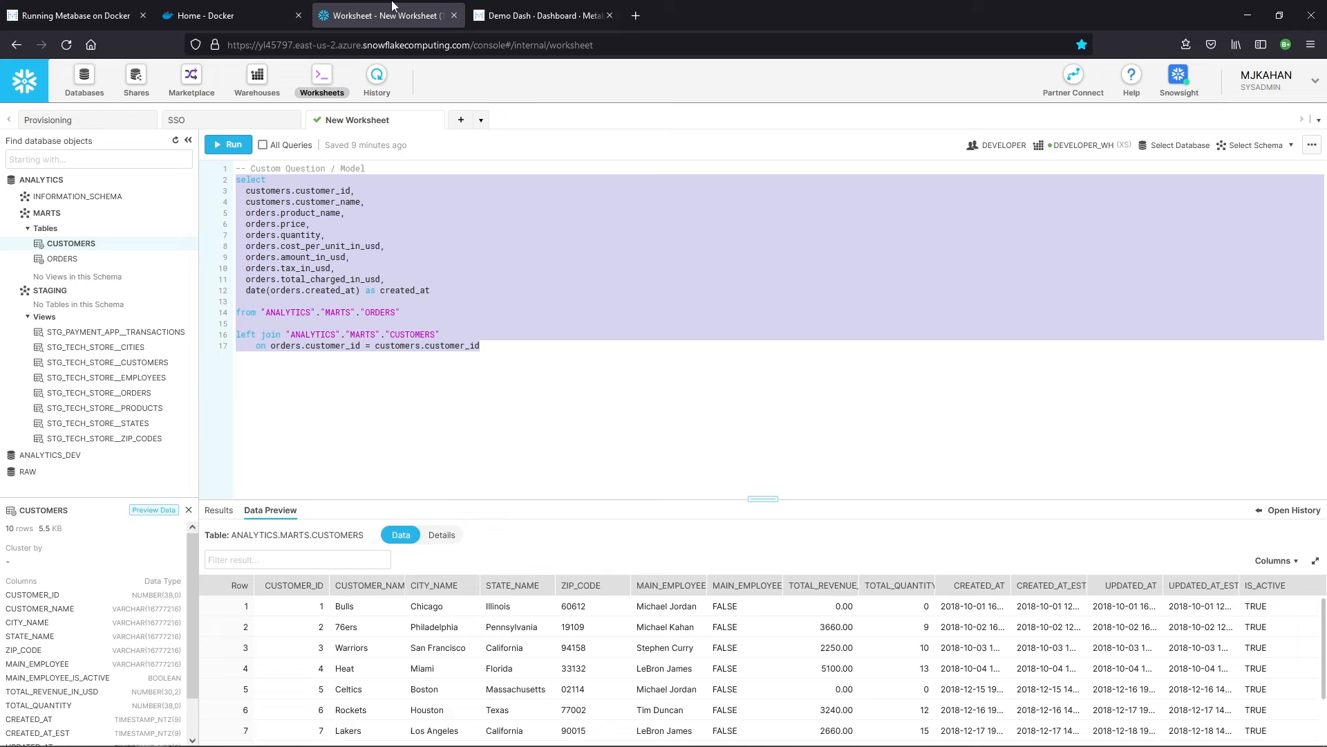
pyautogui.click(542, 16)
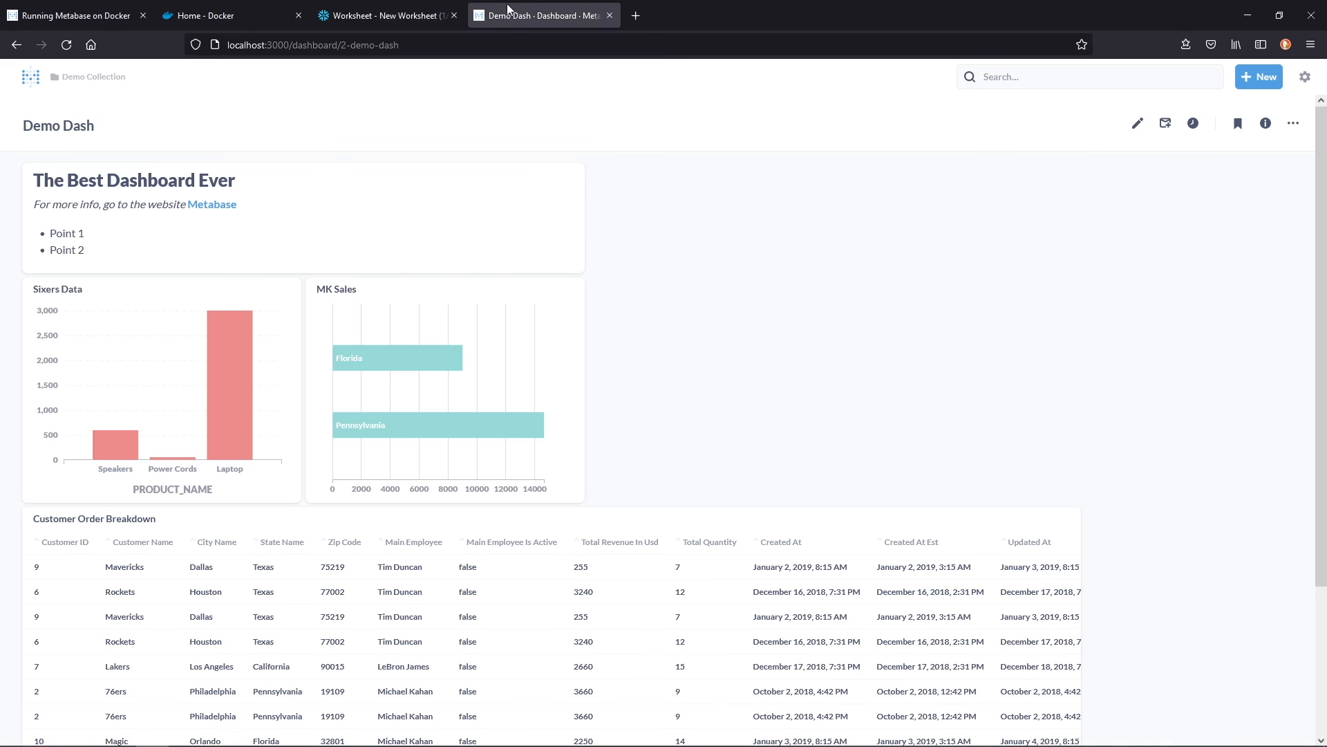
pyautogui.moveTo(574, 608)
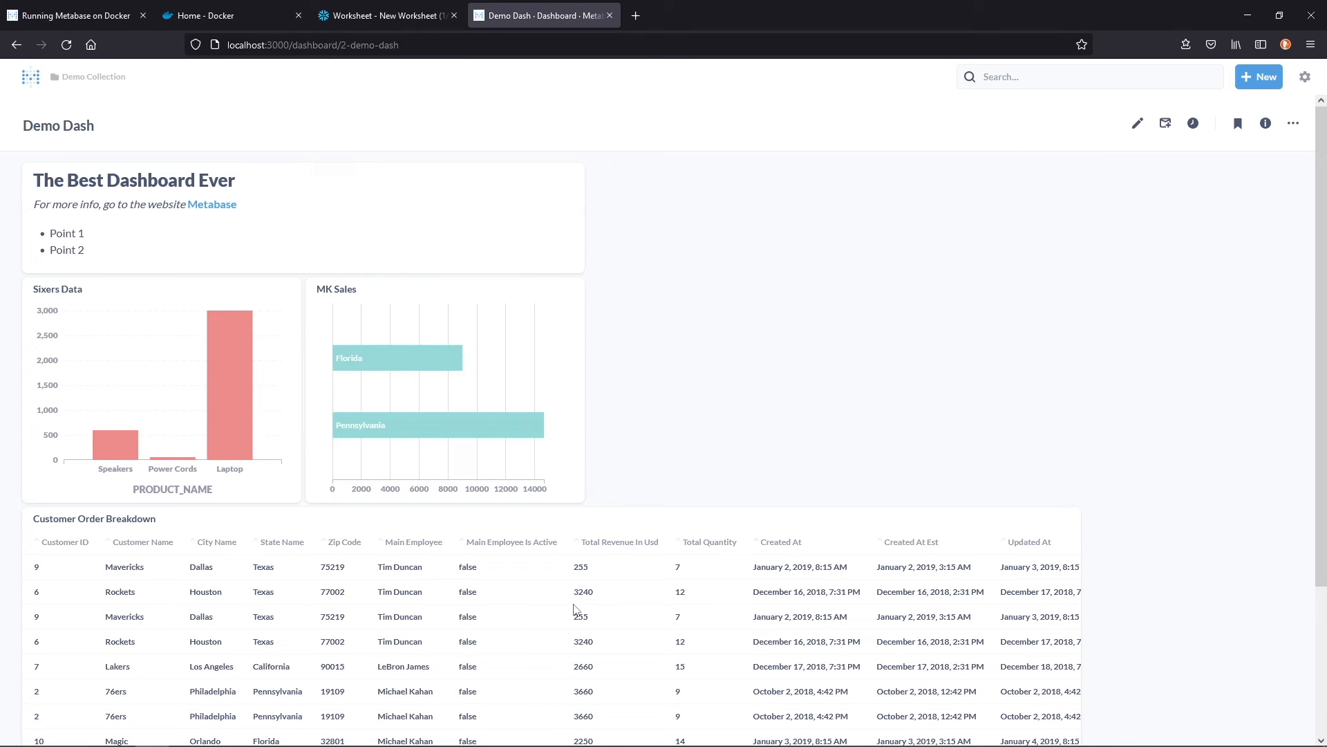
pyautogui.moveTo(1030, 206)
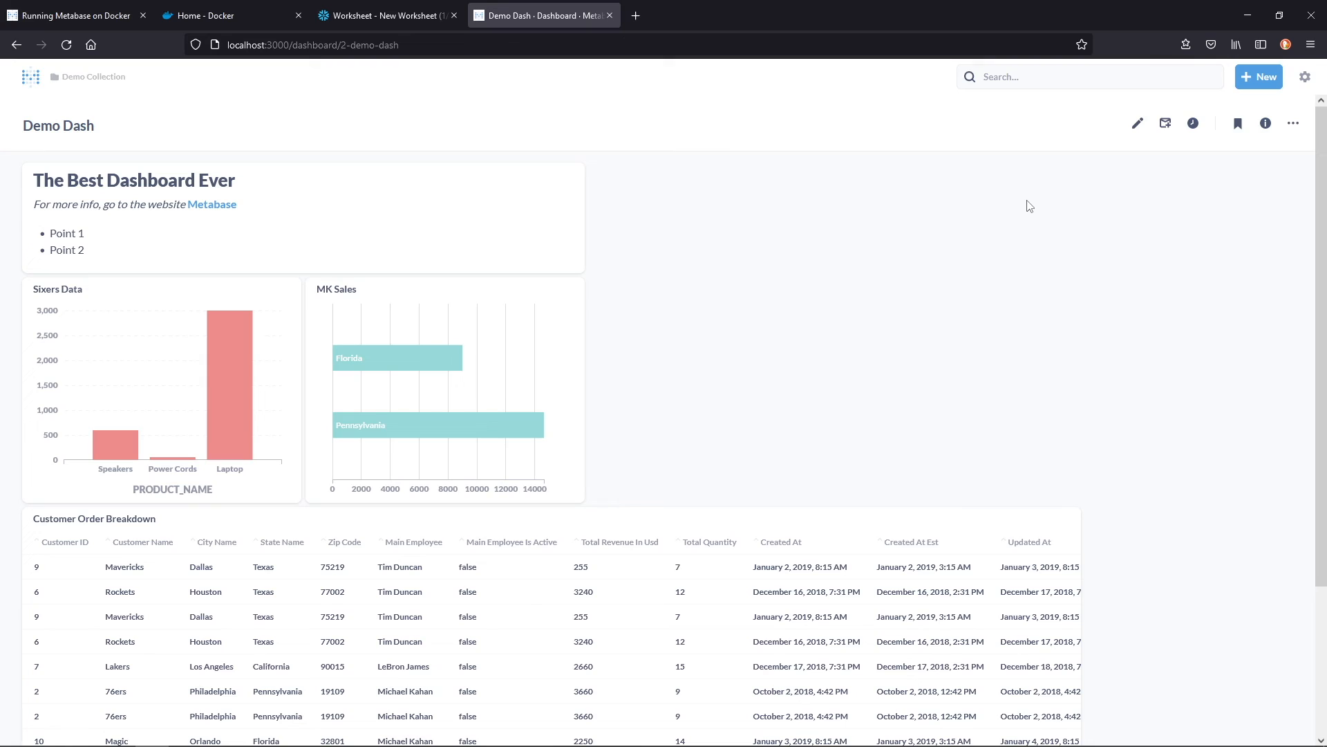
pyautogui.moveTo(1237, 123)
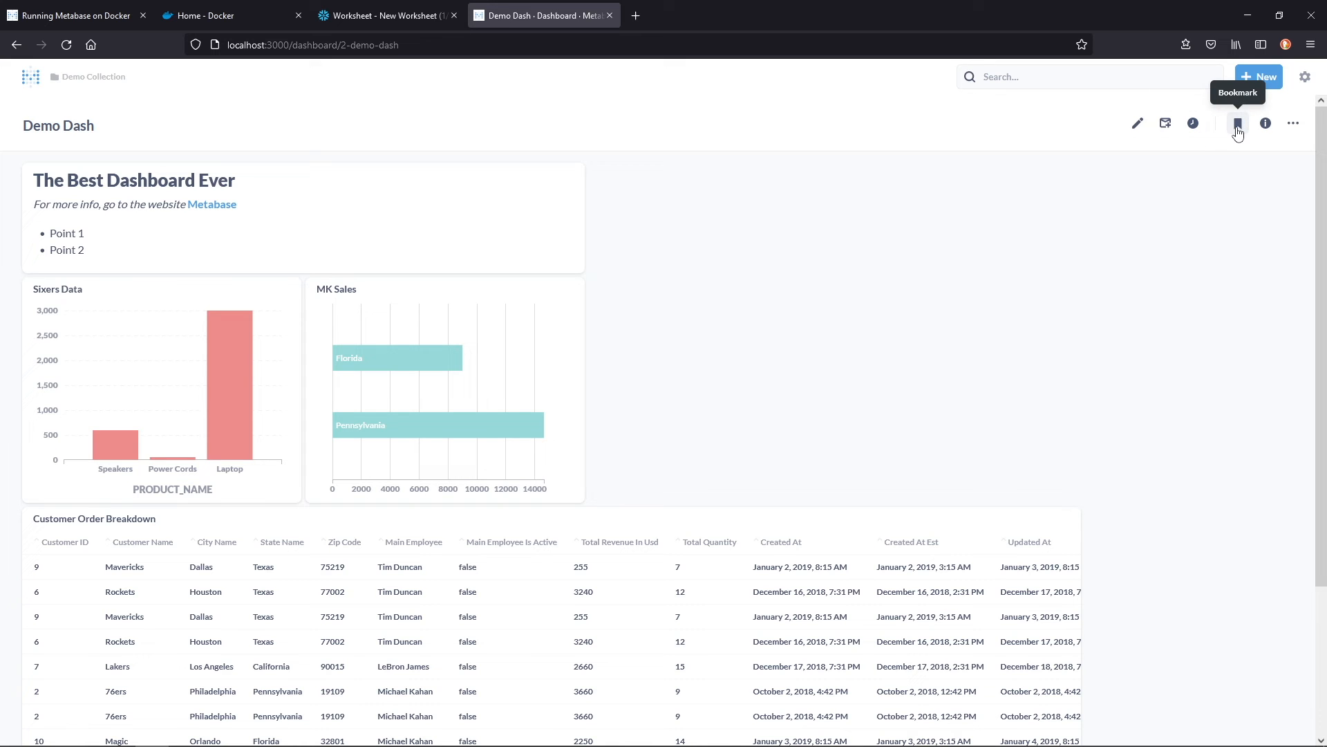
pyautogui.click(1237, 123)
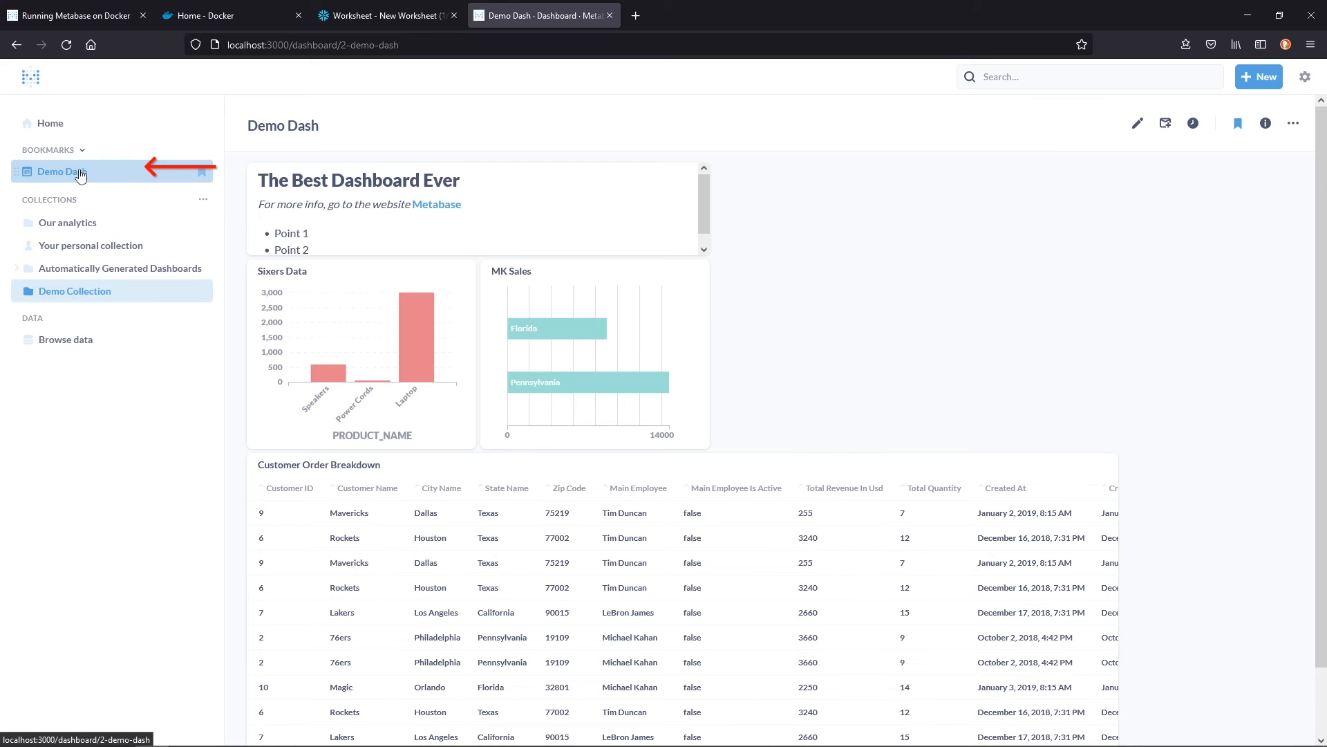
# Set Demo Dash to auto-refresh every 1 minute.
pyautogui.click(1192, 123)
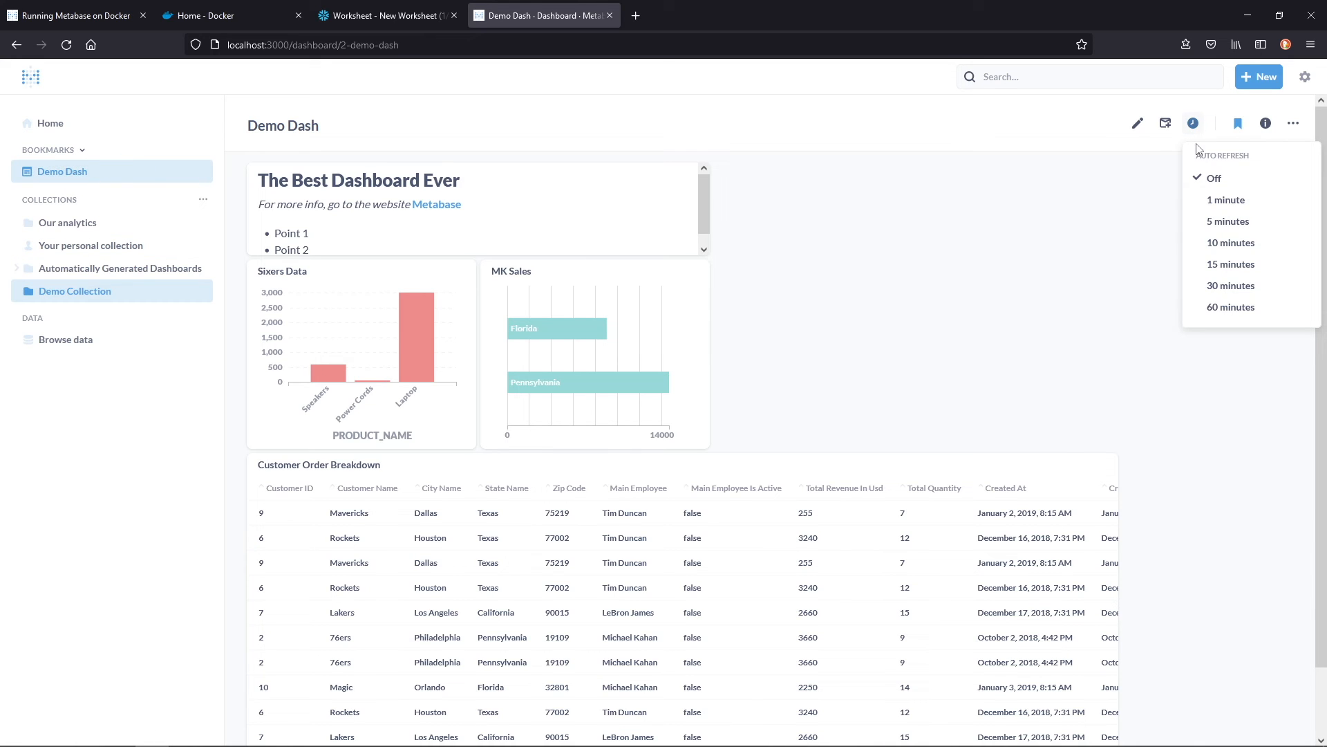
pyautogui.click(1226, 199)
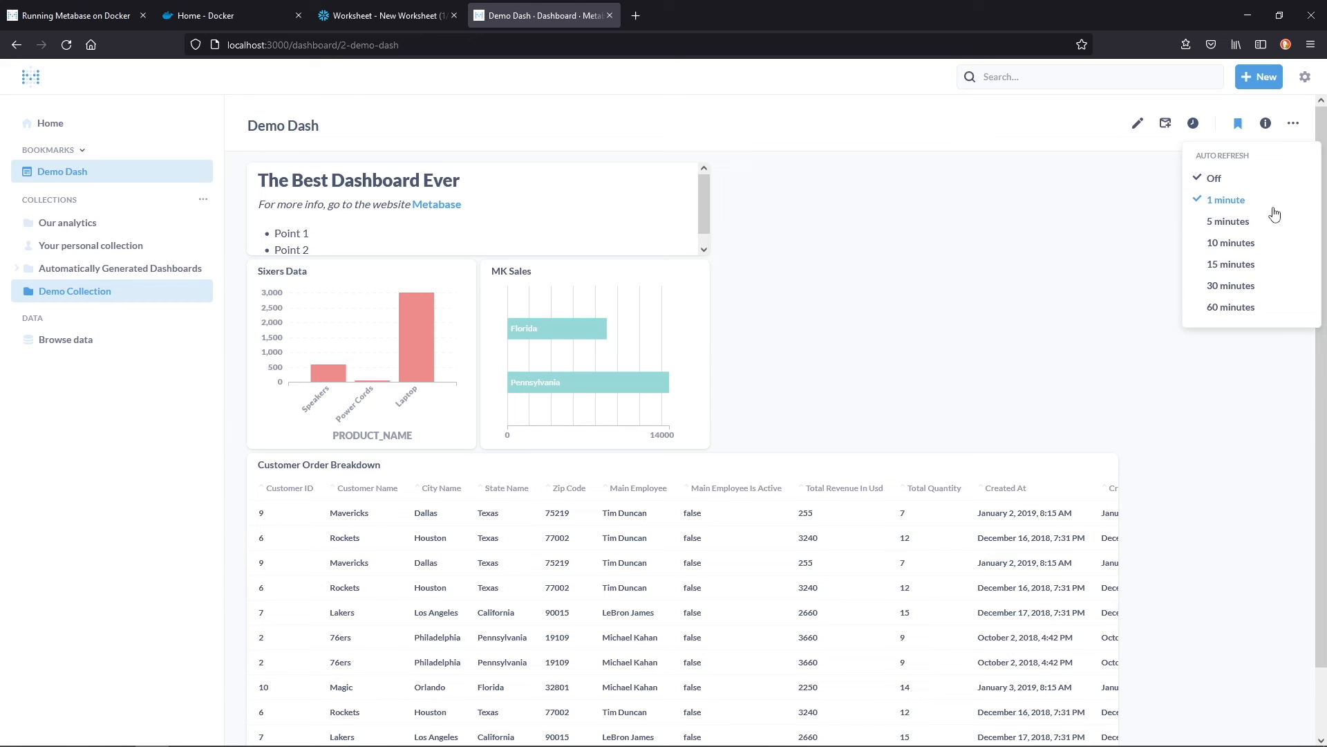
pyautogui.click(1230, 263)
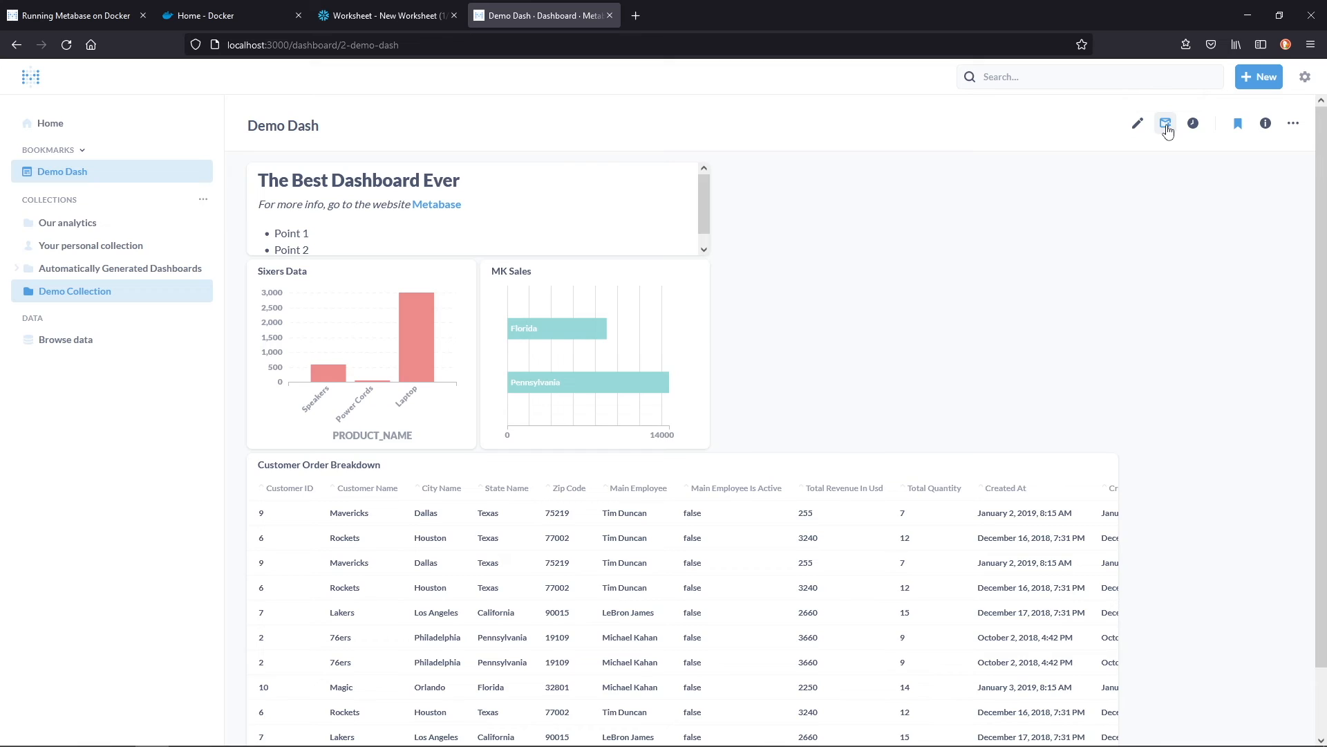
# View Demo Dash's subscription pane, then bring up the gear menu.
pyautogui.click(1167, 123)
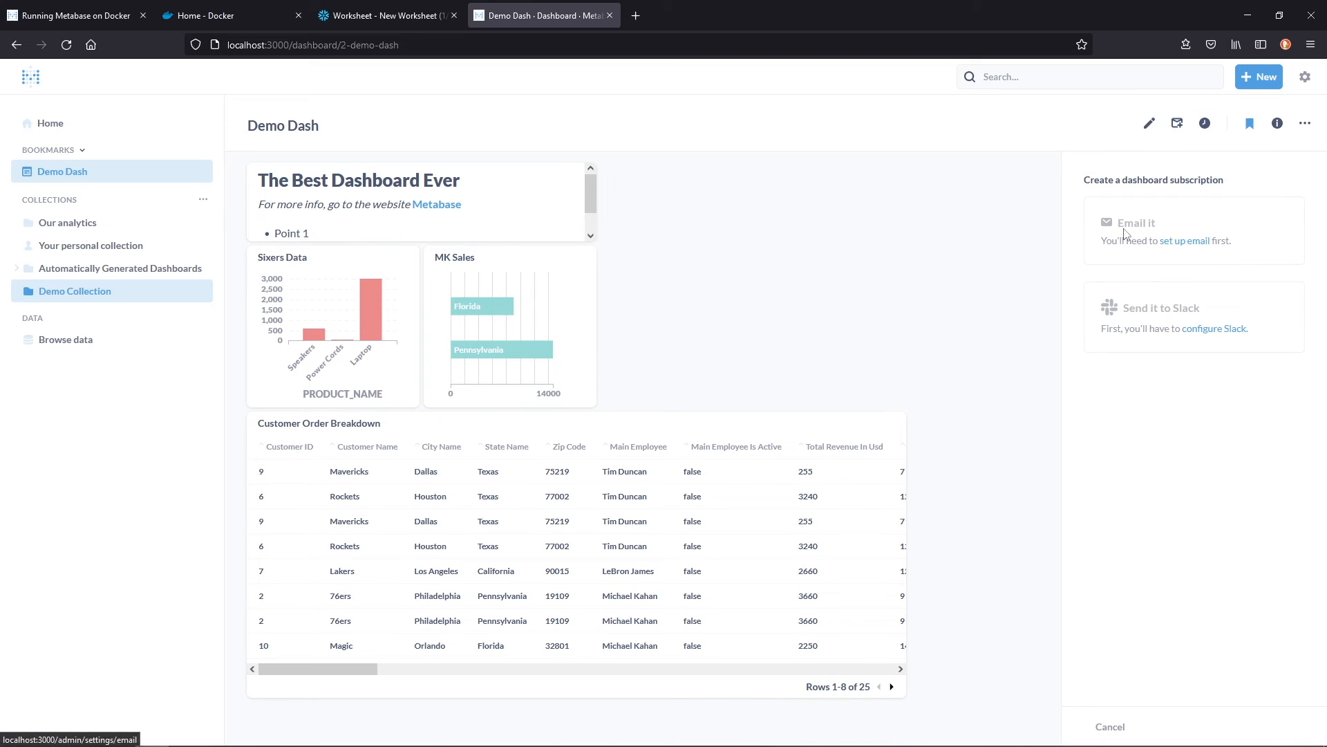
pyautogui.moveTo(1056, 275)
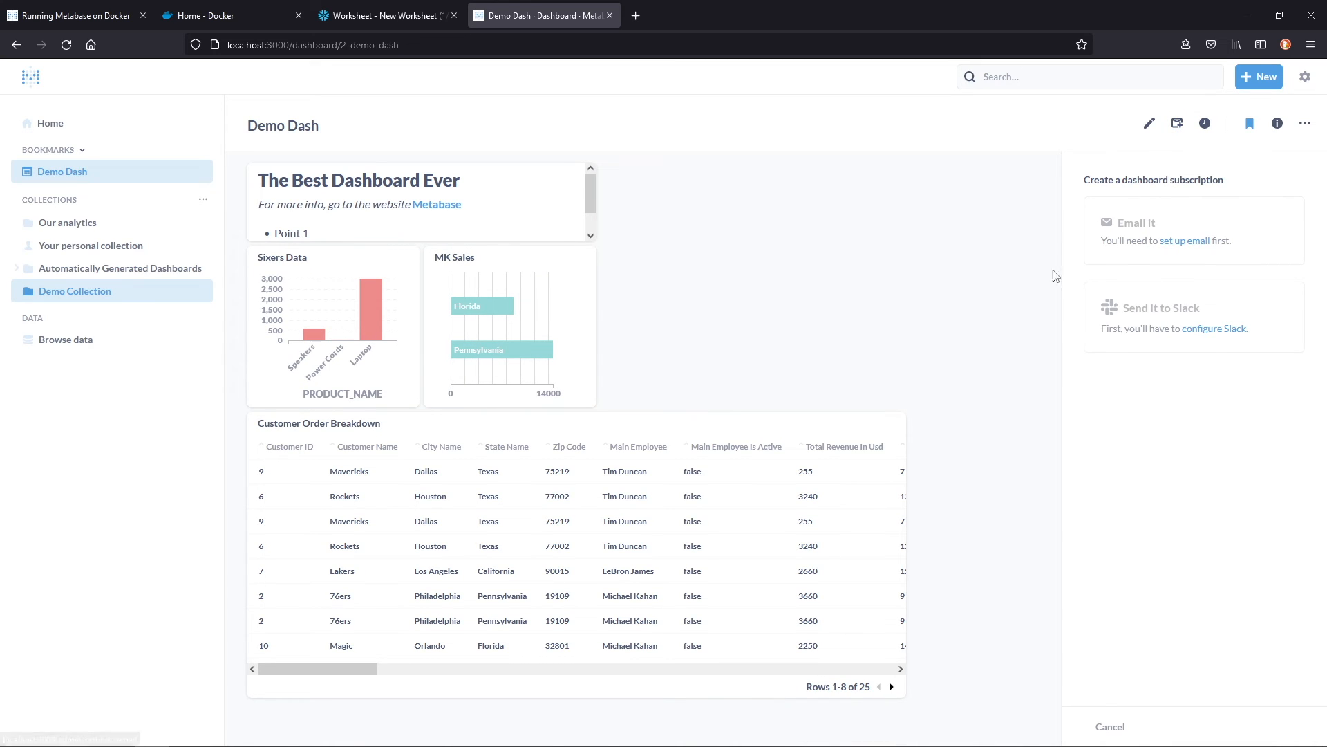
pyautogui.moveTo(1063, 244)
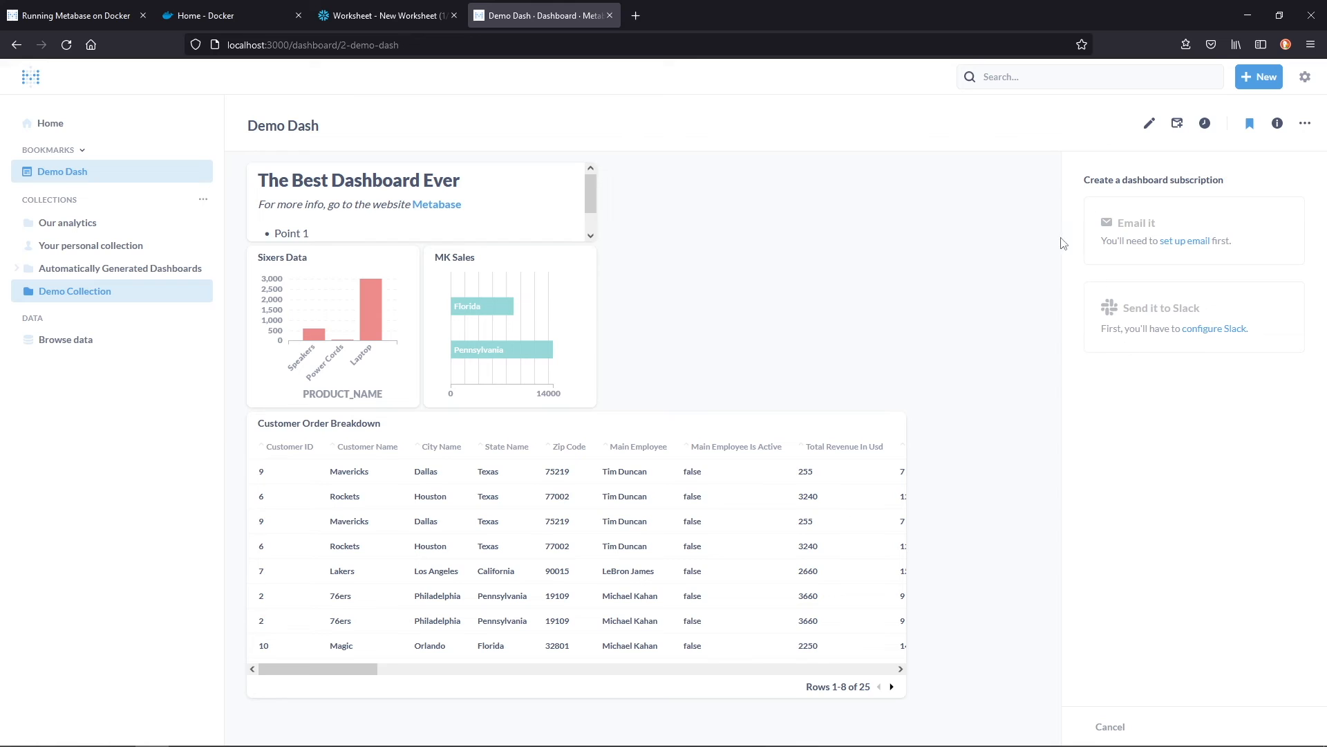
pyautogui.moveTo(1034, 218)
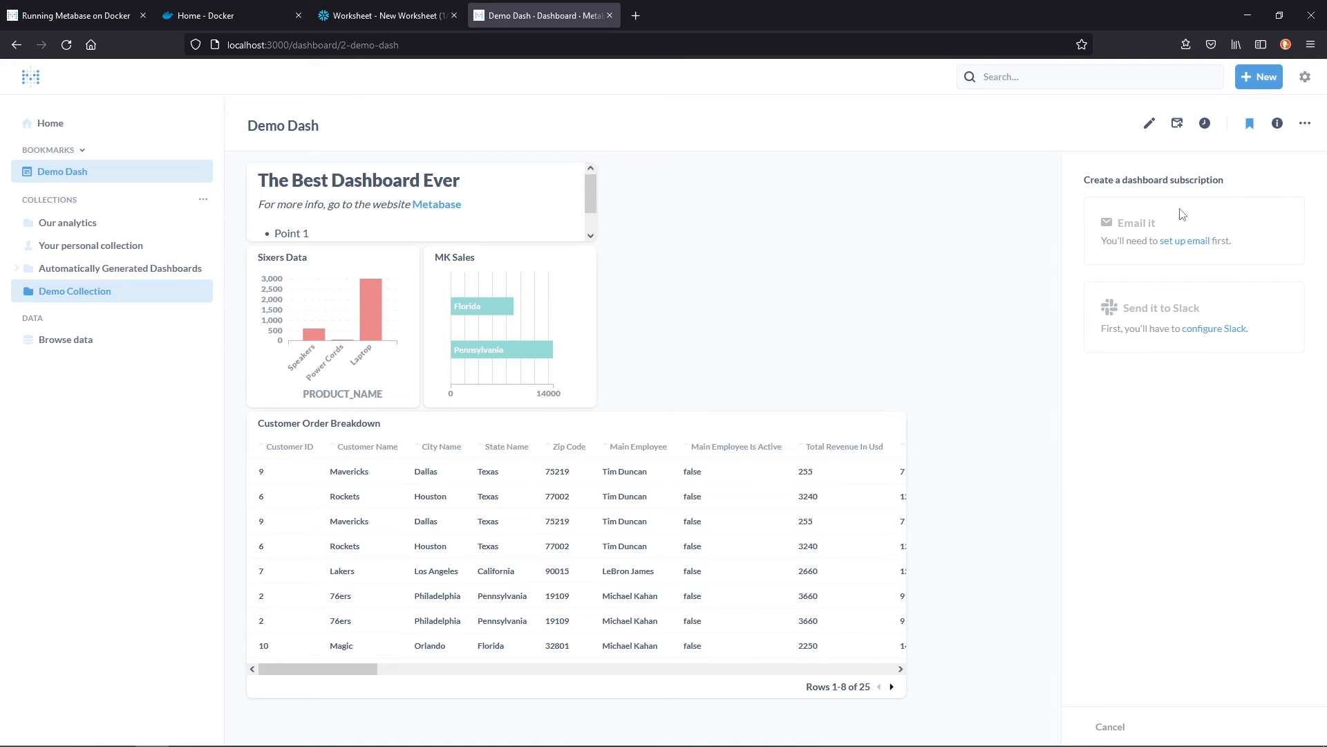
pyautogui.click(1305, 76)
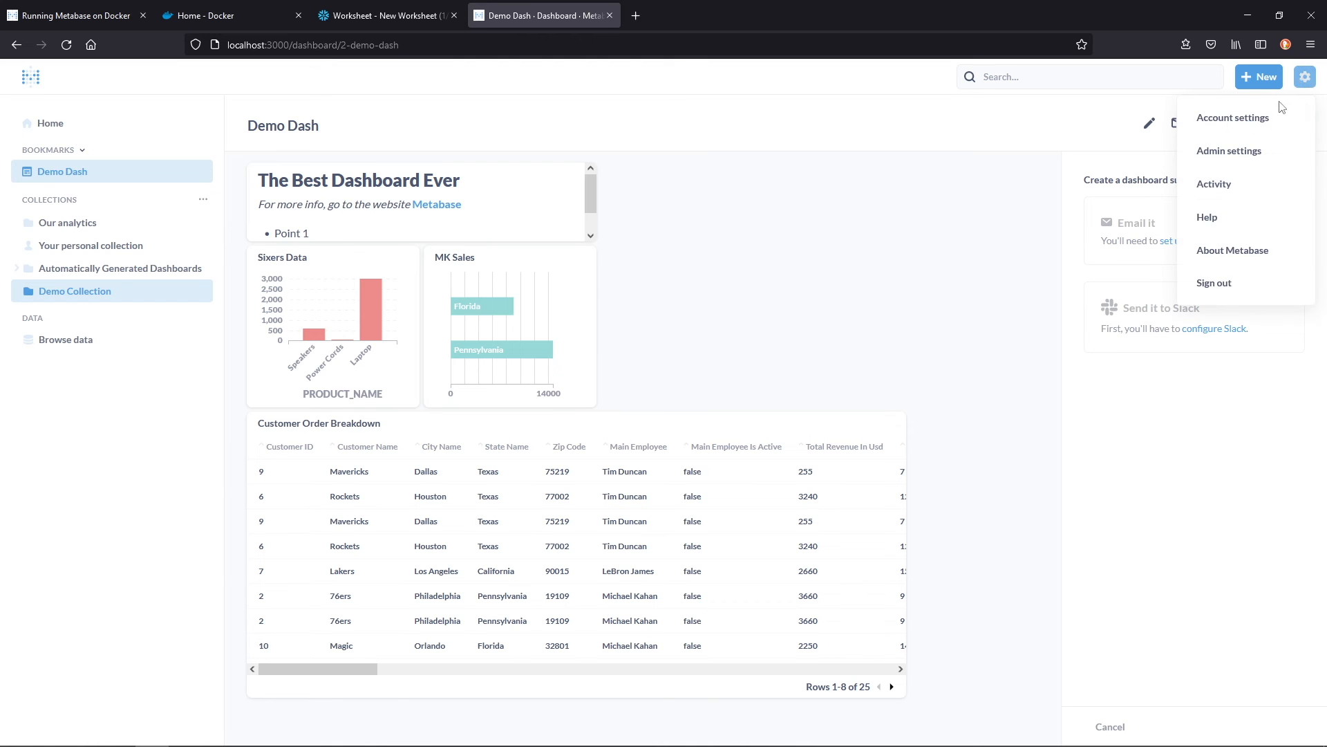
pyautogui.moveTo(1233, 117)
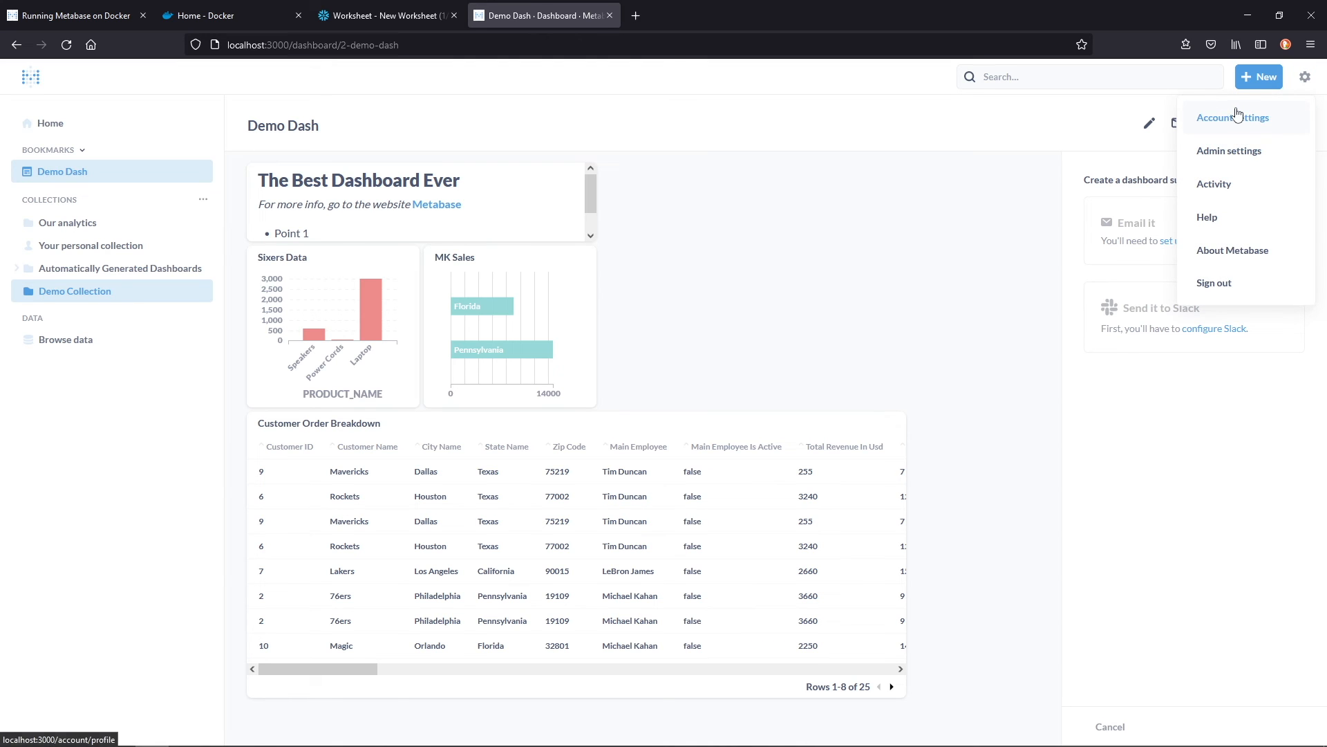
# Review the account profile, then go to the Admin settings Setup page.
pyautogui.click(1232, 117)
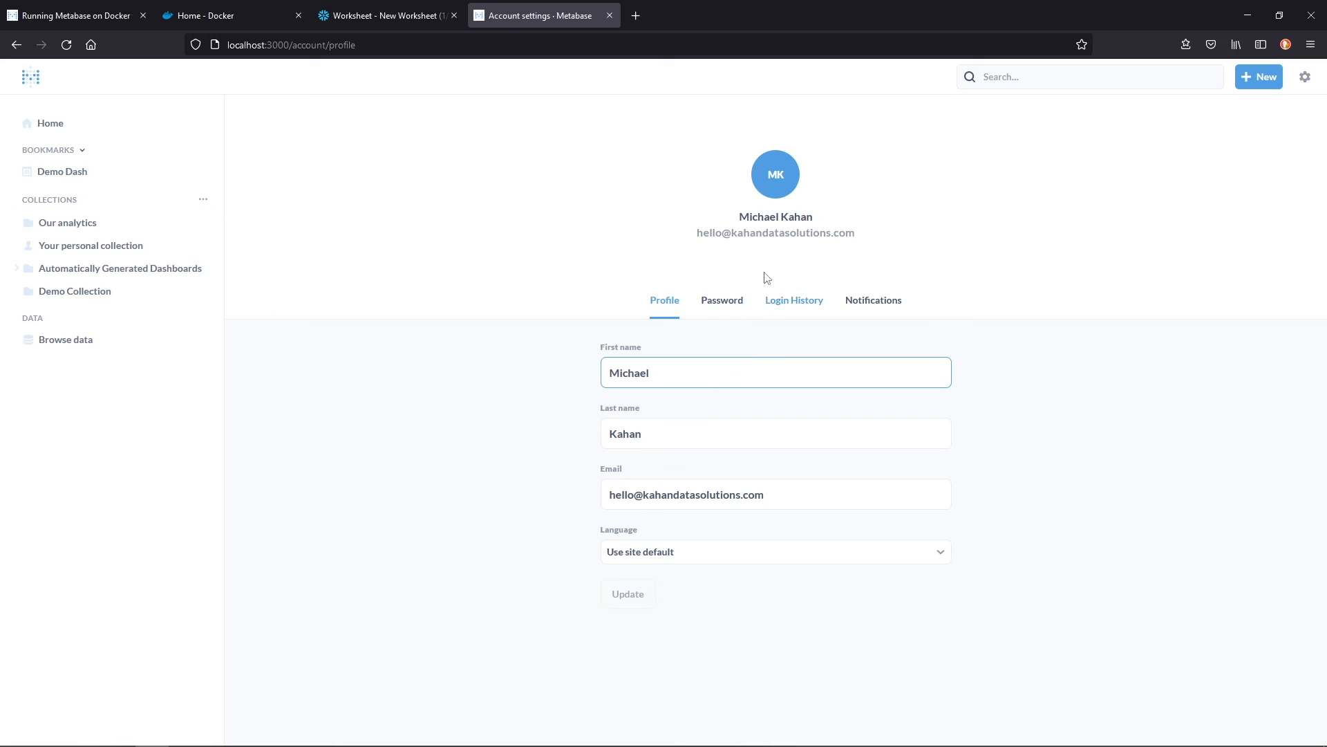
pyautogui.moveTo(1326, 109)
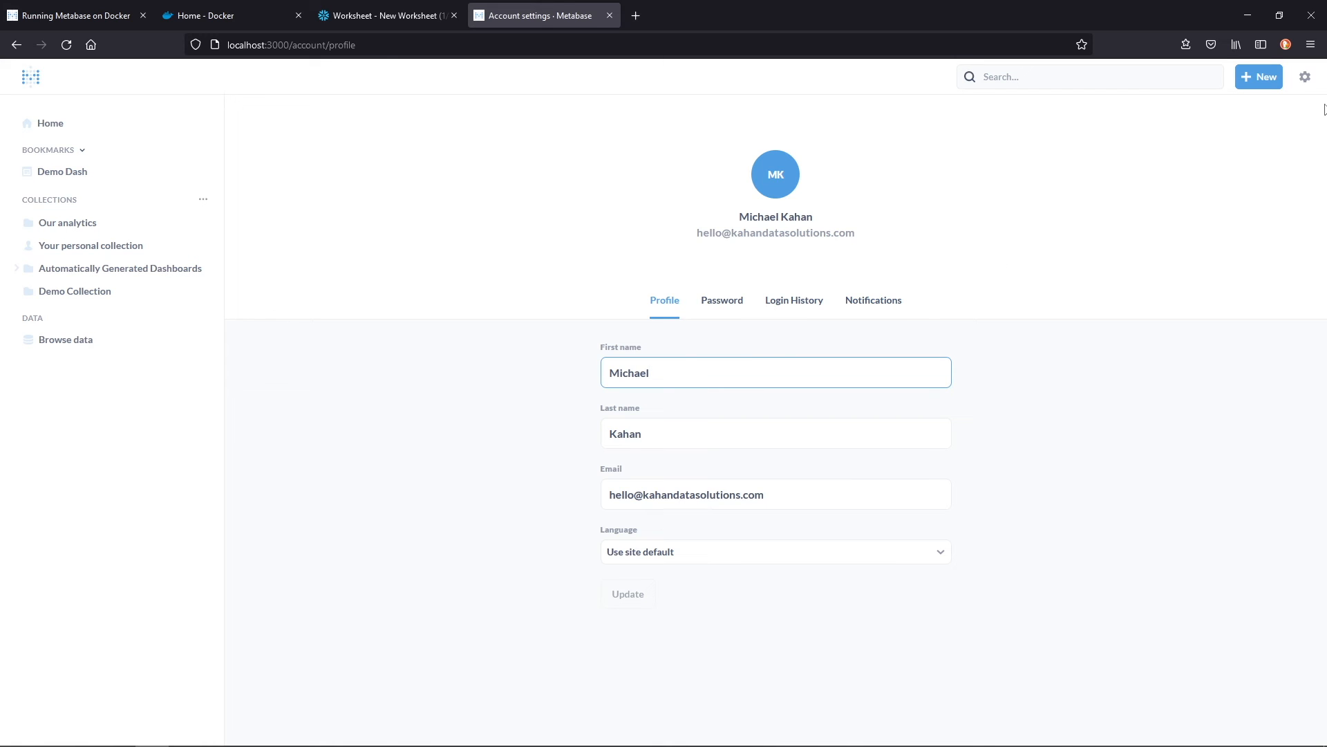
pyautogui.click(1305, 76)
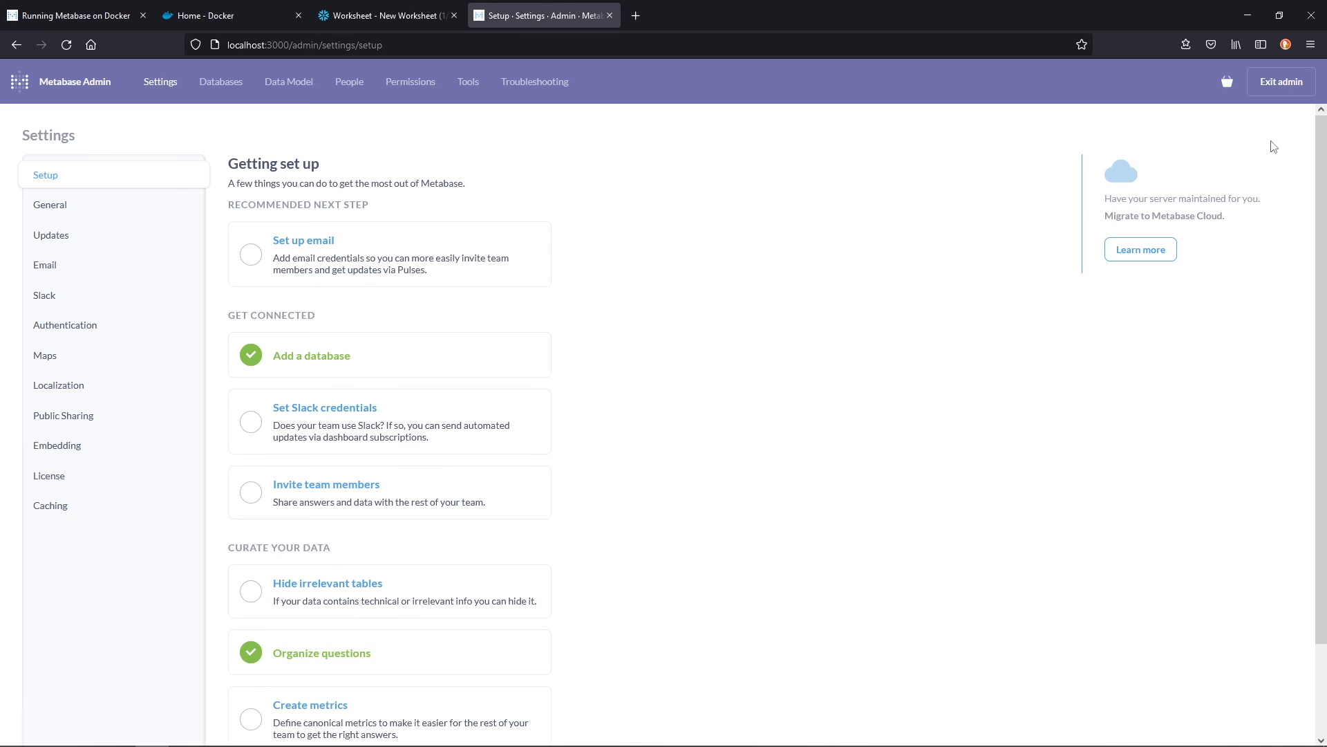
pyautogui.moveTo(49, 204)
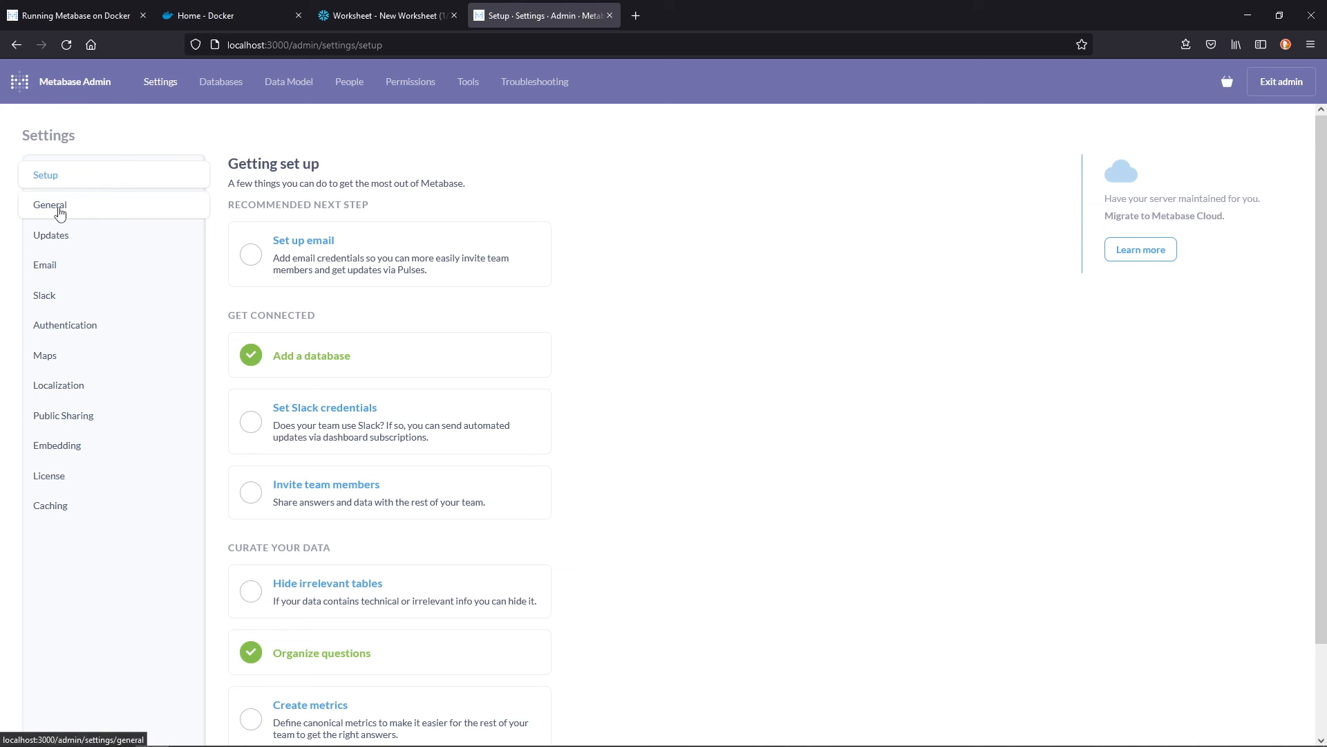
pyautogui.moveTo(195, 90)
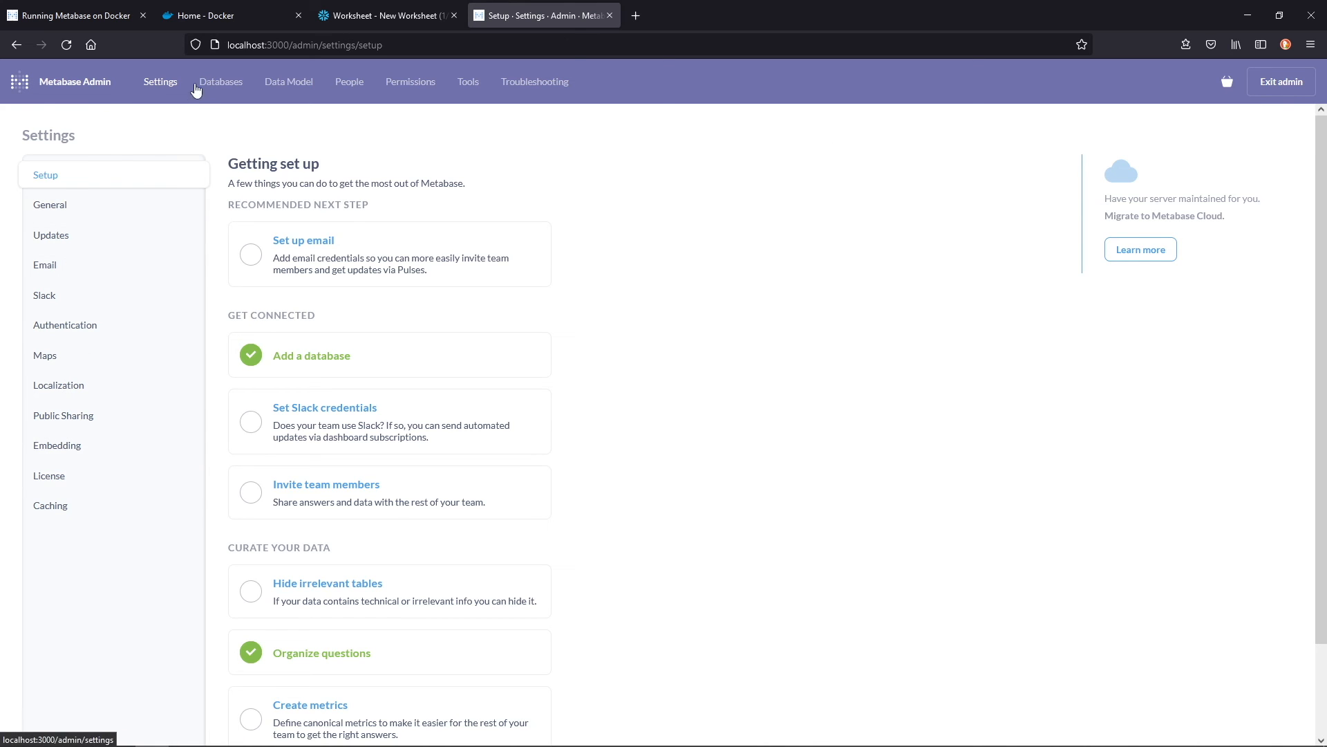
# Check the Snowflake connection settings, then go to the Sample Database data model.
pyautogui.click(220, 82)
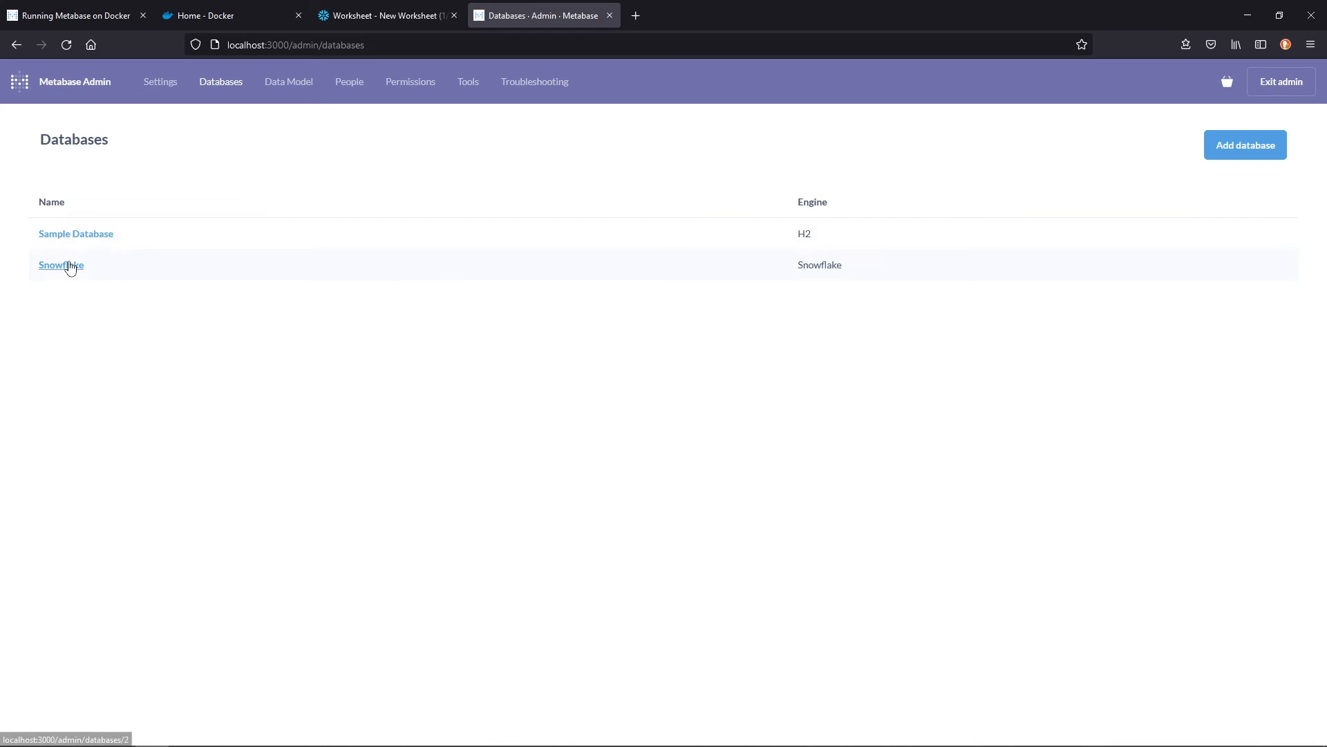
pyautogui.click(60, 265)
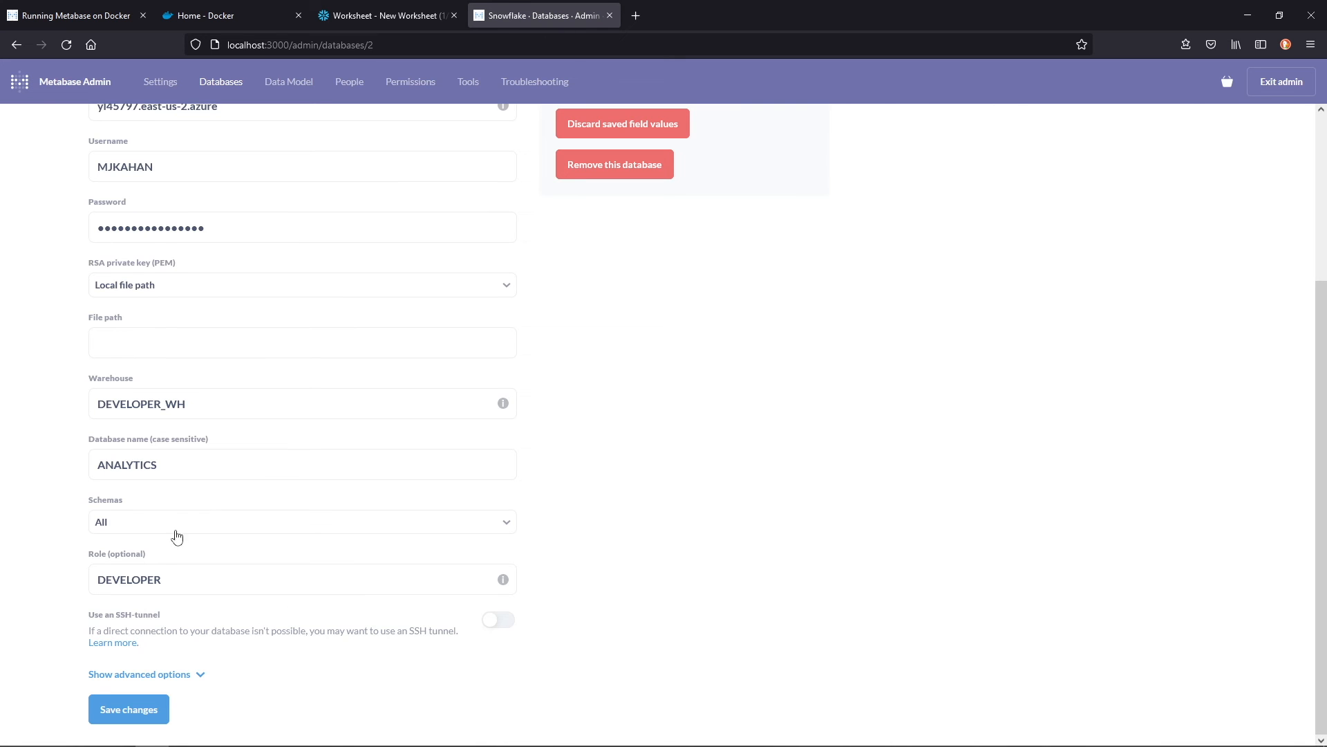
pyautogui.click(288, 82)
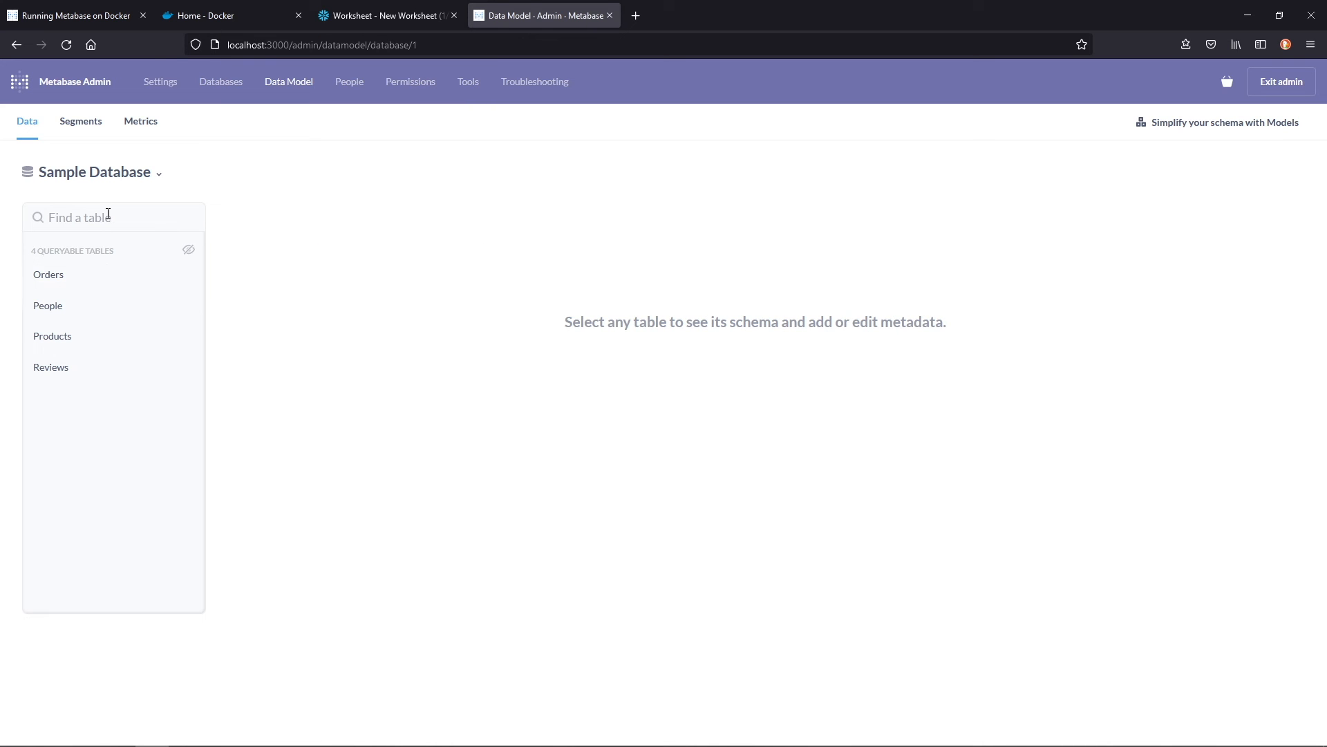
# Look at Snowflake's STAGING schema tables and return to the schema list.
pyautogui.click(91, 172)
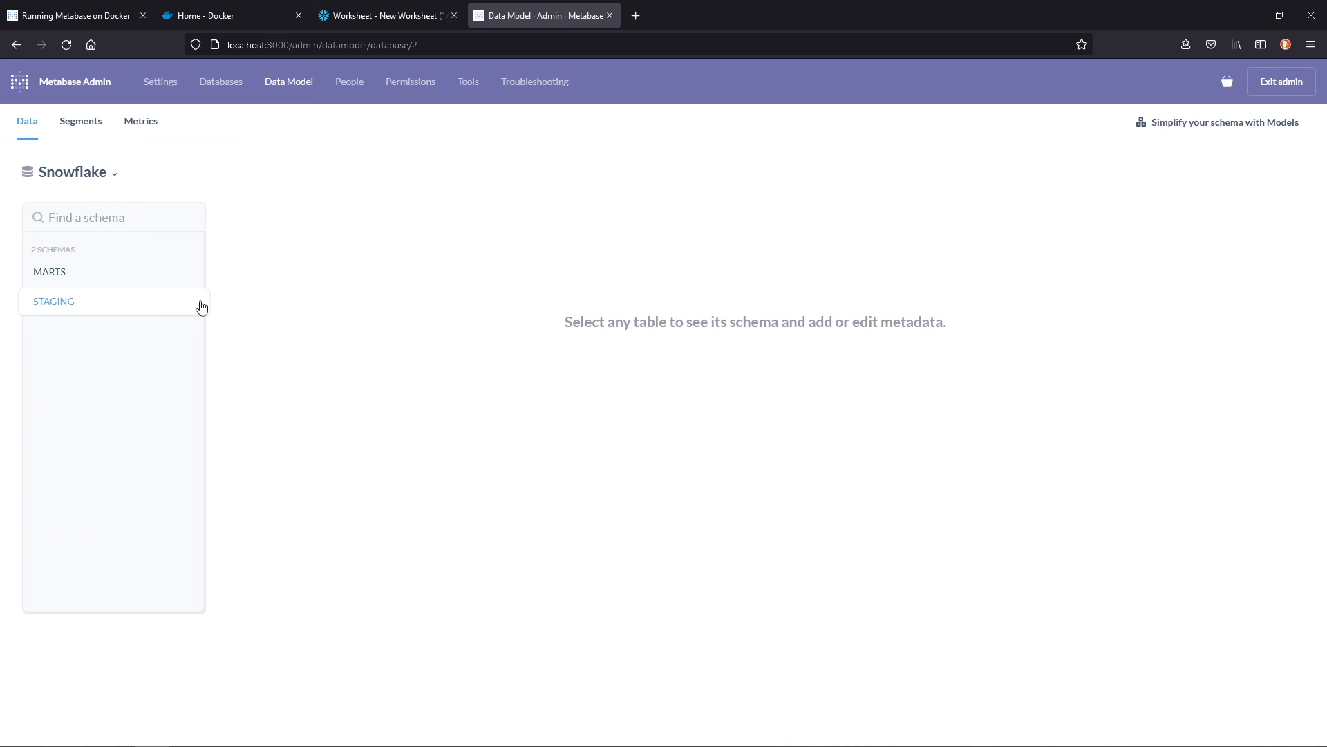
pyautogui.click(53, 301)
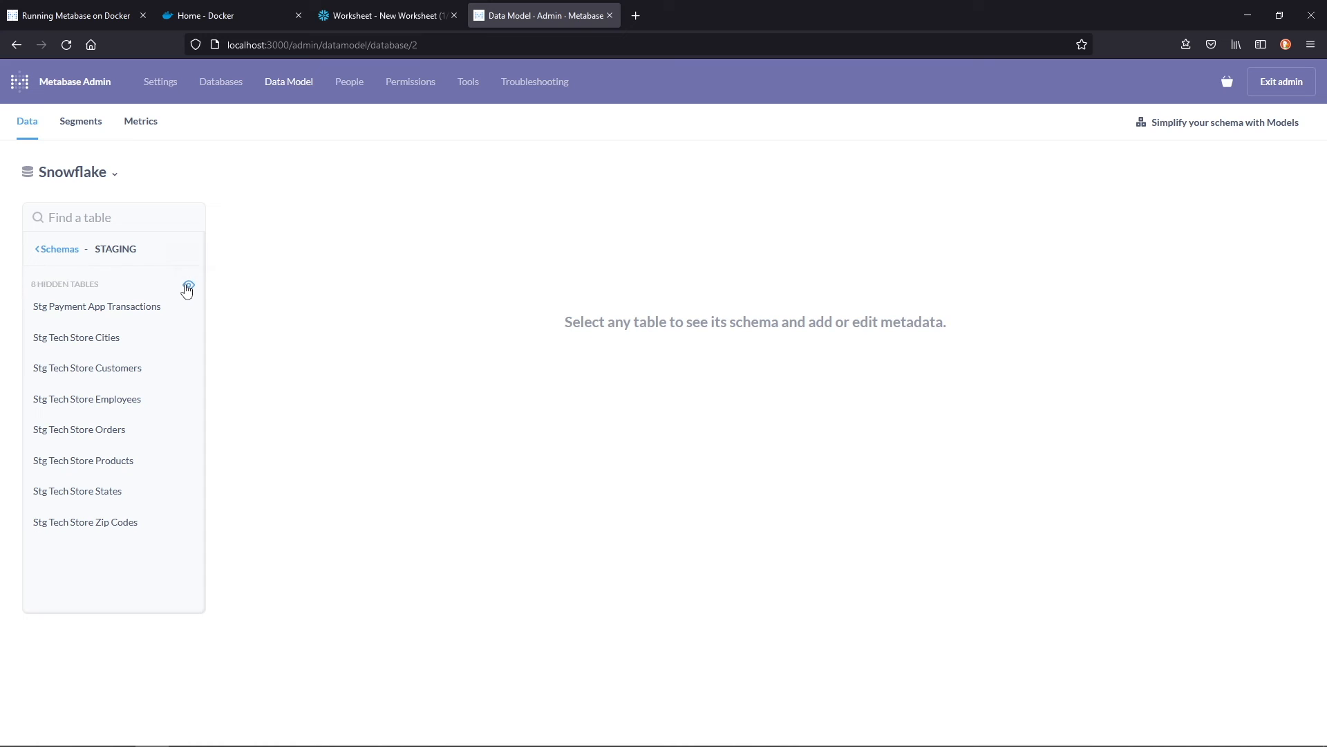
pyautogui.moveTo(92, 316)
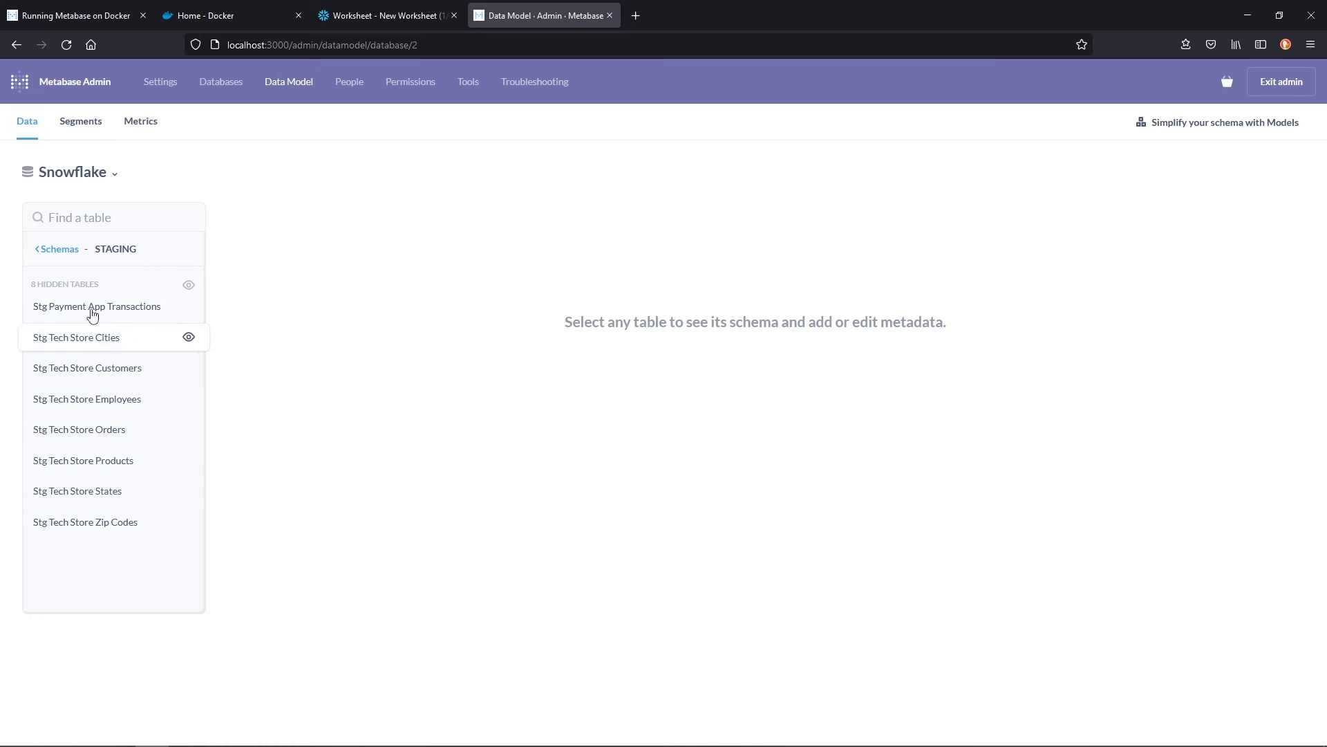
pyautogui.click(60, 249)
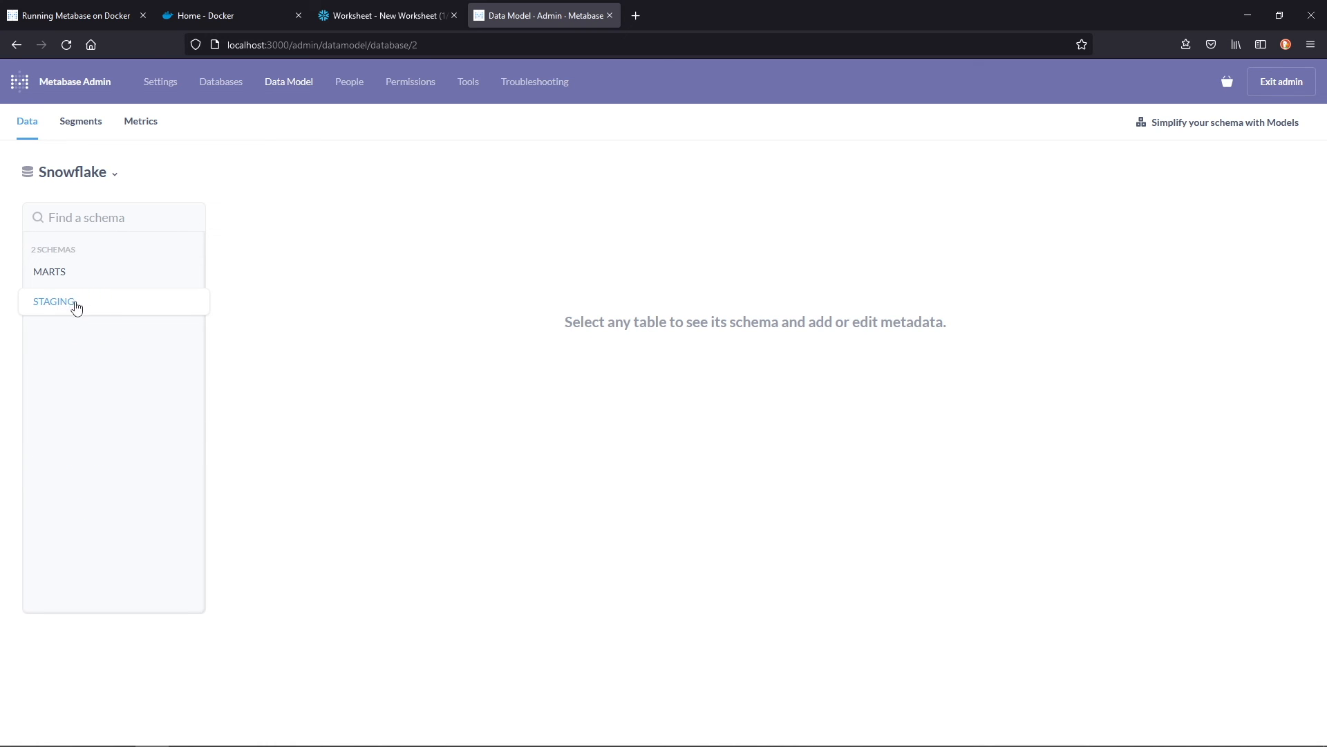
pyautogui.moveTo(80, 279)
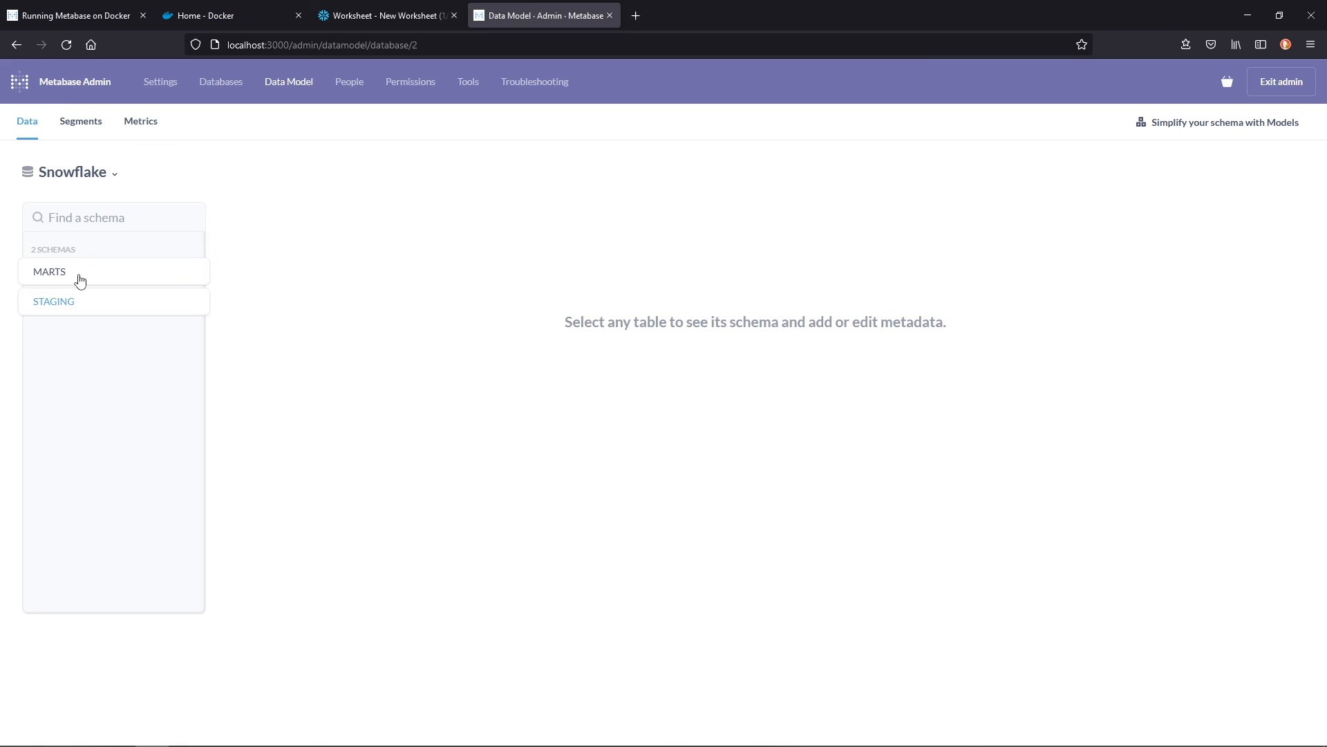
# Visit the Permissions and Troubleshooting pages, then return to the data model.
pyautogui.click(348, 82)
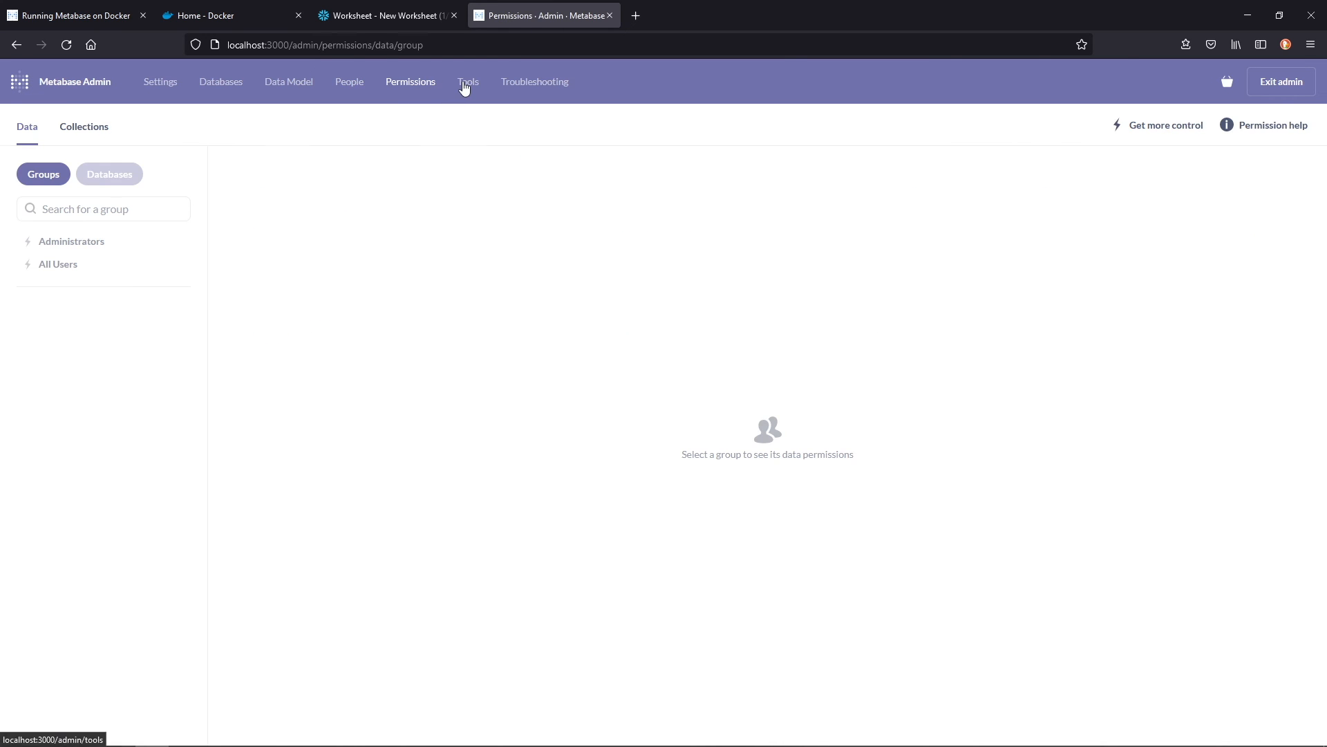
pyautogui.click(535, 82)
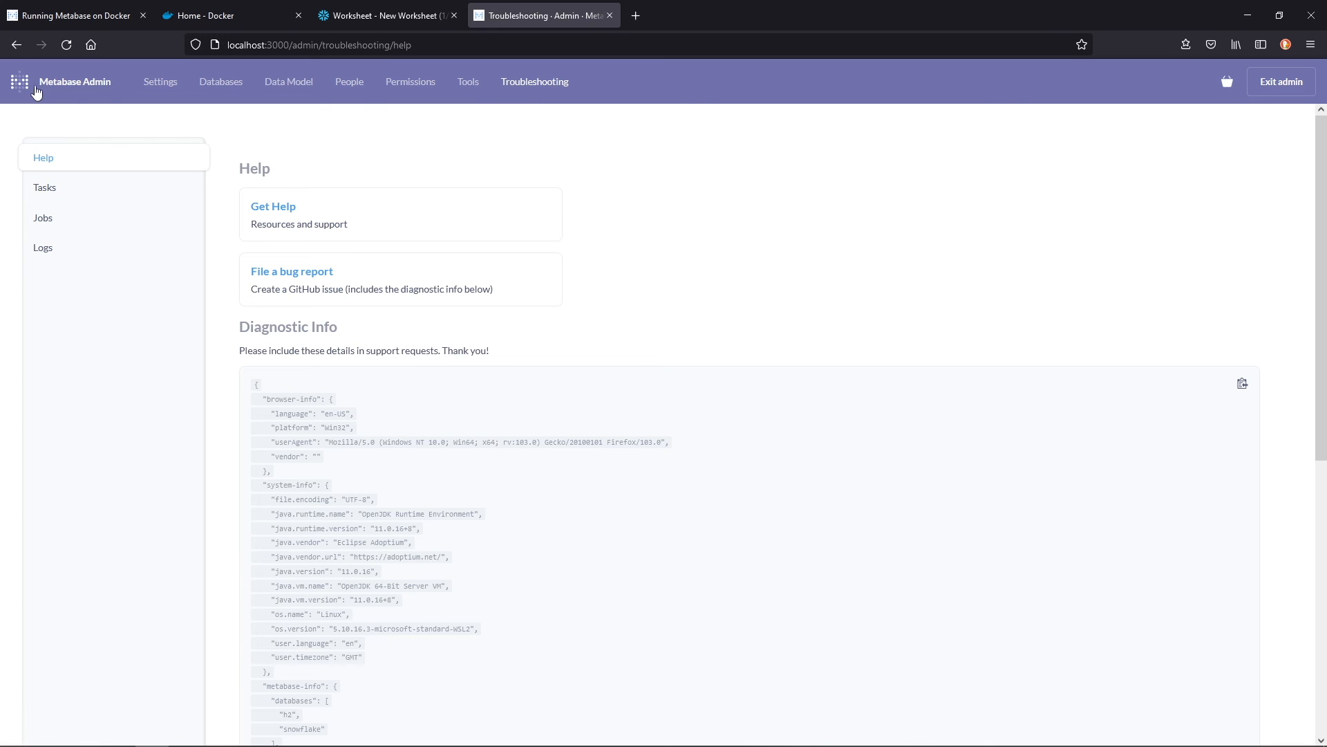
pyautogui.click(289, 82)
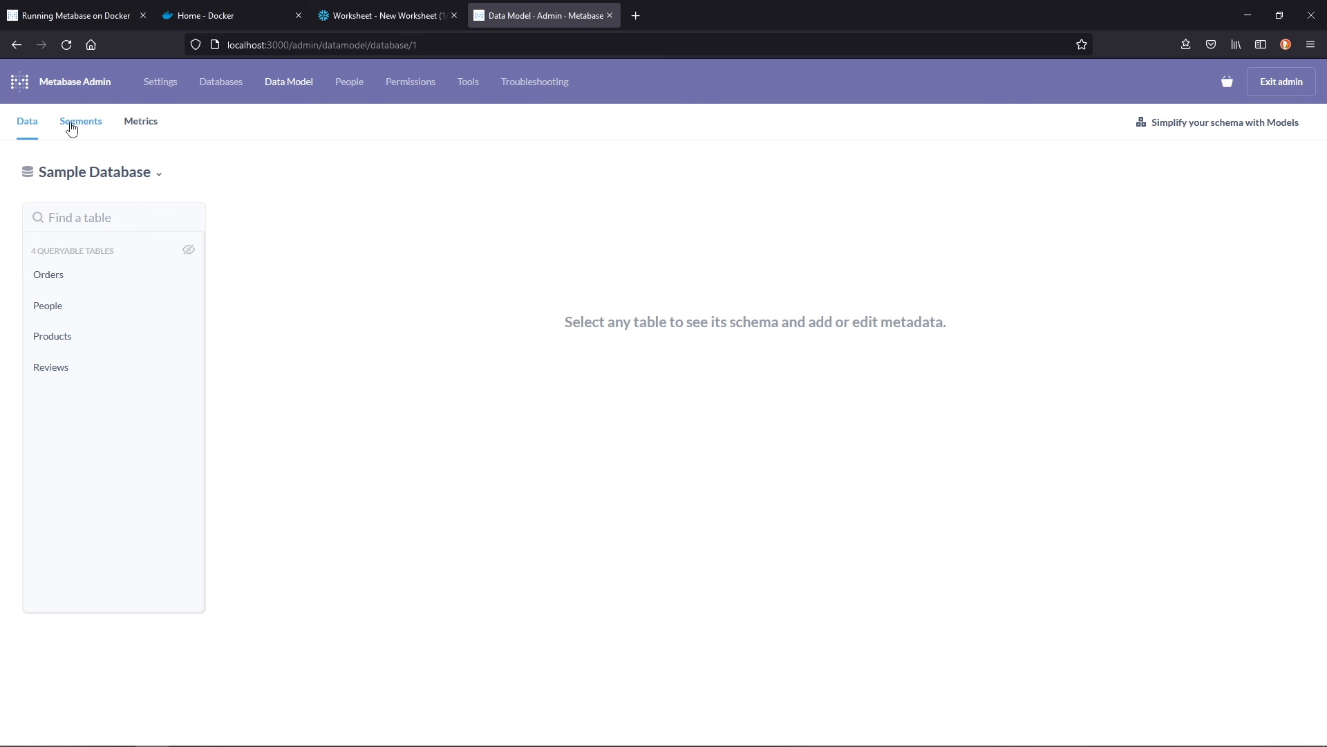
# Review the empty Segments list, then the empty Metrics list in the Data Model.
pyautogui.click(81, 121)
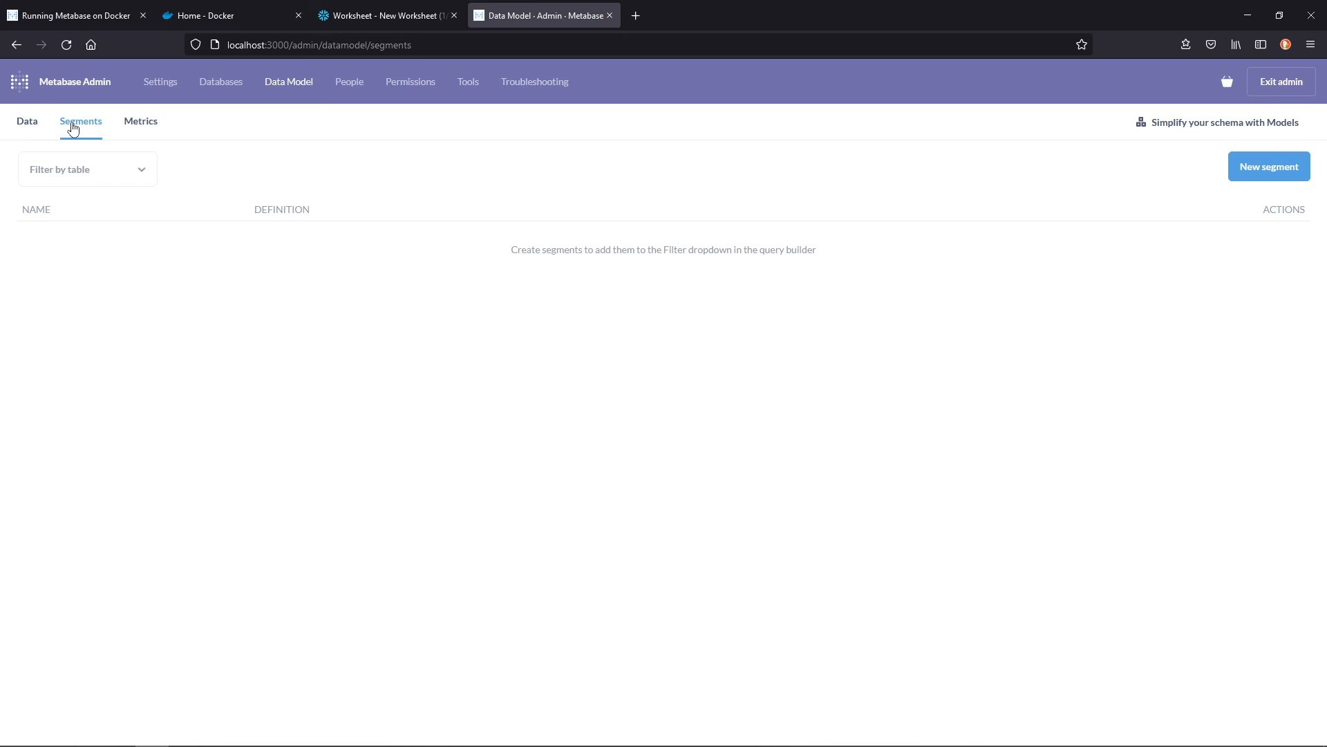
pyautogui.moveTo(125, 222)
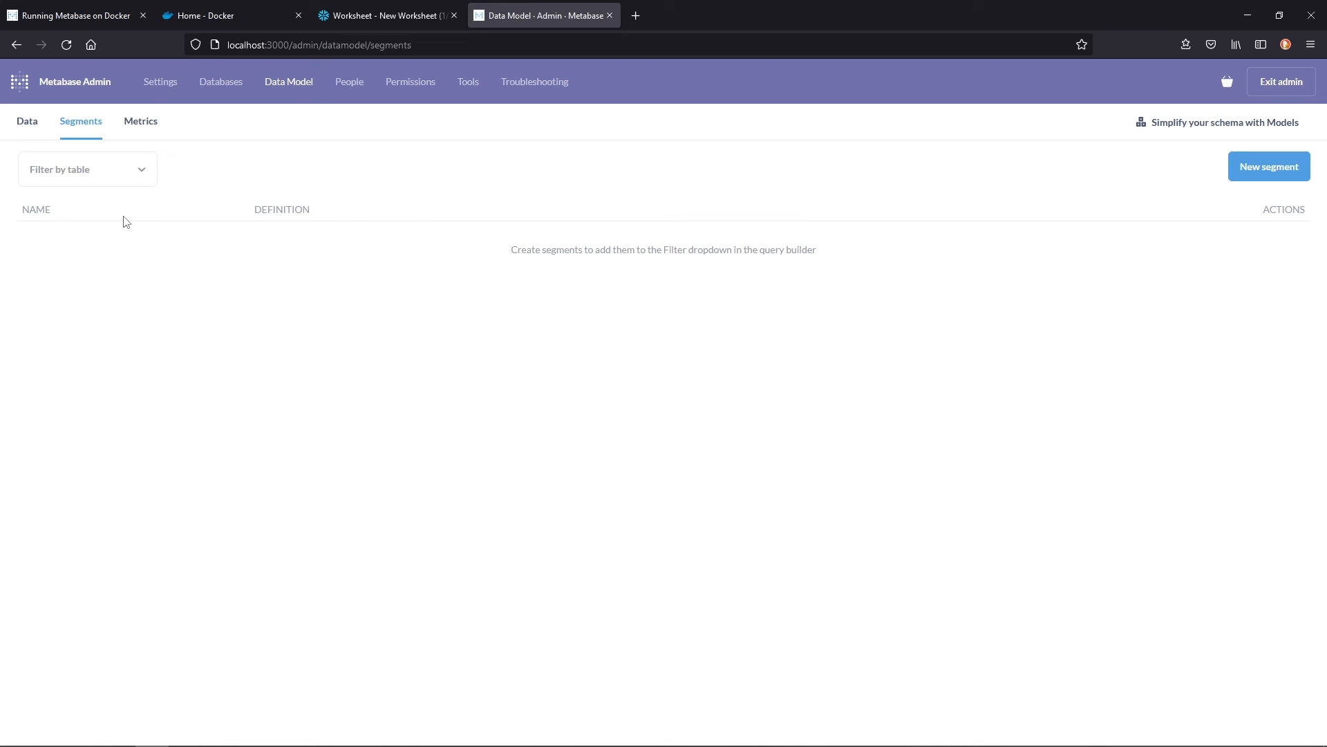
pyautogui.moveTo(125, 208)
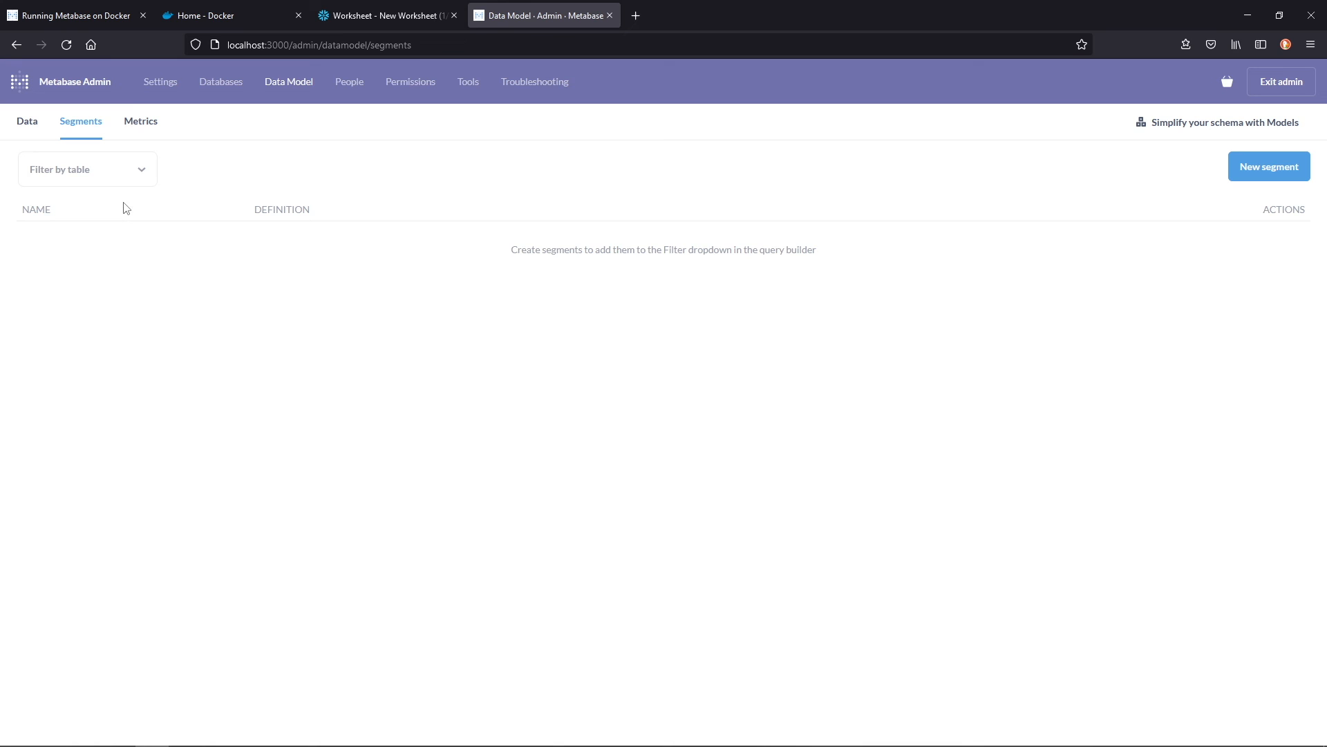
pyautogui.click(140, 121)
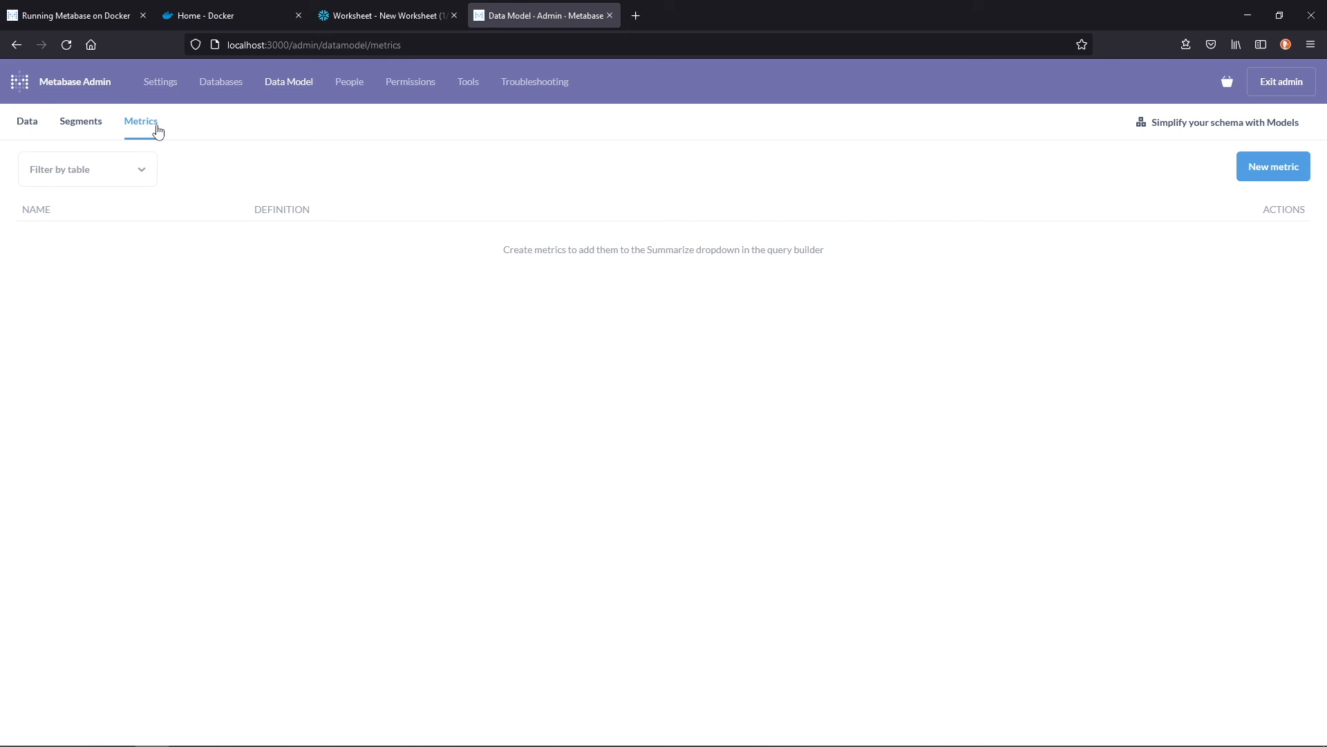
# Start a new metric based on the Snowflake Marts Orders table.
pyautogui.click(1272, 166)
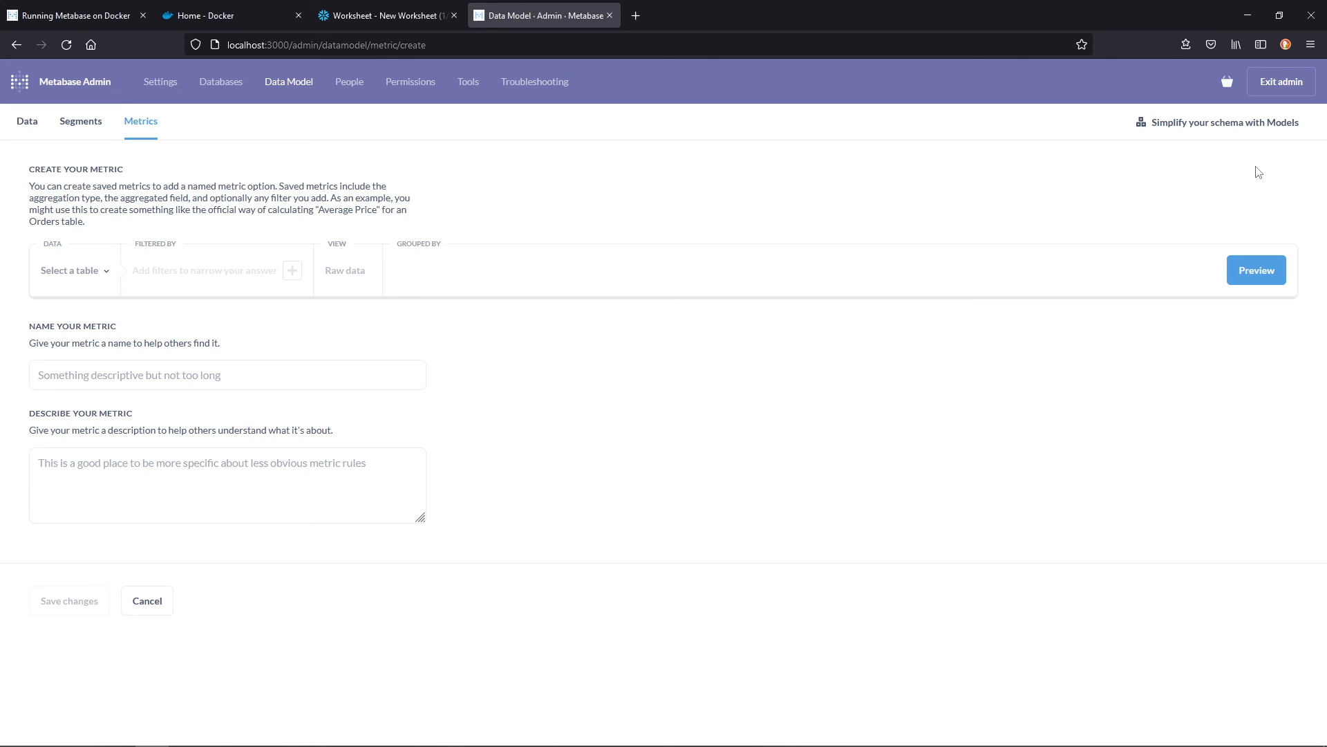
pyautogui.click(72, 270)
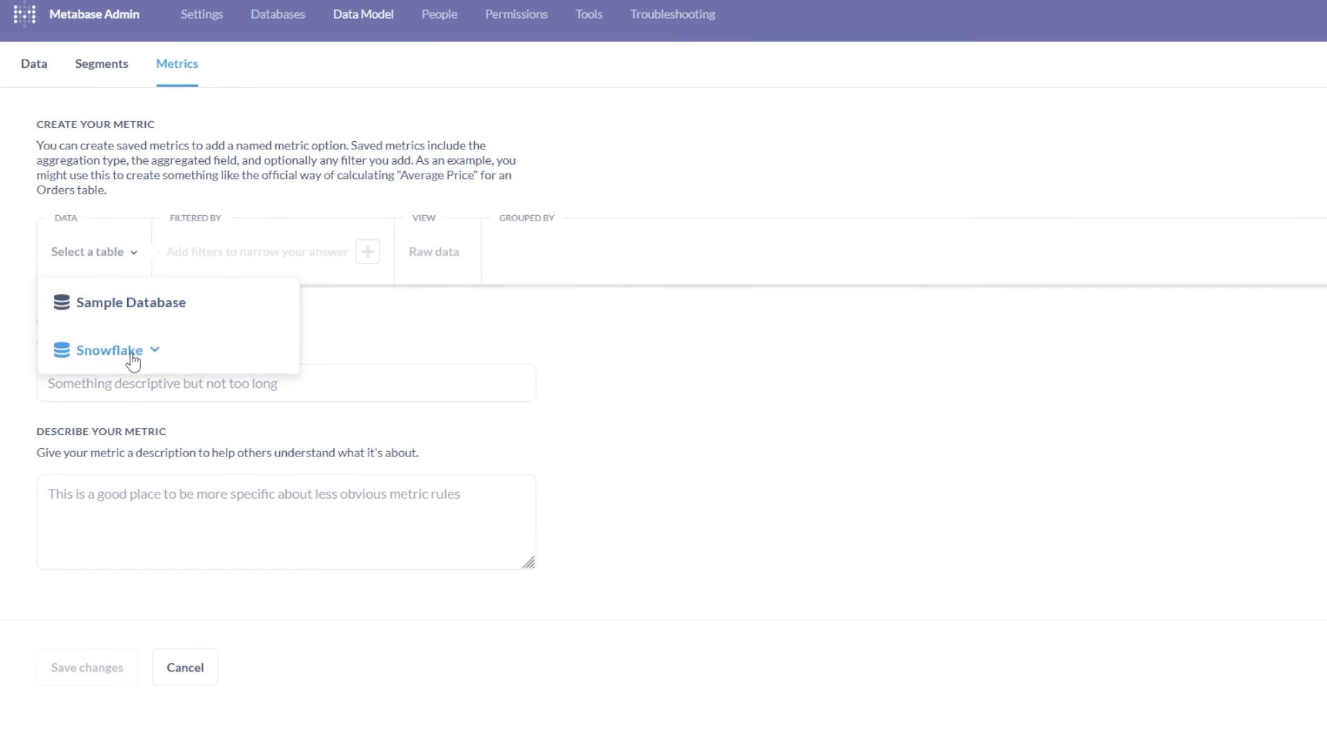
pyautogui.click(110, 350)
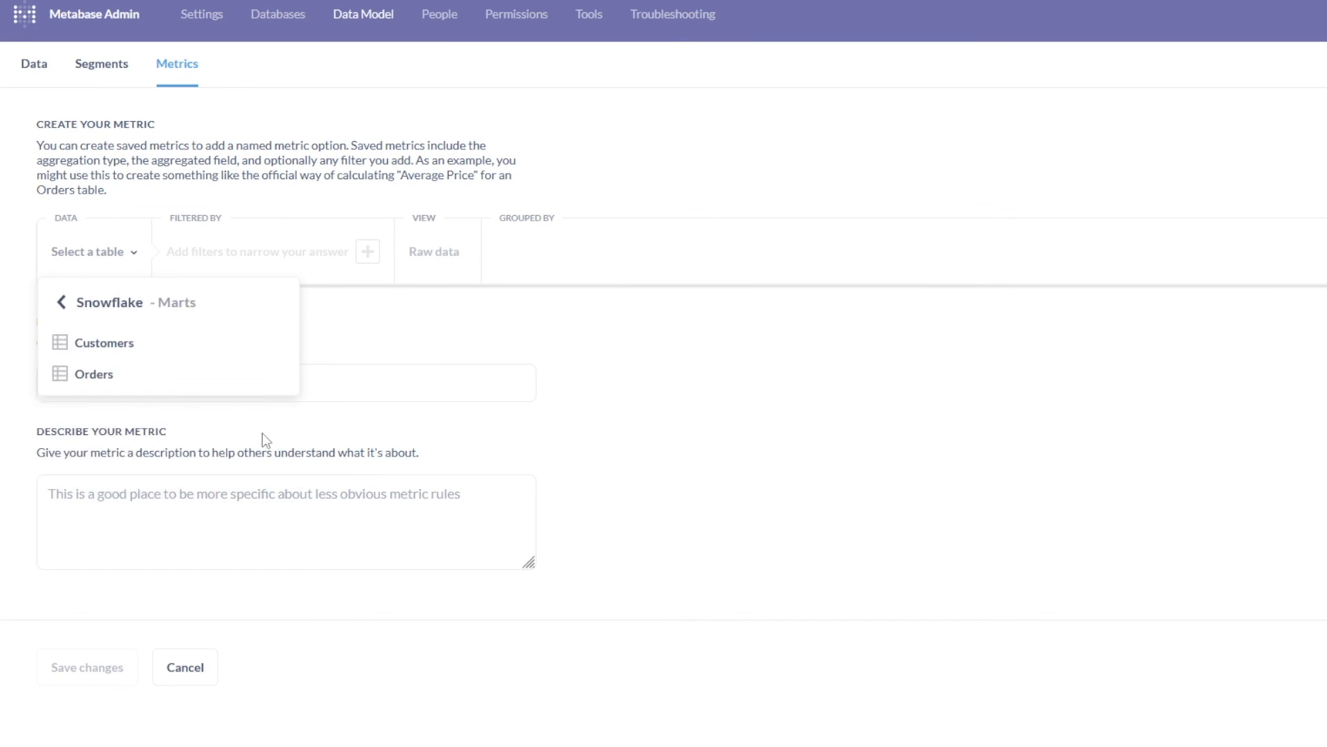
pyautogui.click(94, 374)
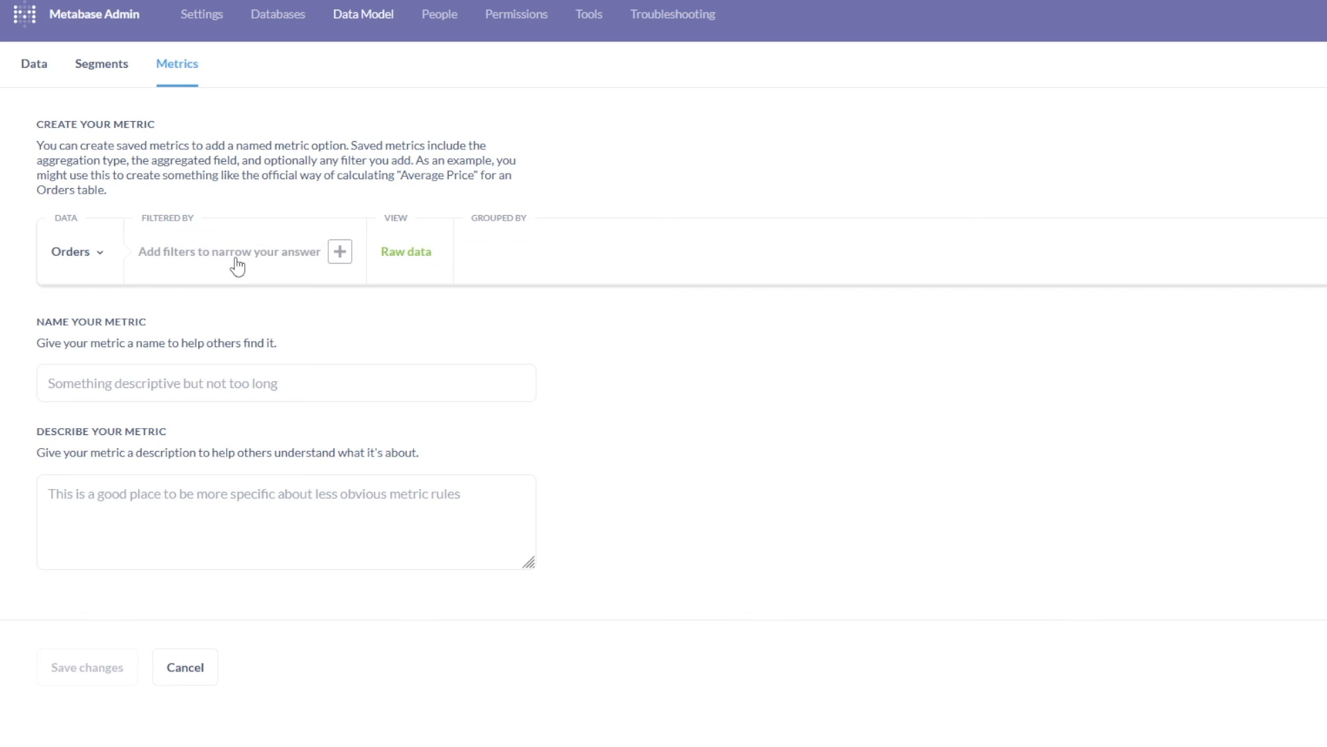
# Set the metric to Sum of Quantity and name it Total Quantity.
pyautogui.click(72, 252)
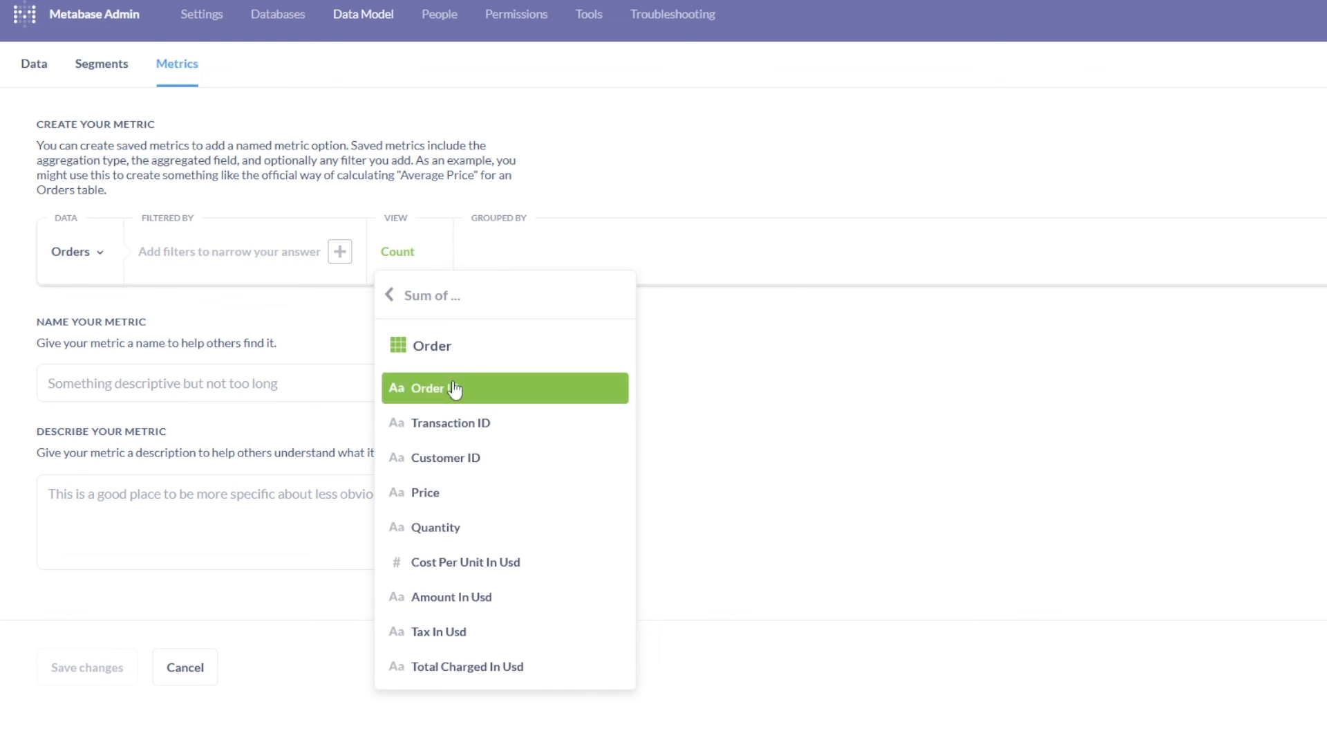
pyautogui.click(437, 526)
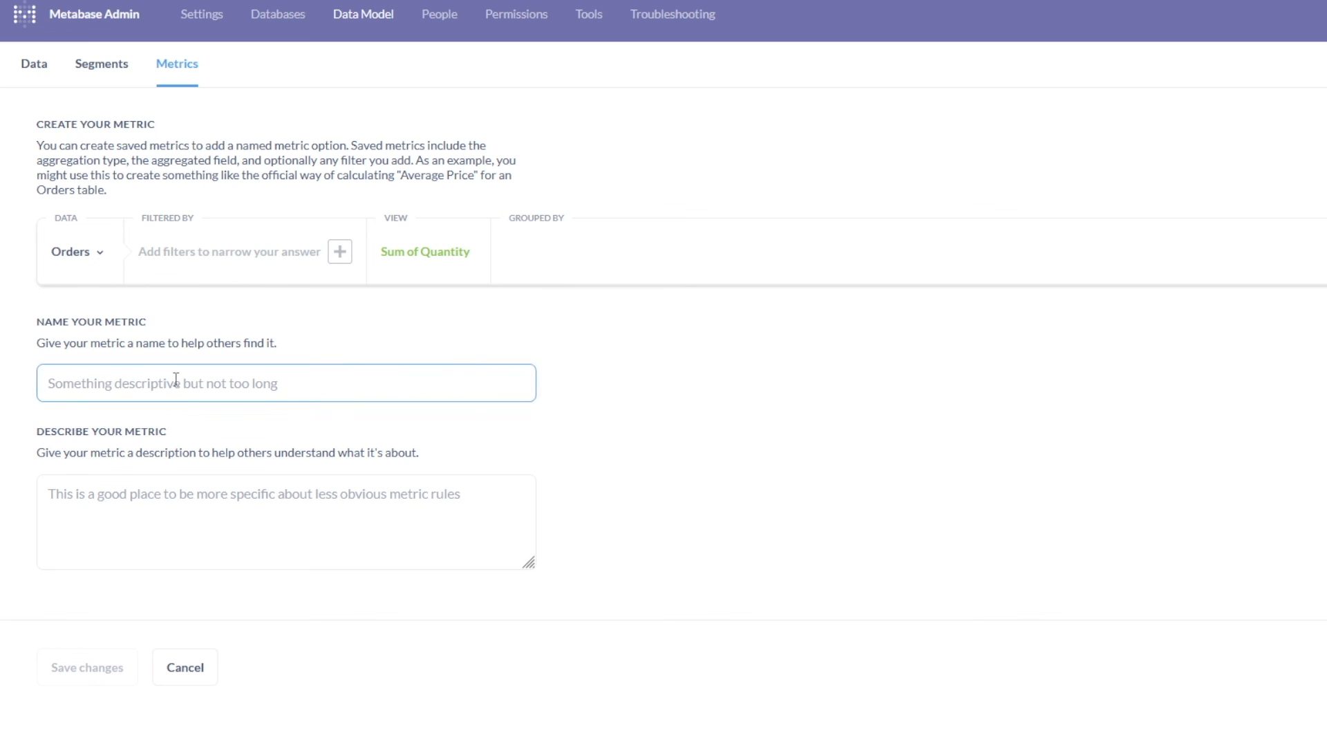
pyautogui.write('Total QUa')
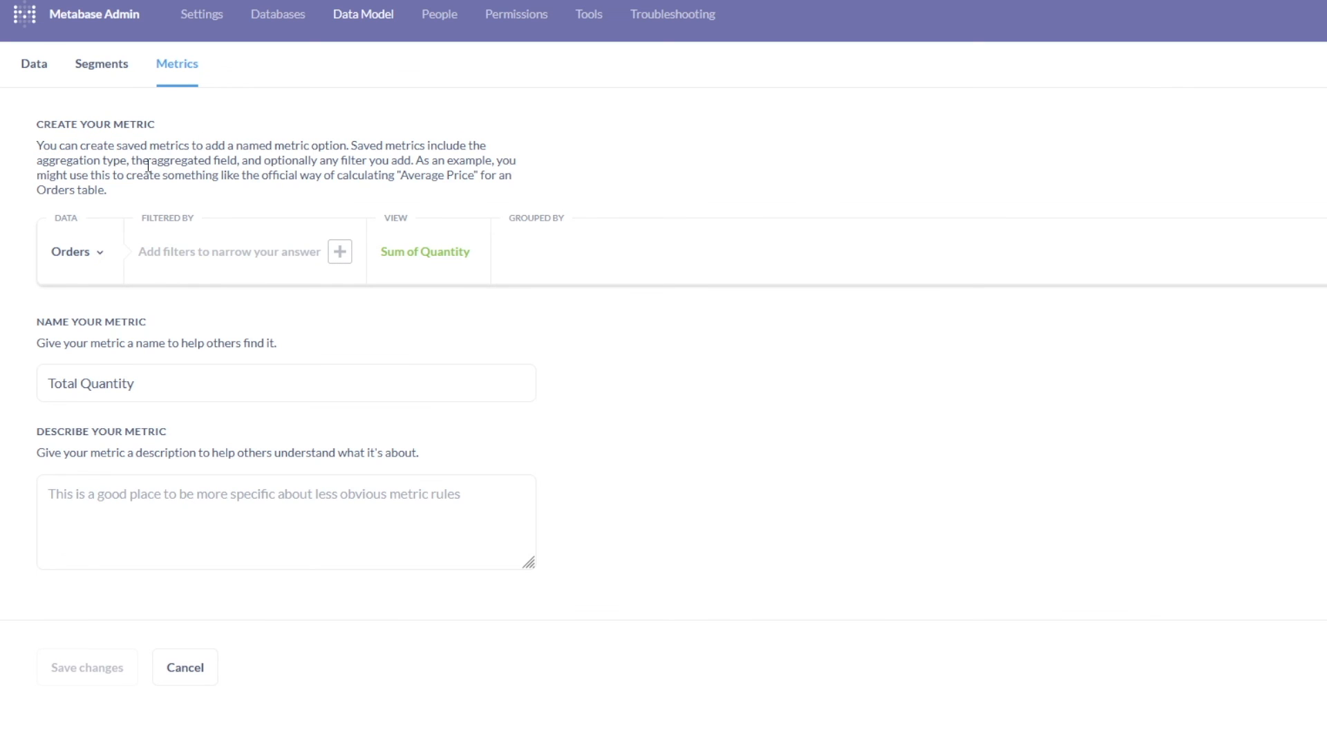
pyautogui.moveTo(200, 175); pyautogui.dragTo(296, 175)
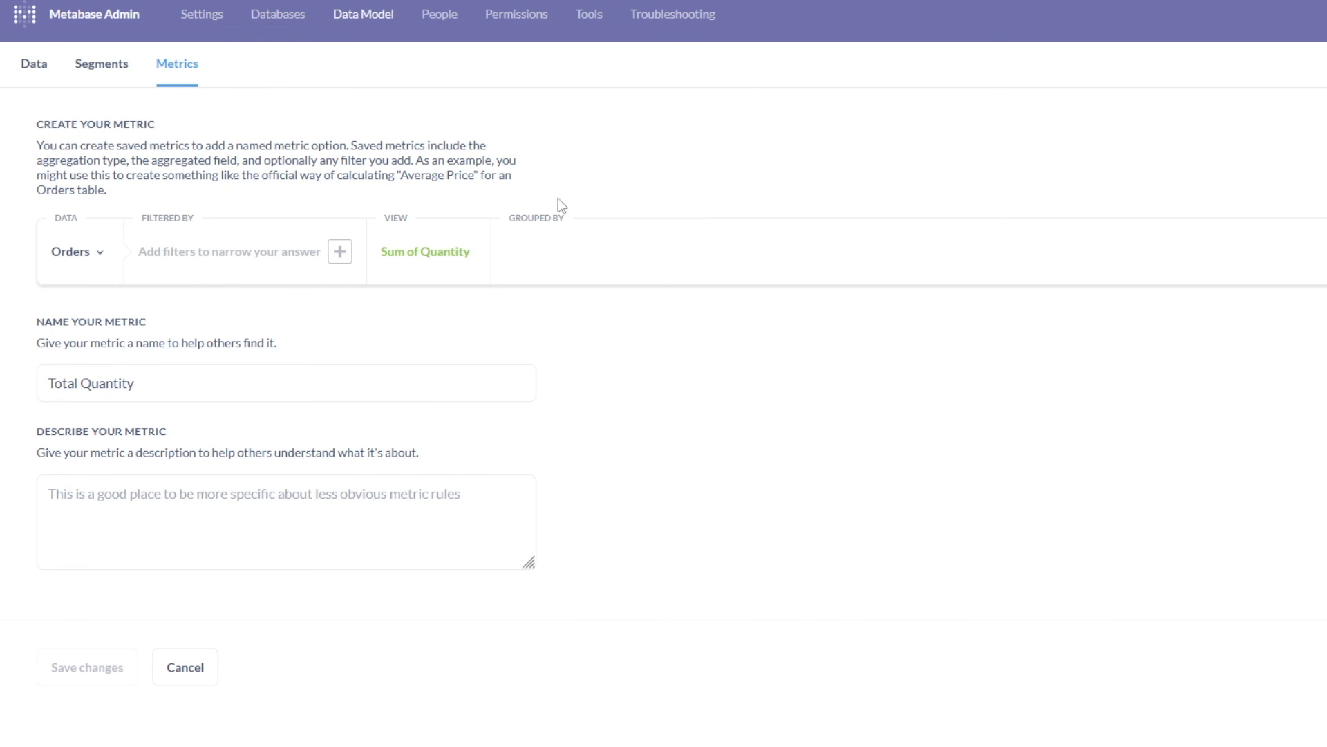
pyautogui.click(76, 15)
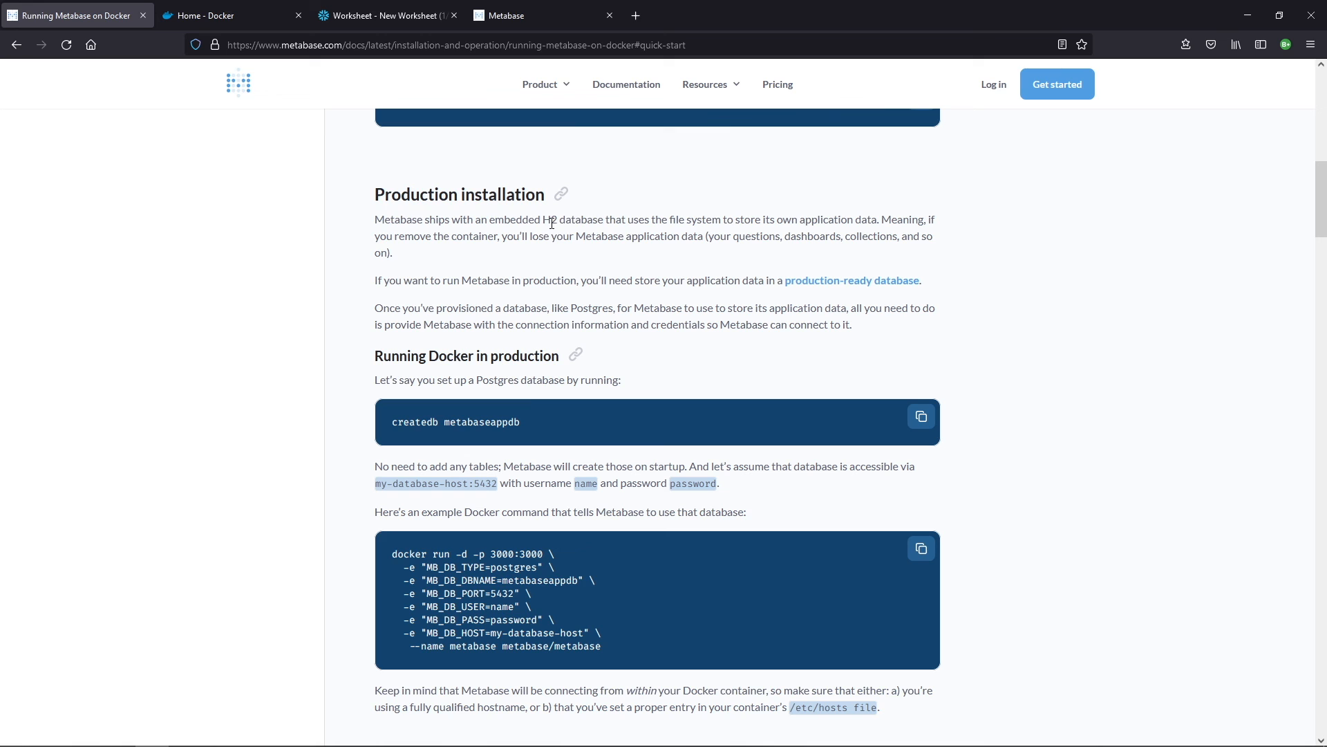
pyautogui.moveTo(370, 224)
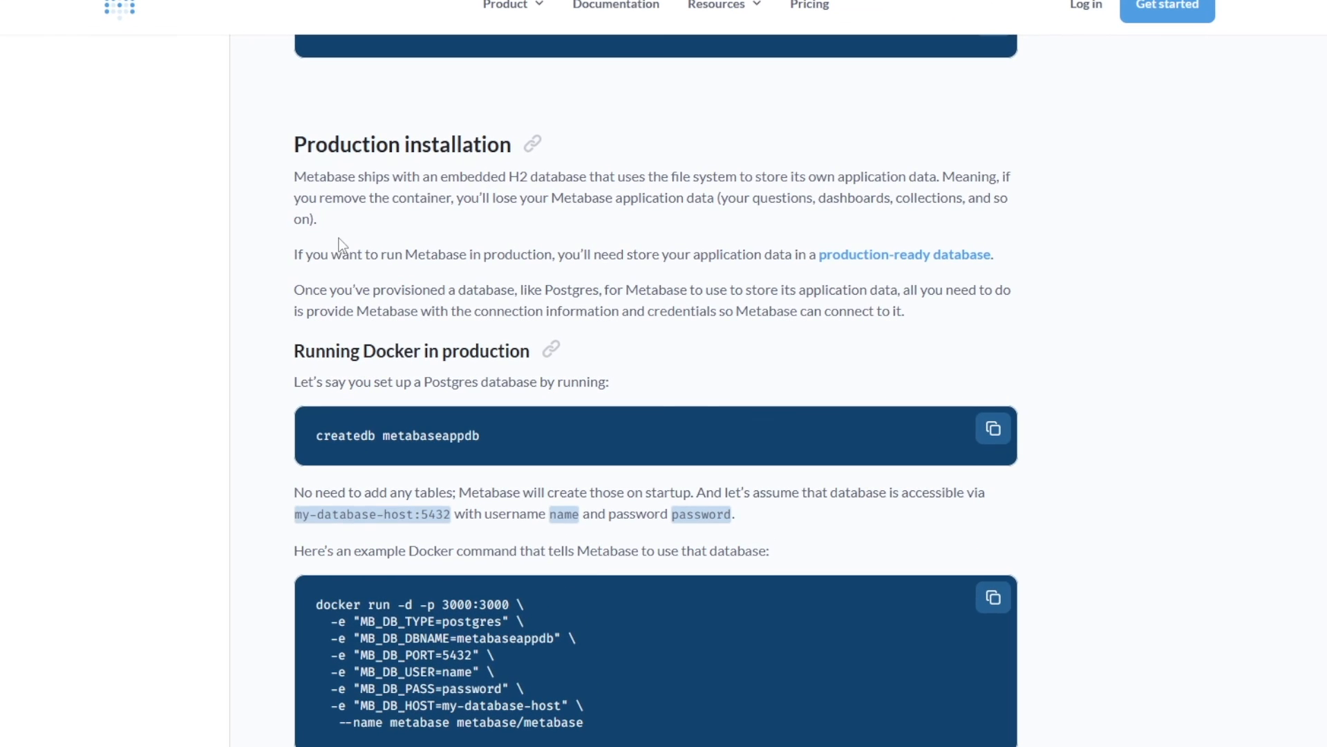
pyautogui.moveTo(380, 328)
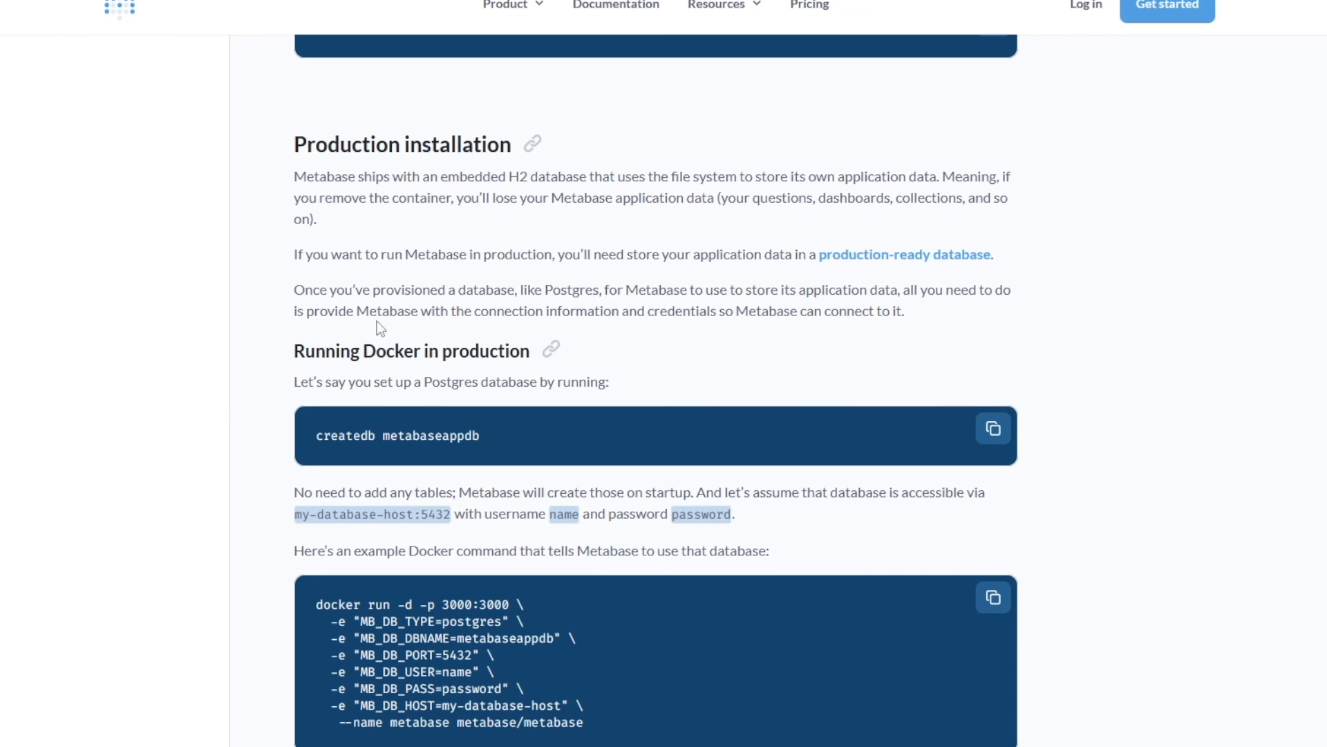
pyautogui.moveTo(522, 193)
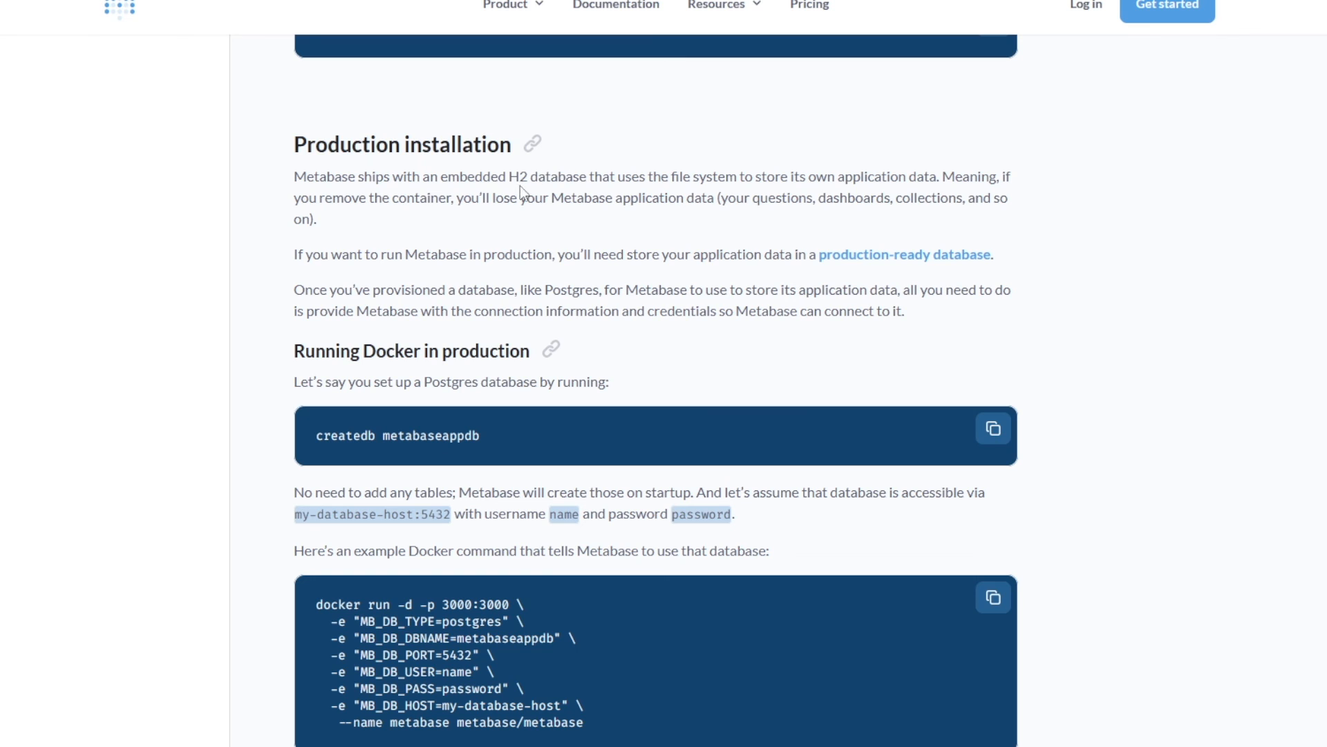
pyautogui.moveTo(622, 171)
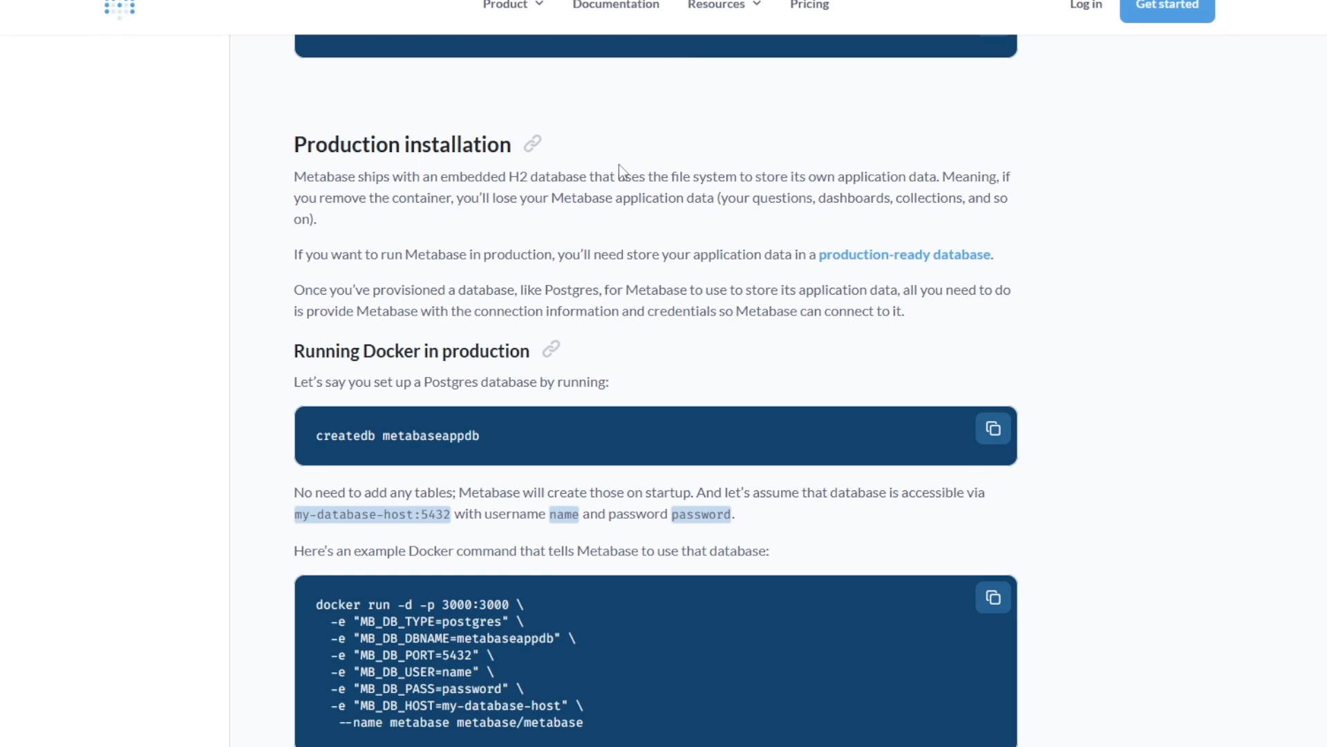
pyautogui.moveTo(597, 218)
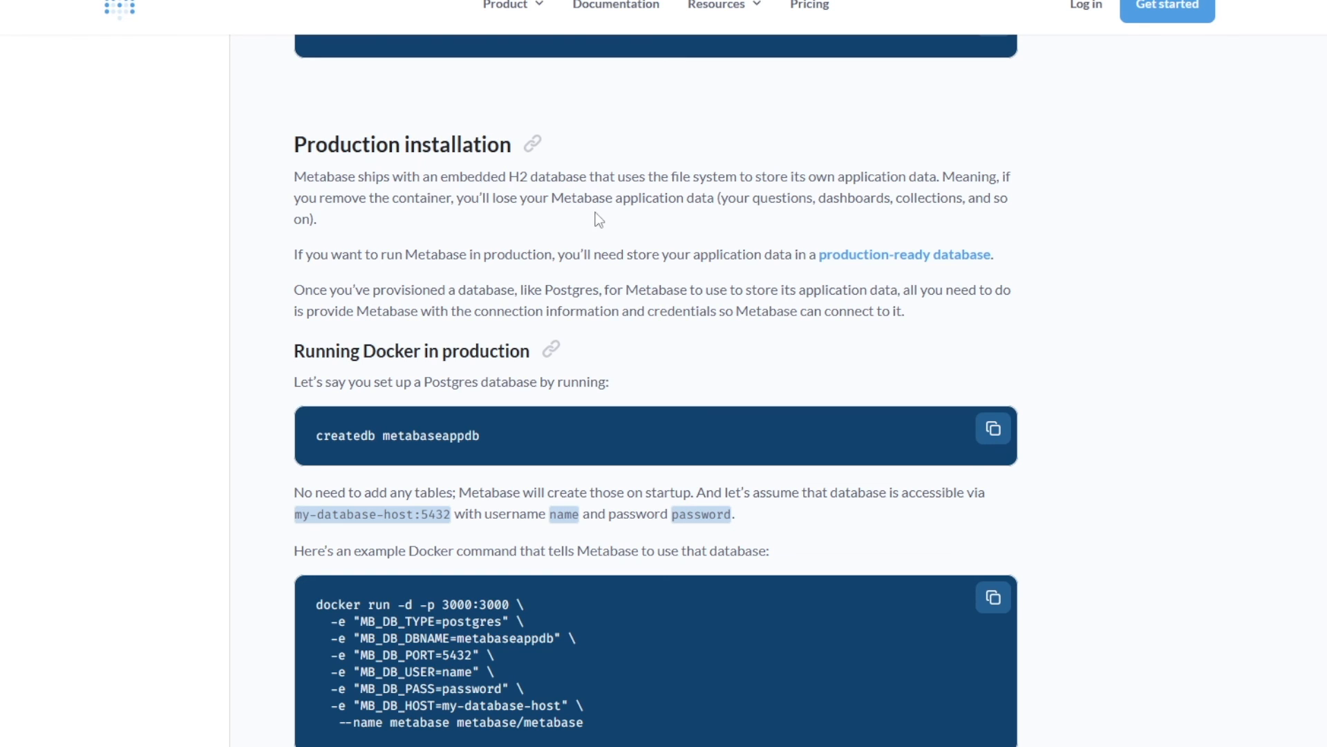
pyautogui.moveTo(671, 245)
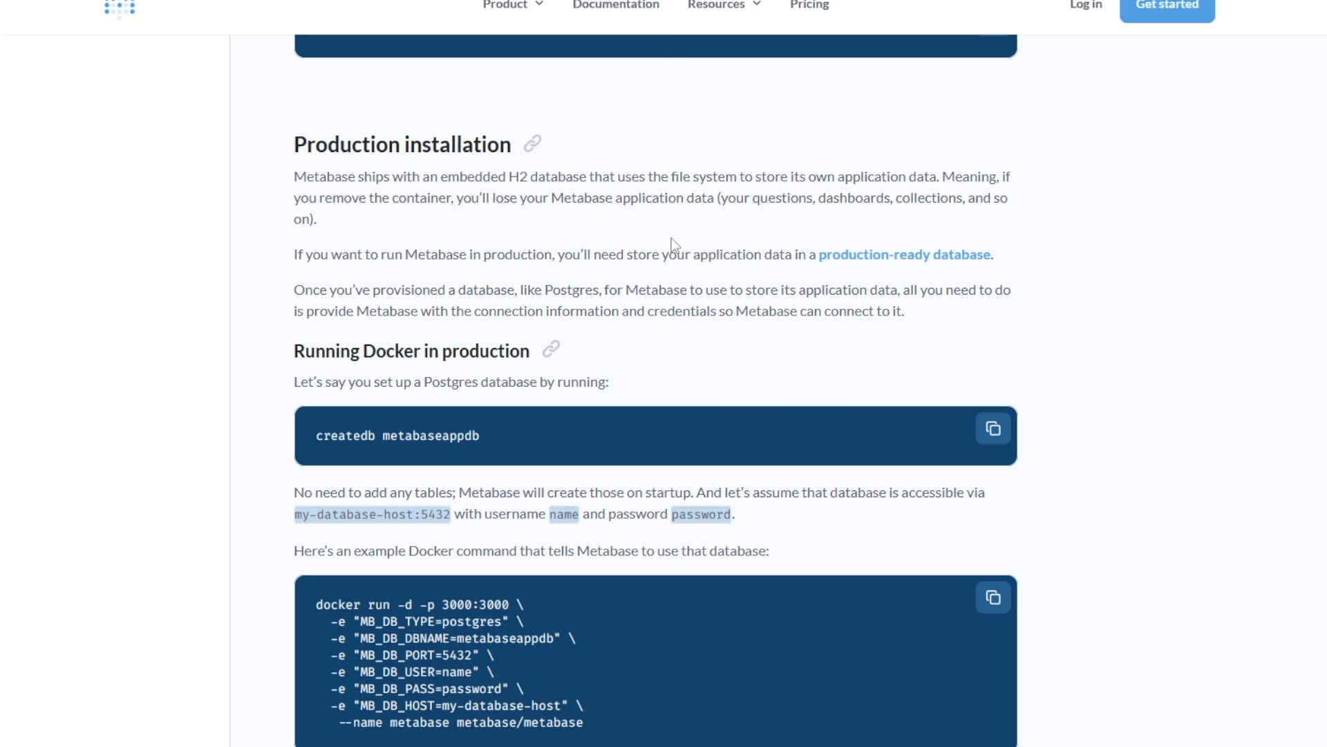
pyautogui.moveTo(904, 254)
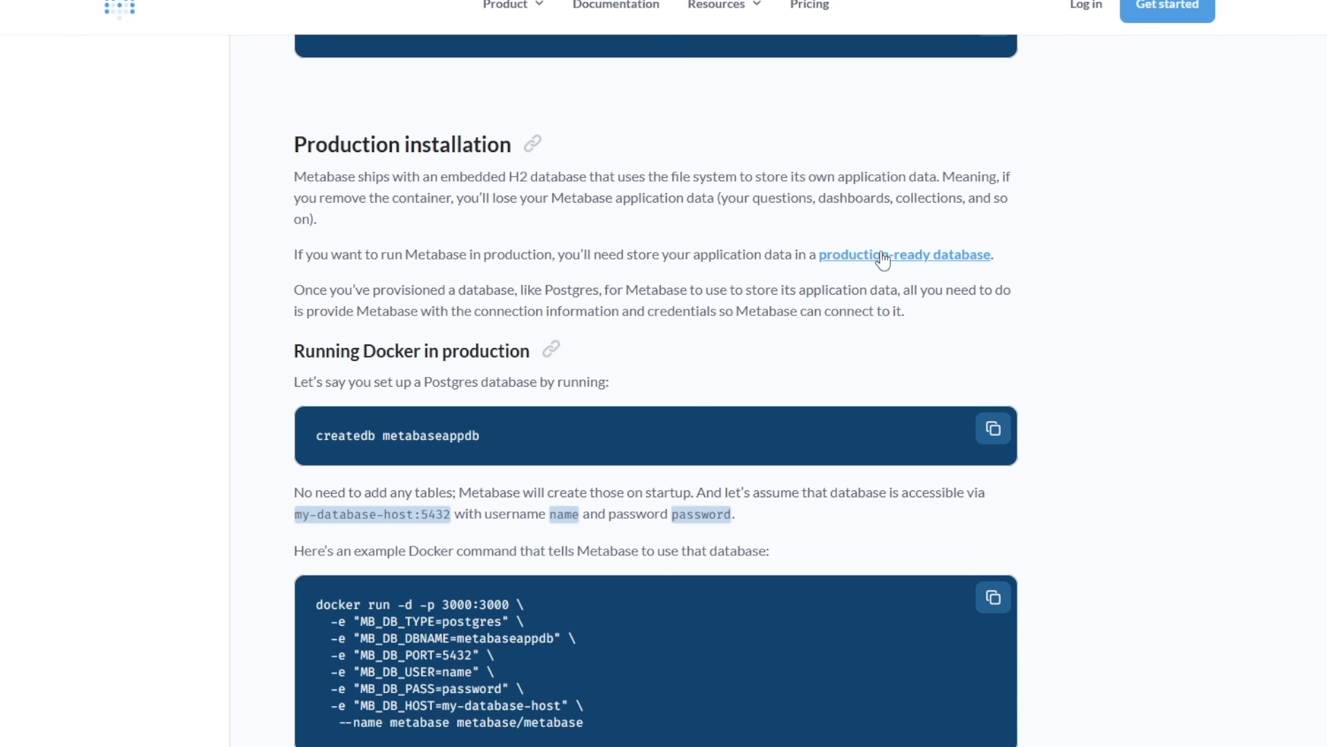
pyautogui.scroll(-3)
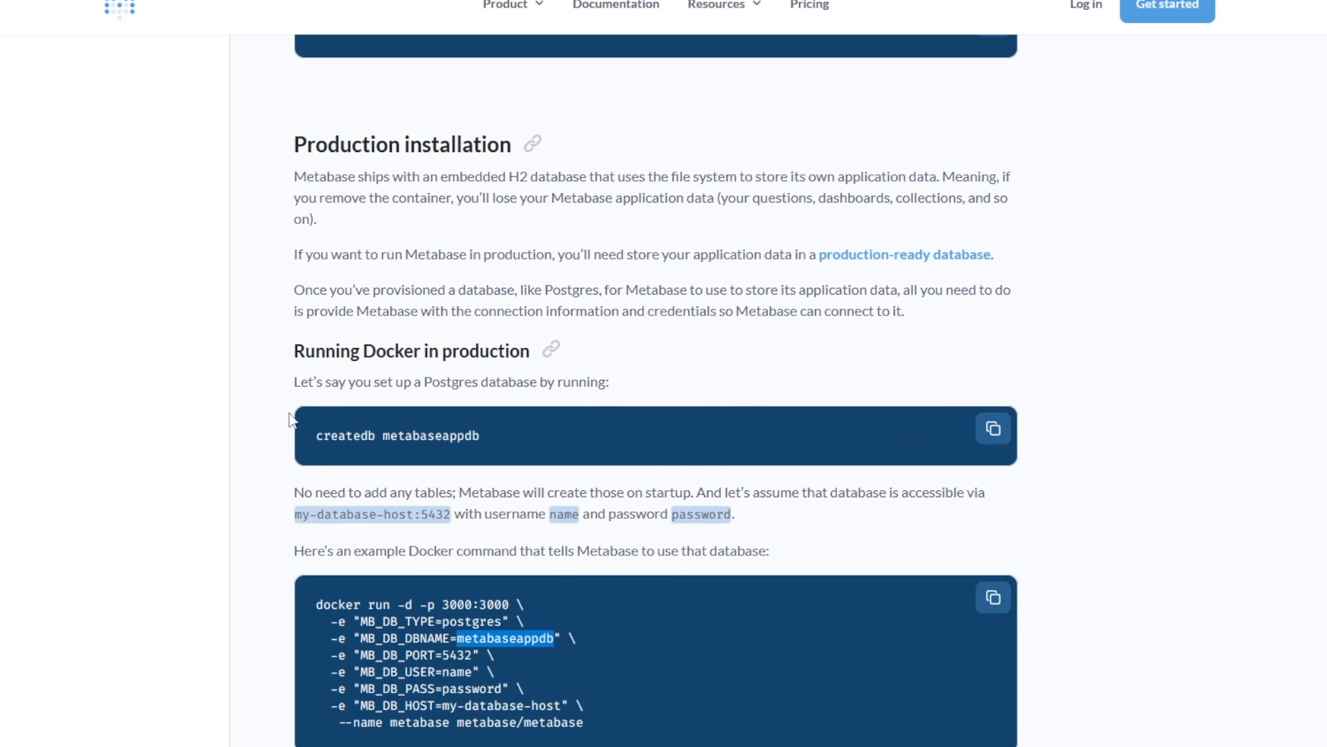
pyautogui.scroll(-3)
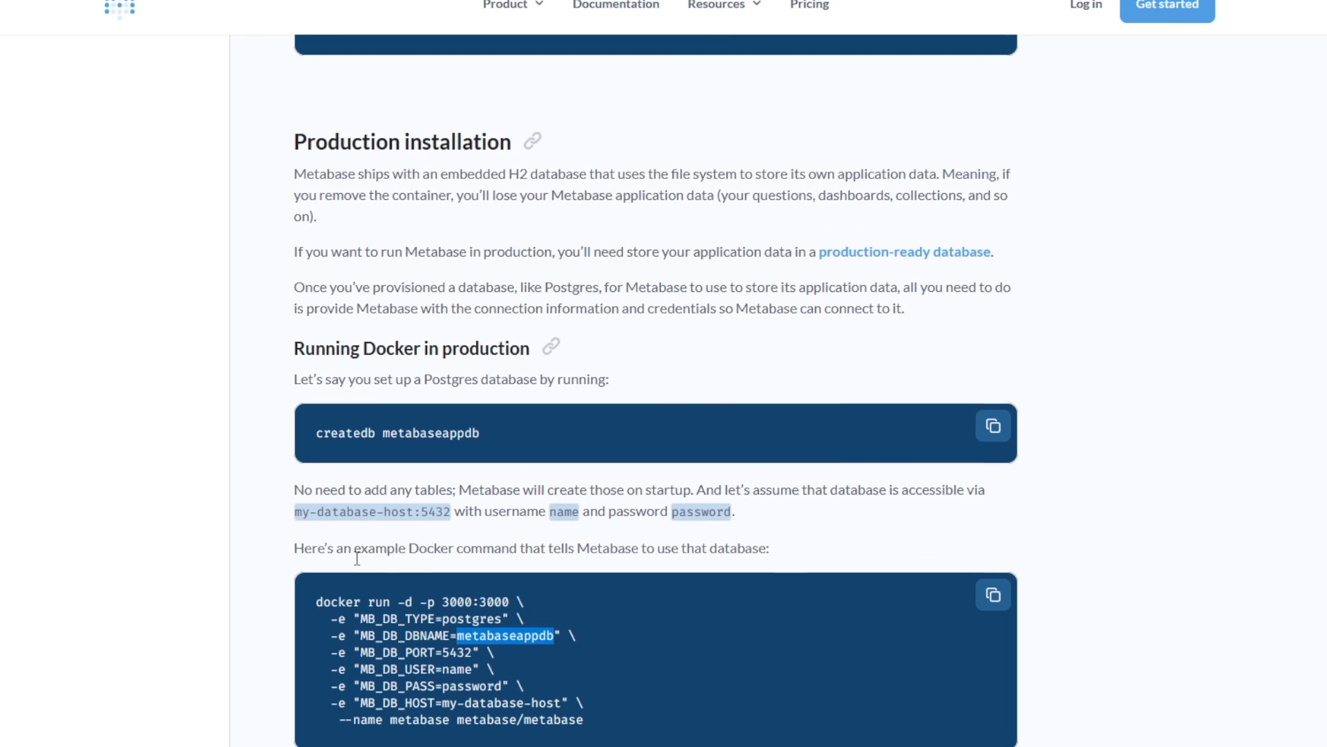
pyautogui.scroll(-3)
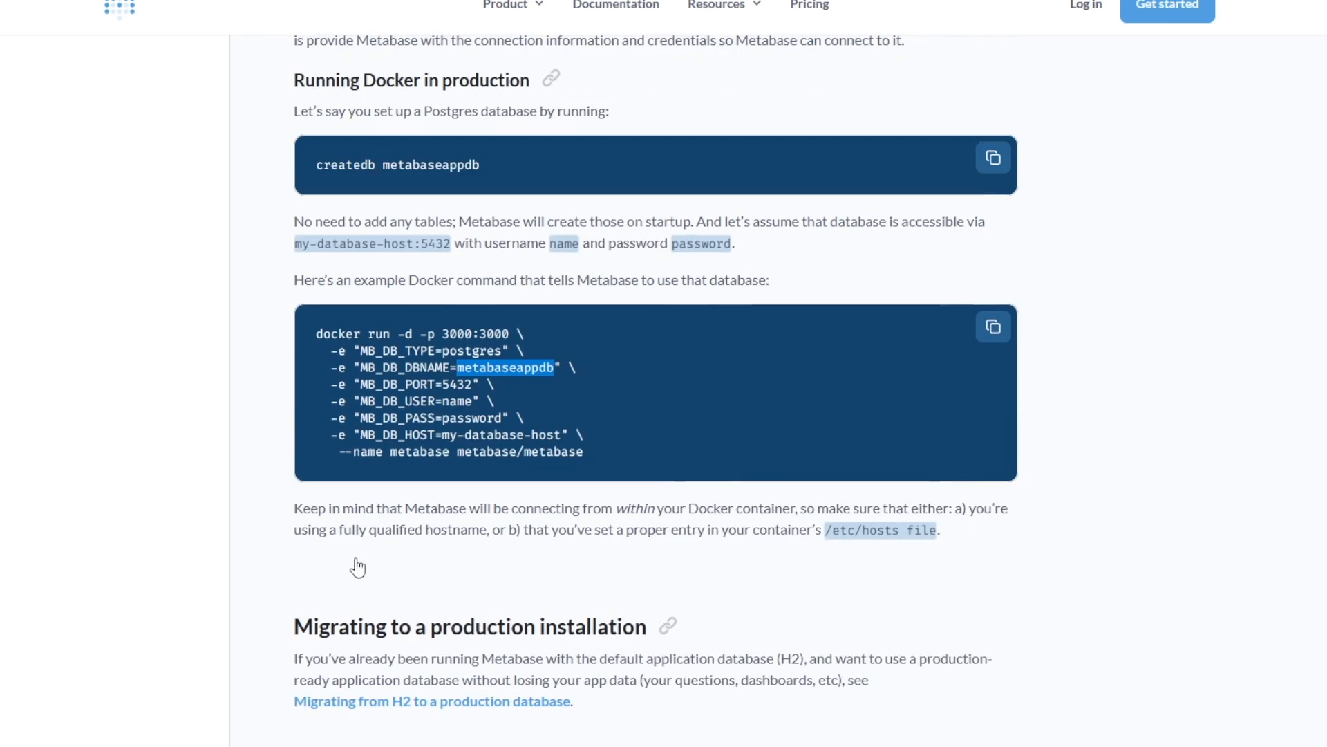